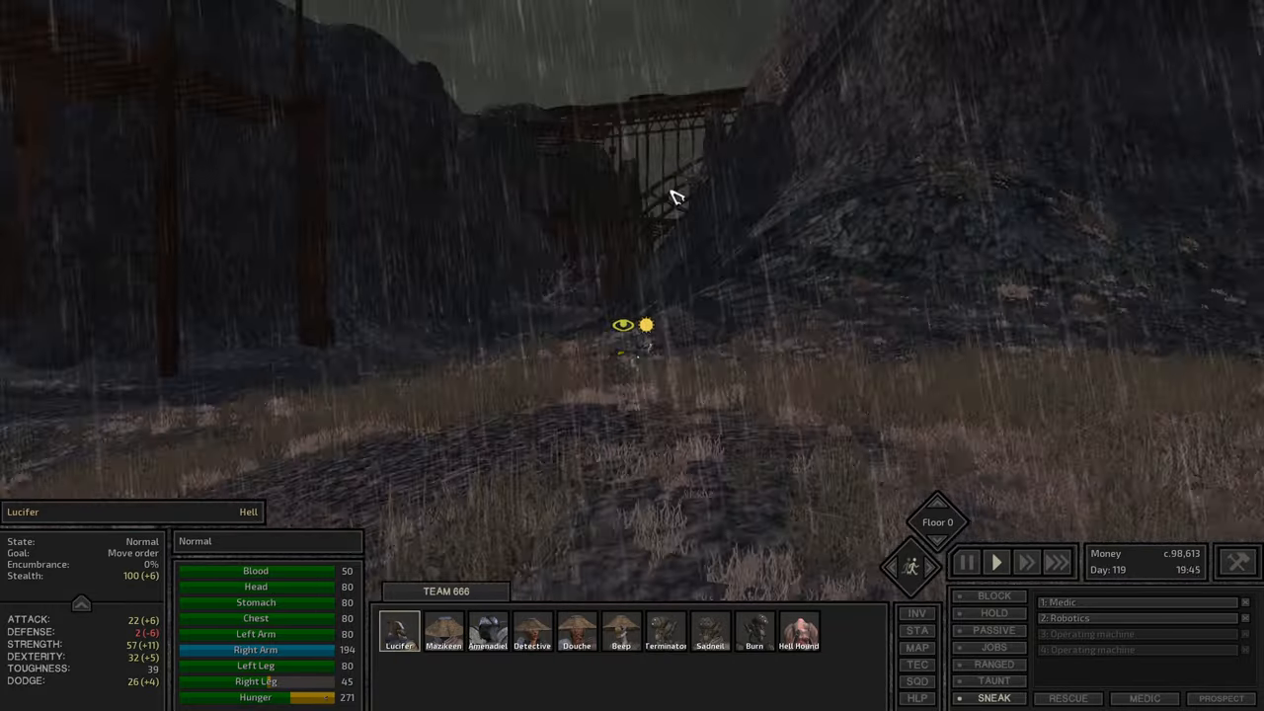
Check Lucifer's position on the world map, then resume sneaking past the domed building
{"action": "left_click", "coordinate": [917, 648]}
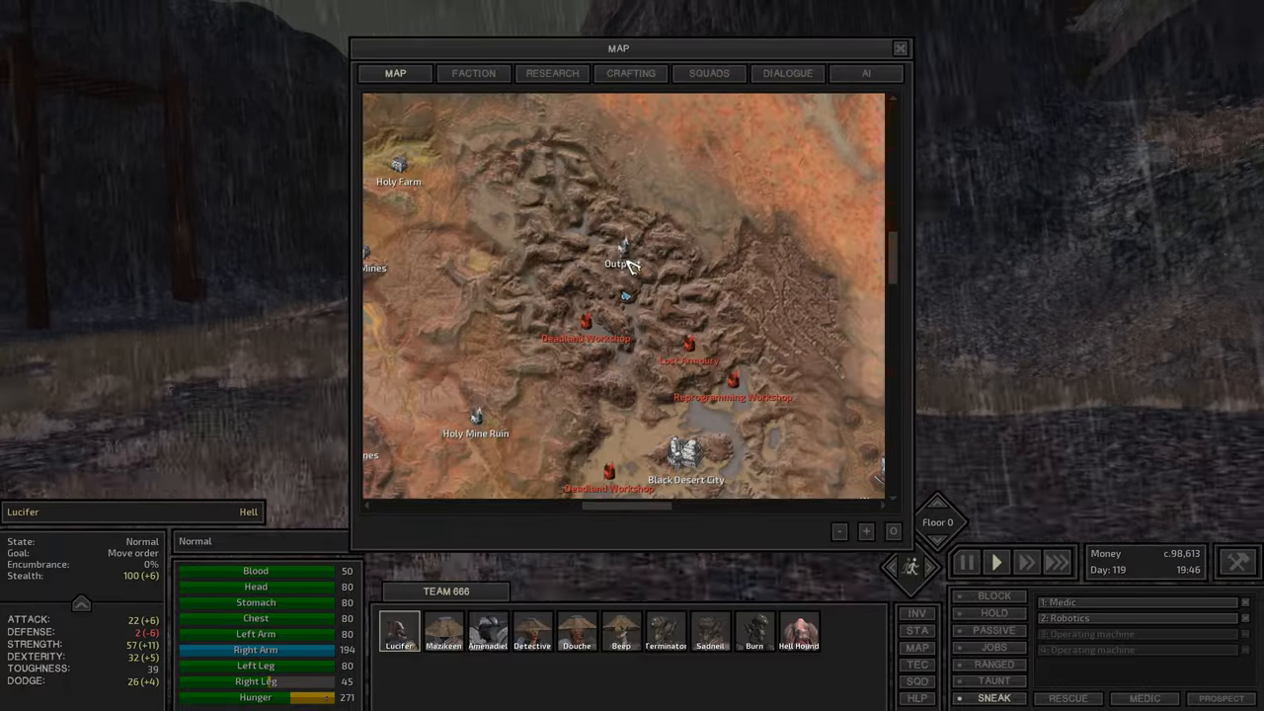
{"action": "left_click", "coordinate": [900, 47]}
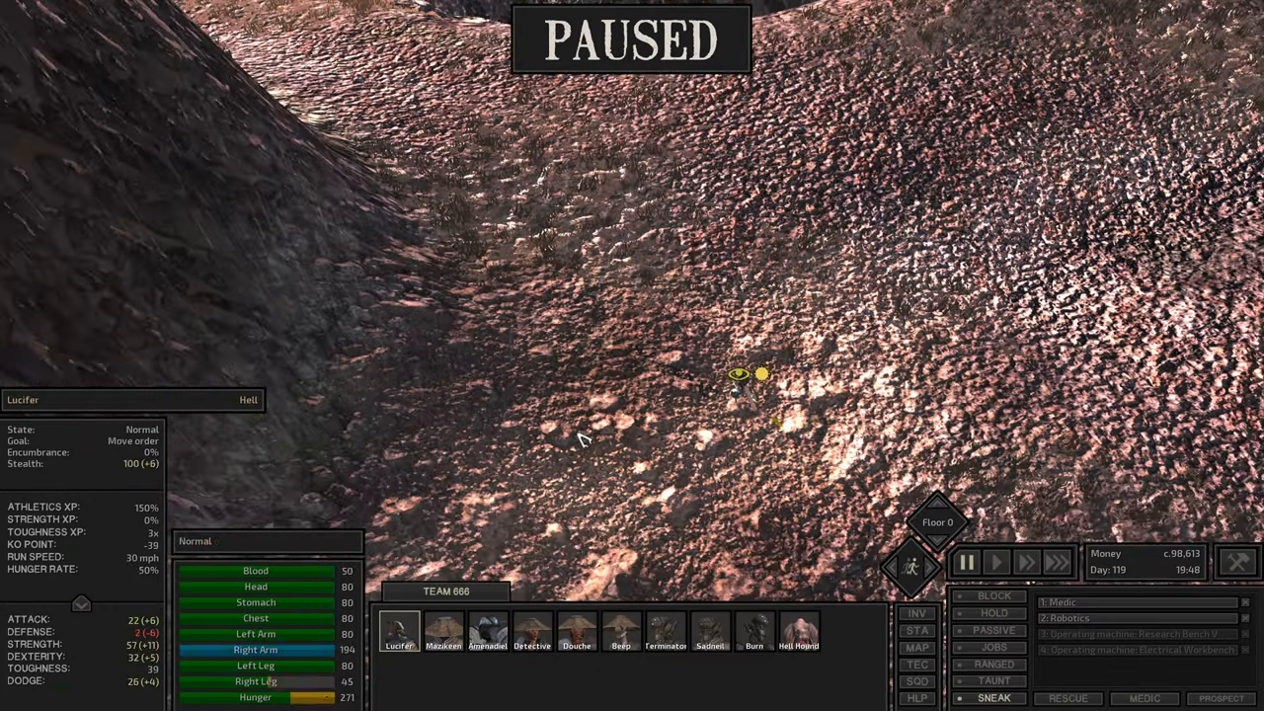
{"action": "left_click", "coordinate": [996, 561]}
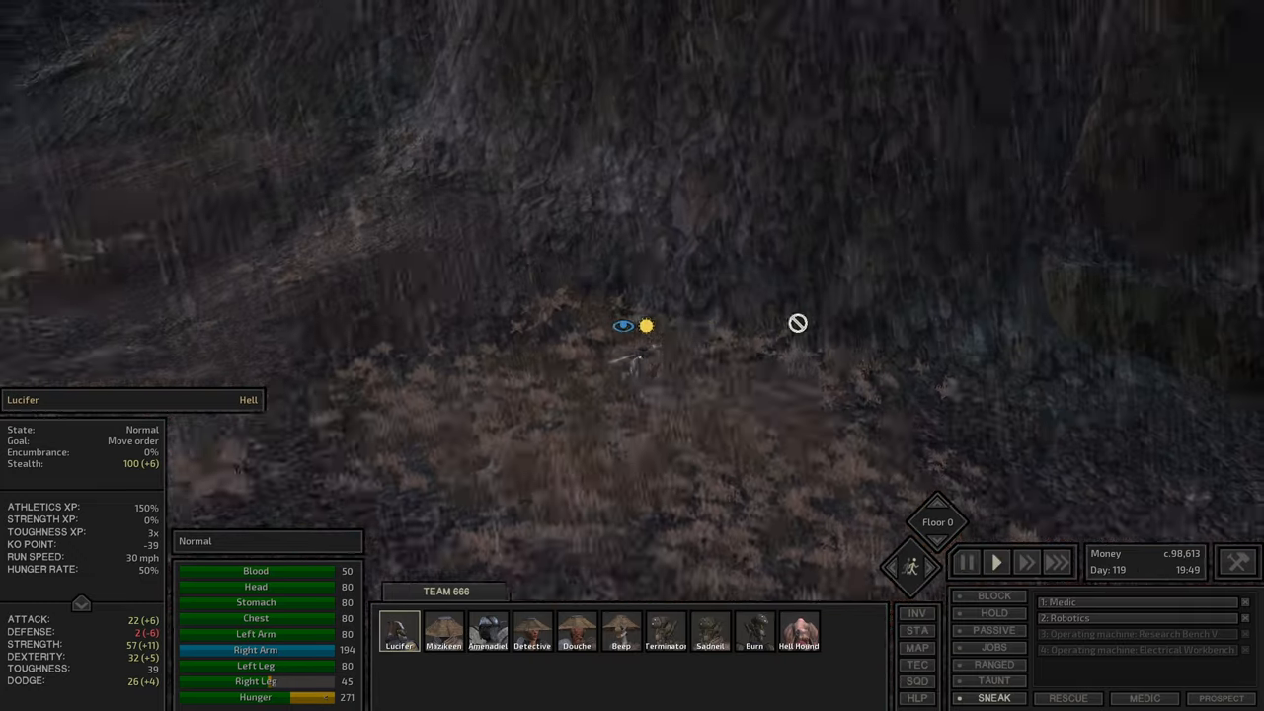
{"action": "left_click", "coordinate": [917, 648]}
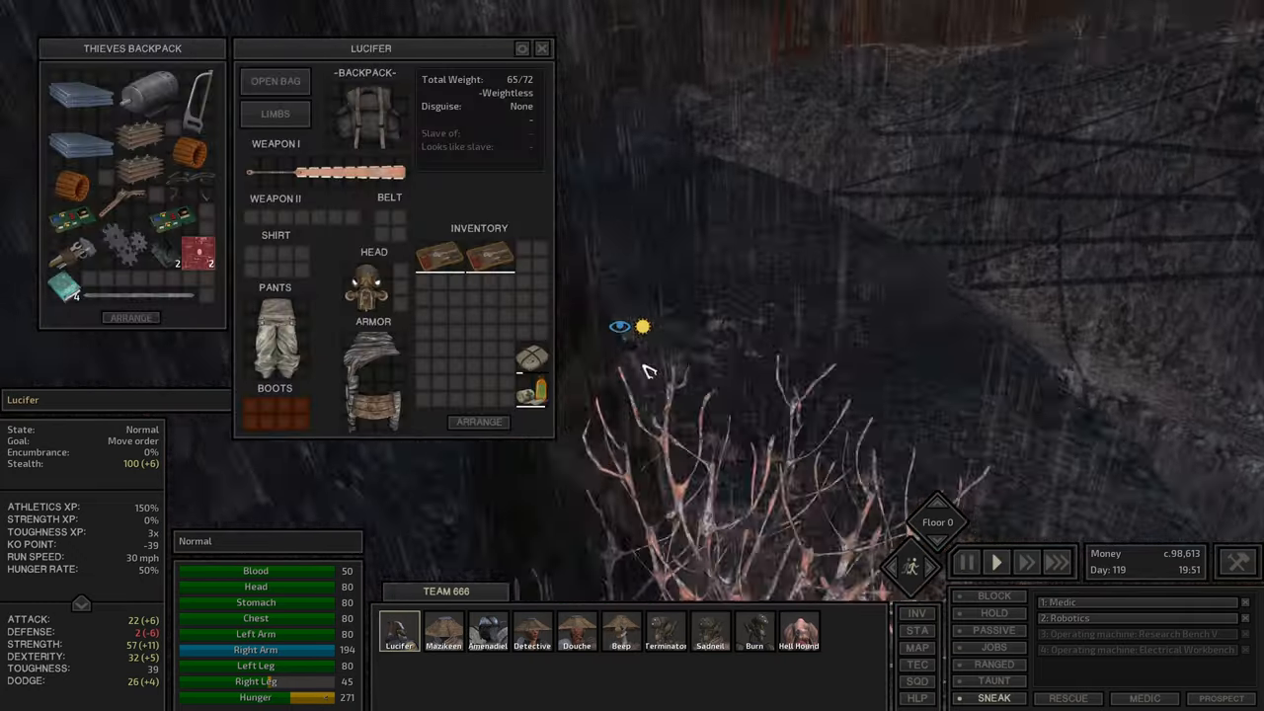
{"action": "mouse_move", "coordinate": [374, 109]}
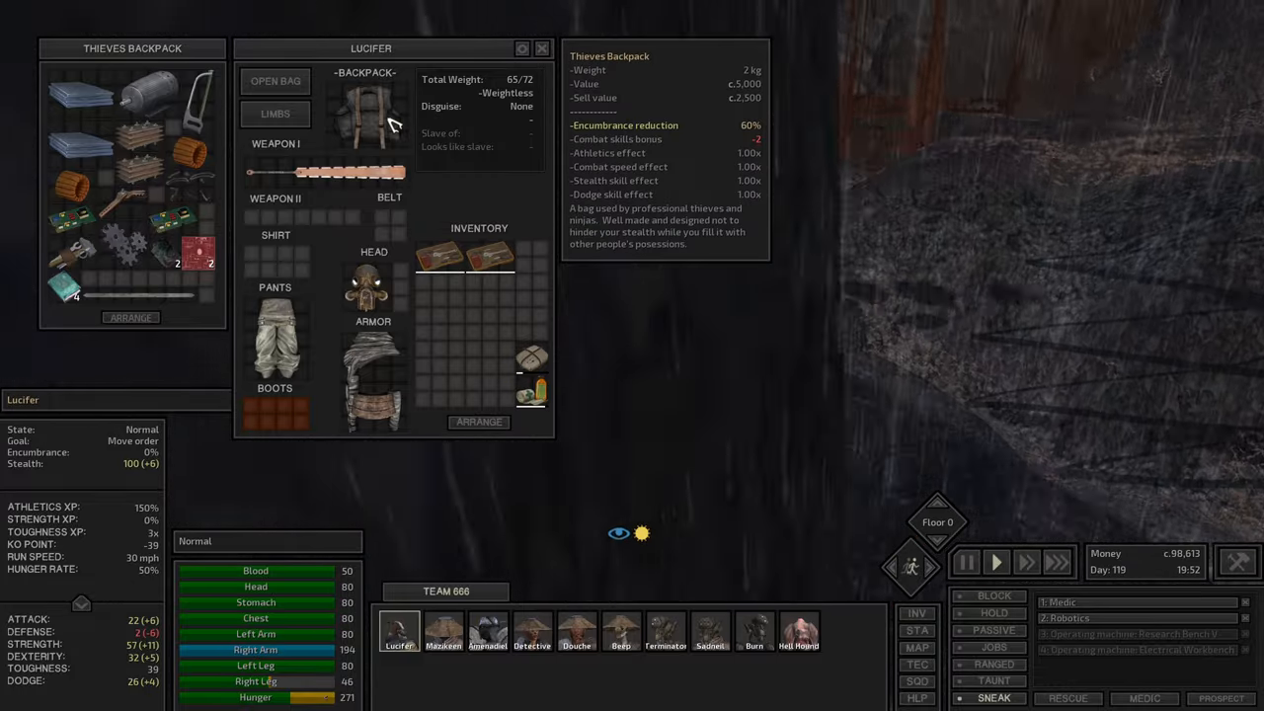
{"action": "mouse_move", "coordinate": [968, 281]}
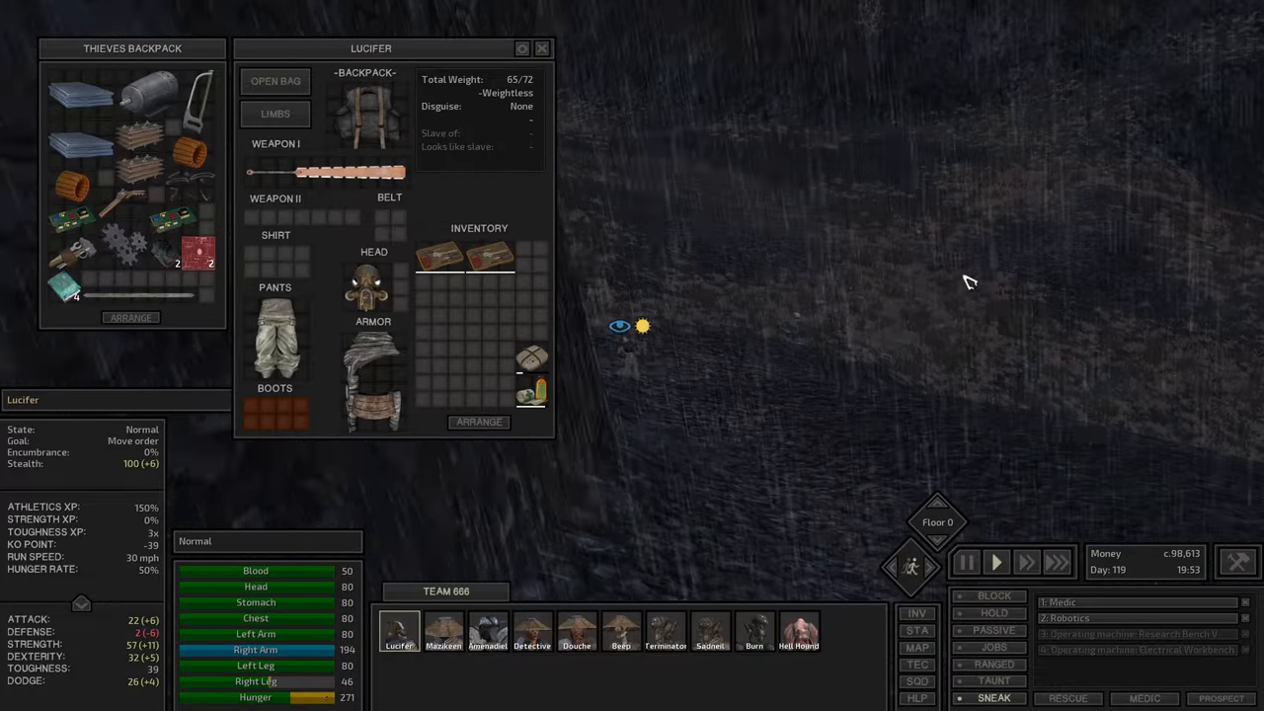
Cycle through squad portraits and settle back on Lucifer for the cliff approach
{"action": "left_click", "coordinate": [442, 632]}
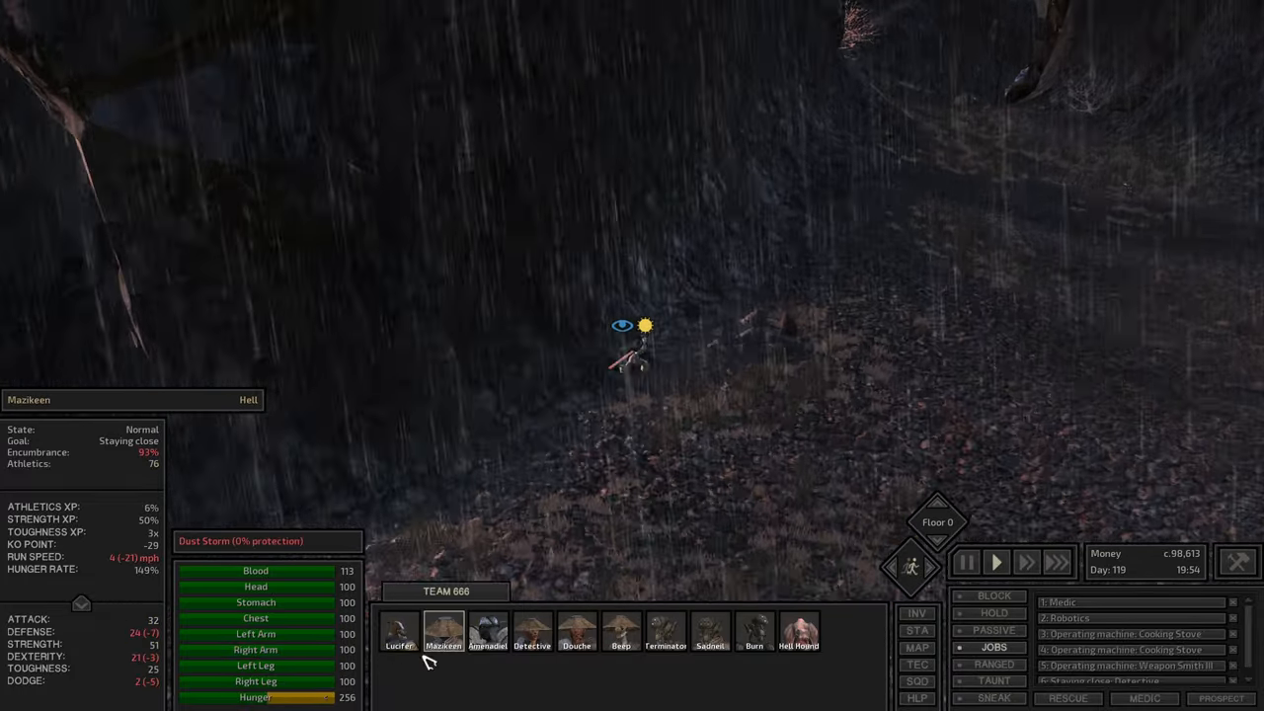
{"action": "left_click", "coordinate": [399, 632]}
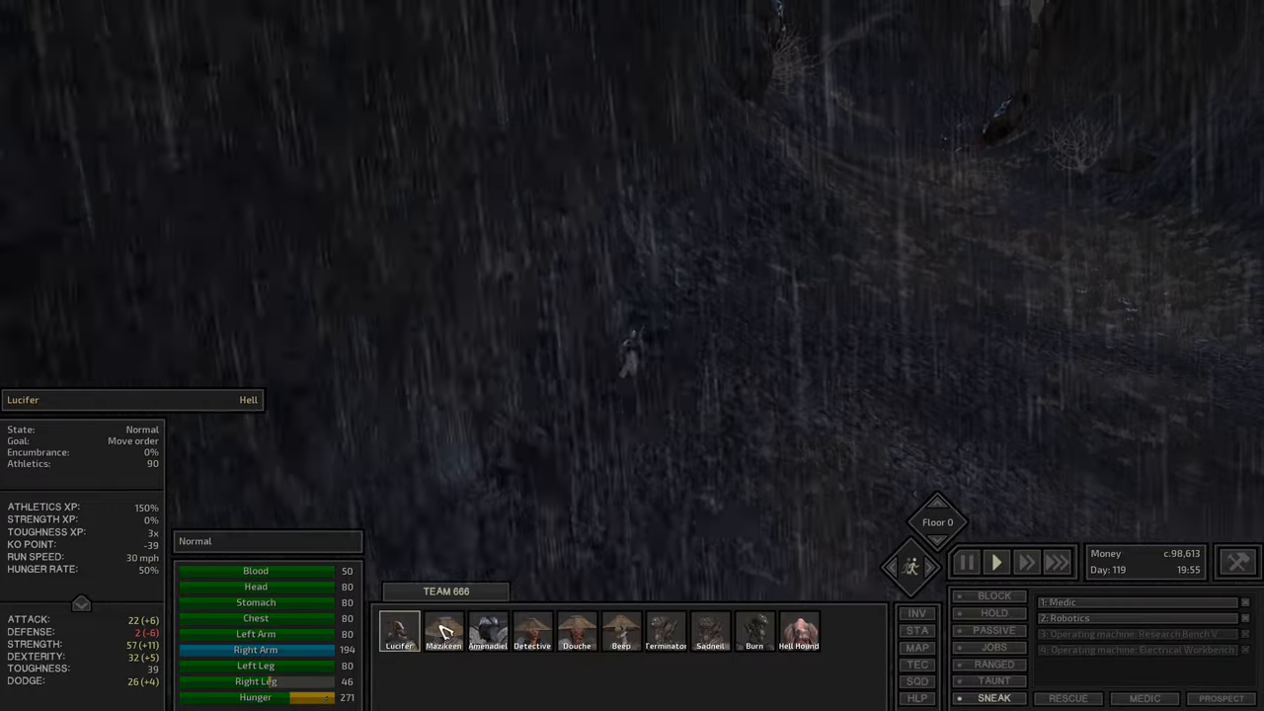
{"action": "left_click", "coordinate": [442, 632]}
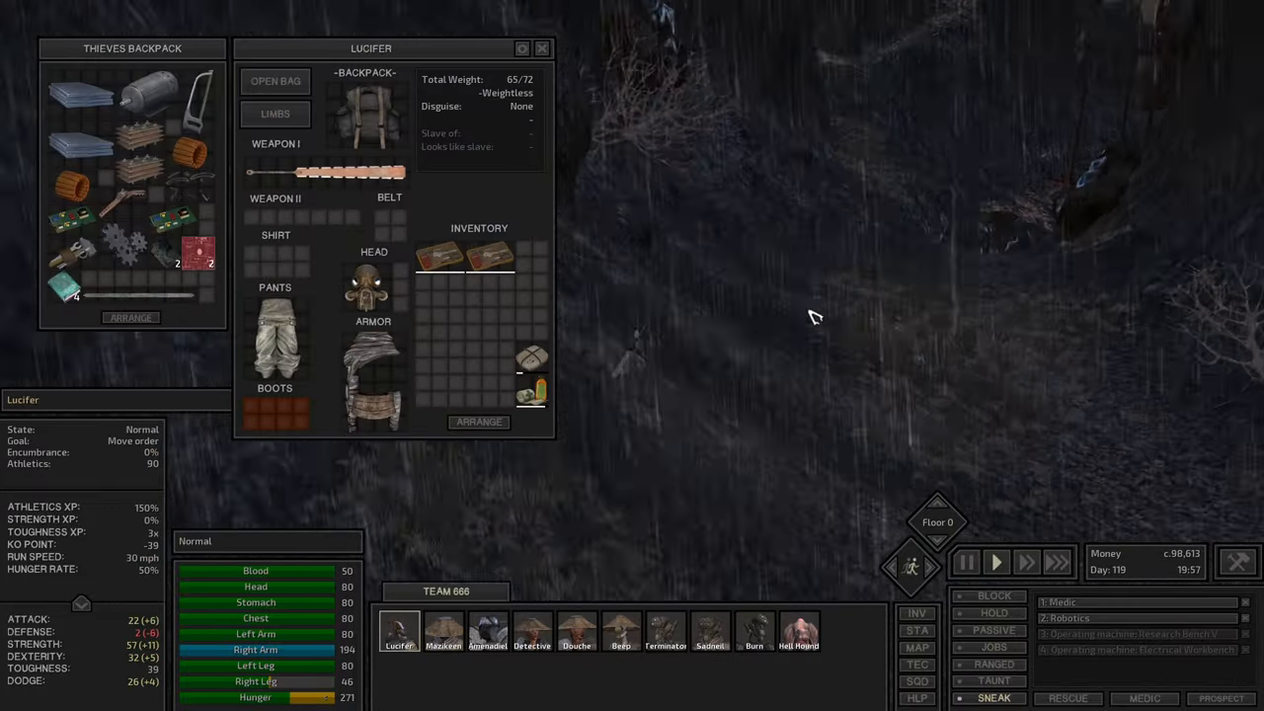
{"action": "left_click", "coordinate": [541, 47]}
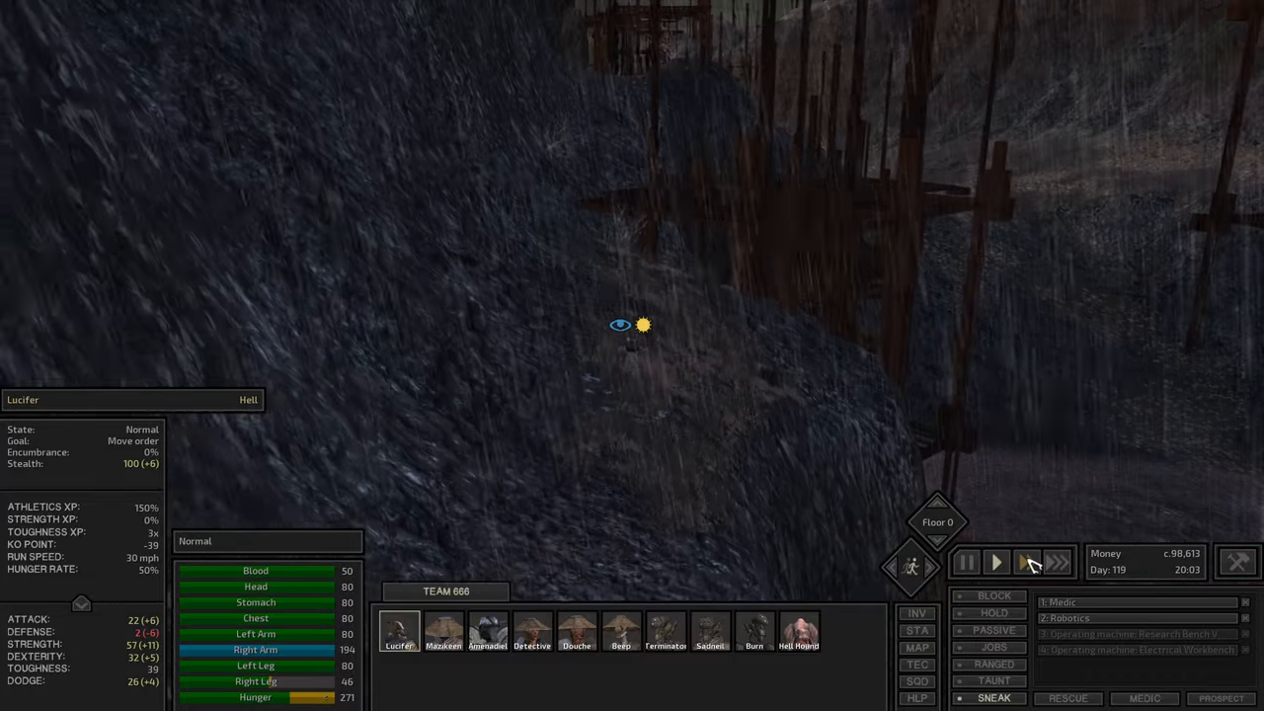
Consult the world map again and glance at the character sheet while Lucifer keeps sneaking
{"action": "left_click", "coordinate": [916, 648]}
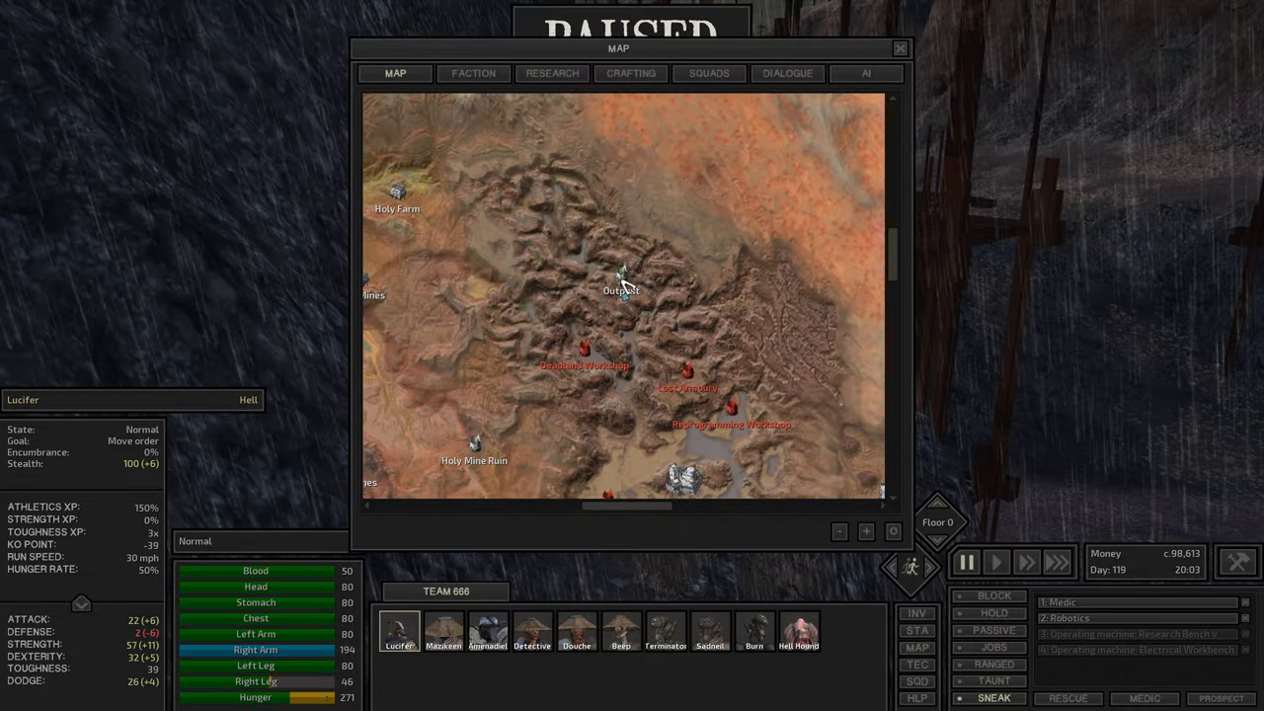
{"action": "left_click", "coordinate": [901, 48]}
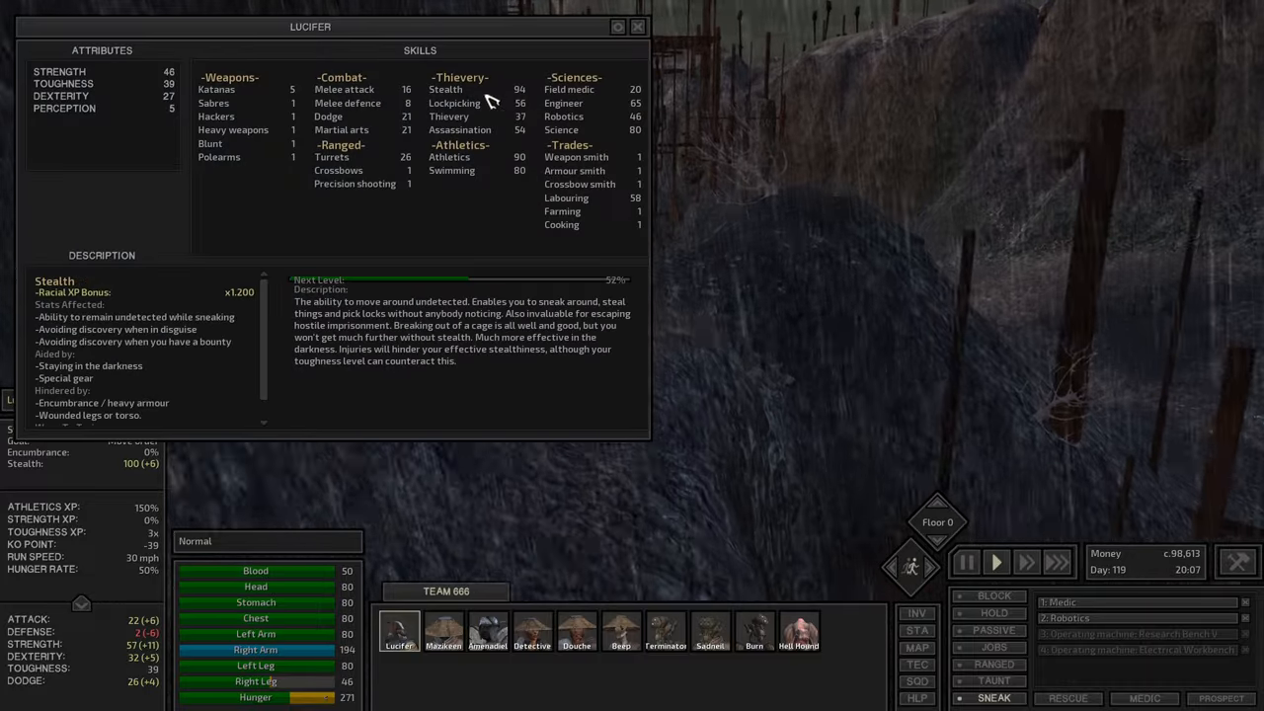
{"action": "left_click", "coordinate": [638, 27]}
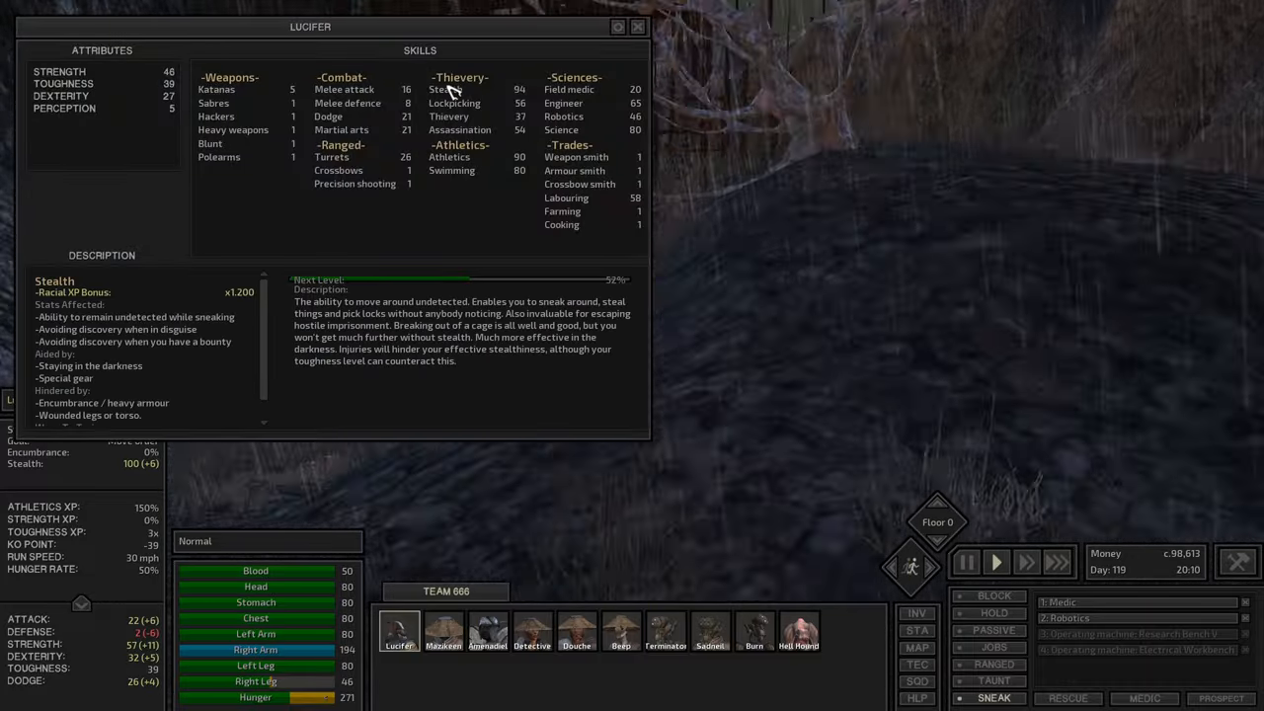
{"action": "left_click", "coordinate": [638, 28]}
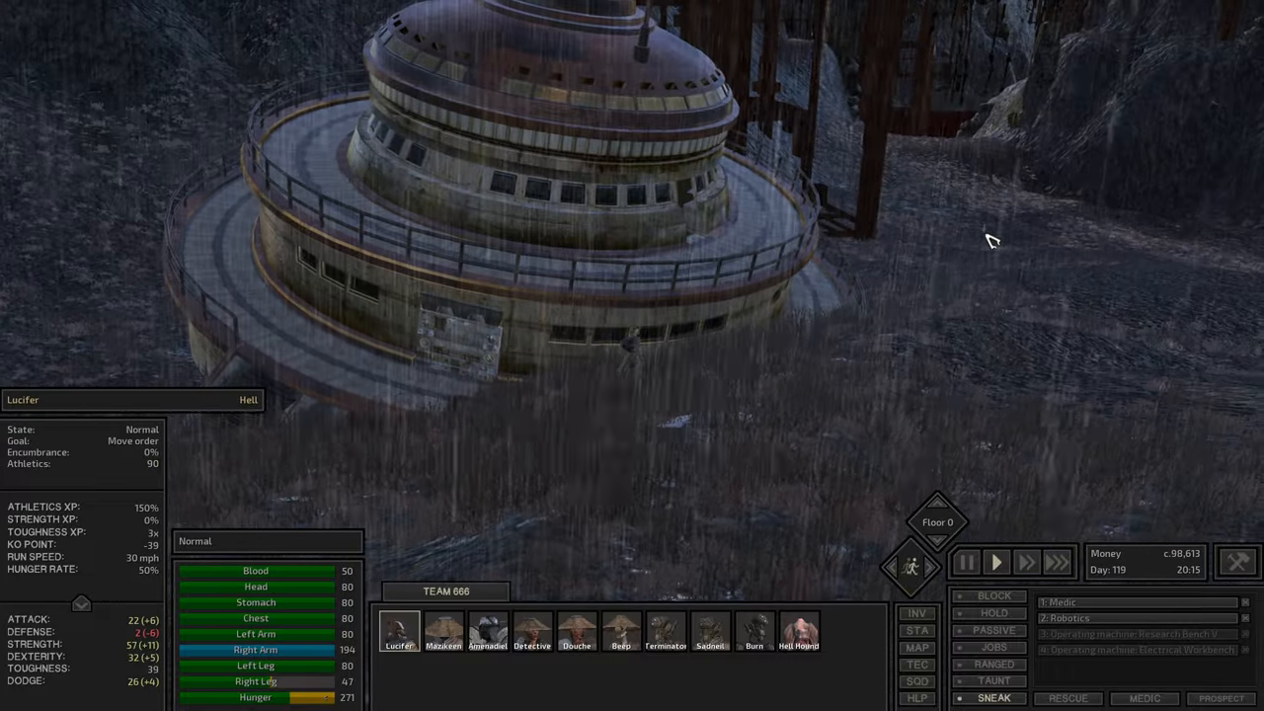
Pause and unpause around a final map check as Lucifer reaches the rocky cliff slope
{"action": "left_click", "coordinate": [917, 648]}
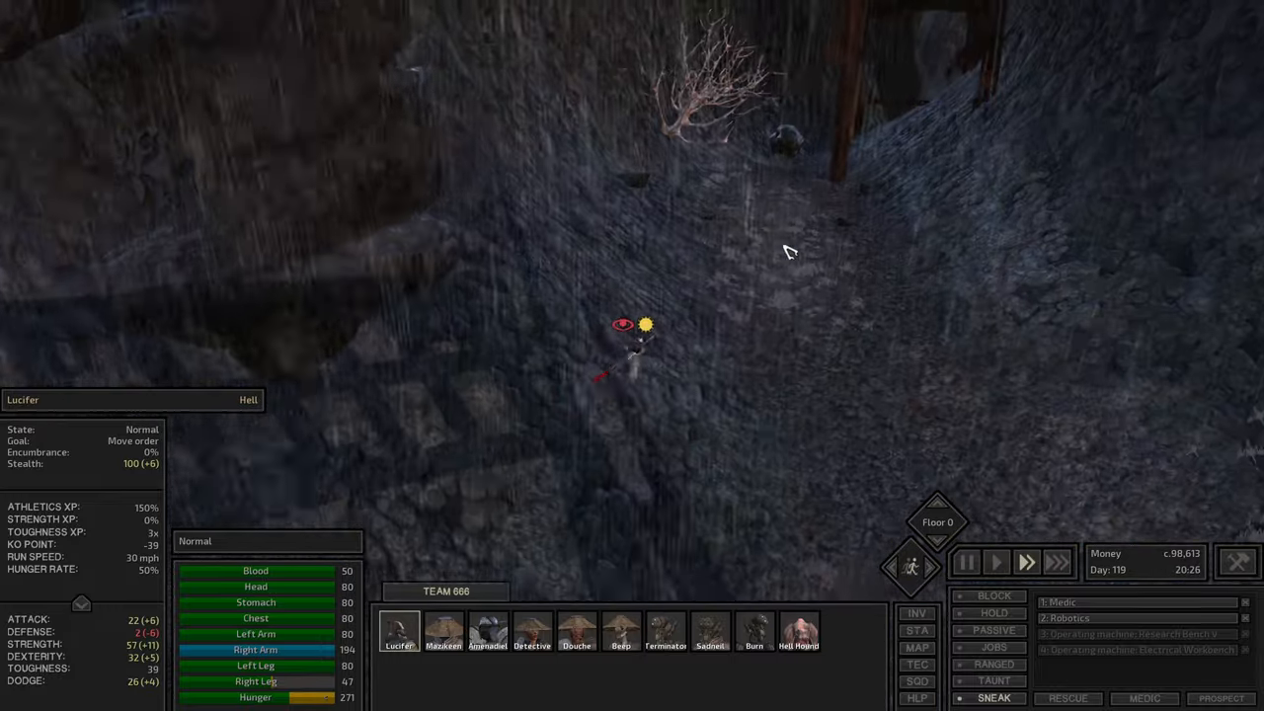
{"action": "mouse_move", "coordinate": [994, 699]}
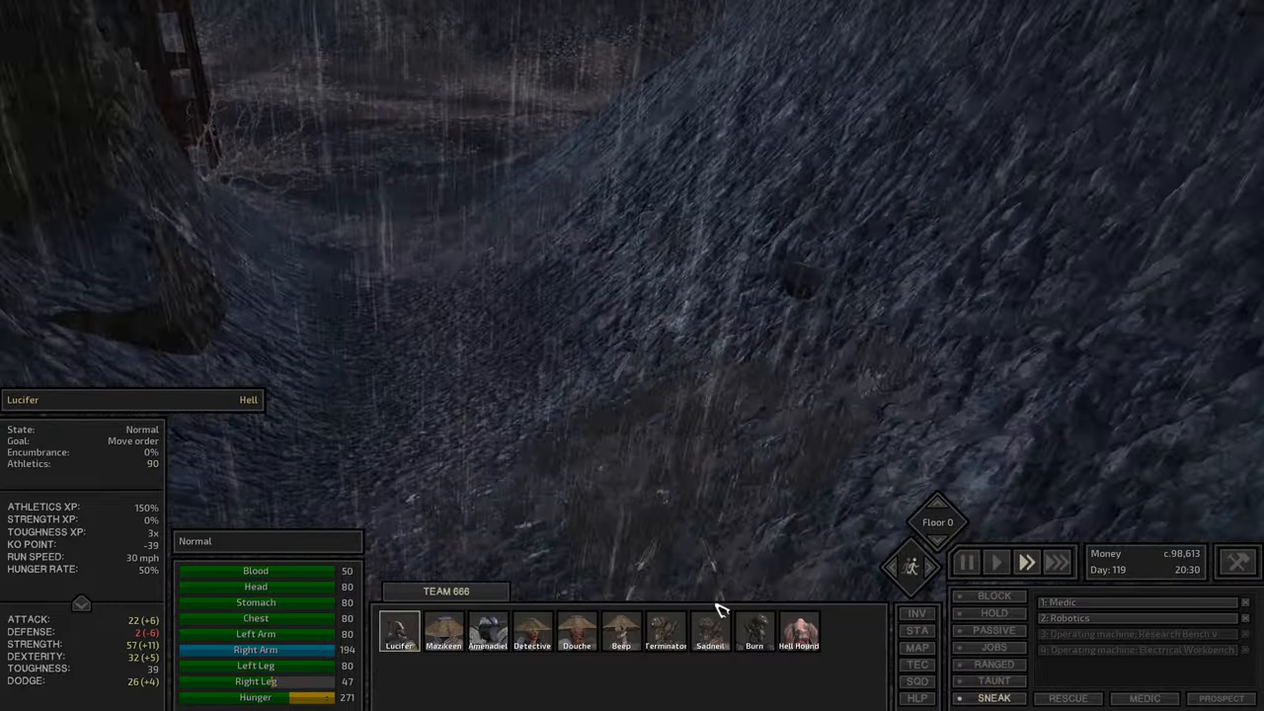
{"action": "mouse_move", "coordinate": [996, 699]}
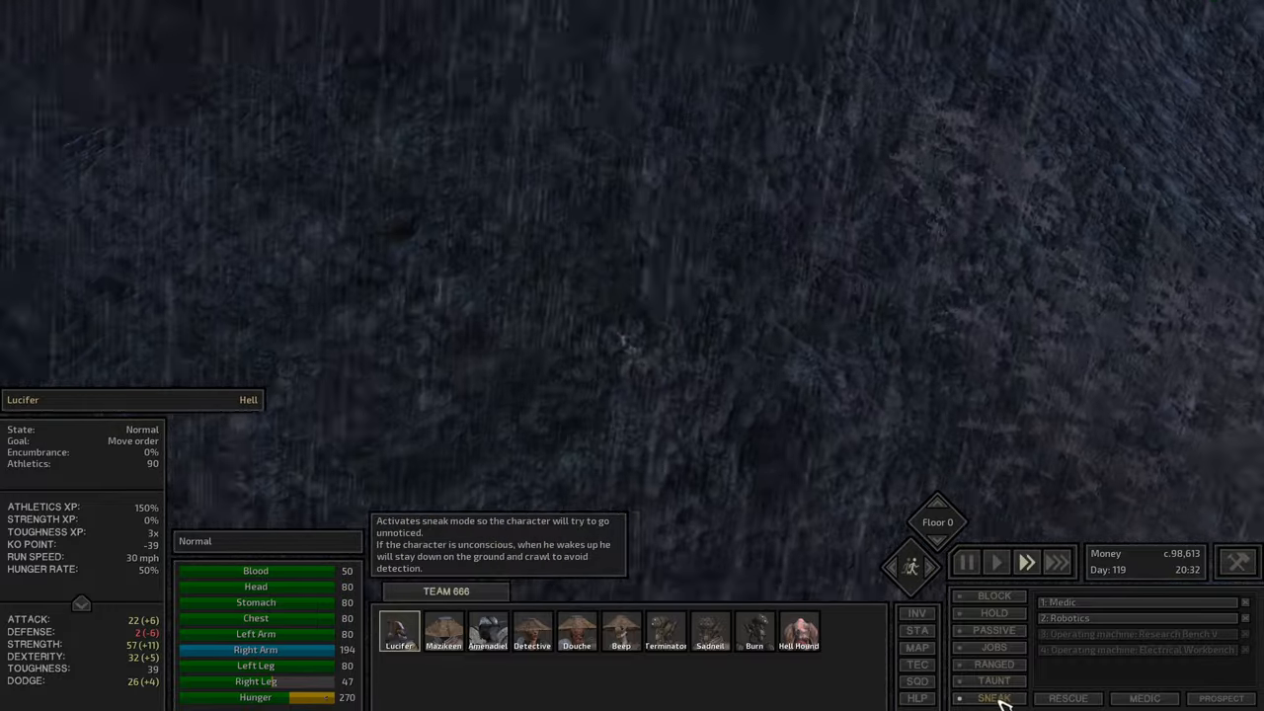
{"action": "left_click", "coordinate": [994, 699]}
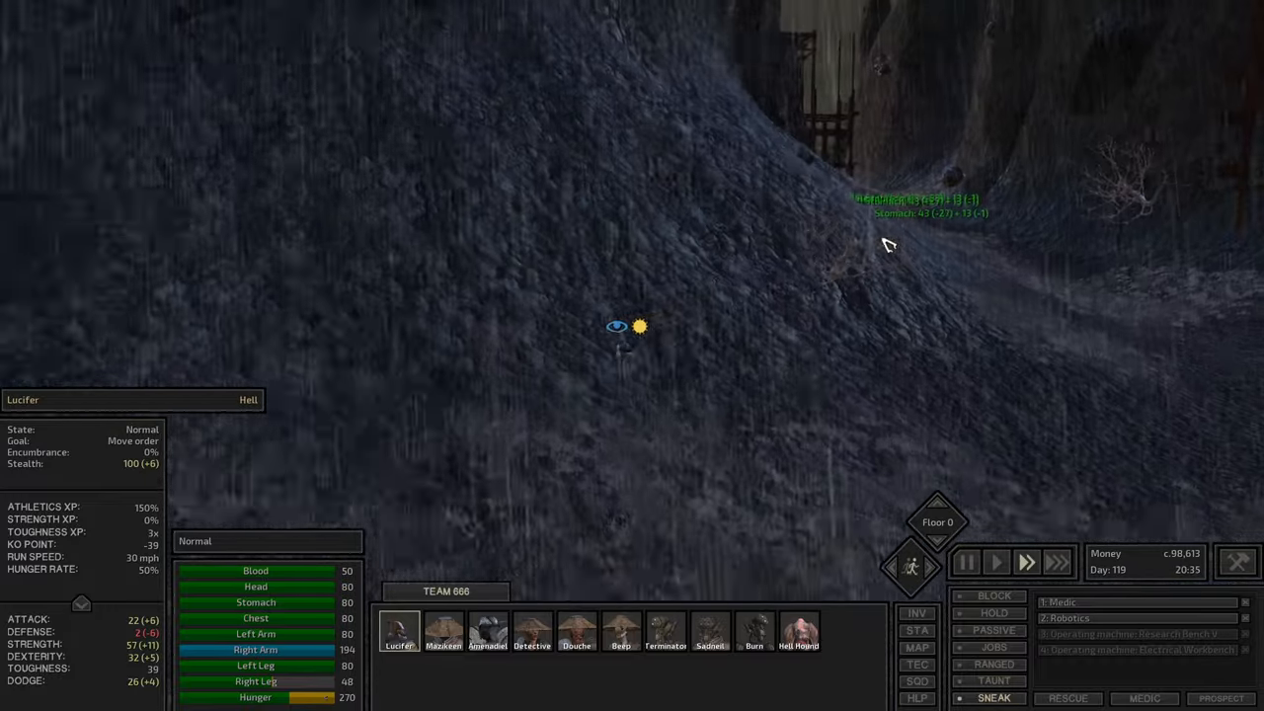
{"action": "left_click", "coordinate": [916, 648]}
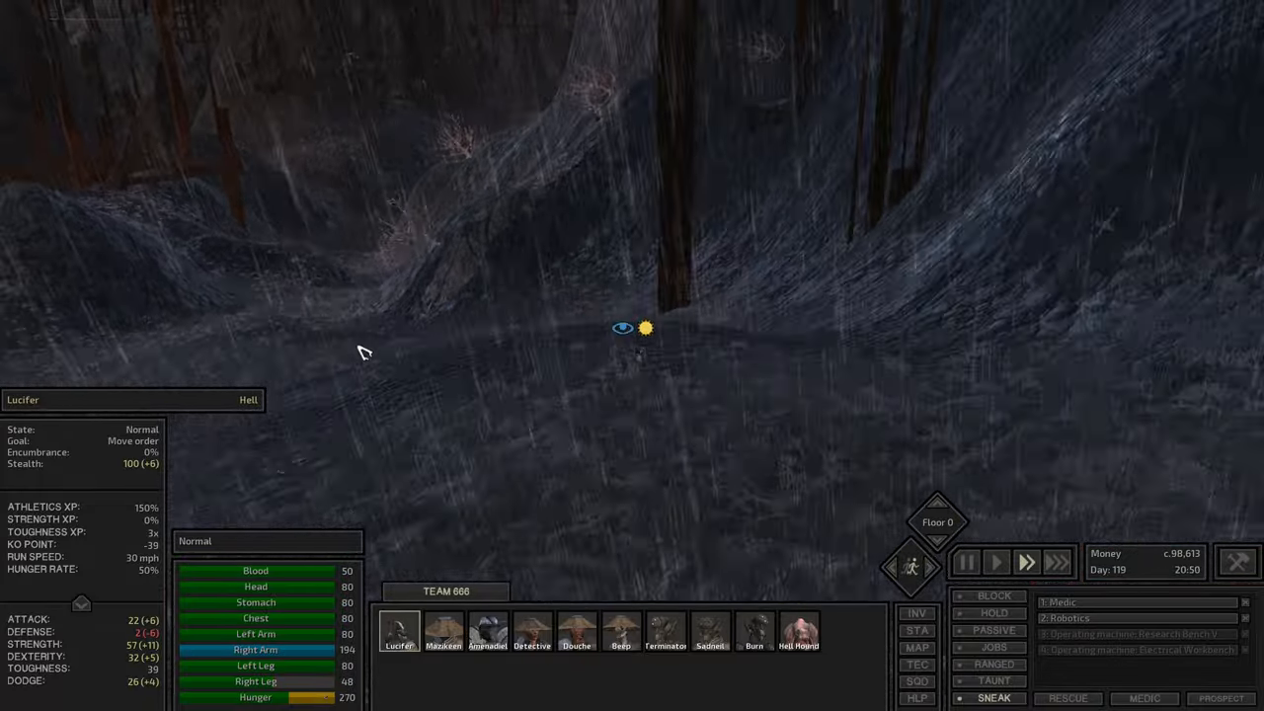
{"action": "left_click", "coordinate": [966, 561]}
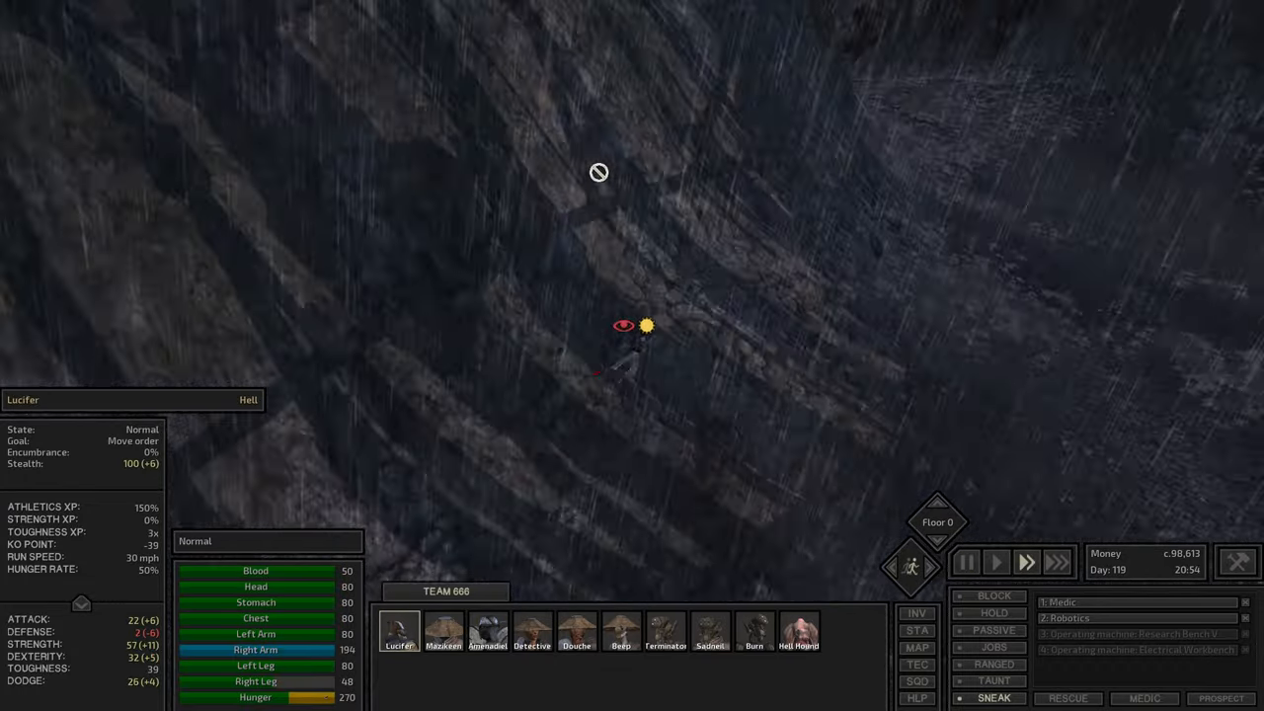
View the region around Black Desert City and Waystation on the world map, then close it
{"action": "left_click", "coordinate": [916, 648]}
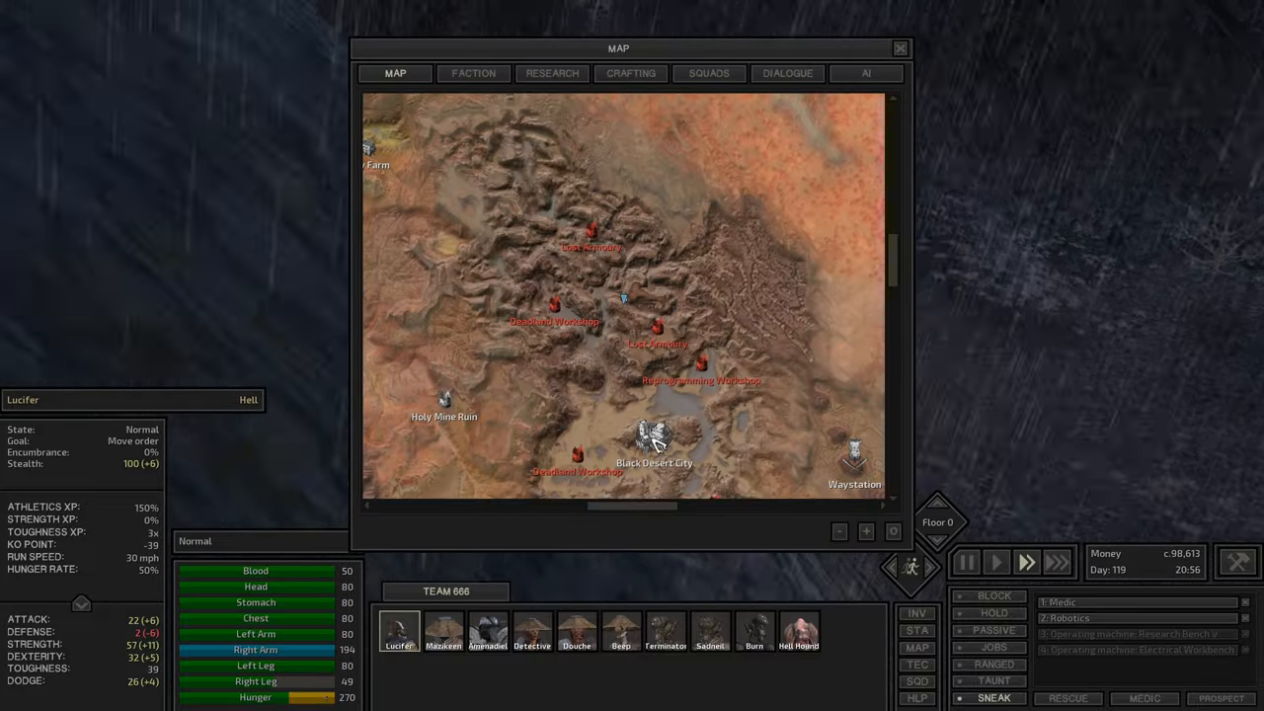
{"action": "left_click", "coordinate": [901, 48]}
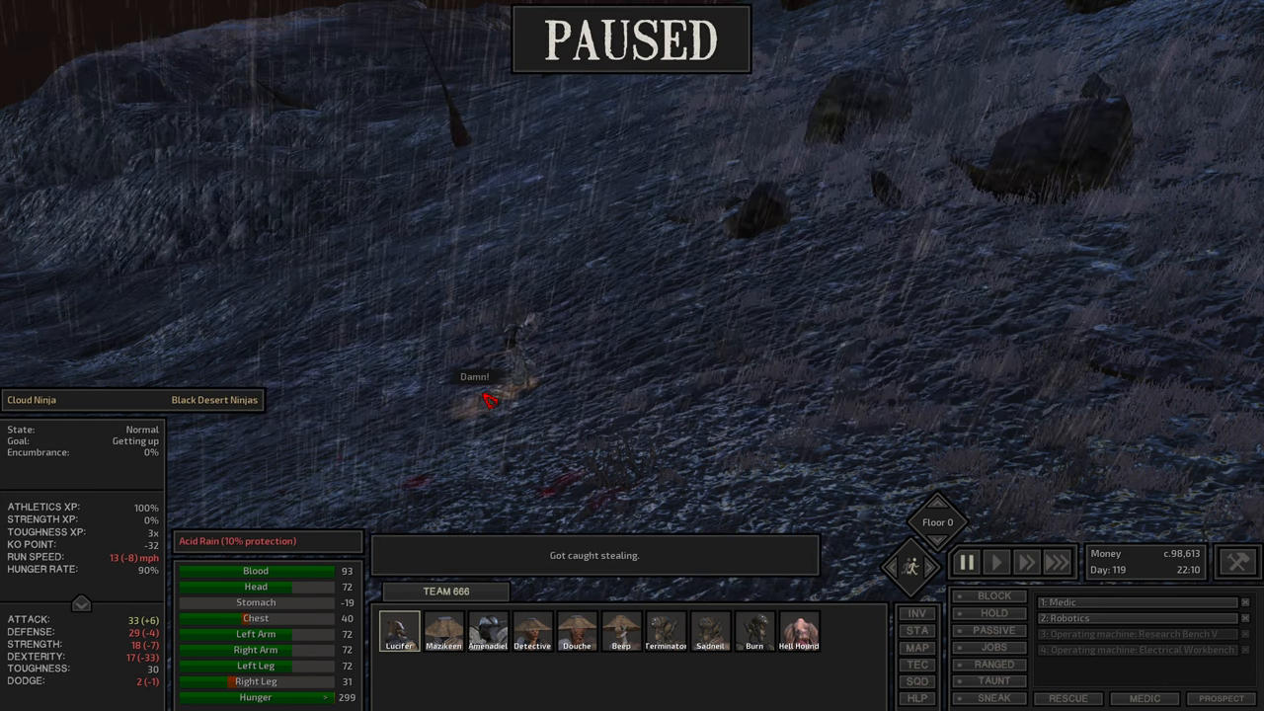
Pause while taking an item from the Cloud Ninja, resume to knock him out, then open the map
{"action": "left_click", "coordinate": [996, 561]}
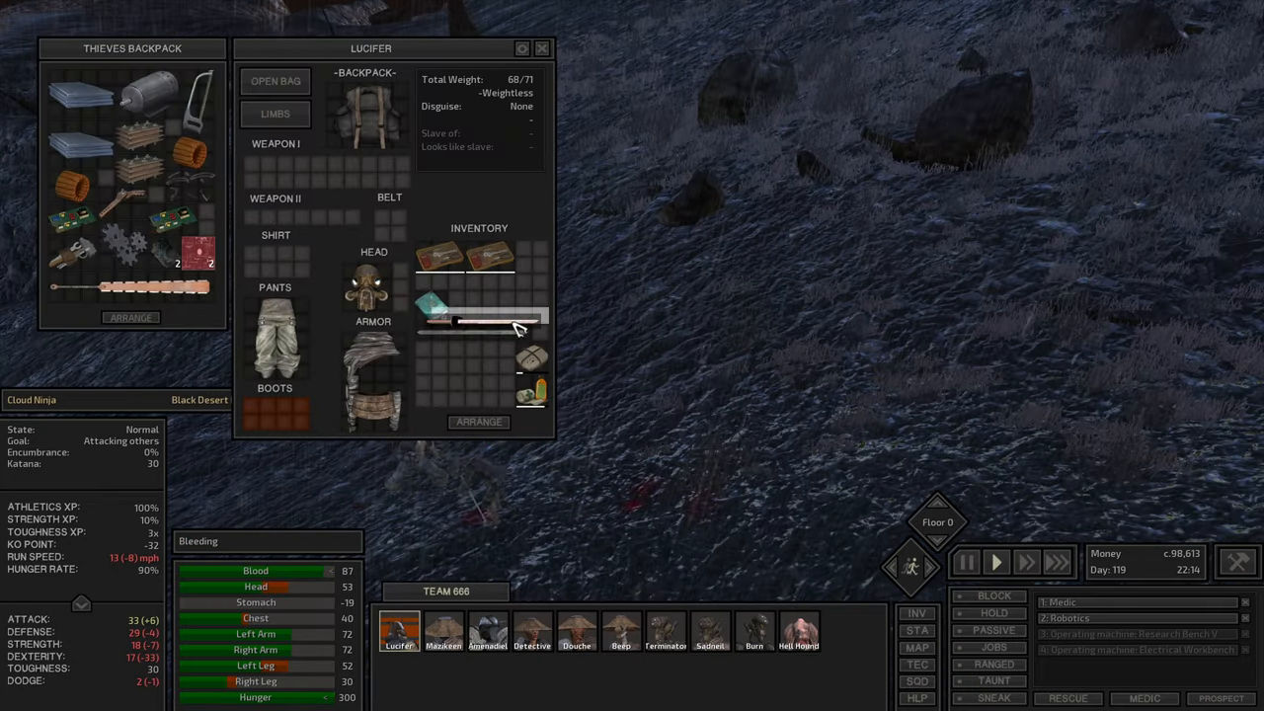
{"action": "mouse_move", "coordinate": [533, 257]}
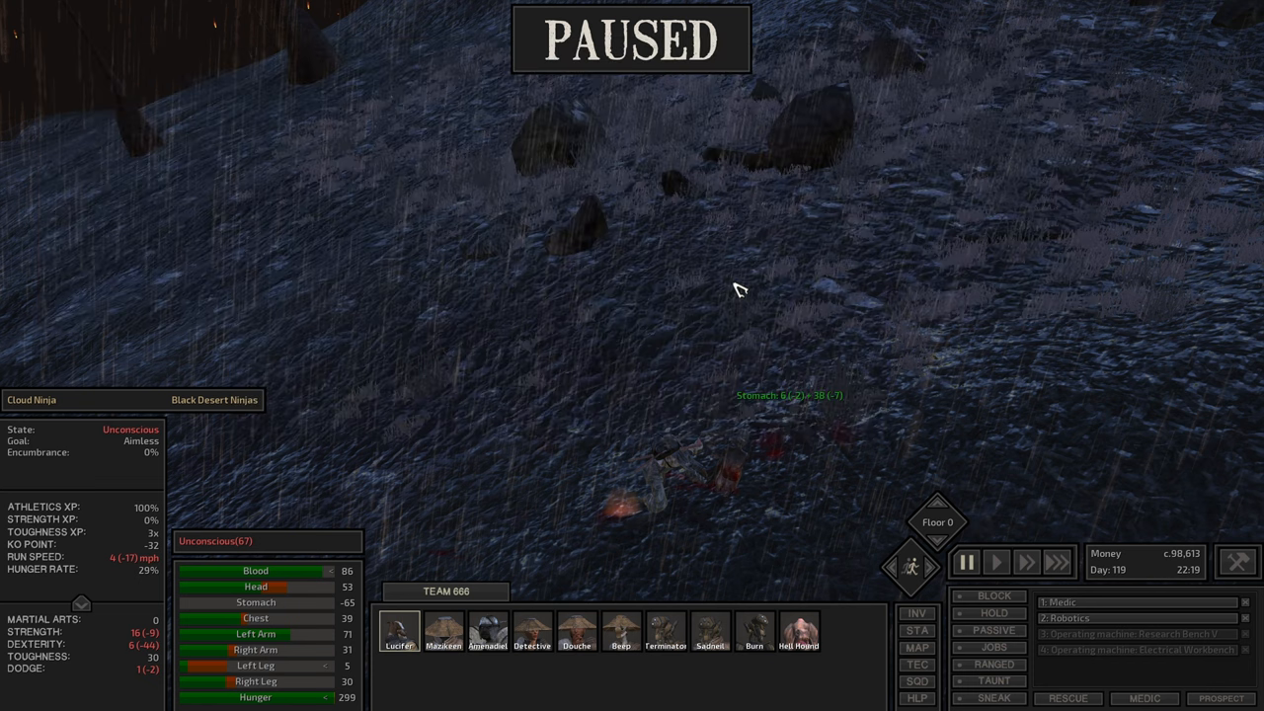
{"action": "left_click", "coordinate": [995, 561]}
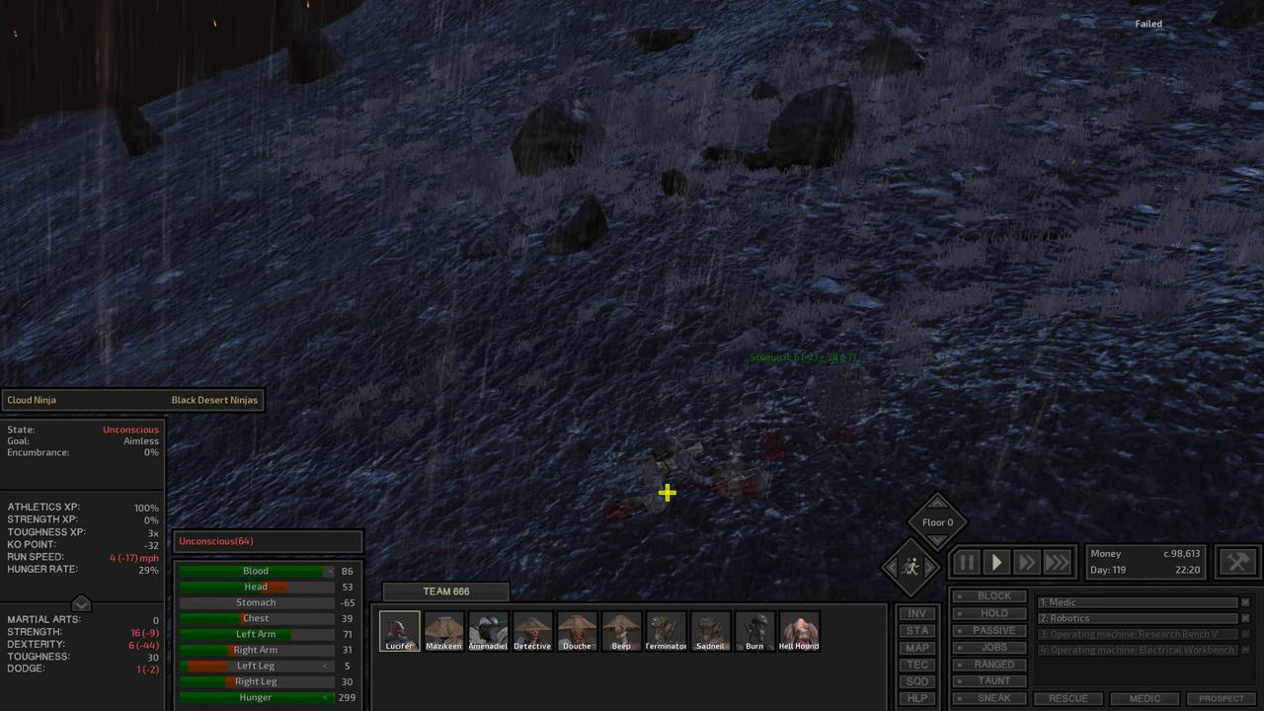
{"action": "left_click", "coordinate": [916, 648]}
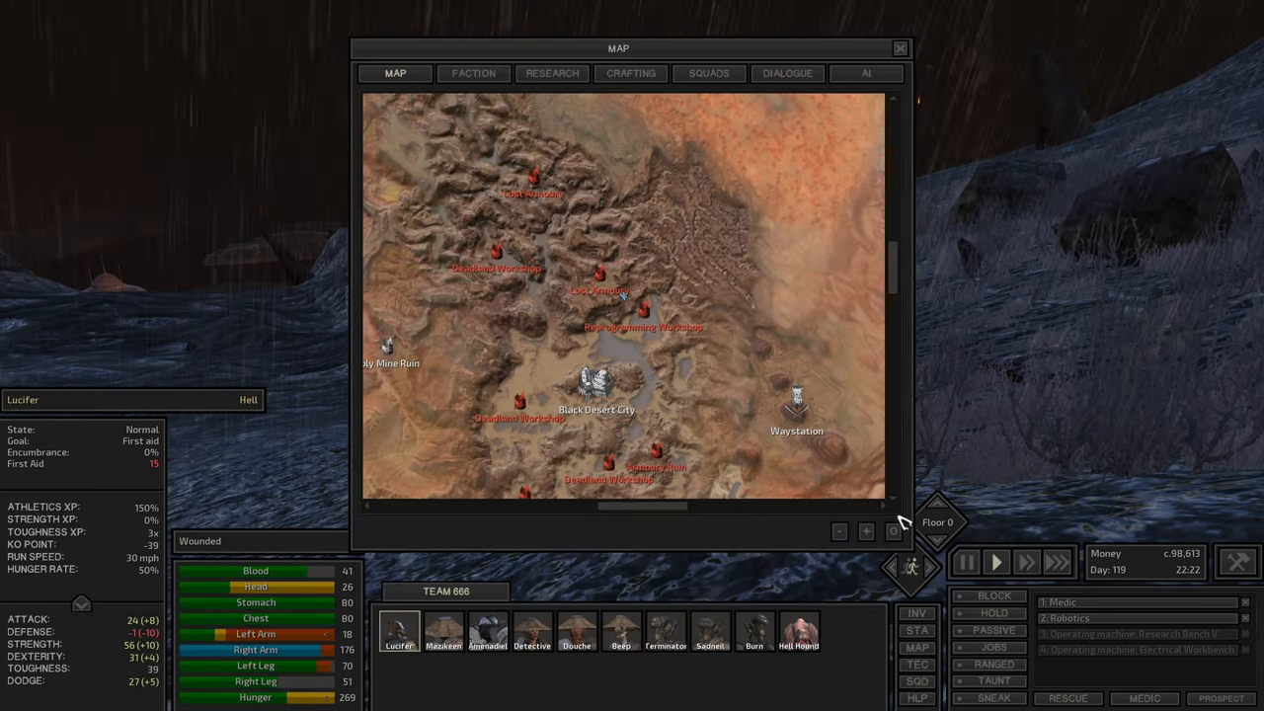
Review Lucifer's Martial Arts and Stealth skills, with a look at Black Desert City on the map
{"action": "left_click", "coordinate": [1027, 561]}
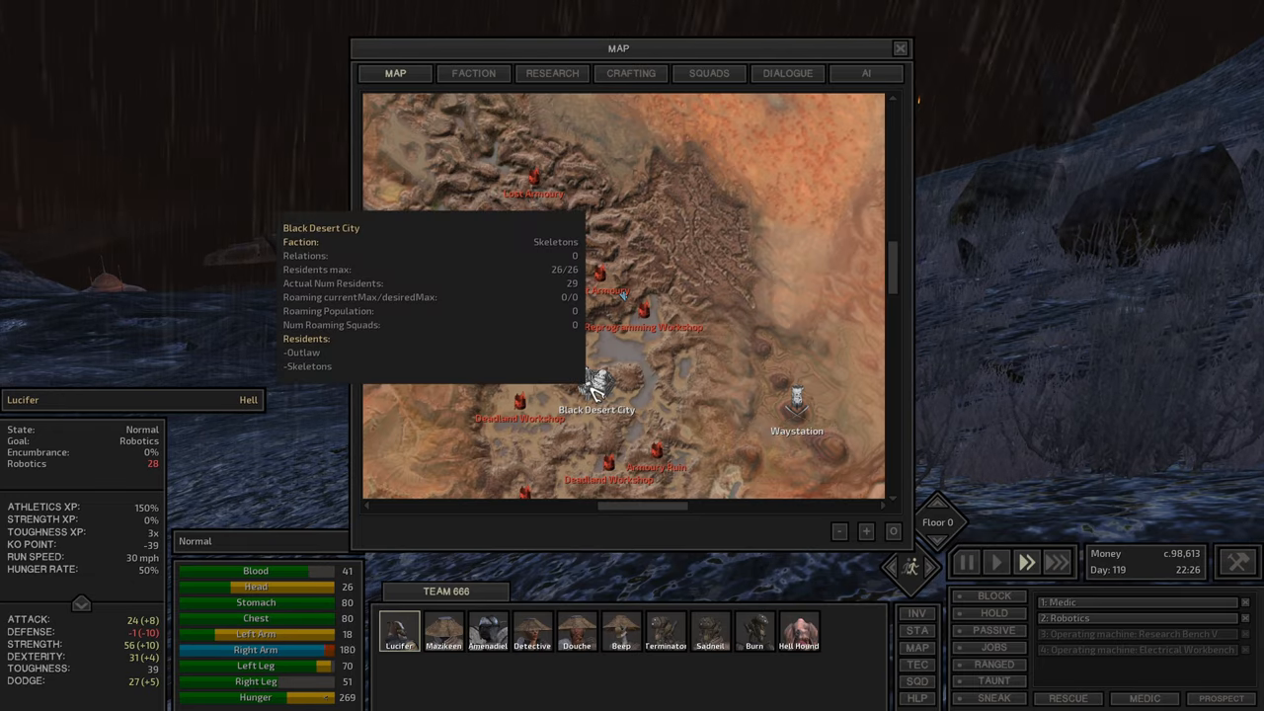
{"action": "left_click", "coordinate": [901, 47]}
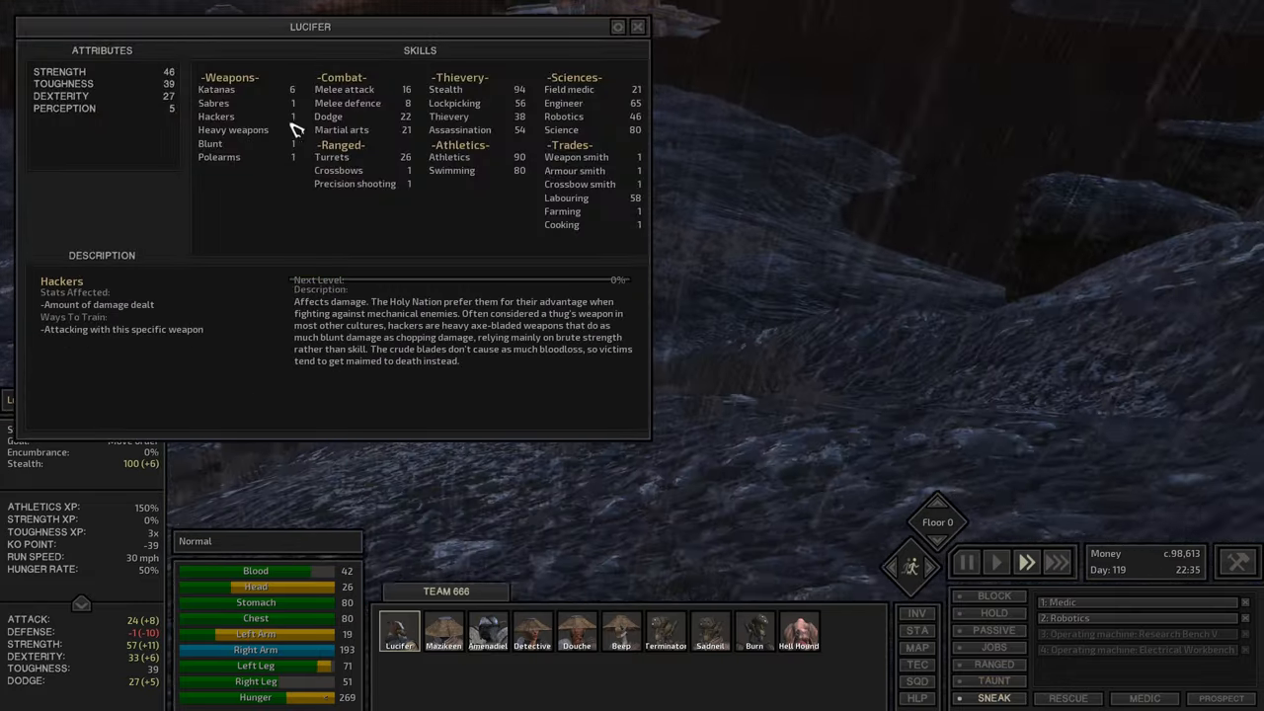
{"action": "left_click", "coordinate": [340, 131]}
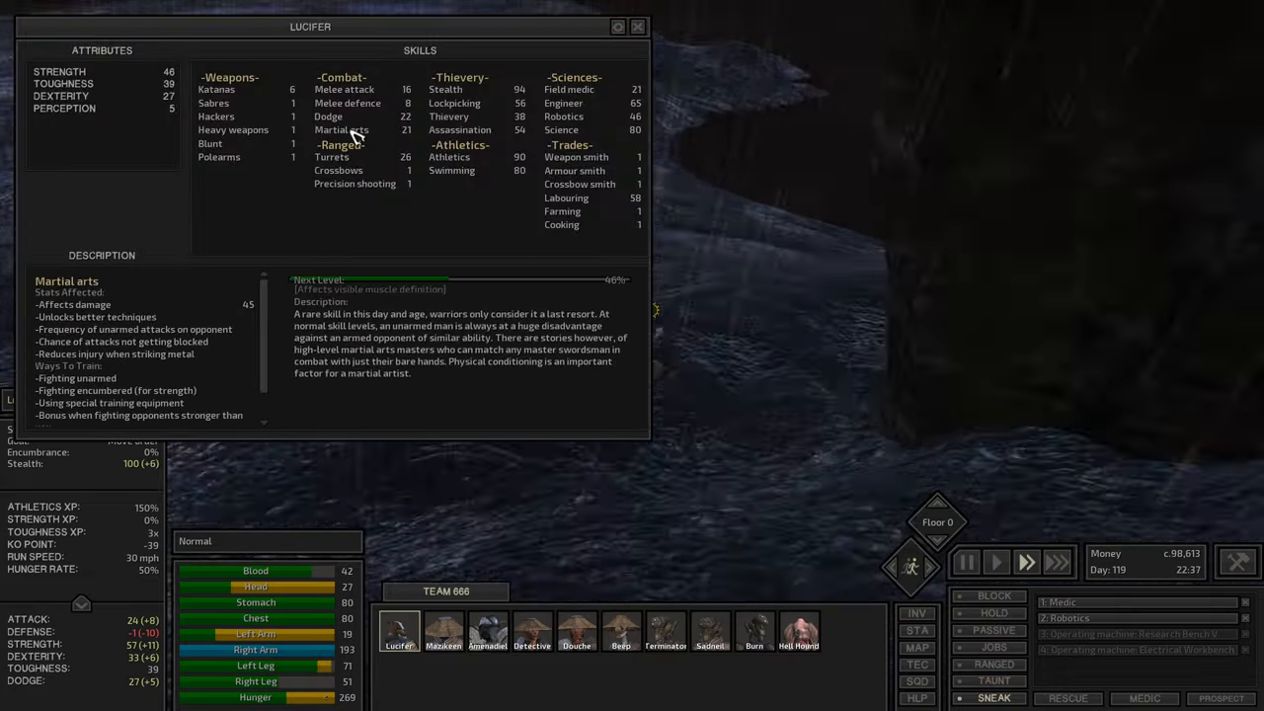
{"action": "left_click", "coordinate": [638, 28]}
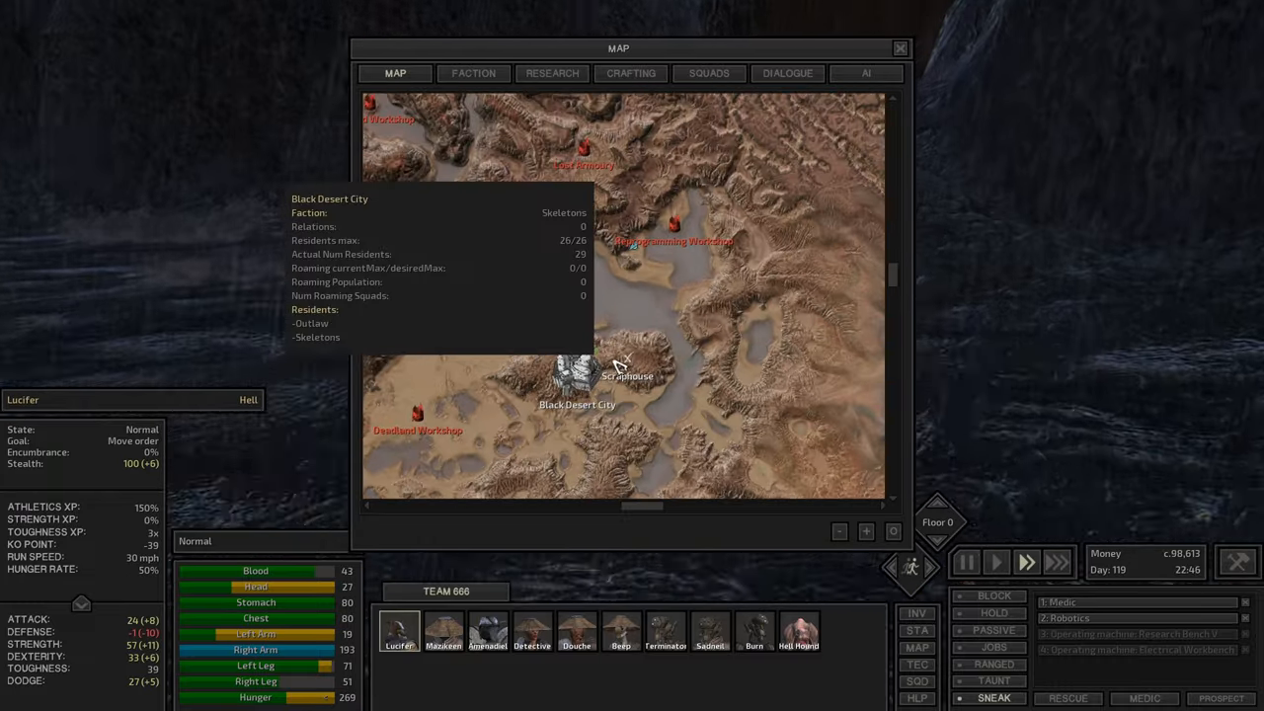
{"action": "mouse_move", "coordinate": [582, 261]}
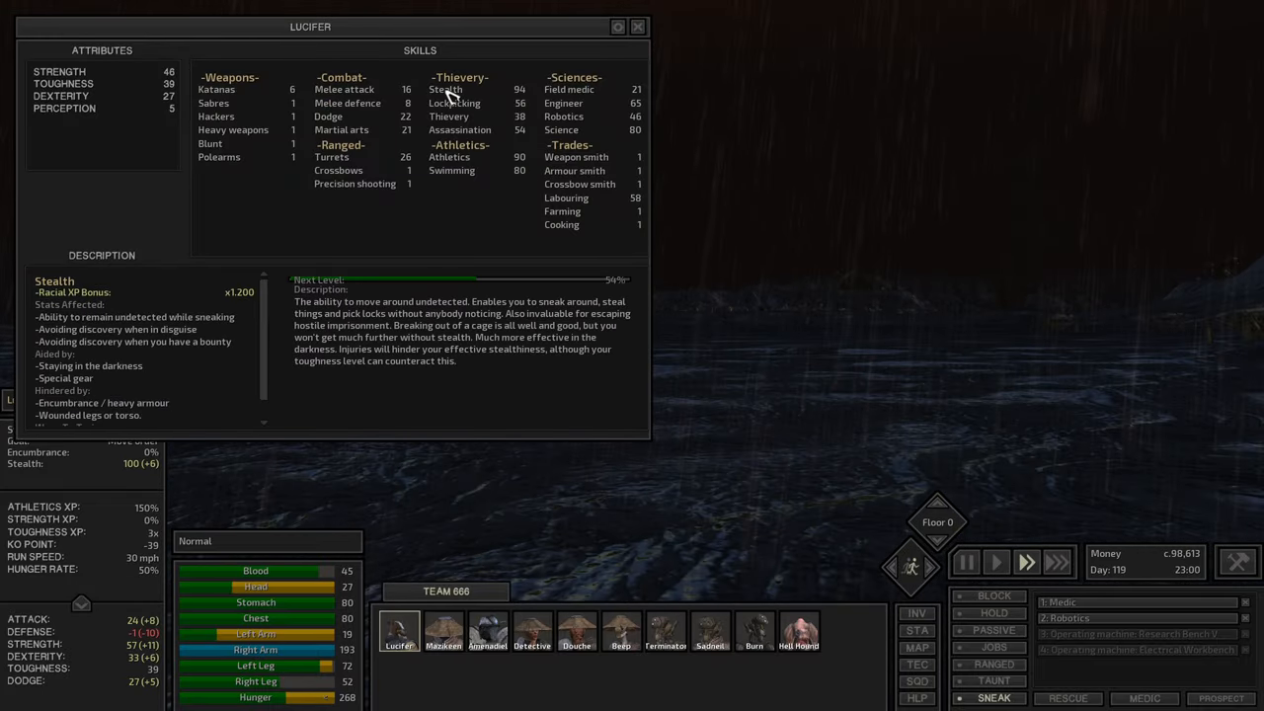
Check on Sadneil and the Hell Hound, then send Lucifer into the base's upper floor
{"action": "left_click", "coordinate": [638, 28]}
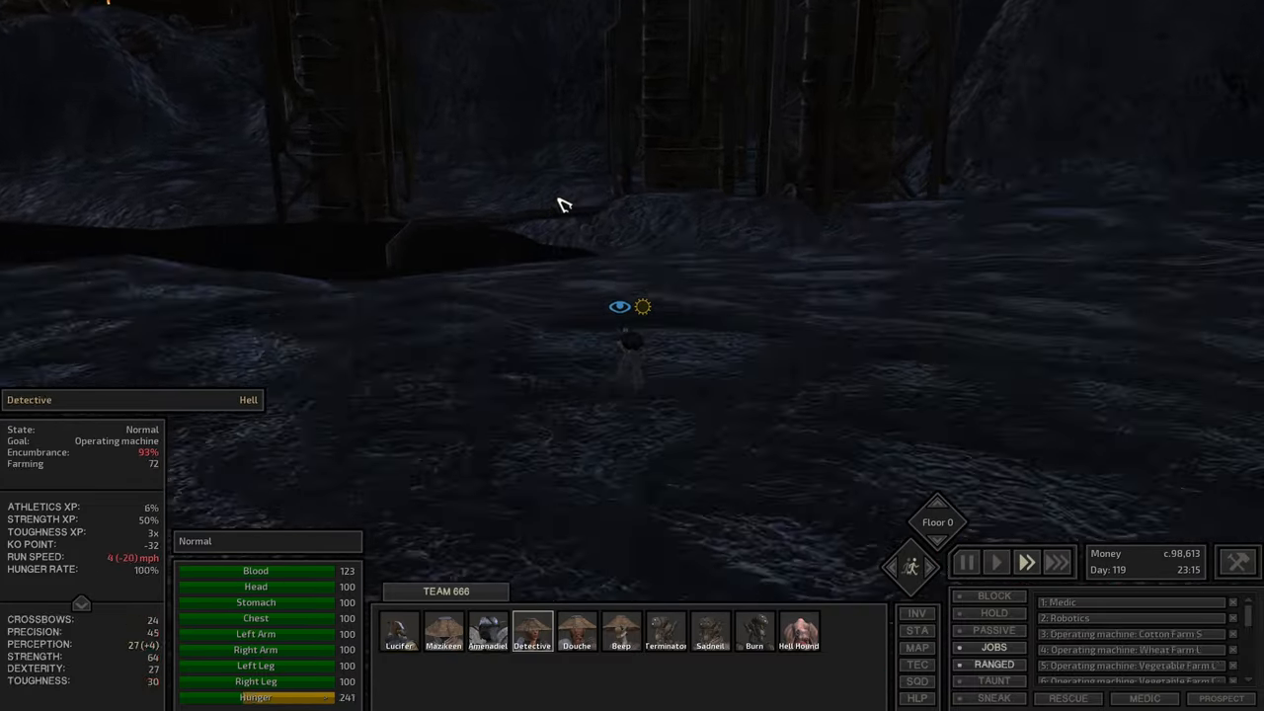
{"action": "left_click", "coordinate": [711, 631]}
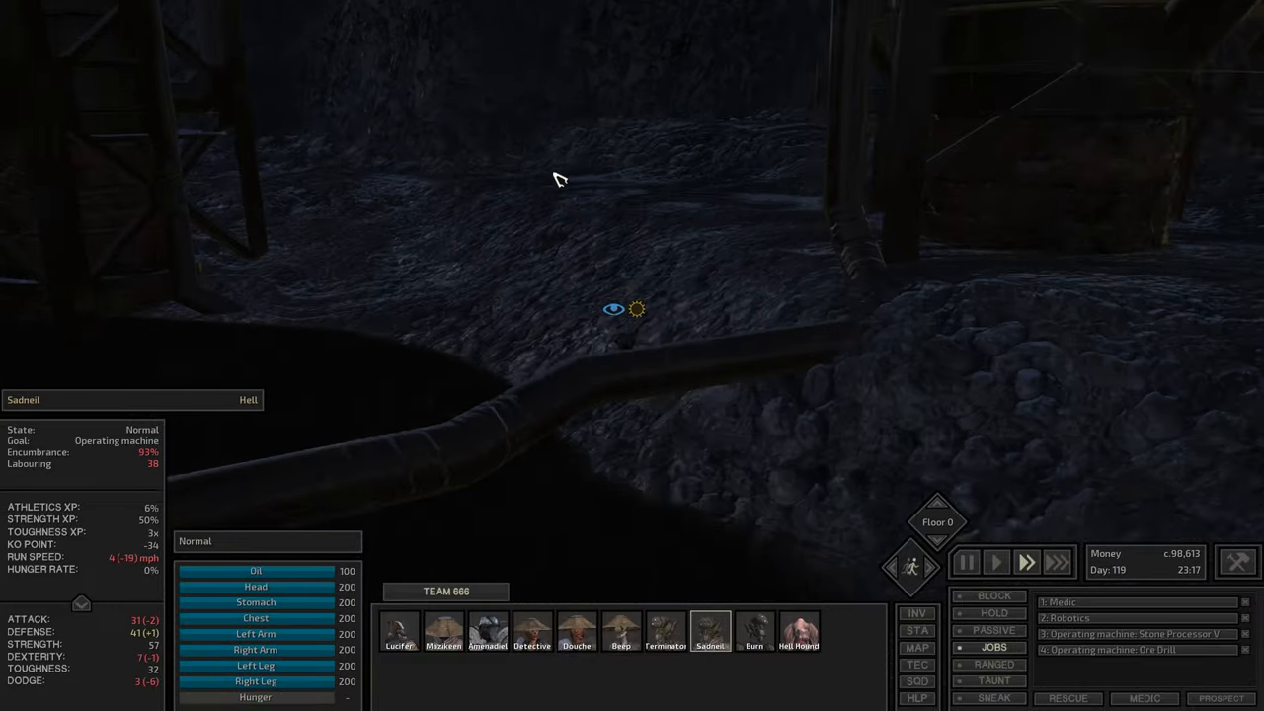
{"action": "left_click", "coordinate": [799, 630]}
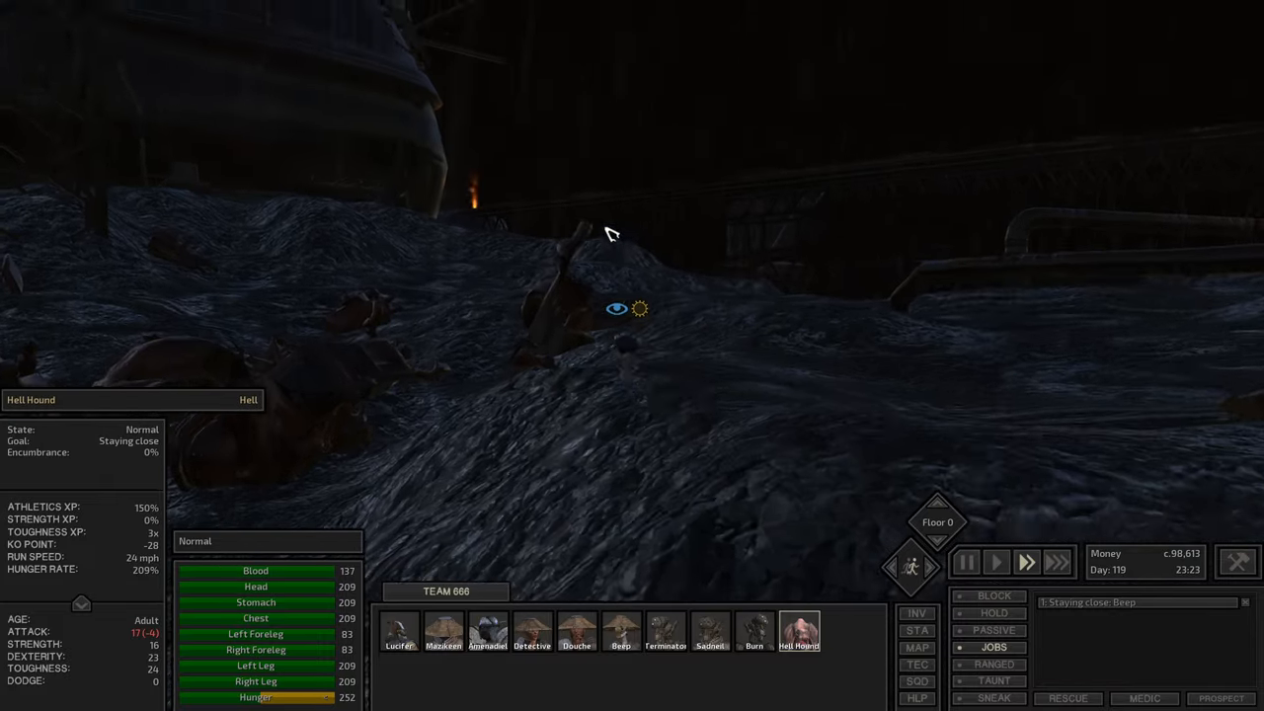
{"action": "left_click", "coordinate": [399, 630]}
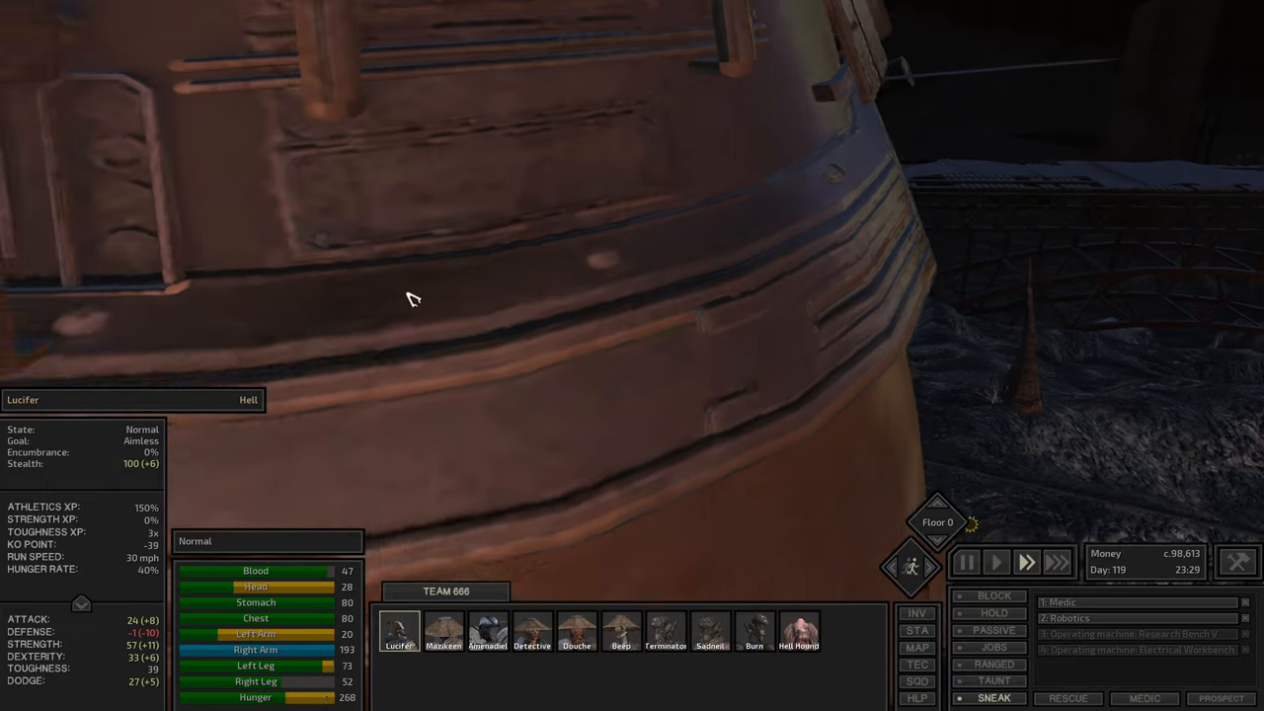
{"action": "left_click", "coordinate": [936, 502]}
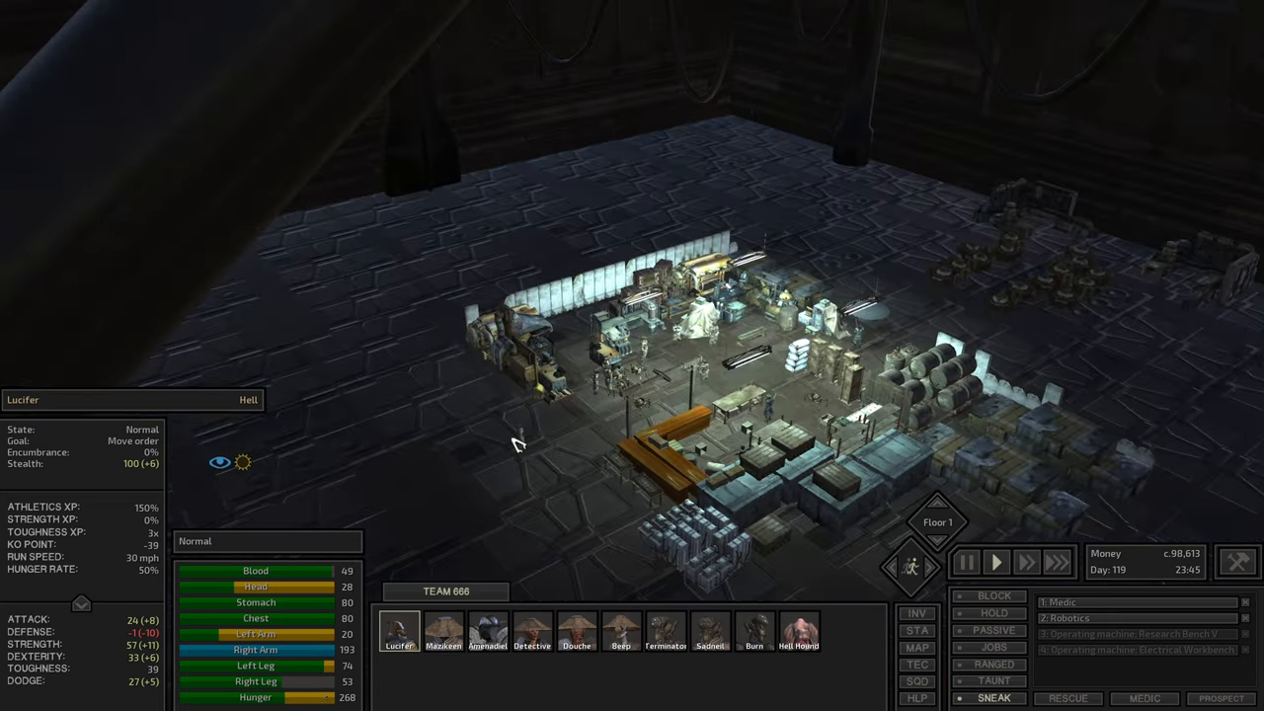
{"action": "mouse_move", "coordinate": [996, 699]}
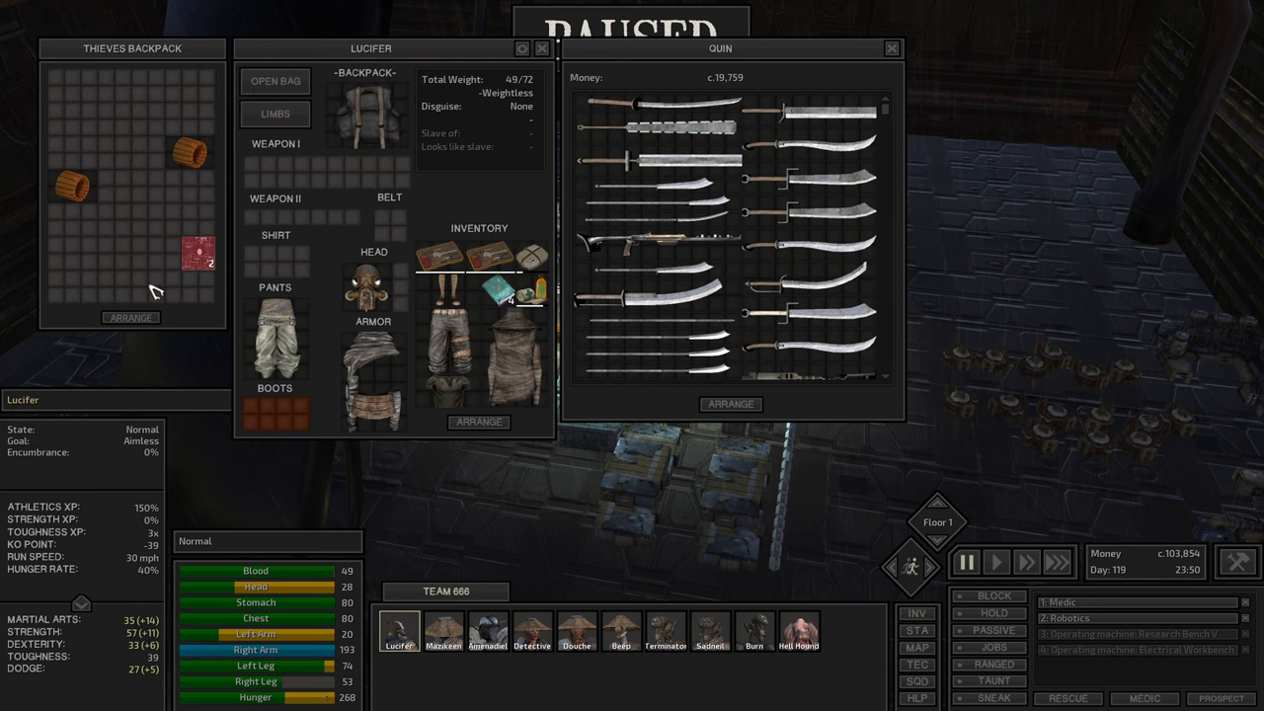
{"action": "mouse_move", "coordinate": [537, 301]}
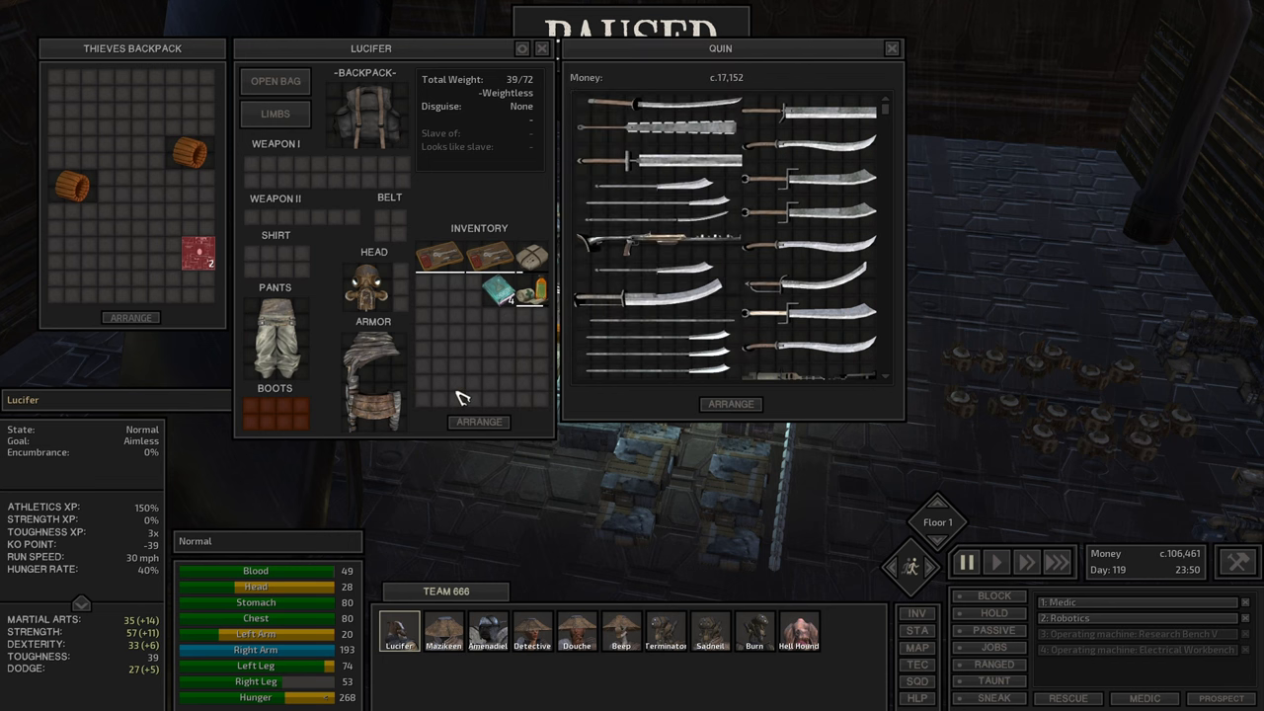
{"action": "mouse_move", "coordinate": [701, 259]}
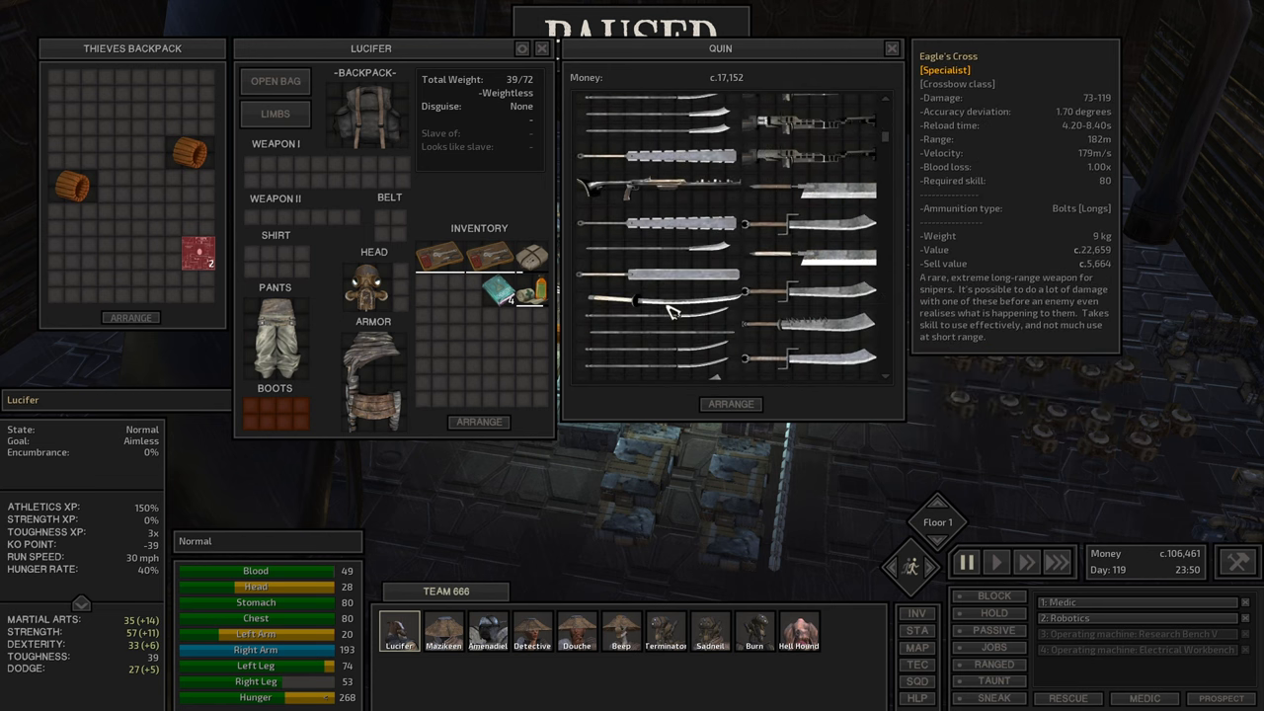
Scroll through Quin's stock after selling Lucifer's loot for about 106,461 cats
{"action": "scroll", "scroll_direction": "down", "scroll_amount": 3}
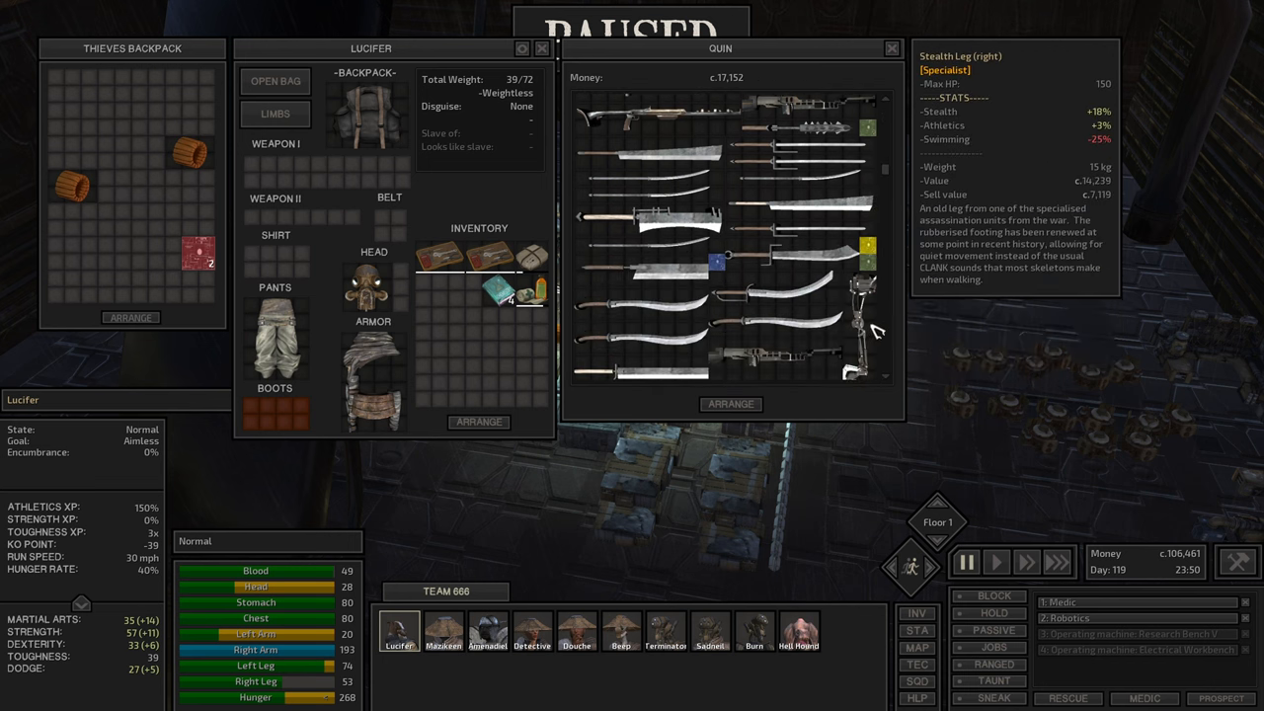
{"action": "scroll", "scroll_direction": "down", "scroll_amount": 3}
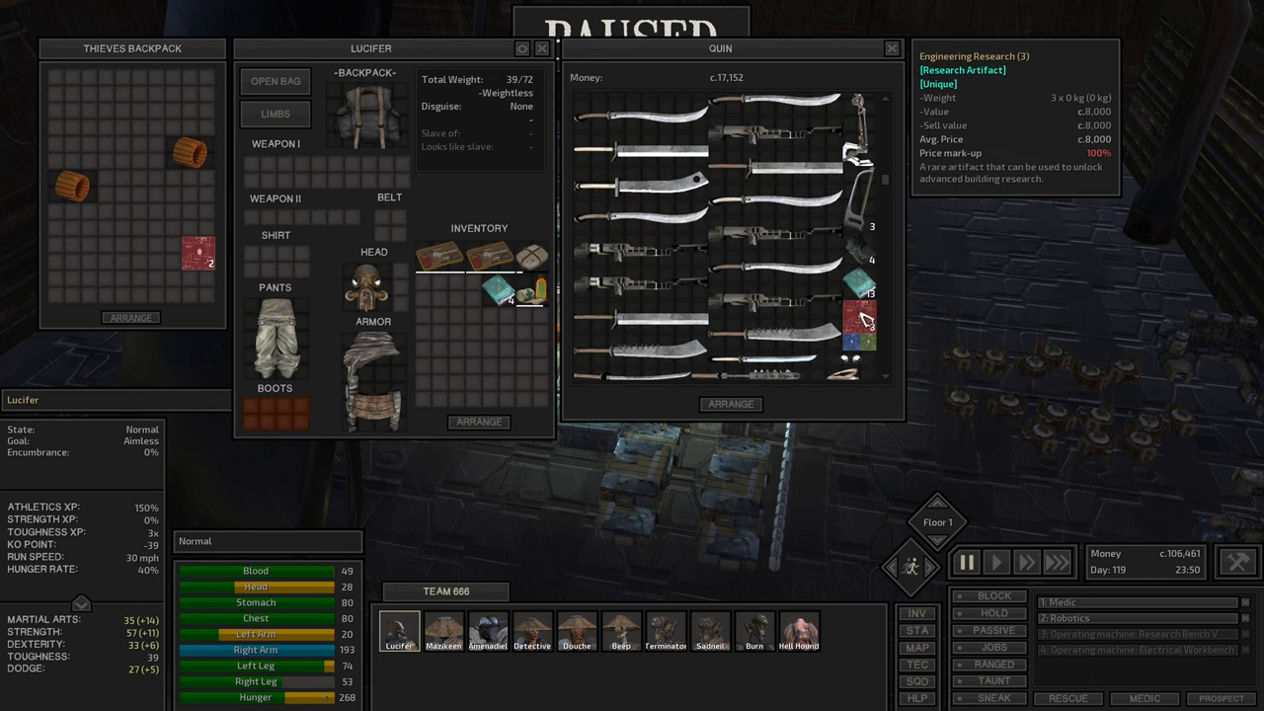
{"action": "mouse_move", "coordinate": [873, 352]}
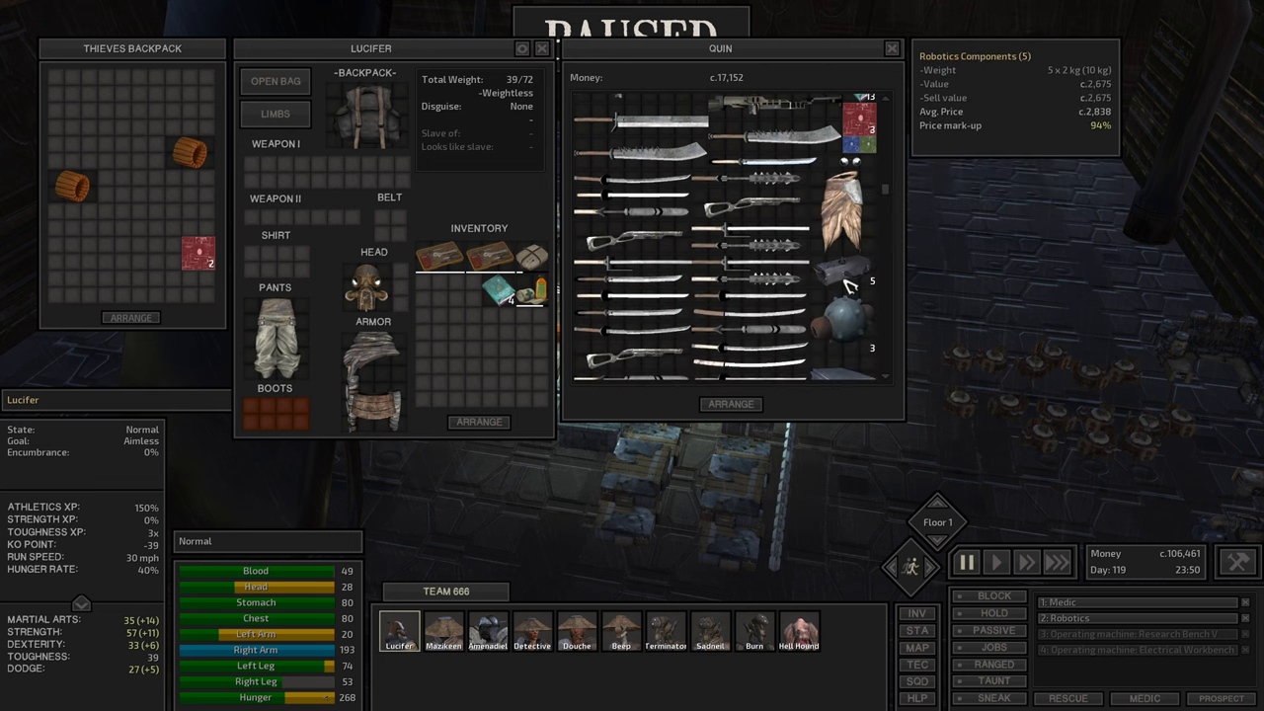
{"action": "mouse_move", "coordinate": [869, 328]}
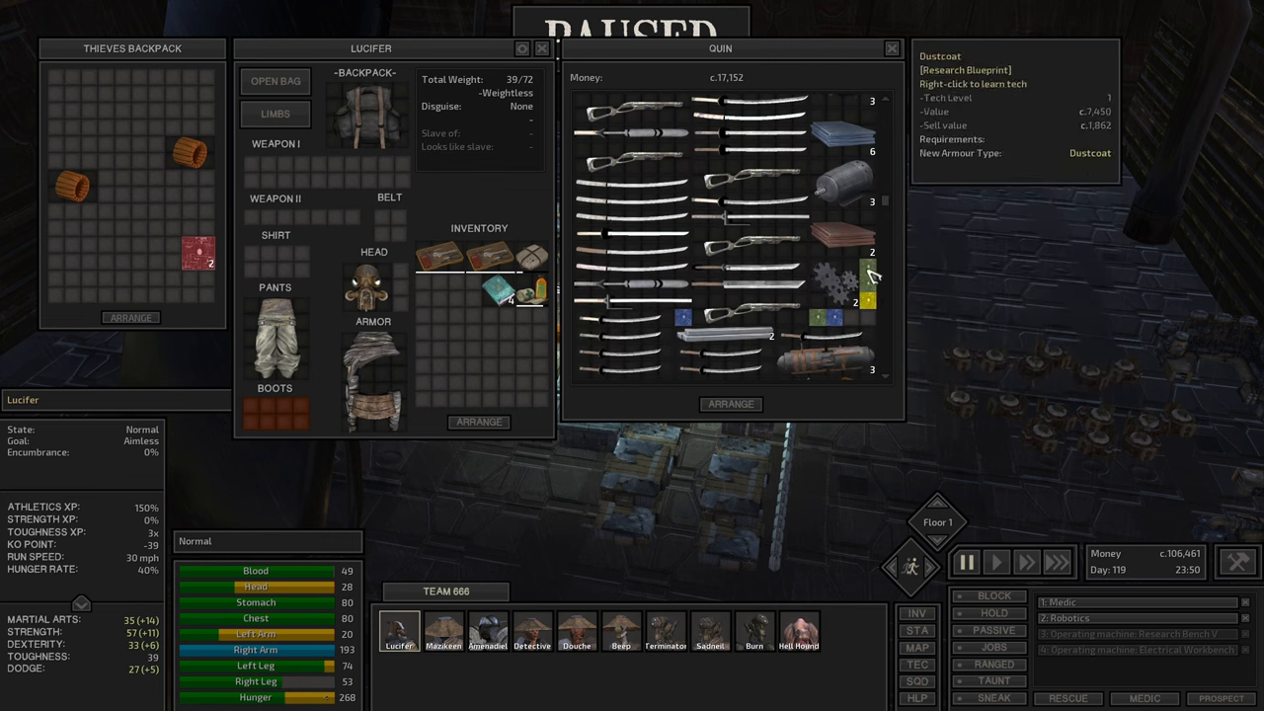
{"action": "mouse_move", "coordinate": [874, 280]}
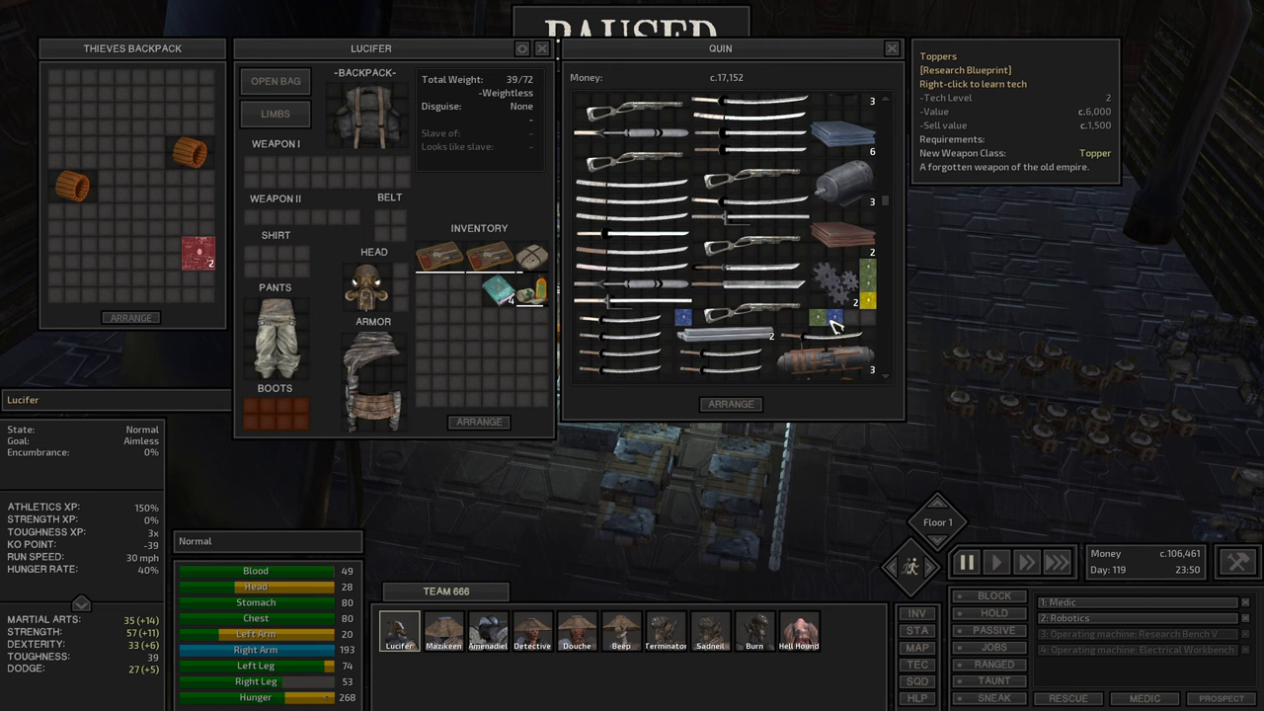
{"action": "mouse_move", "coordinate": [695, 332]}
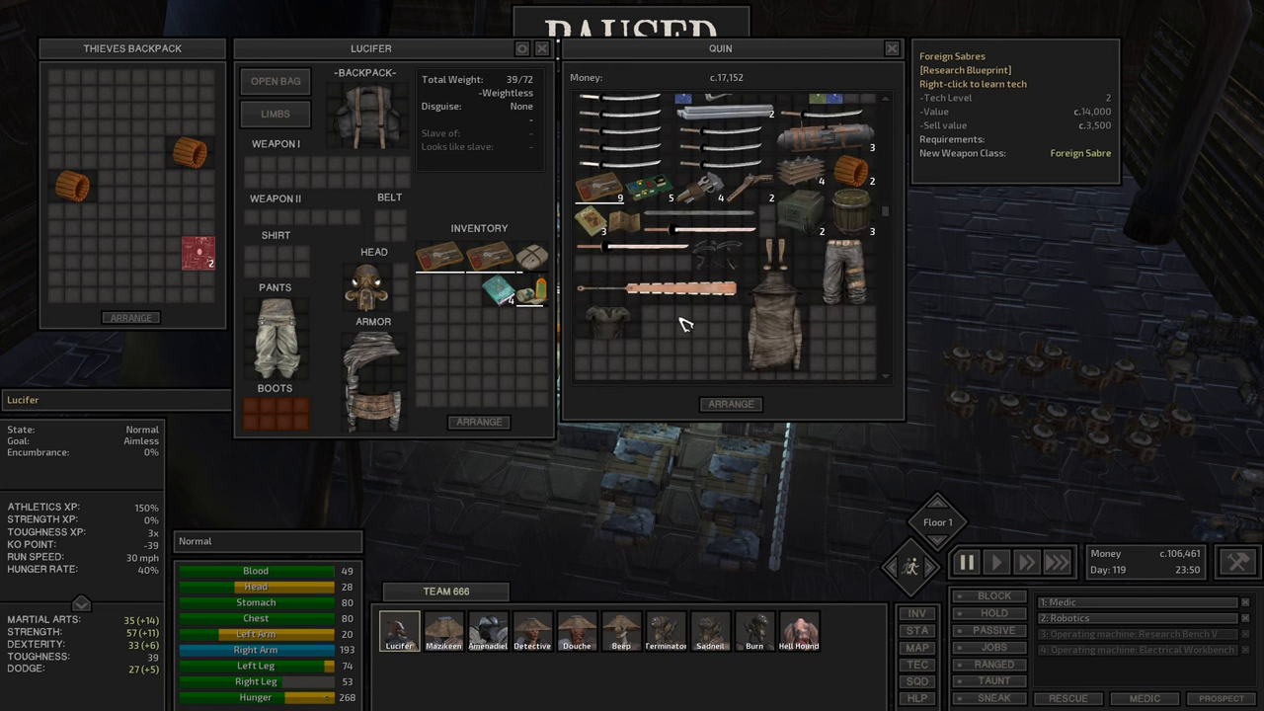
{"action": "mouse_move", "coordinate": [510, 254]}
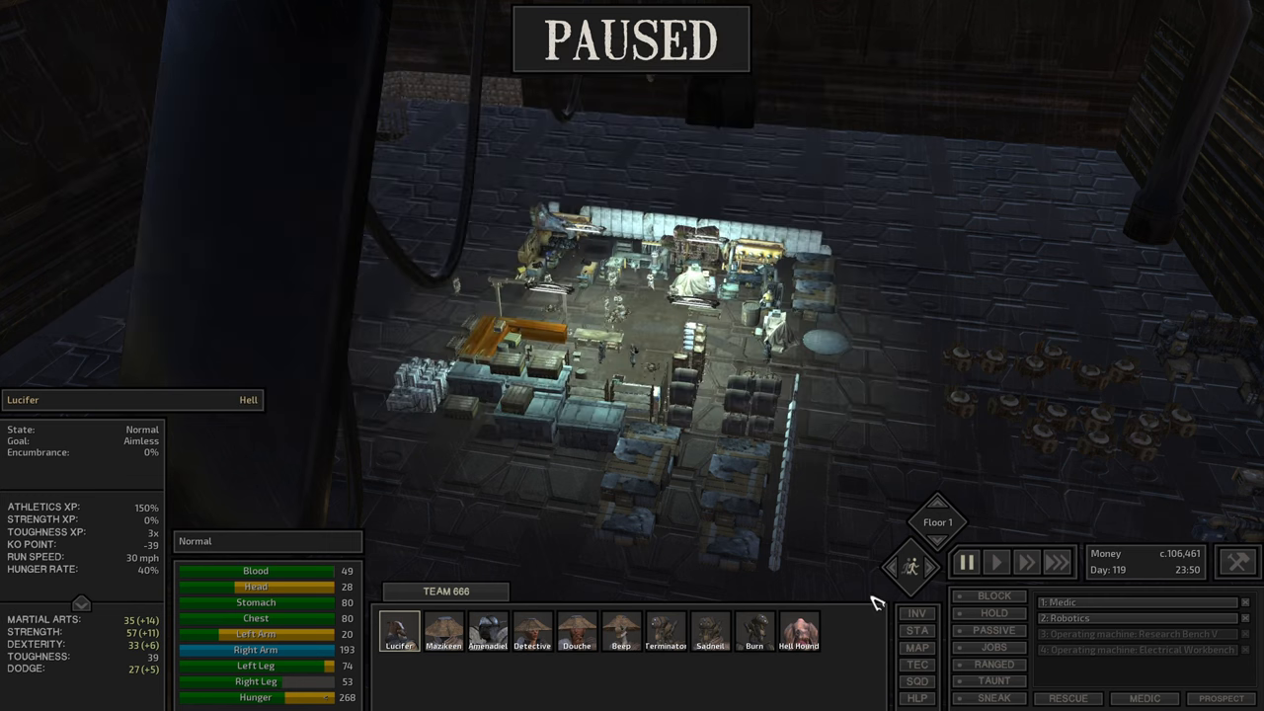
Read Lucifer's Lockpicking and Weapon Smith skills, then compare Terminator's, Amenadiel's and Mazikeen's sheets
{"action": "left_click", "coordinate": [917, 648]}
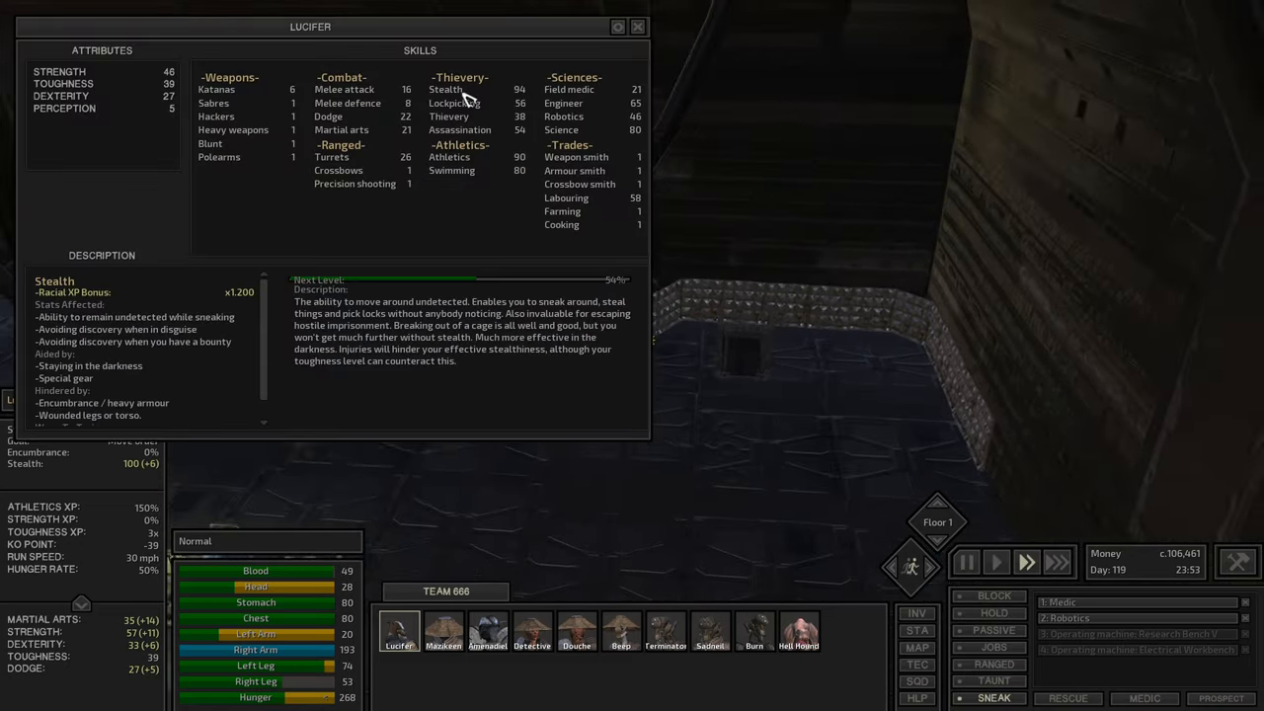
{"action": "left_click", "coordinate": [638, 27]}
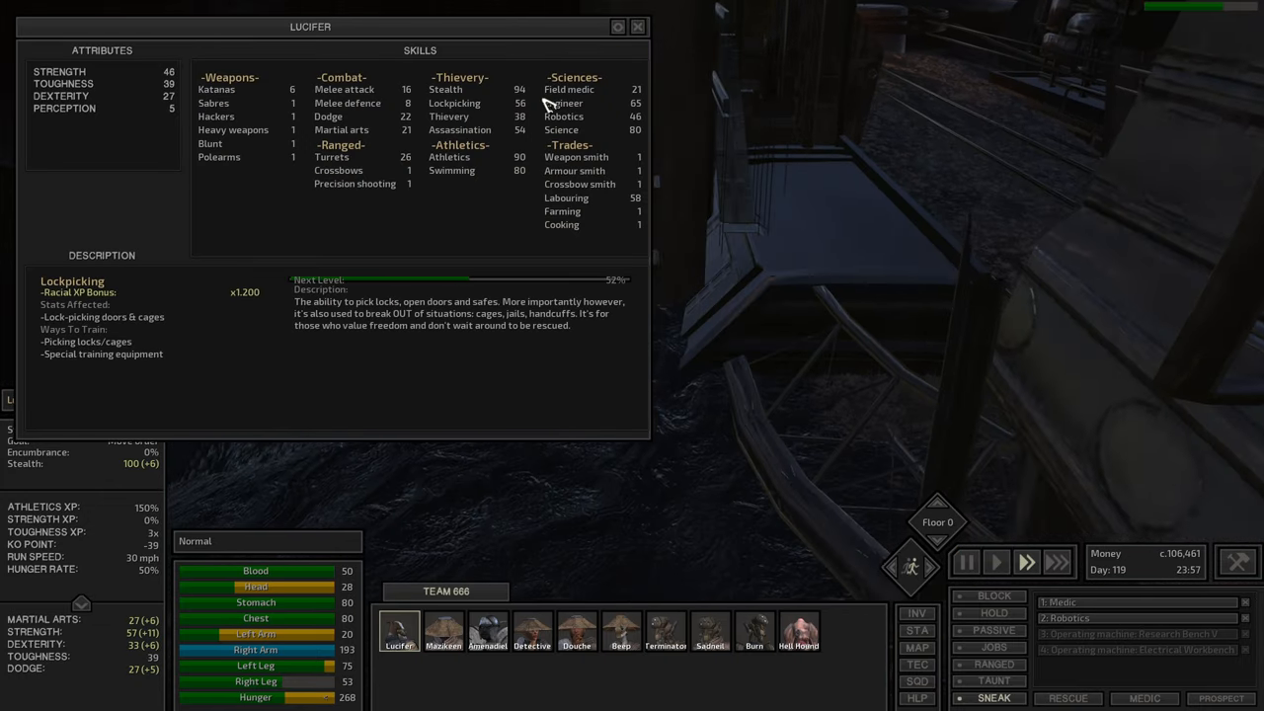
{"action": "left_click", "coordinate": [638, 28]}
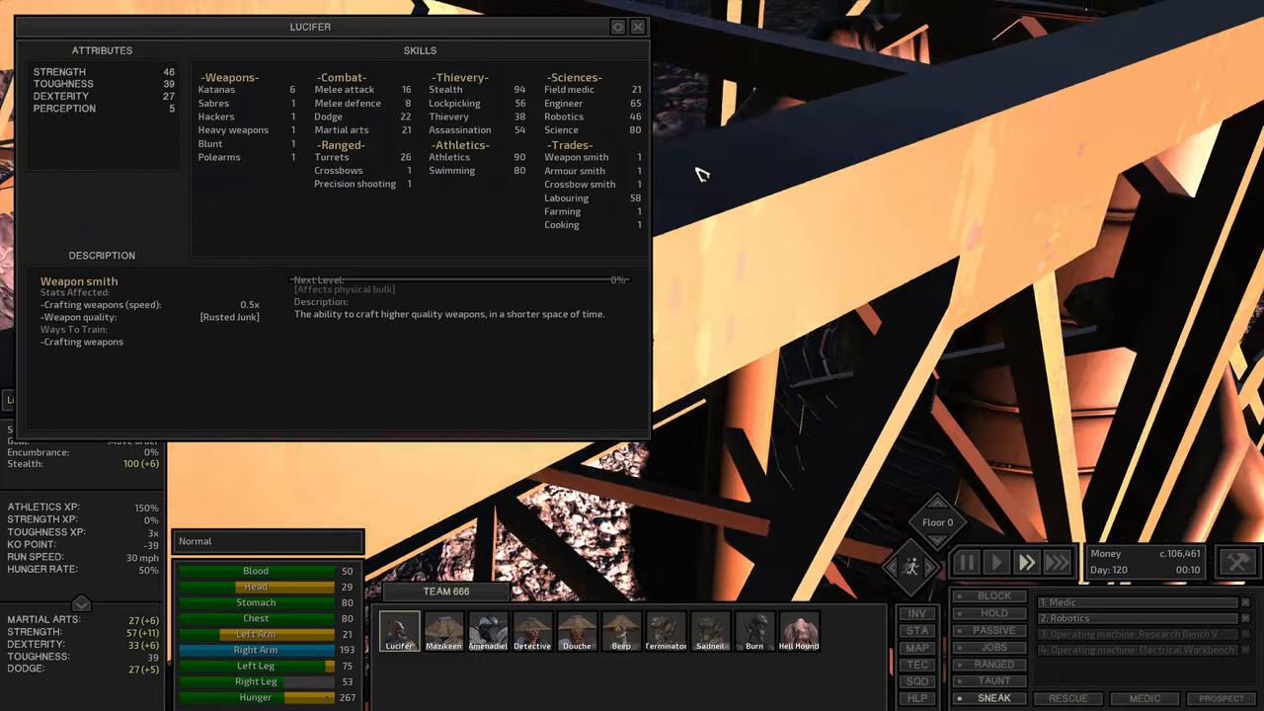
{"action": "left_click", "coordinate": [664, 632]}
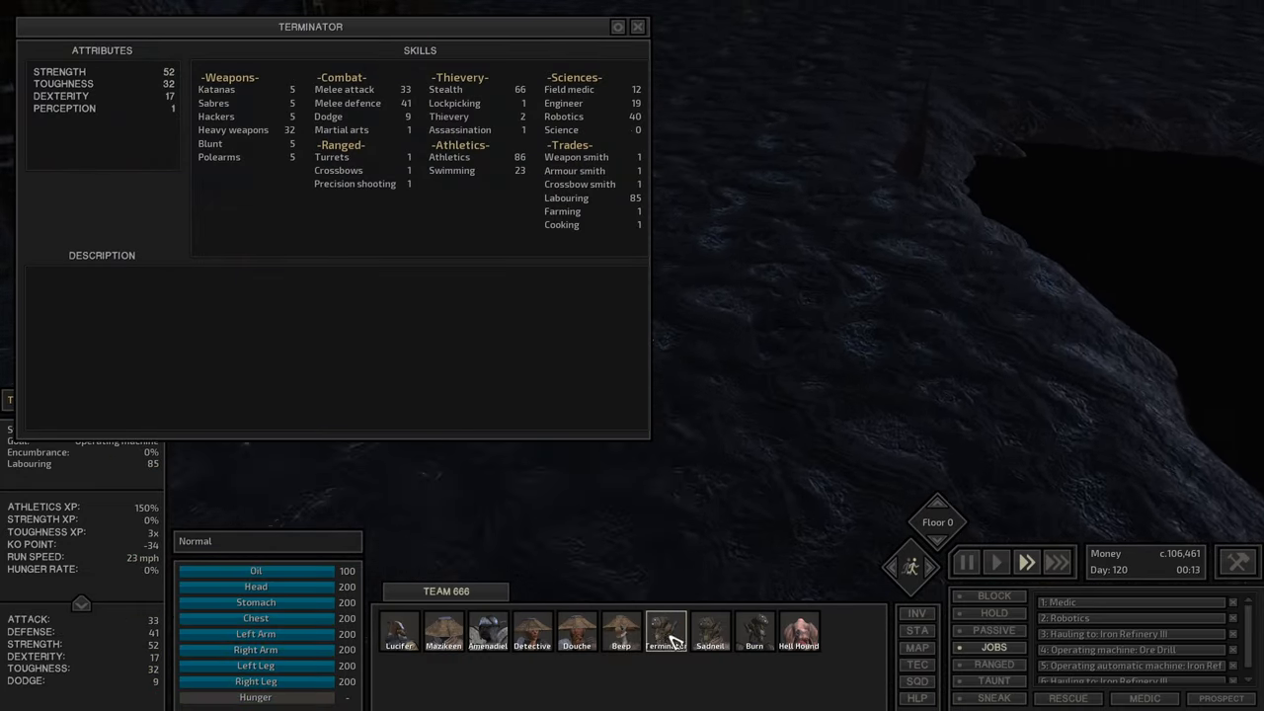
{"action": "left_click", "coordinate": [486, 632]}
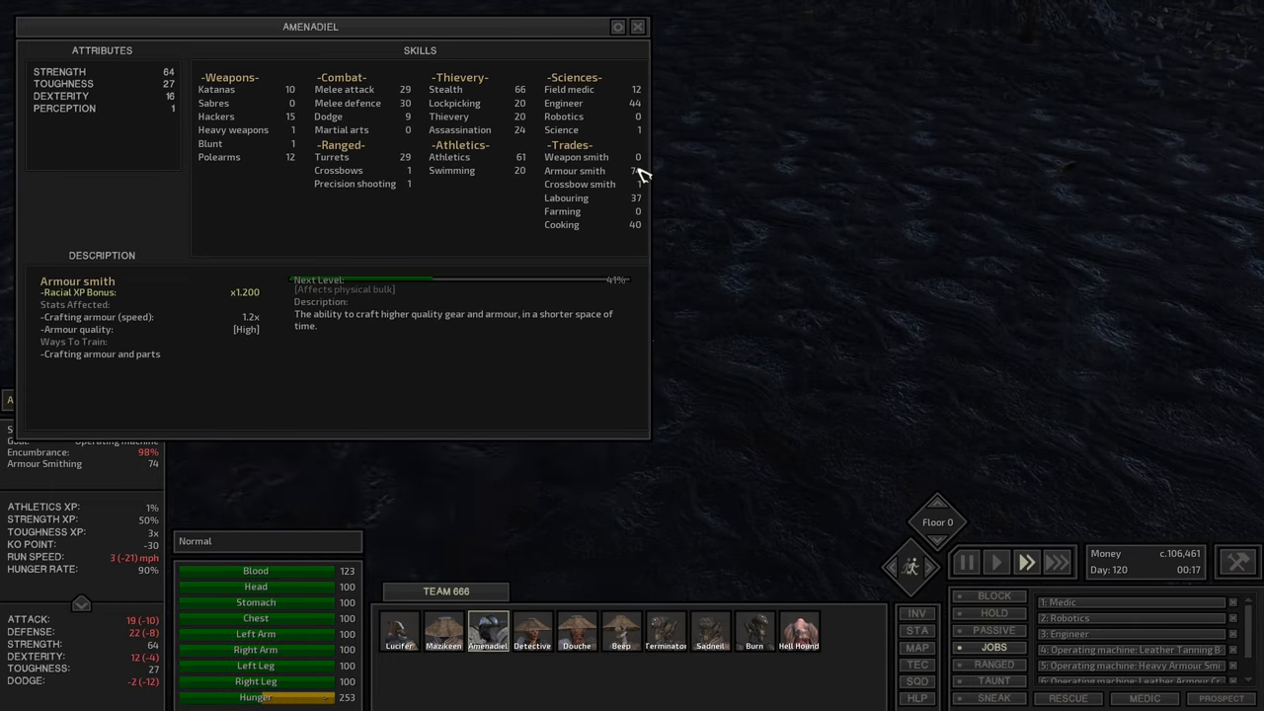
{"action": "left_click", "coordinate": [442, 632]}
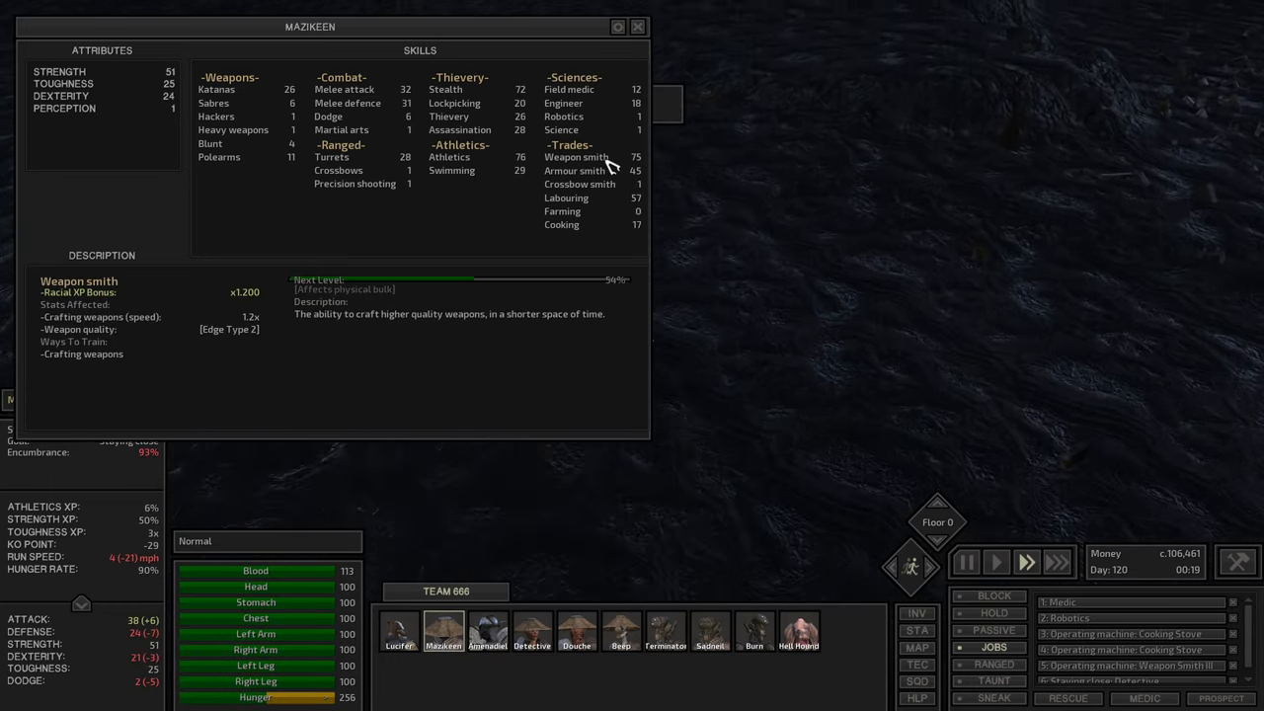
Read Mazikeen's Armour Smith skill, review Douche's and Beep's sheets, and return to Lucifer's
{"action": "left_click", "coordinate": [573, 169]}
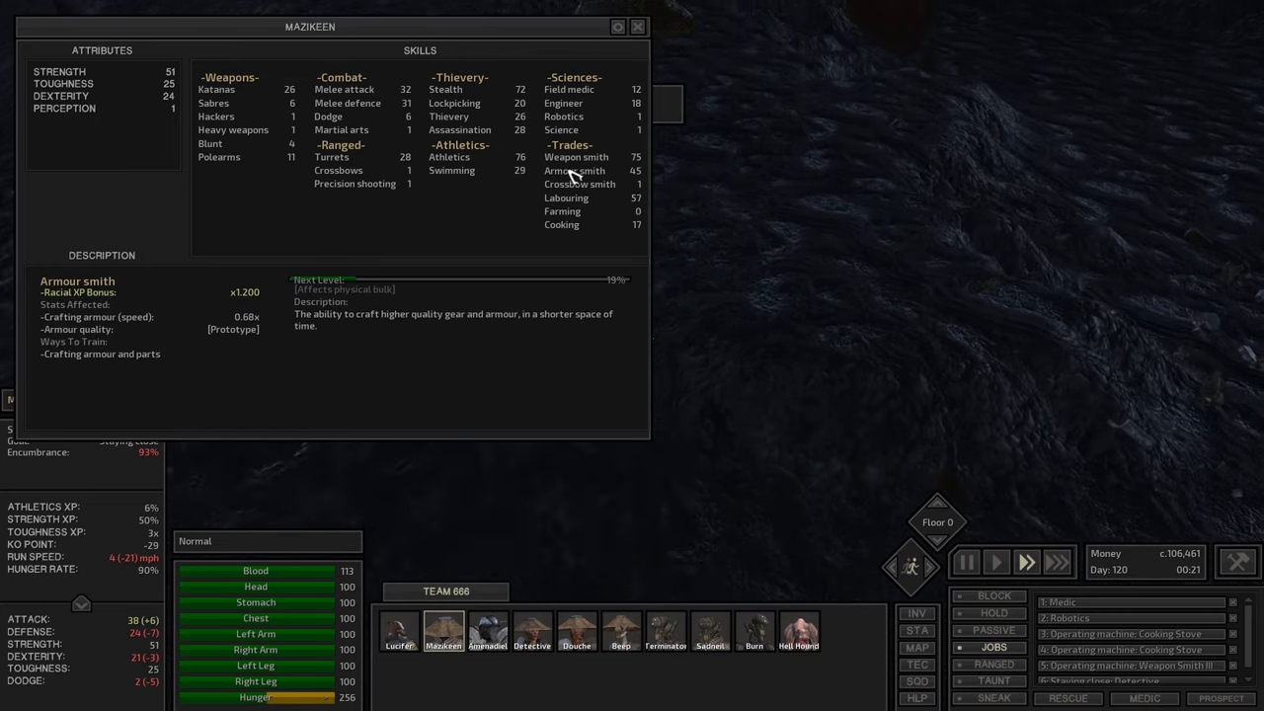
{"action": "left_click", "coordinate": [217, 156]}
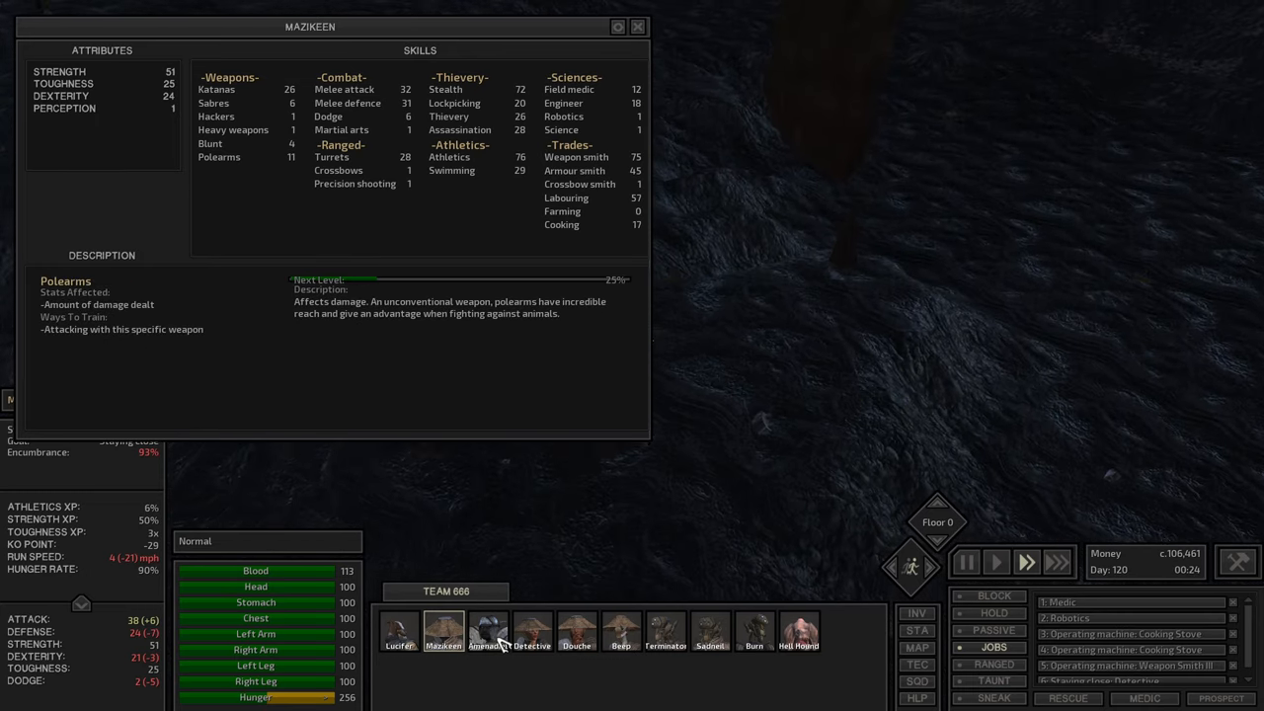
{"action": "left_click", "coordinate": [577, 632]}
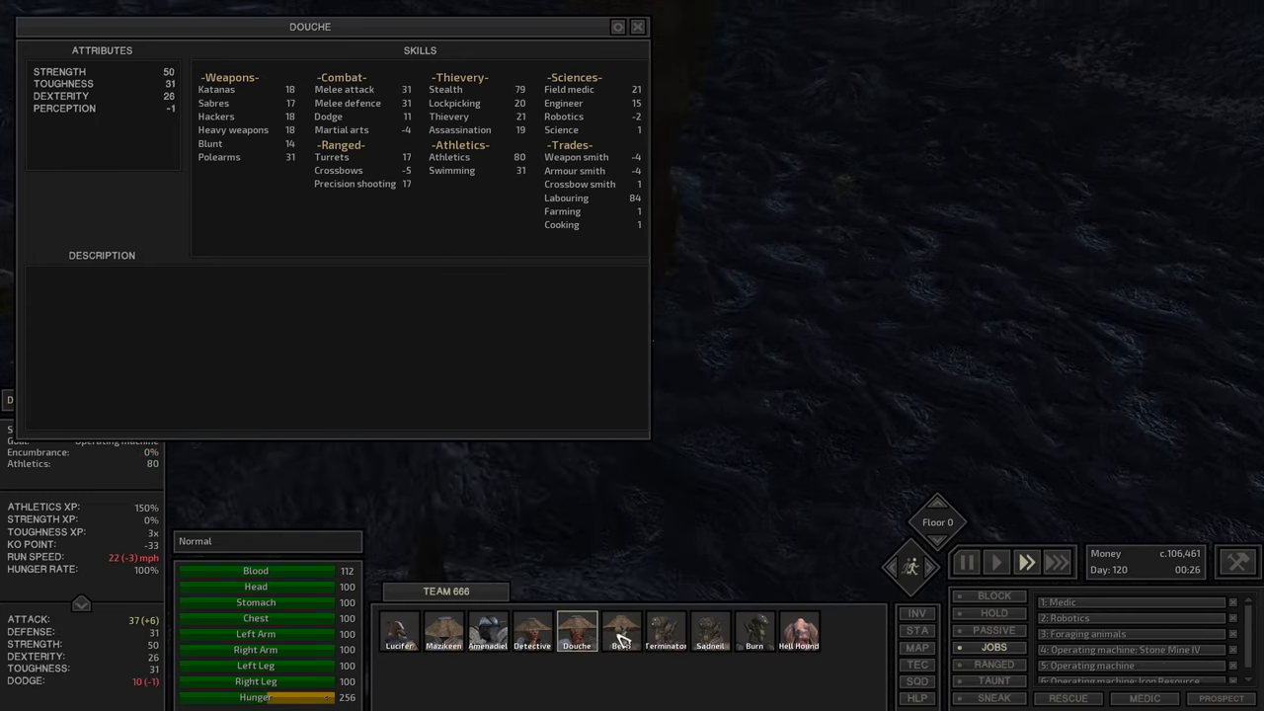
{"action": "left_click", "coordinate": [620, 632]}
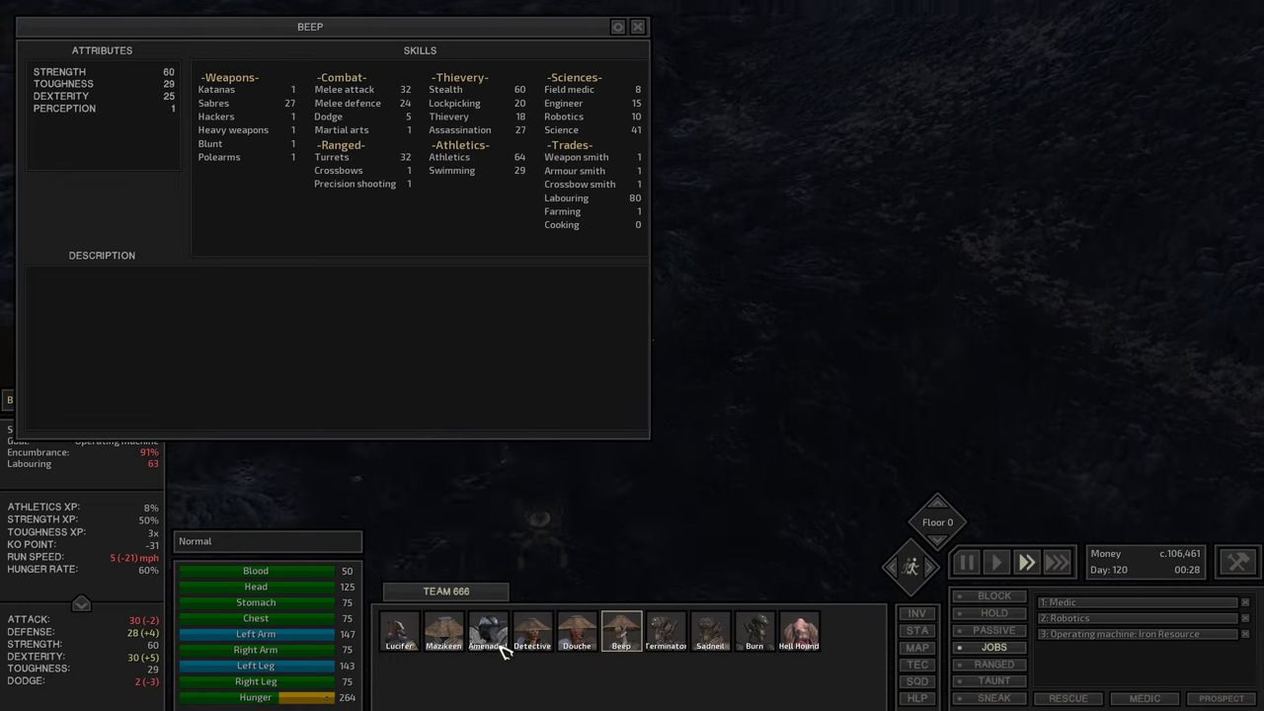
{"action": "left_click", "coordinate": [399, 632]}
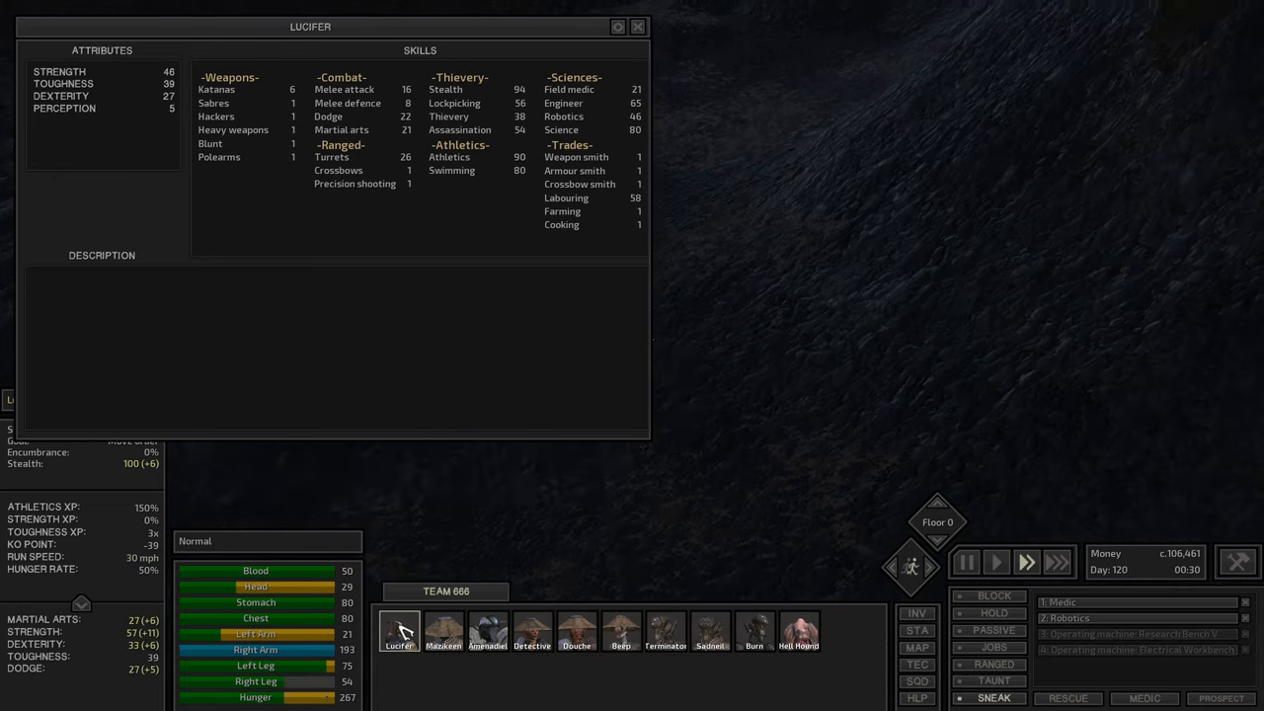
{"action": "left_click", "coordinate": [636, 28]}
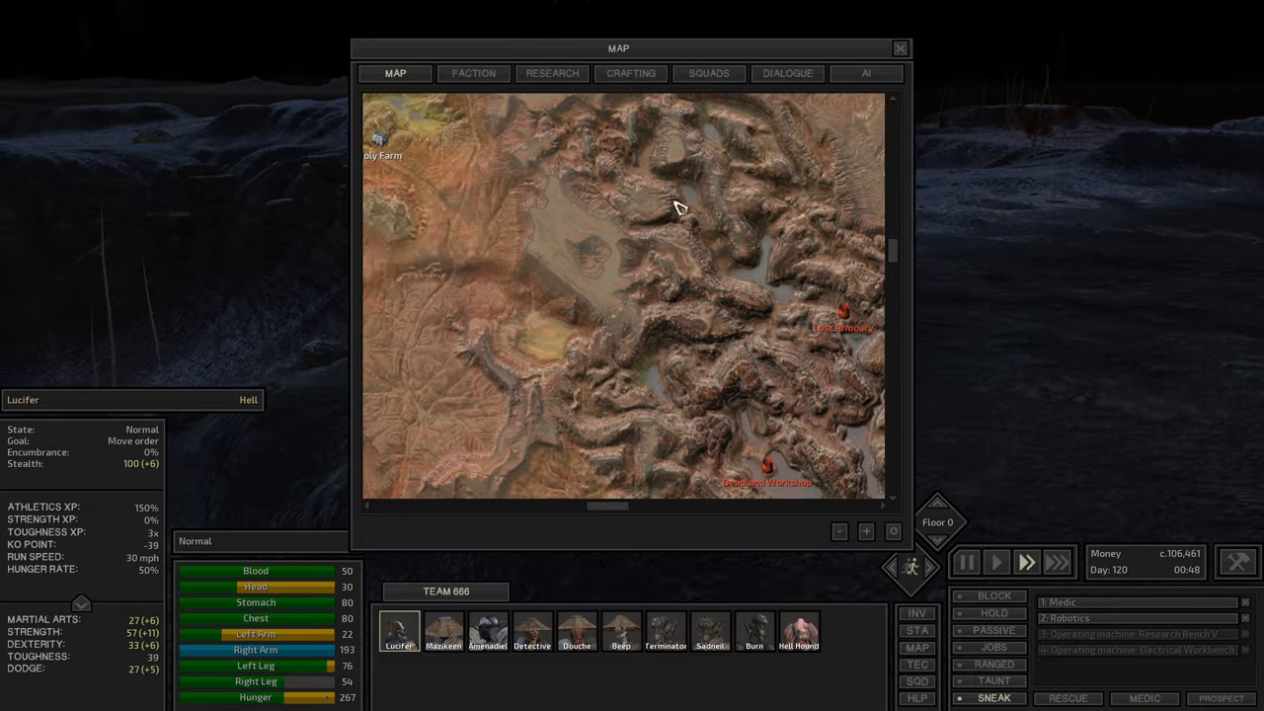
Pan the map toward Holy Mine Ruin to find Lucifer, then quick-save the game
{"action": "left_click_drag", "start_coordinate": [681, 208], "coordinate": [525, 221]}
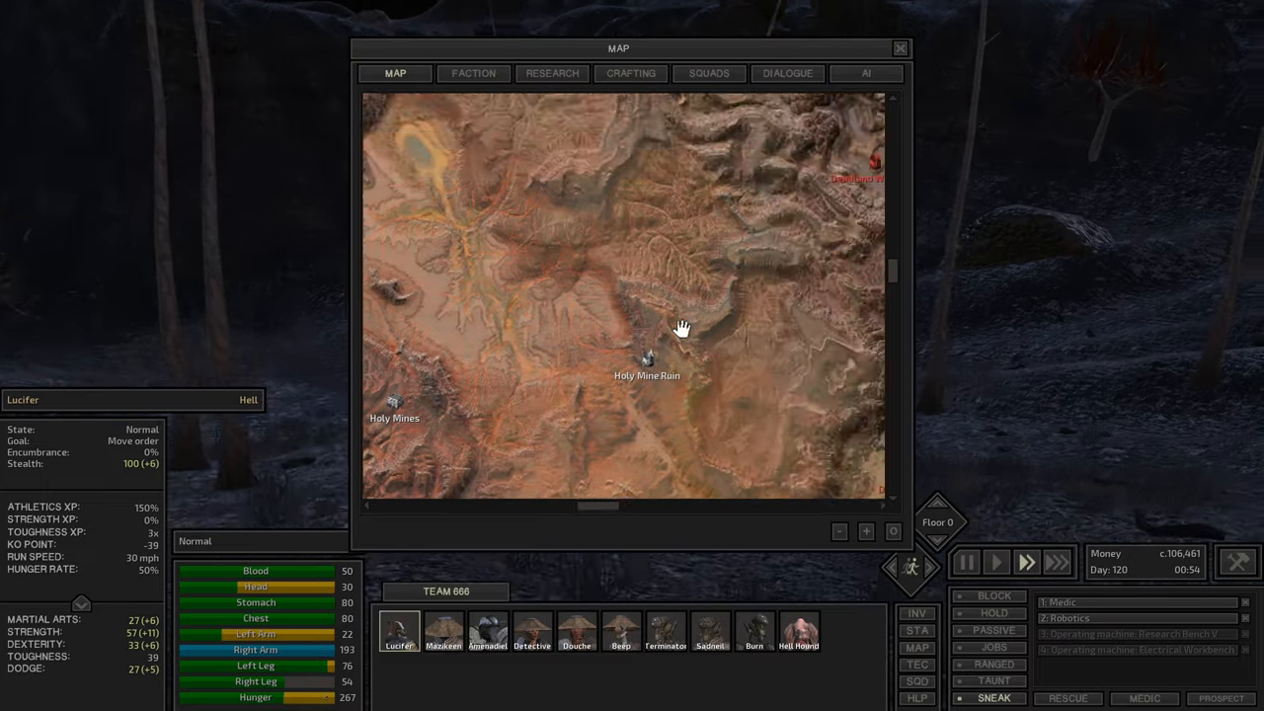
{"action": "left_click", "coordinate": [901, 48]}
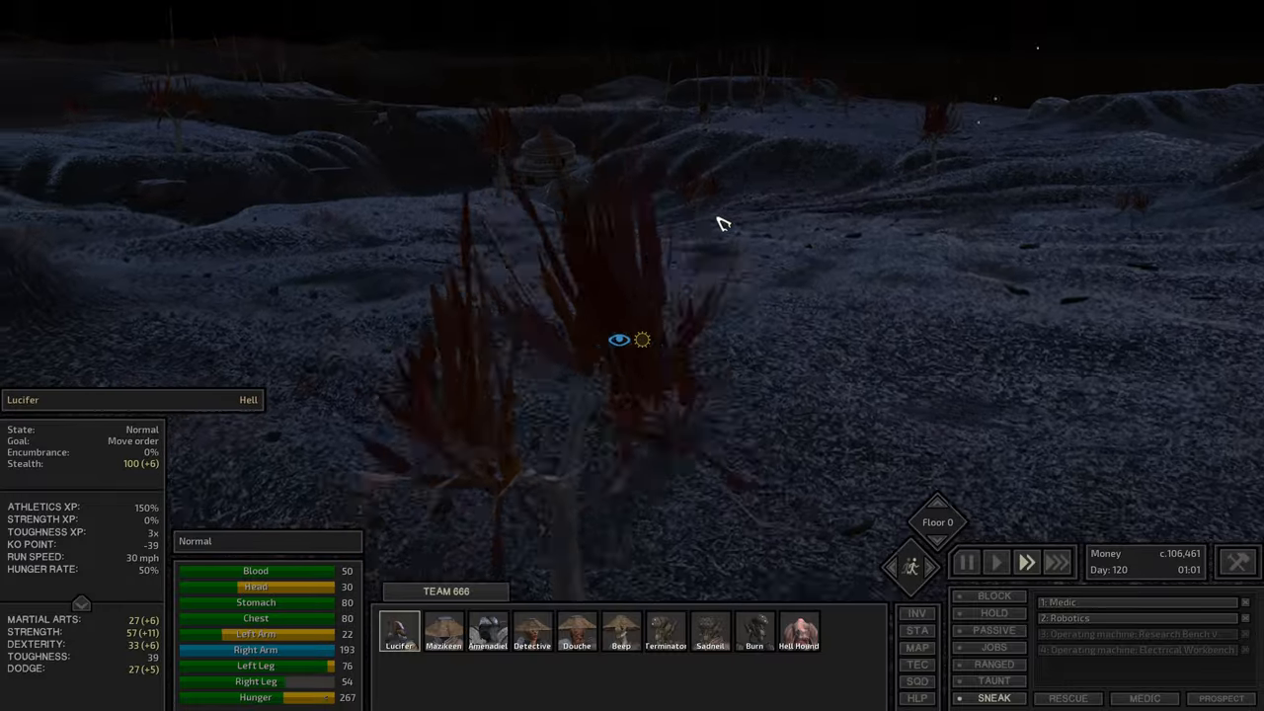
{"action": "left_click", "coordinate": [917, 647]}
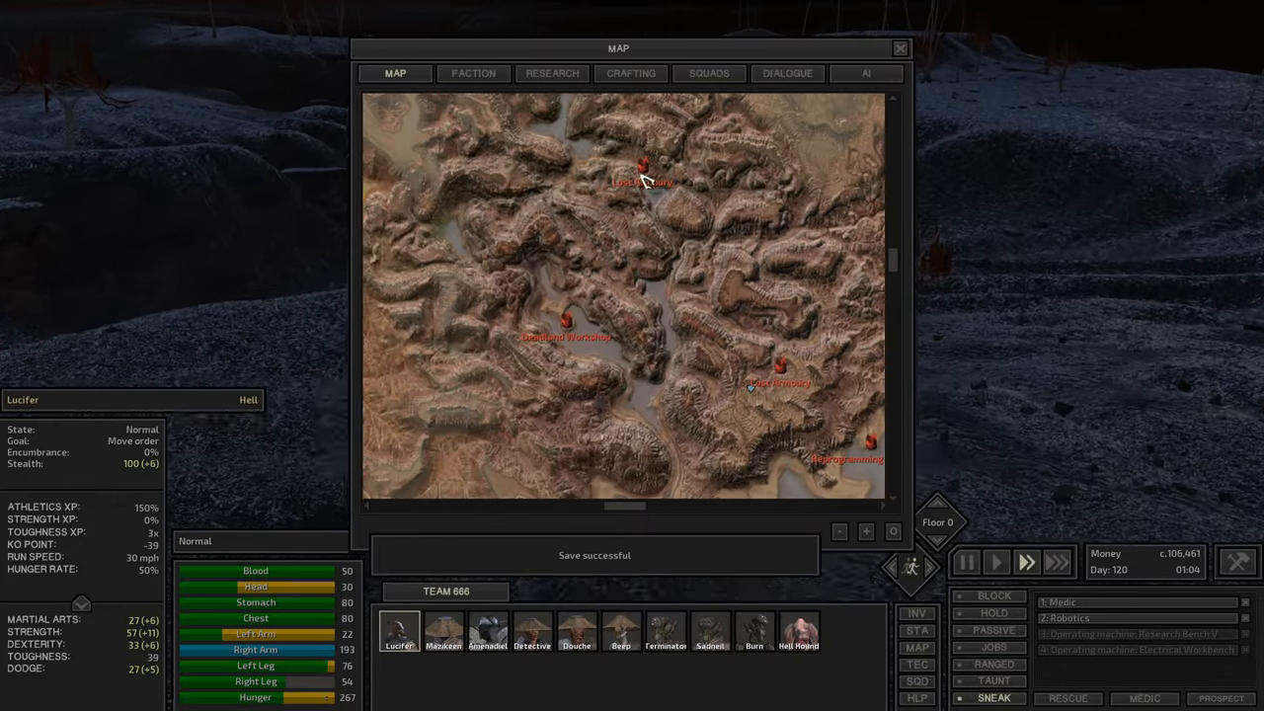
{"action": "left_click", "coordinate": [901, 47]}
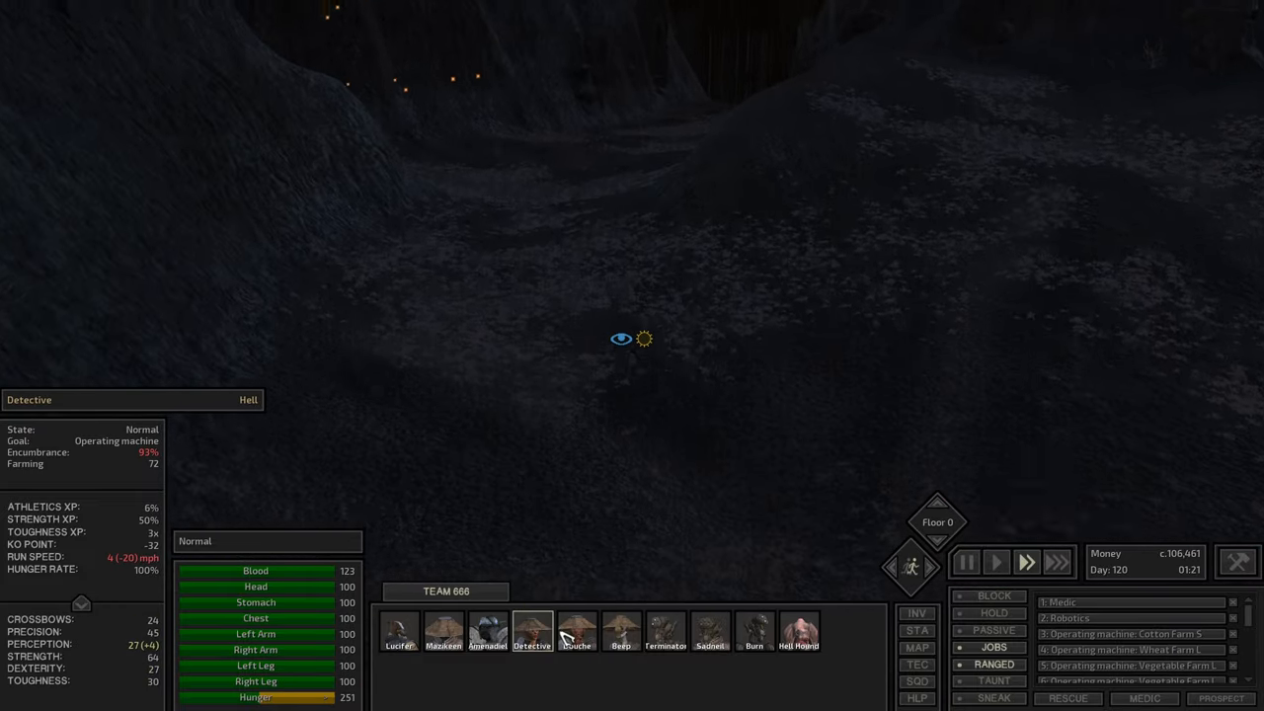
Check Terminator's and Detective's work queues before returning to the Earth base
{"action": "left_click", "coordinate": [664, 630]}
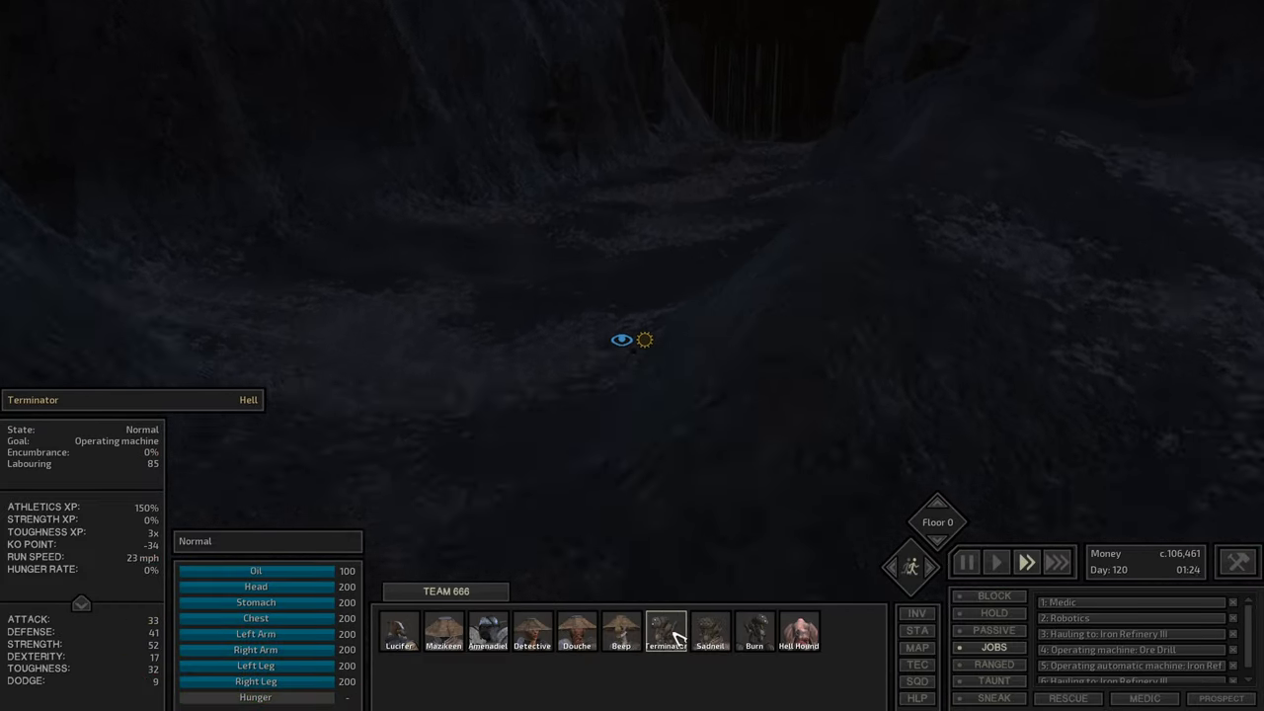
{"action": "left_click", "coordinate": [798, 630]}
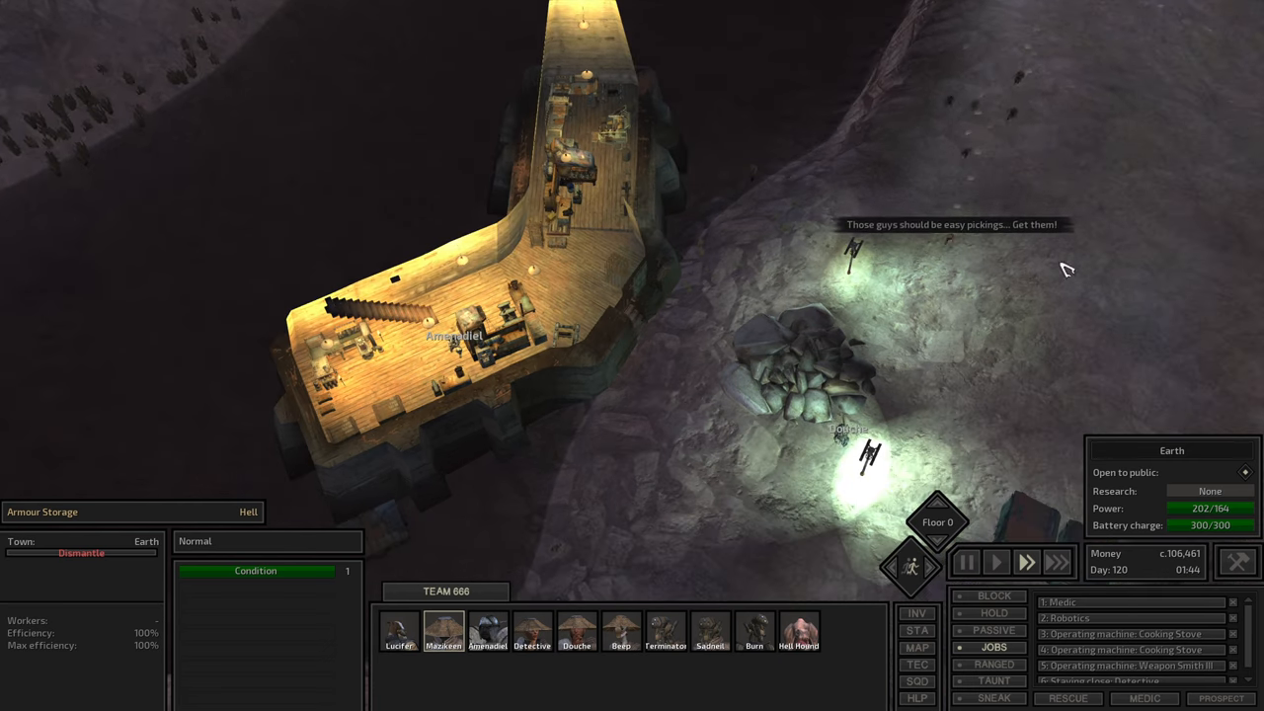
Inspect the Hungry Bandit leader, resume the melee and select Douche, then Lucifer
{"action": "left_click", "coordinate": [966, 561]}
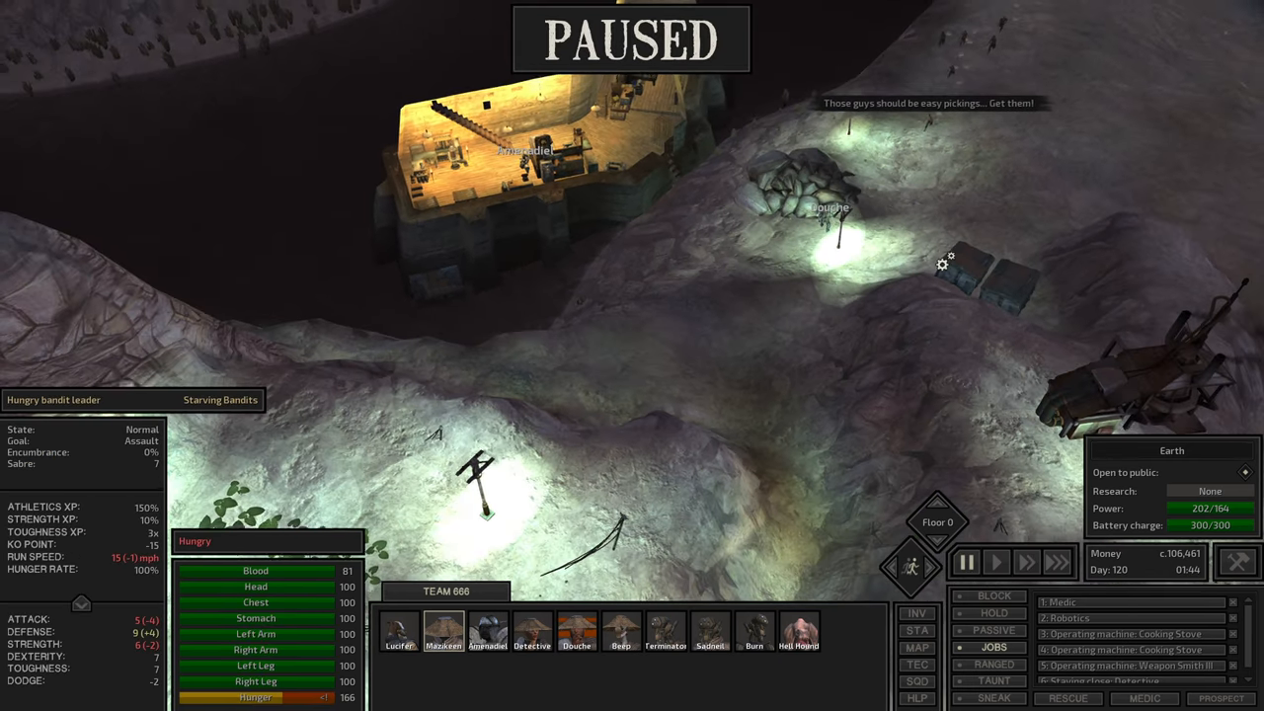
{"action": "left_click", "coordinate": [996, 561]}
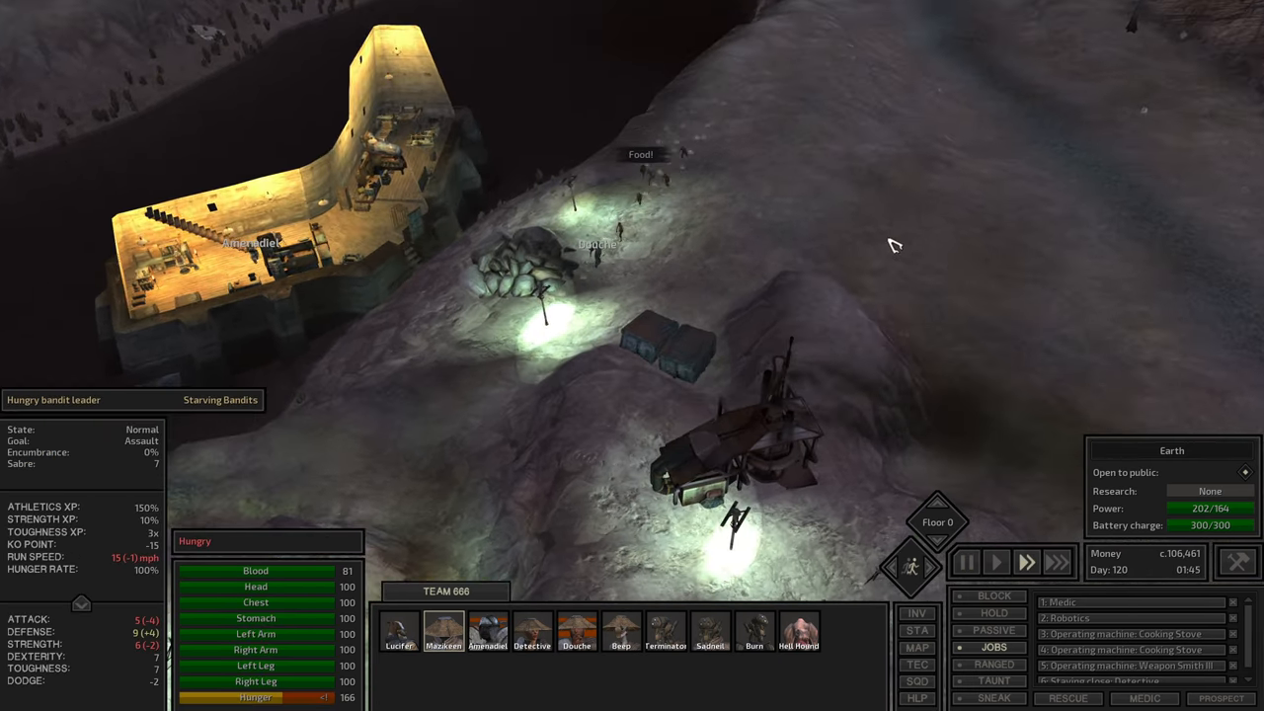
{"action": "left_click", "coordinate": [577, 630]}
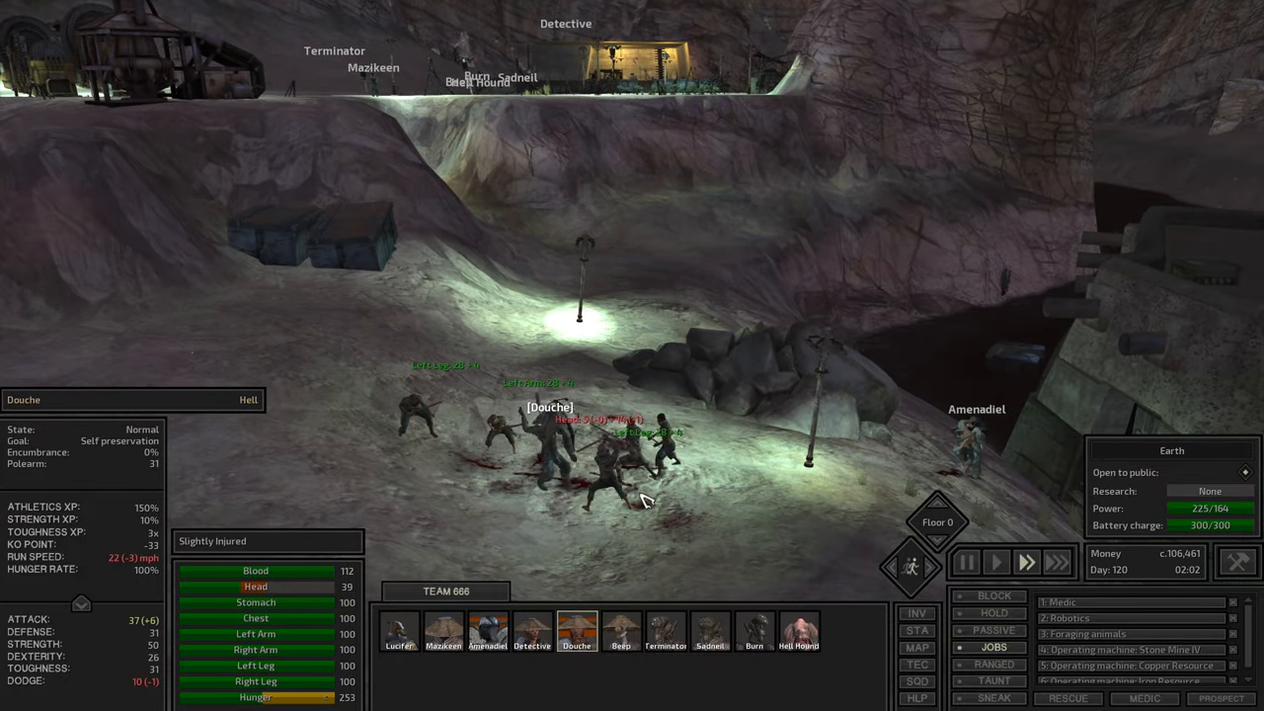
{"action": "left_click", "coordinate": [399, 631]}
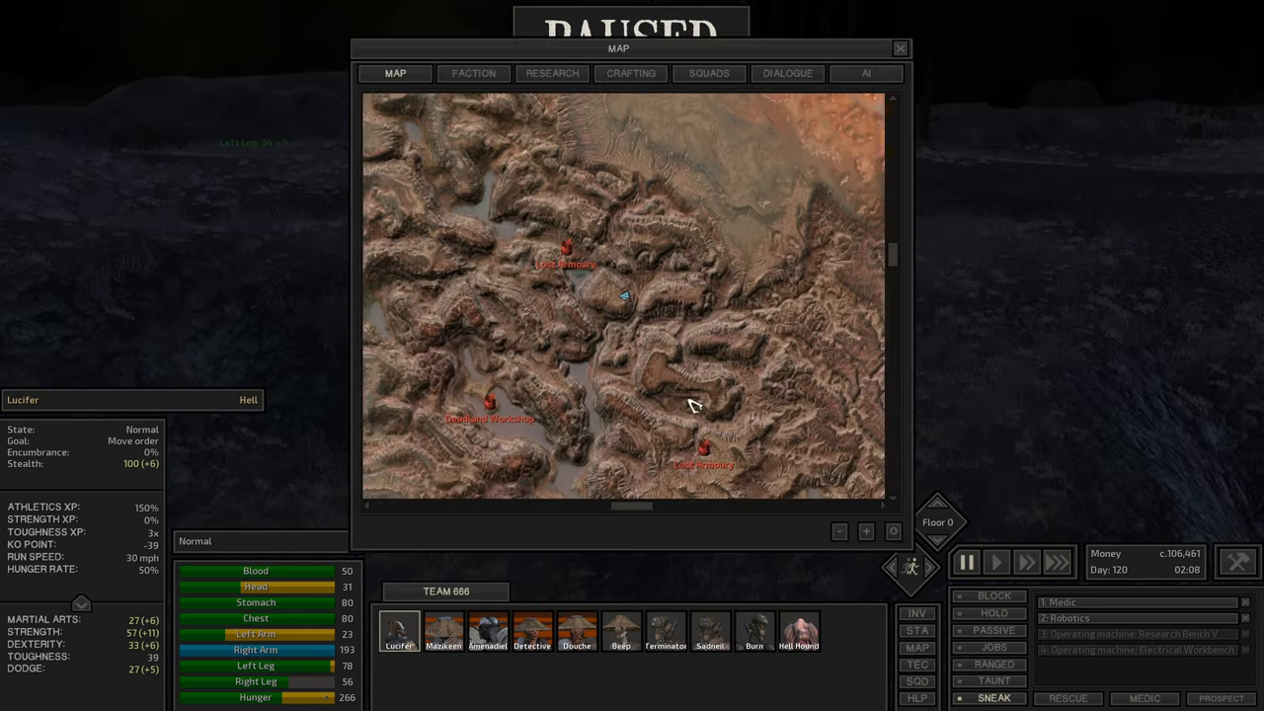
Jump the view to Lucifer's location and check Sadneil's and Terminator's job queues
{"action": "left_click", "coordinate": [901, 48]}
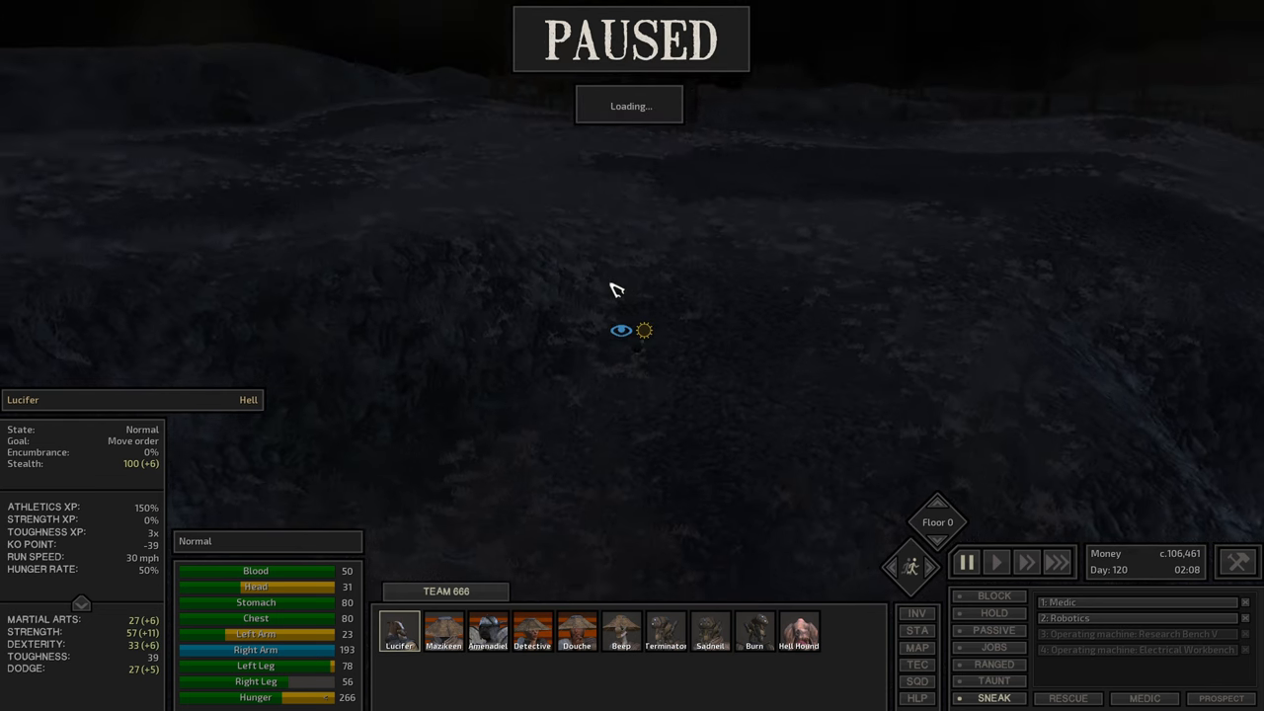
{"action": "left_click", "coordinate": [486, 630]}
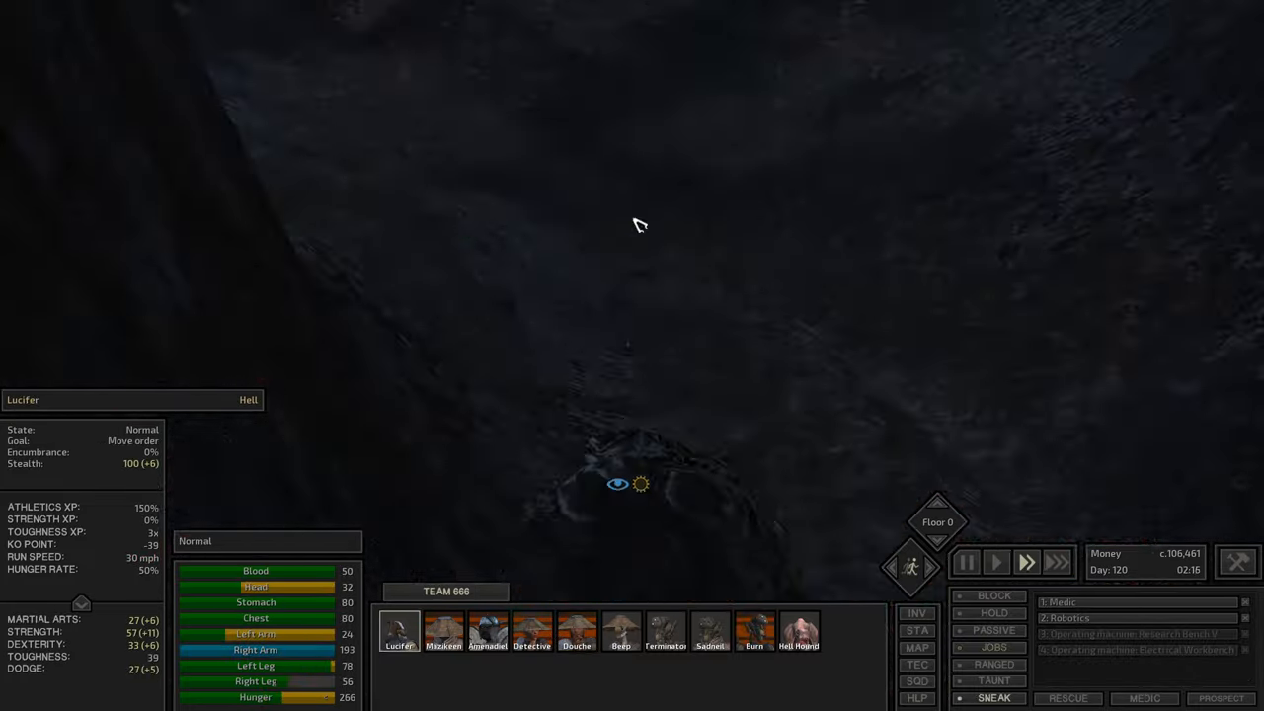
{"action": "left_click", "coordinate": [712, 630]}
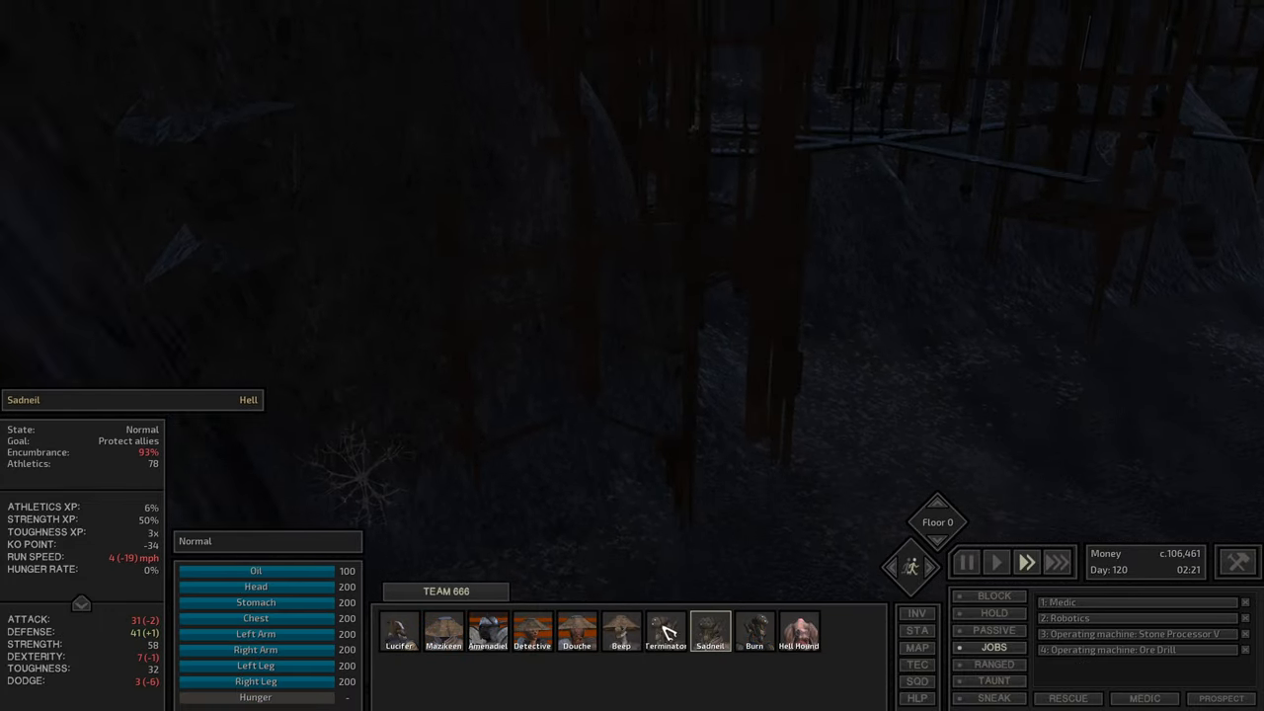
{"action": "left_click", "coordinate": [666, 632]}
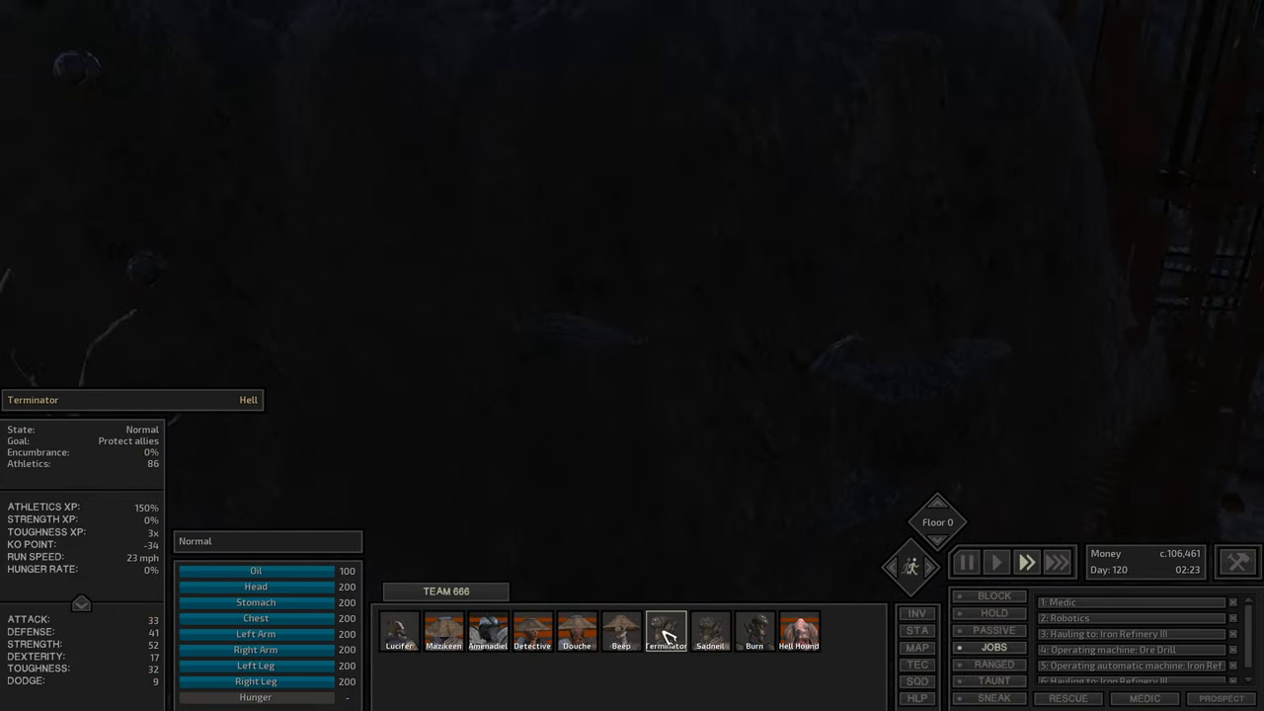
Check Douche's and Mazikeen's job queues, then switch back to Lucifer
{"action": "left_click", "coordinate": [576, 632]}
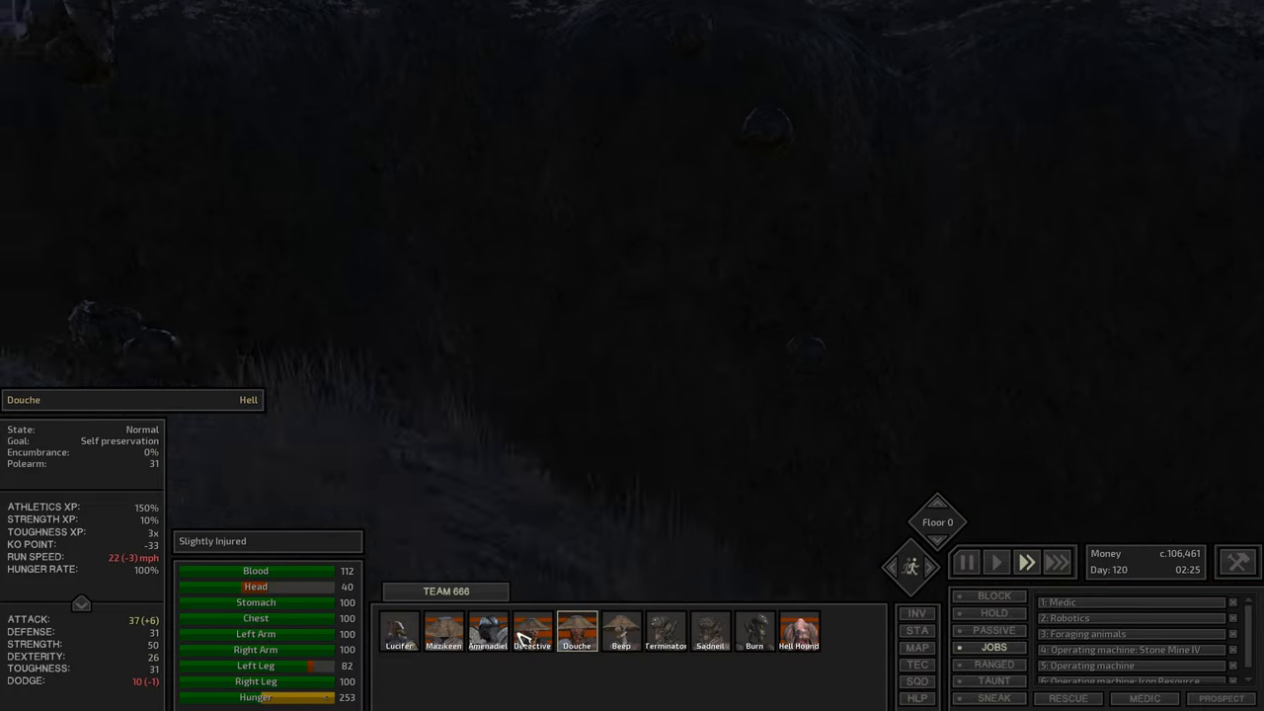
{"action": "left_click", "coordinate": [442, 630]}
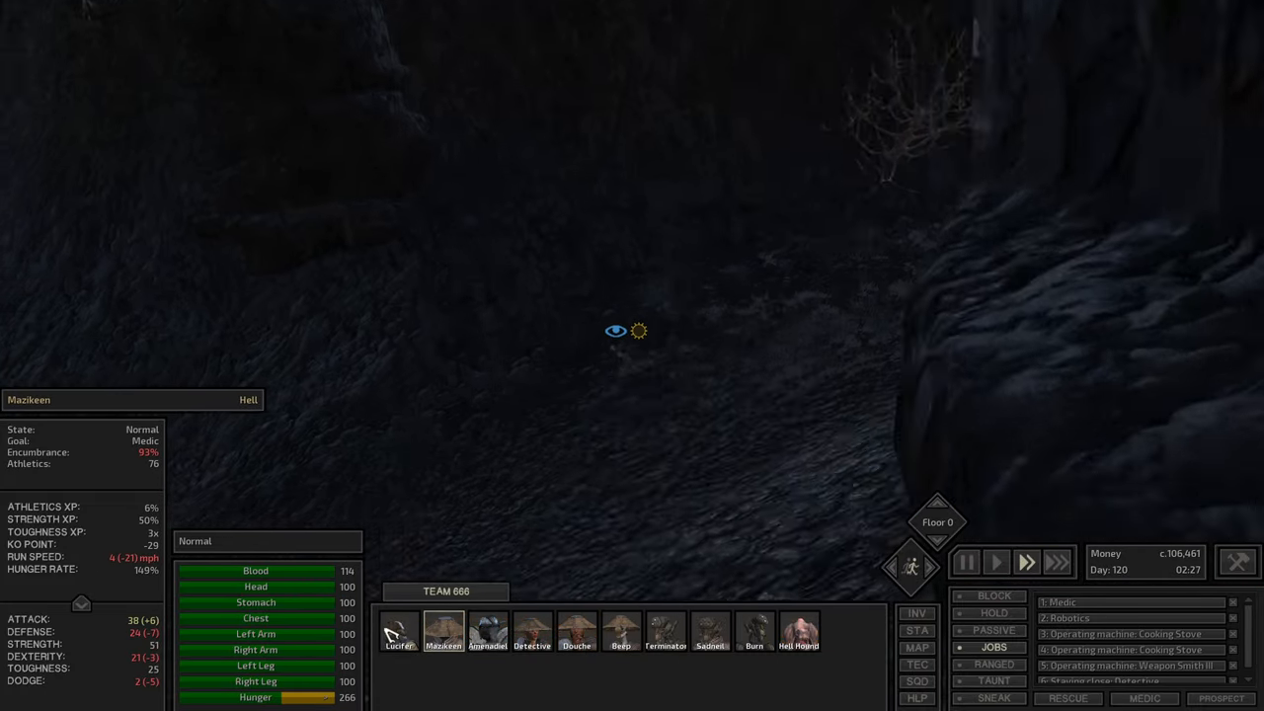
{"action": "left_click", "coordinate": [399, 630]}
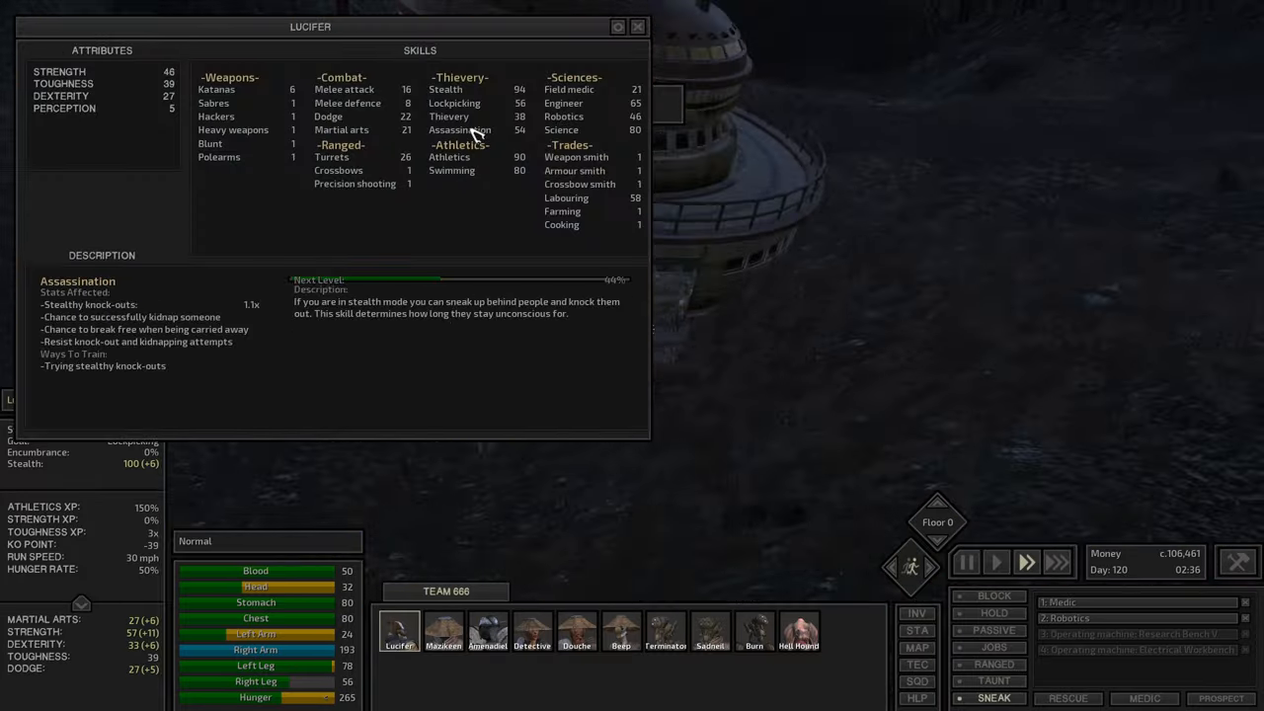
Read the Assassination and Cooking skill descriptions on Lucifer's sheet
{"action": "left_click", "coordinate": [638, 28]}
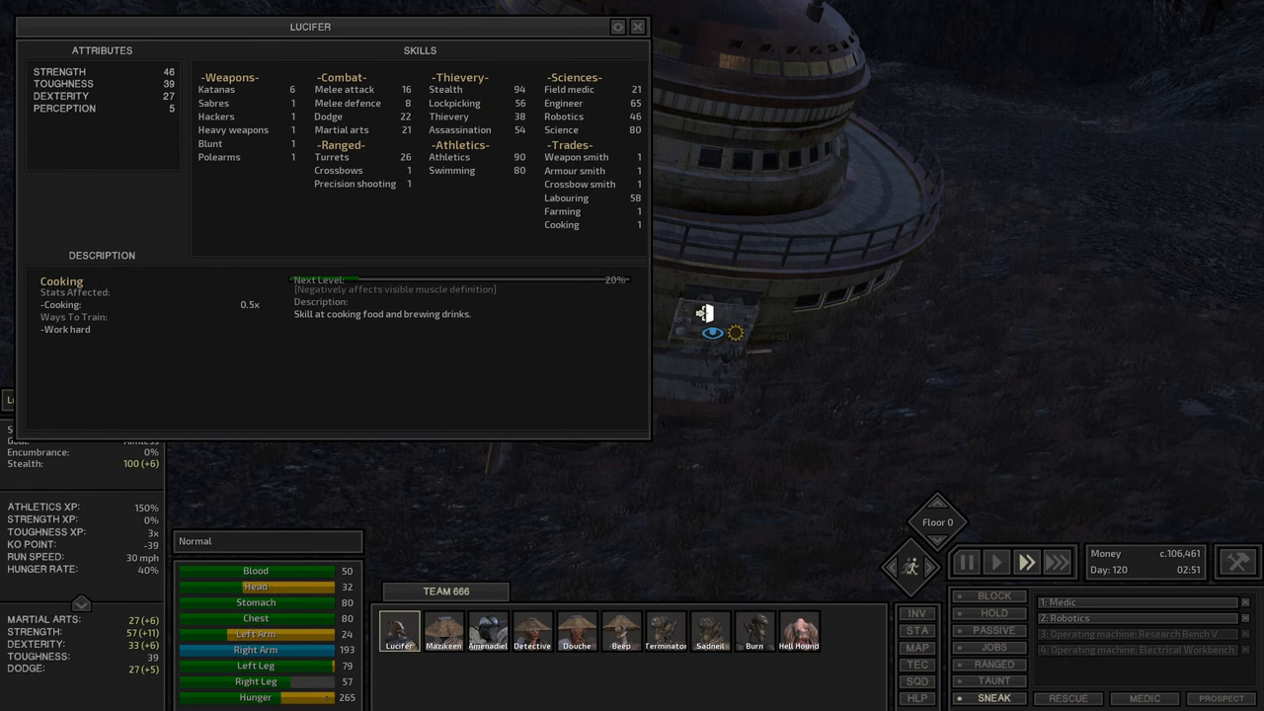
{"action": "left_click", "coordinate": [637, 28]}
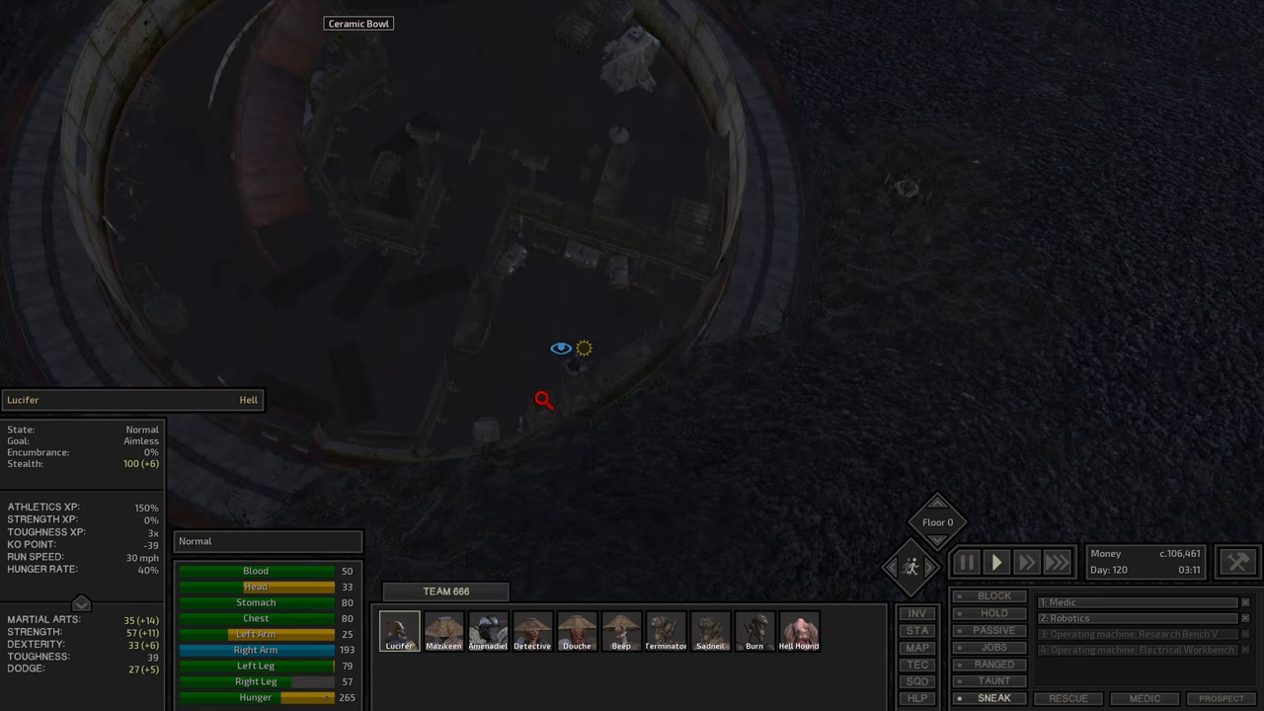
Loot the Thieves Backpack, read the Thievery skill, and pick the Lost Armoury safe's lock at 5.4%
{"action": "left_click", "coordinate": [543, 399]}
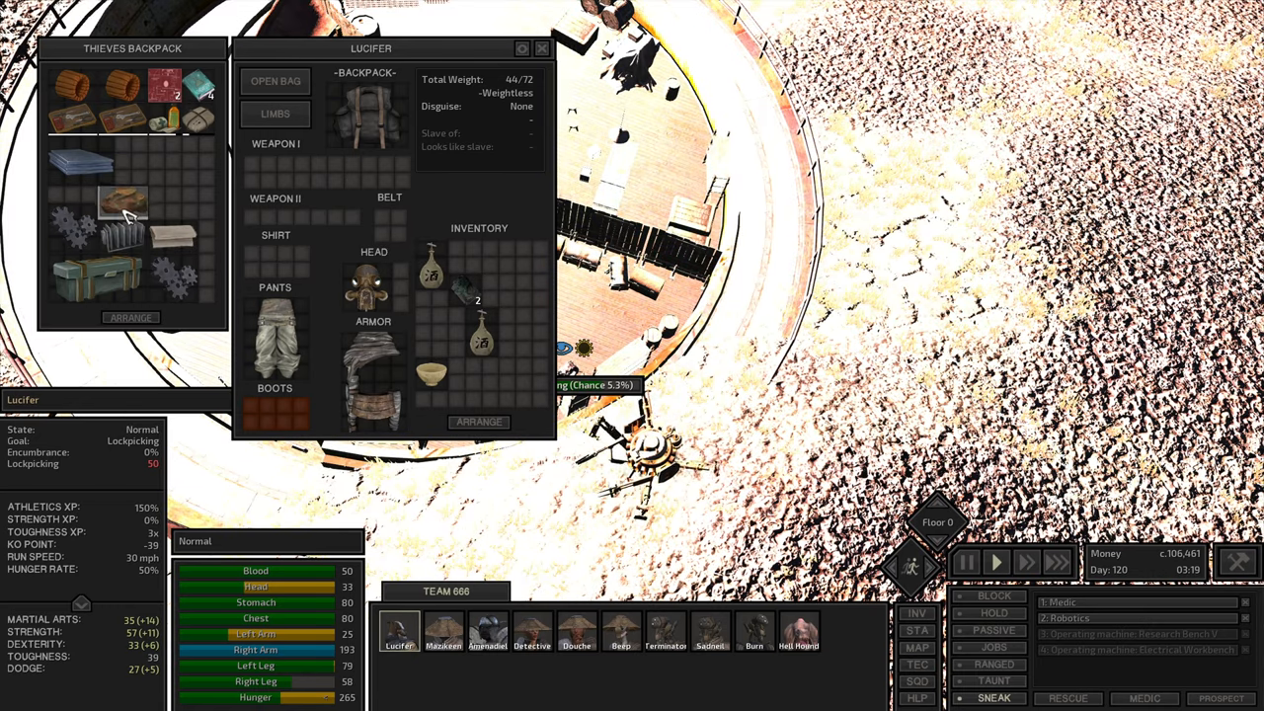
{"action": "left_click", "coordinate": [542, 47]}
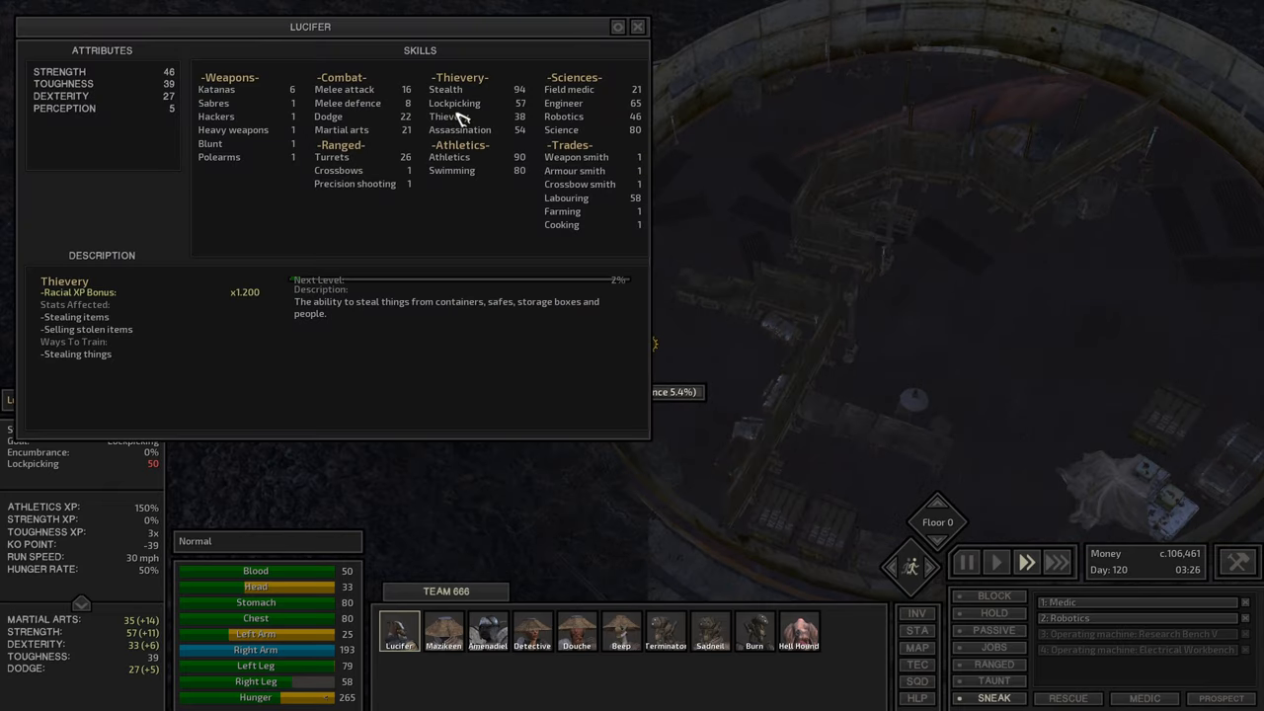
{"action": "left_click", "coordinate": [638, 27]}
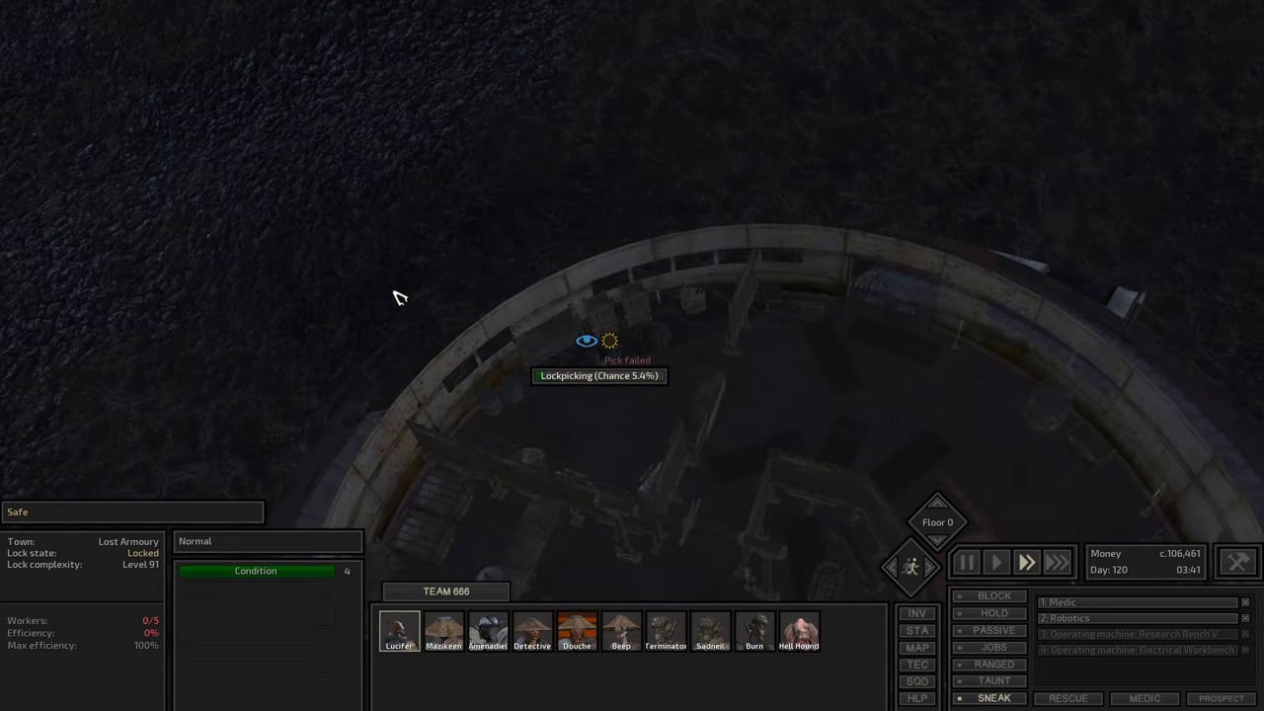
{"action": "left_click", "coordinate": [400, 630]}
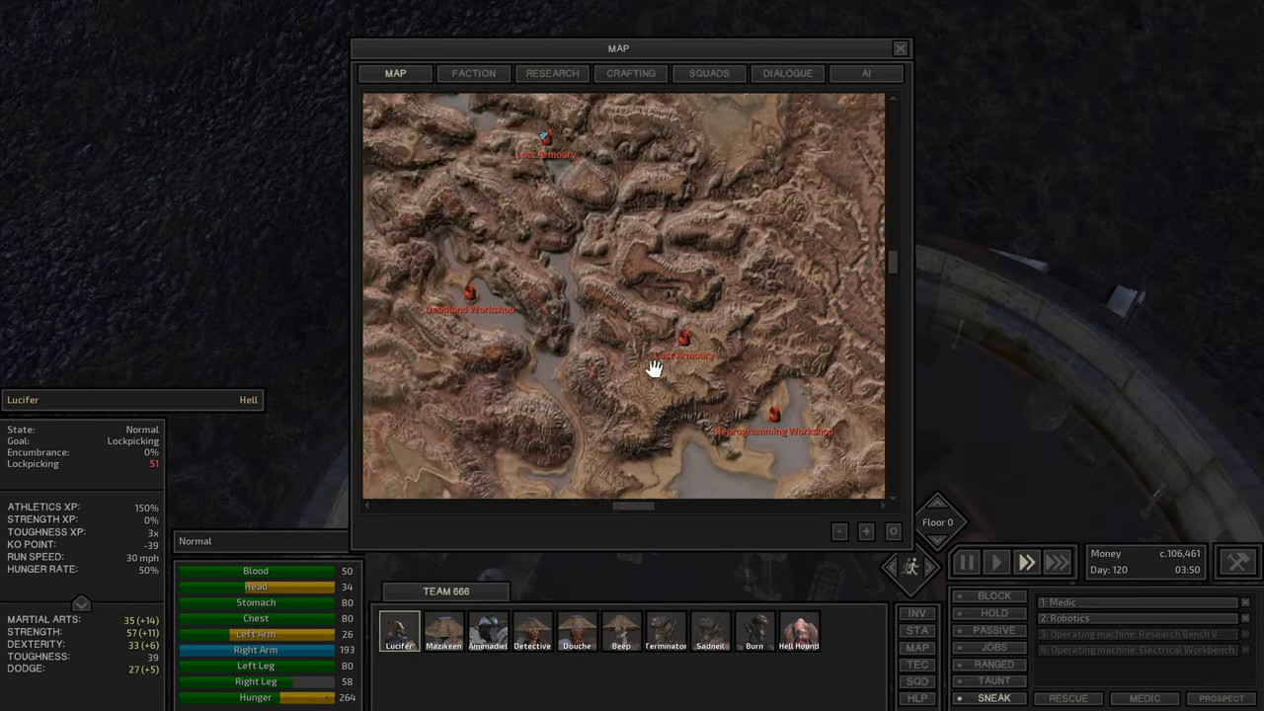
Close the world map so Lucifer keeps picking the safe's lock at 5.5%
{"action": "left_click", "coordinate": [899, 47]}
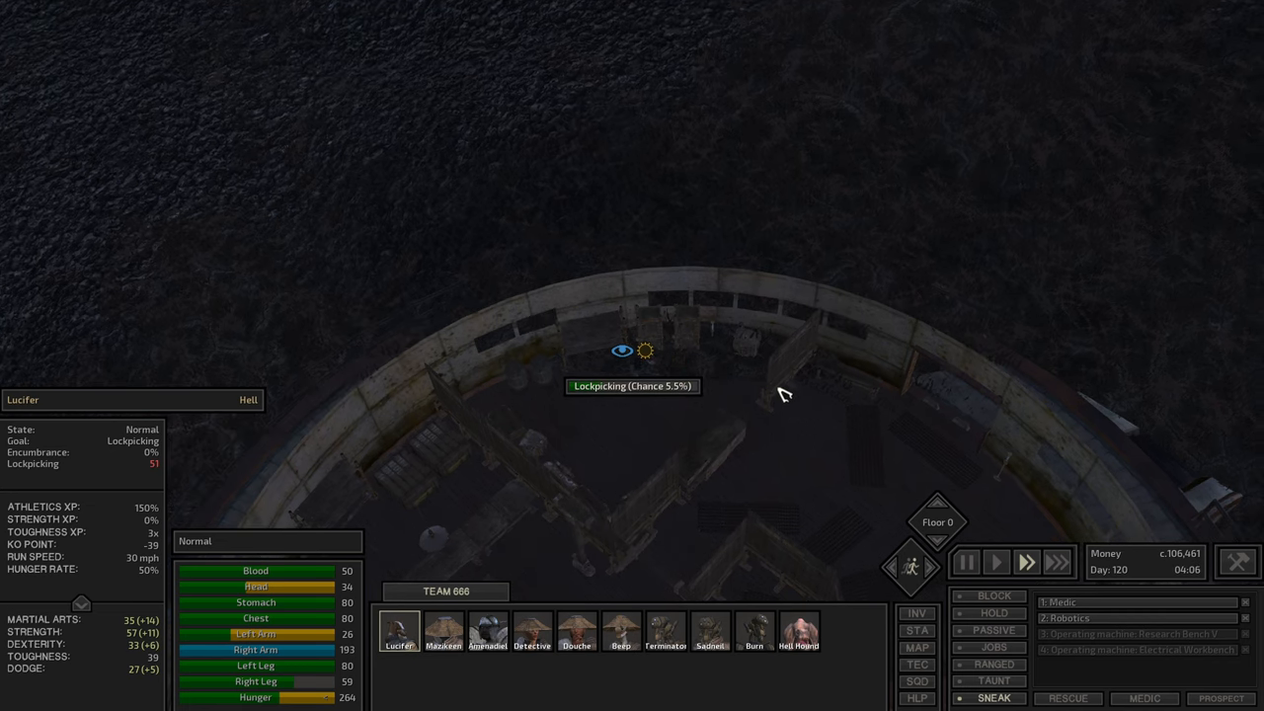
Keep lockpicking the safe and read the Crossbow smith, Lockpicking and Stealth skill descriptions
{"action": "left_click", "coordinate": [1057, 561]}
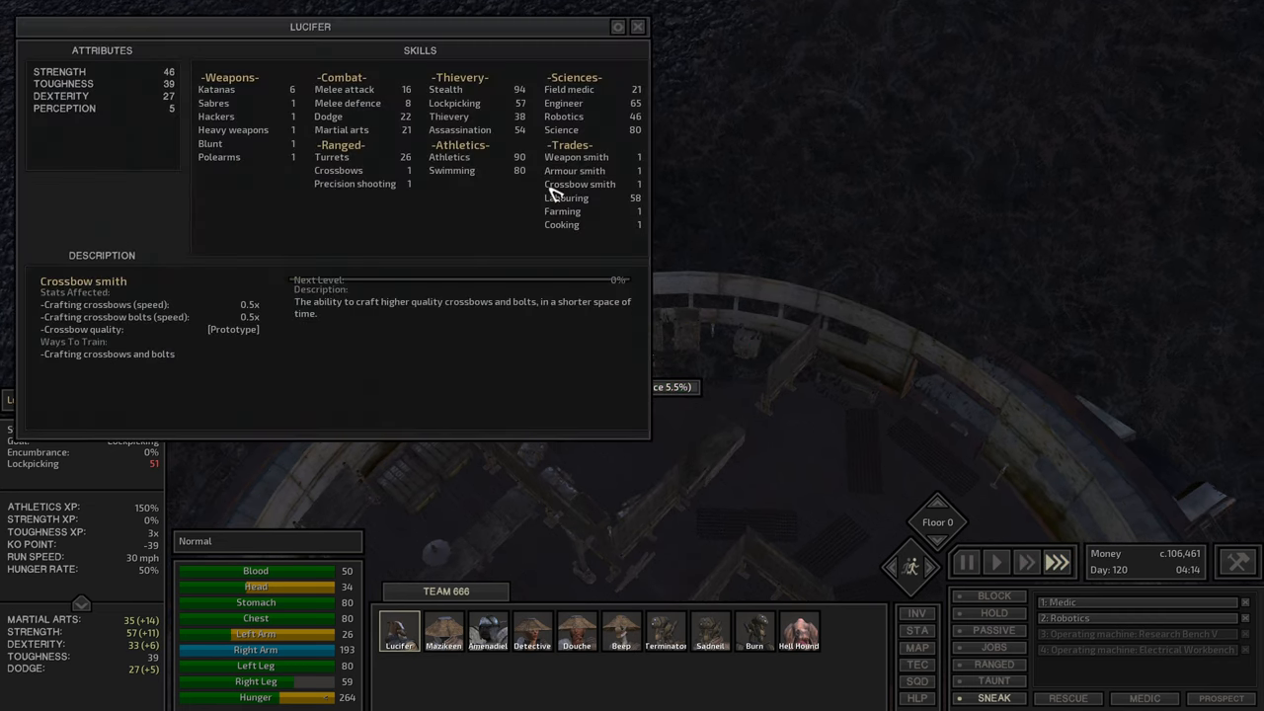
{"action": "left_click", "coordinate": [454, 103]}
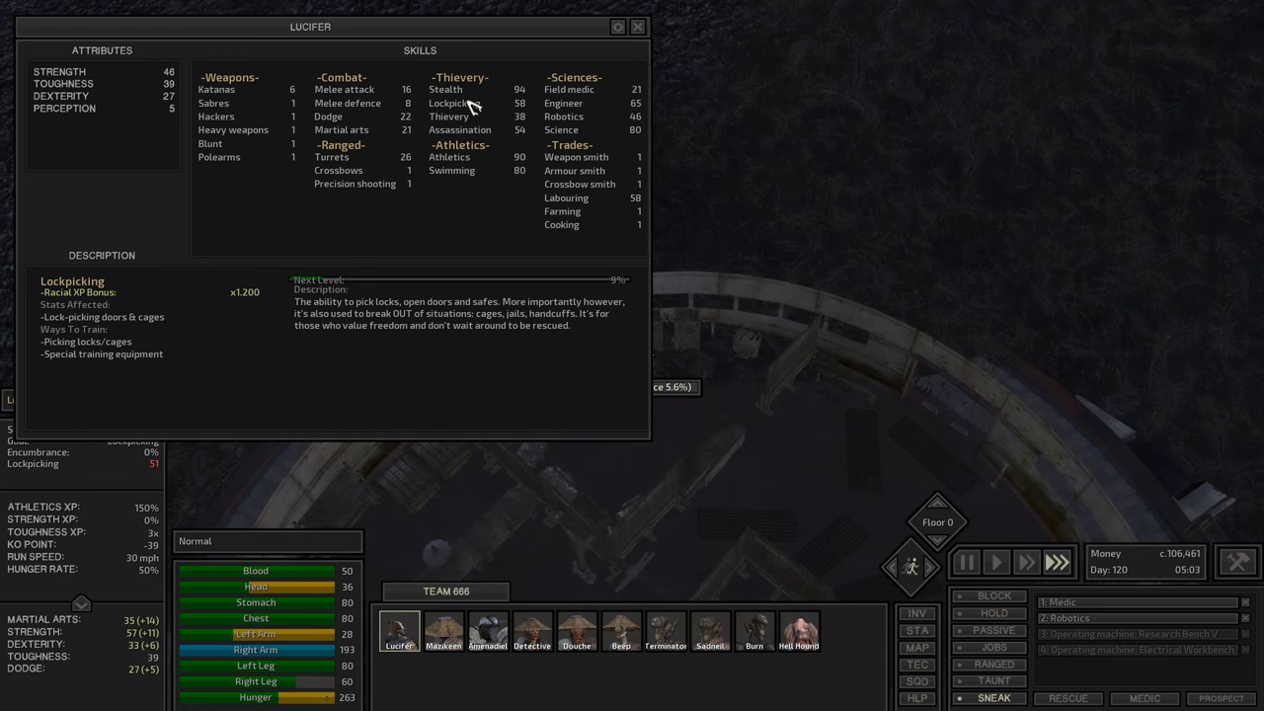
{"action": "left_click", "coordinate": [636, 28]}
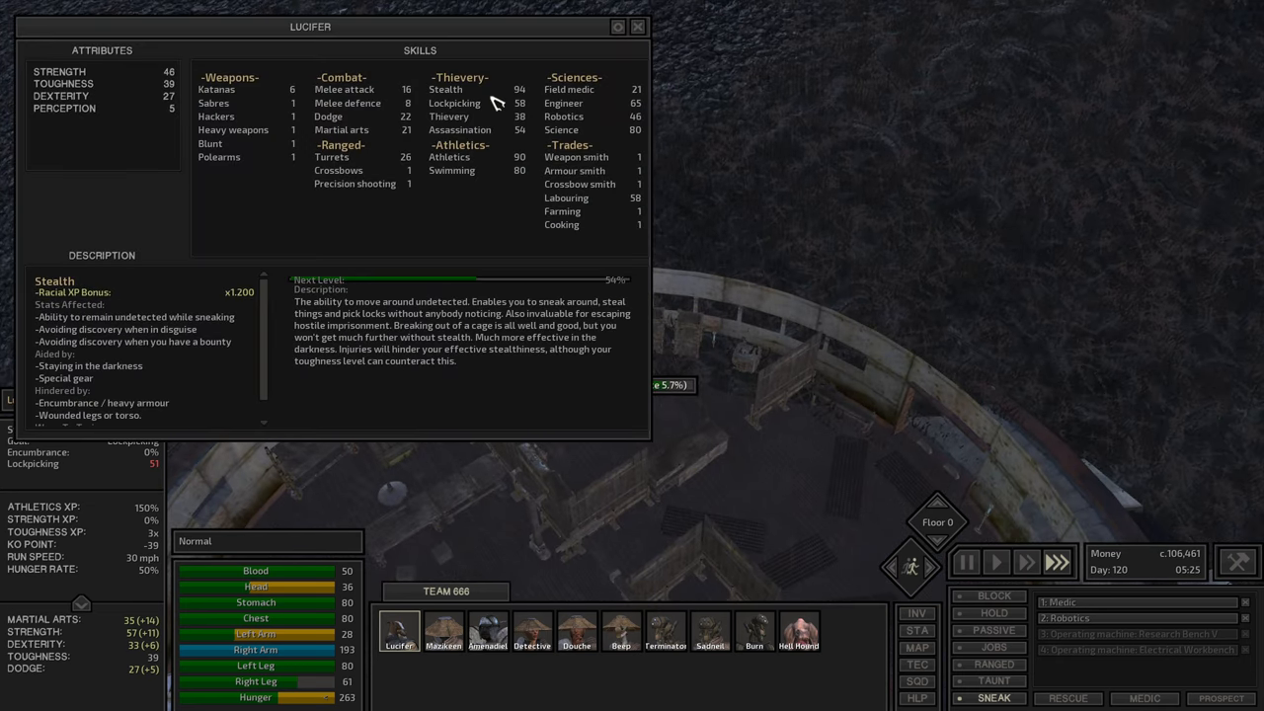
{"action": "left_click", "coordinate": [454, 103]}
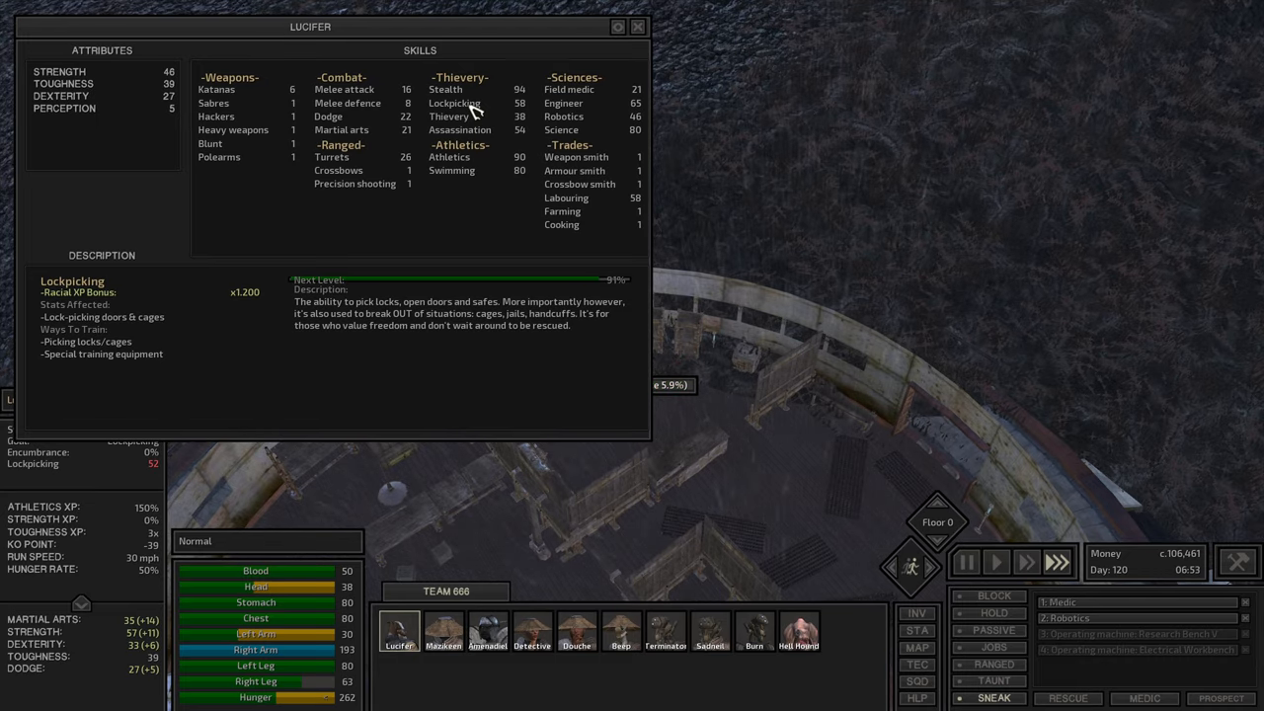
Check Lockpicking progress rising to 52 and reread its description
{"action": "left_click", "coordinate": [638, 28]}
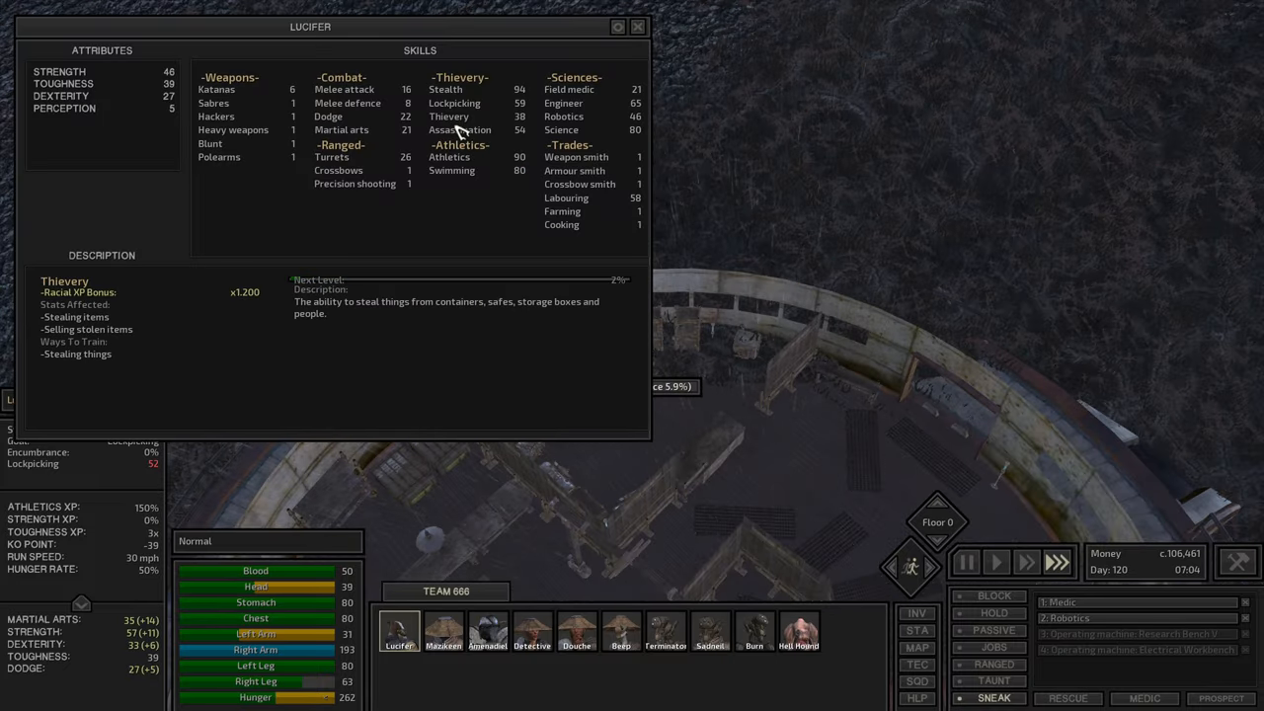
{"action": "left_click", "coordinate": [454, 103]}
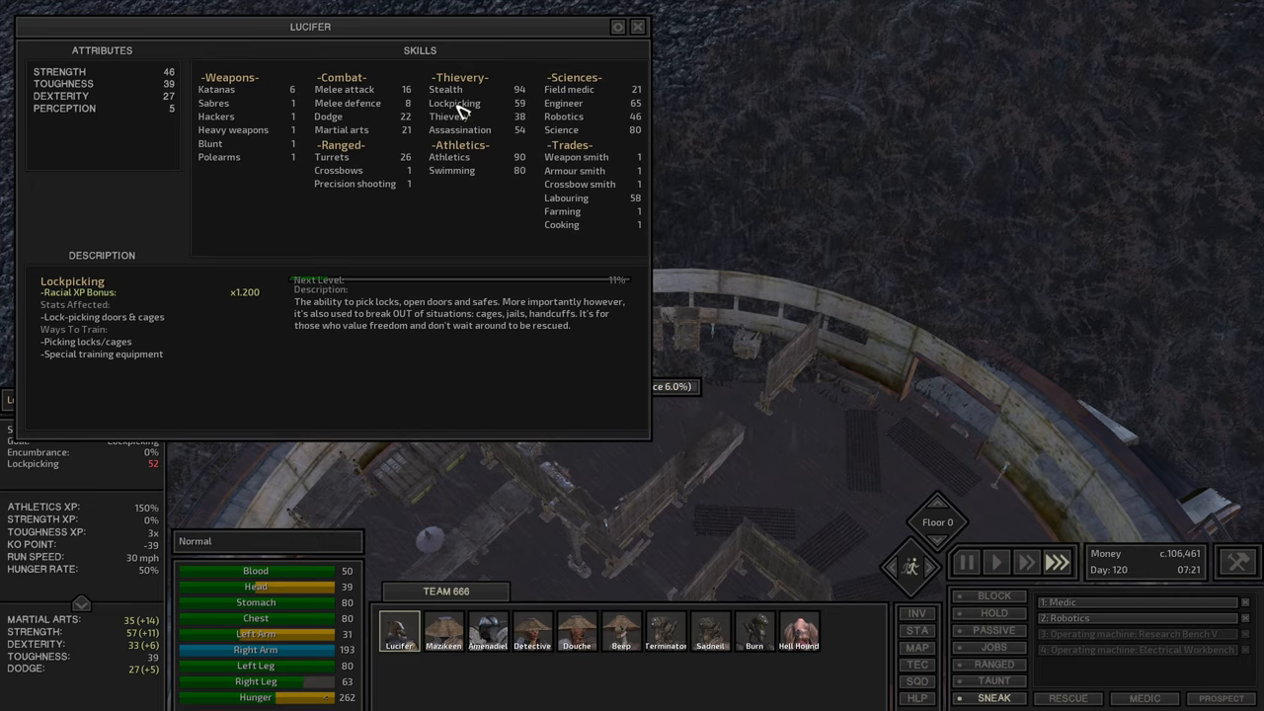
{"action": "left_click", "coordinate": [636, 27]}
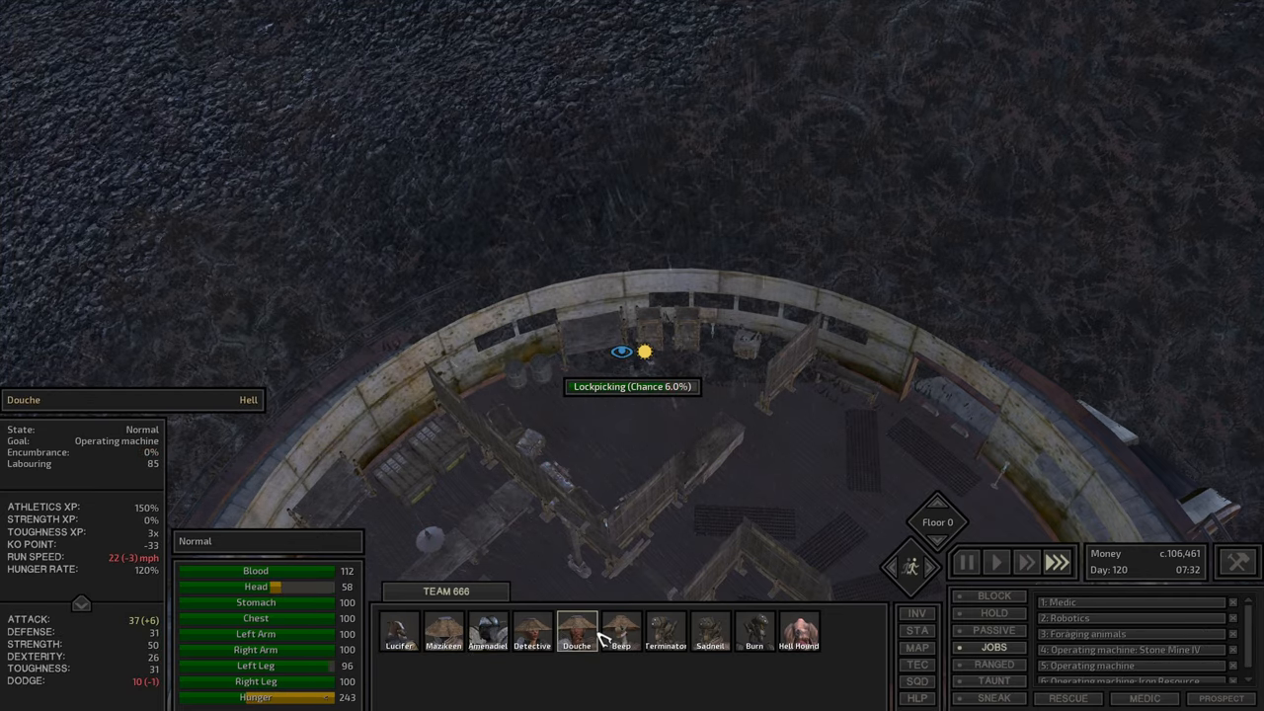
{"action": "left_click", "coordinate": [620, 630]}
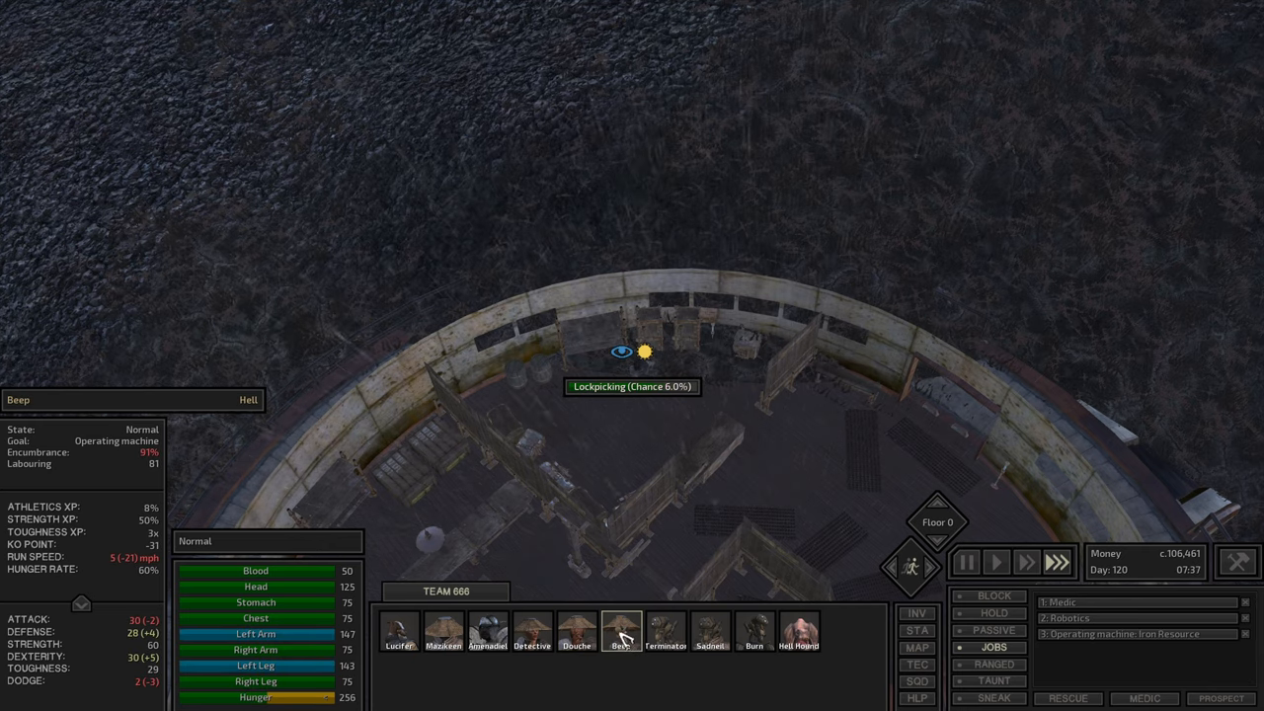
{"action": "left_click", "coordinate": [486, 632]}
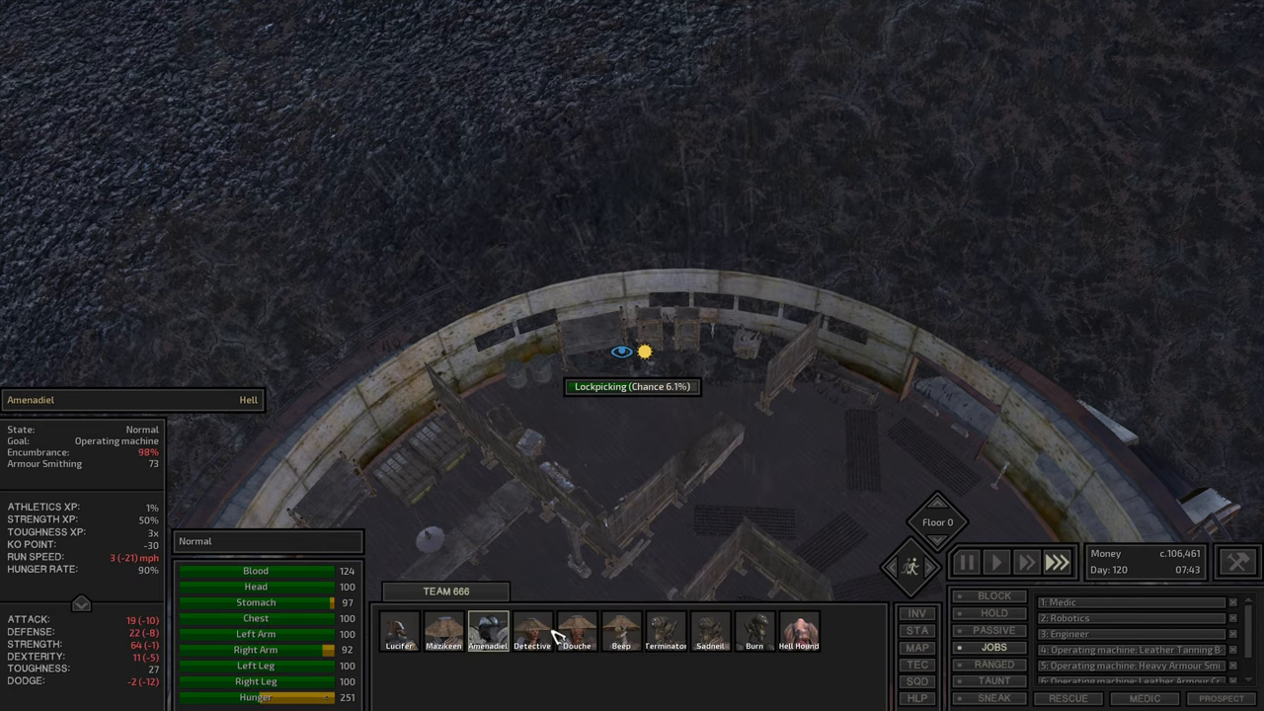
{"action": "left_click", "coordinate": [711, 632]}
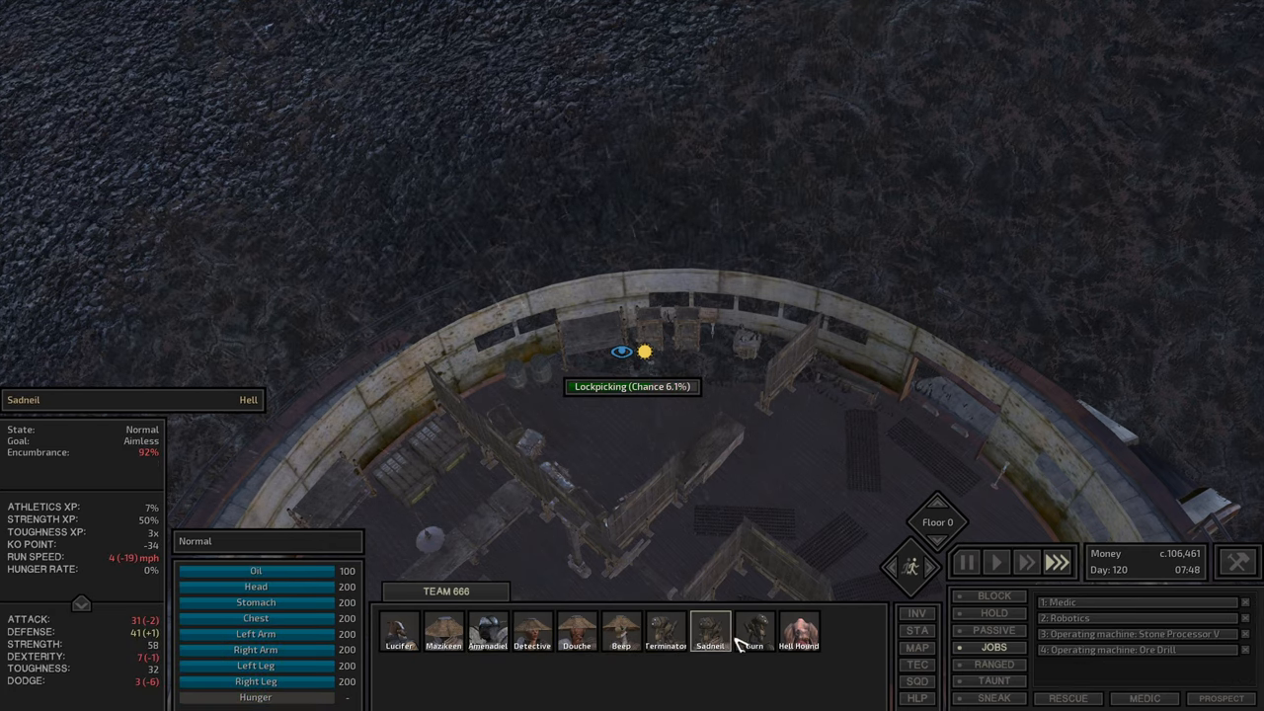
{"action": "left_click", "coordinate": [442, 630]}
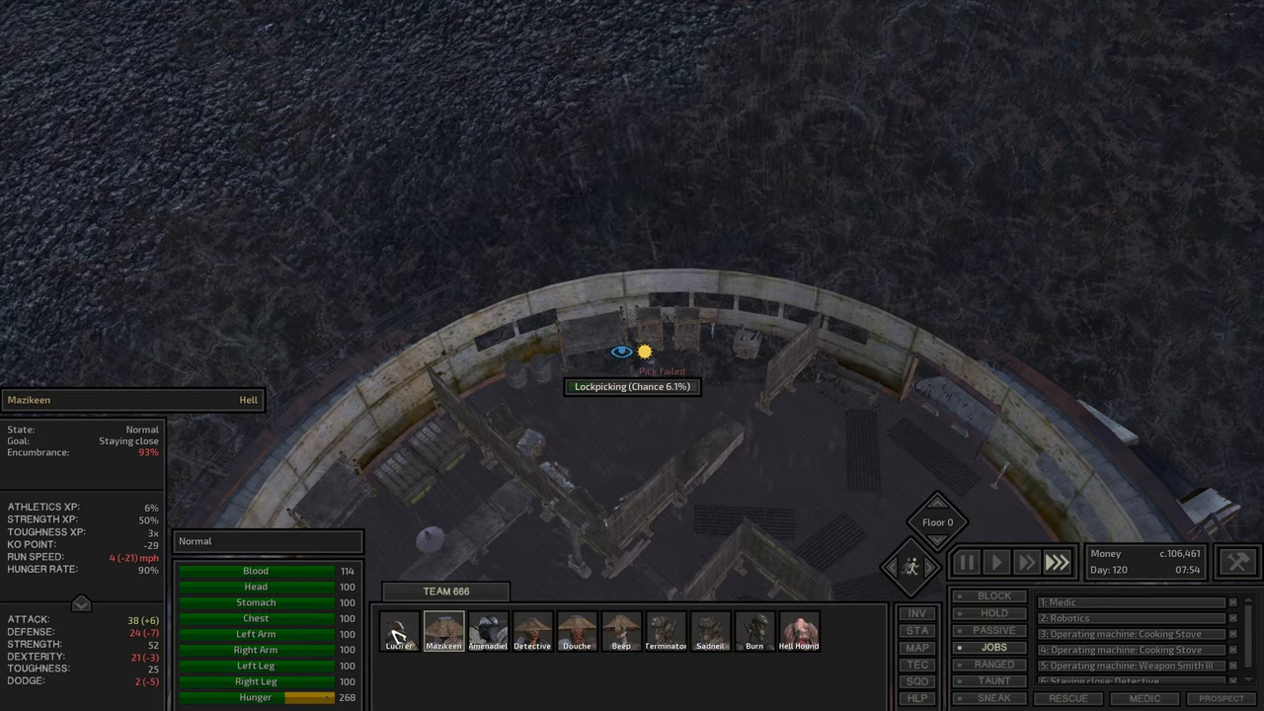
{"action": "left_click", "coordinate": [399, 632]}
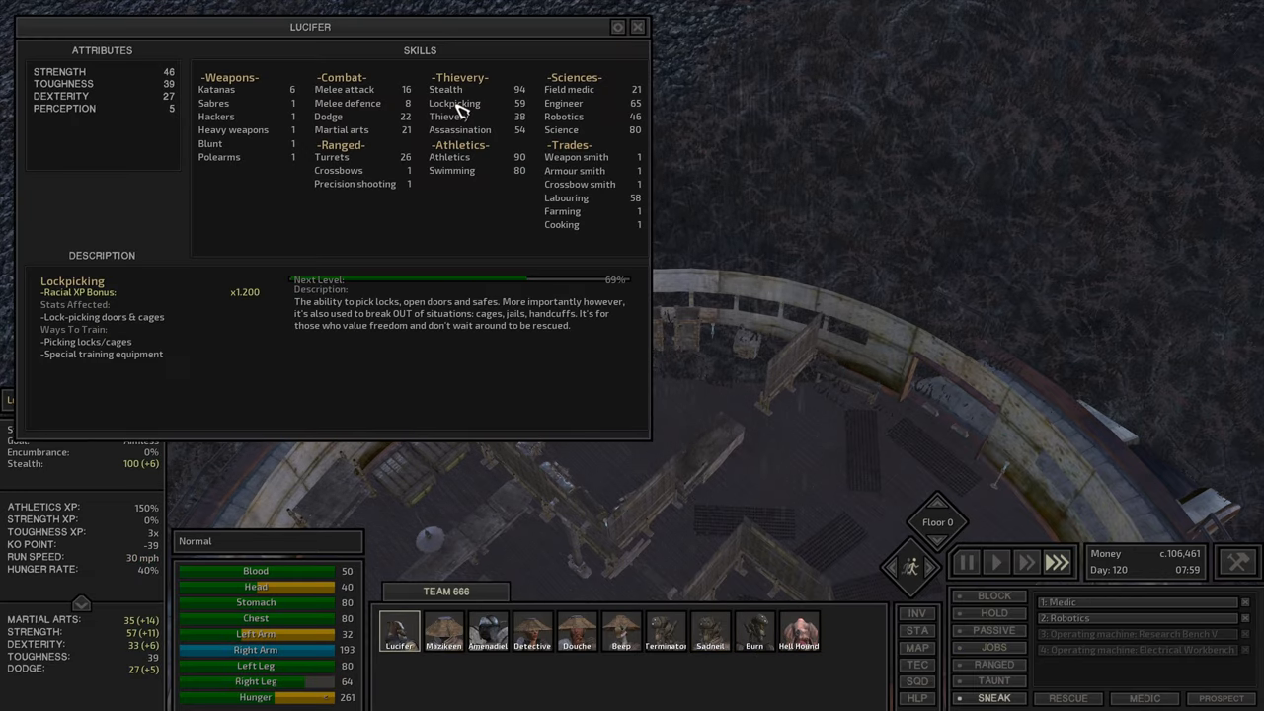
Loot the small barrel into Lucifer's inventory, reaching 50 of 72 weight, and reopen his skills sheet
{"action": "left_click", "coordinate": [636, 28]}
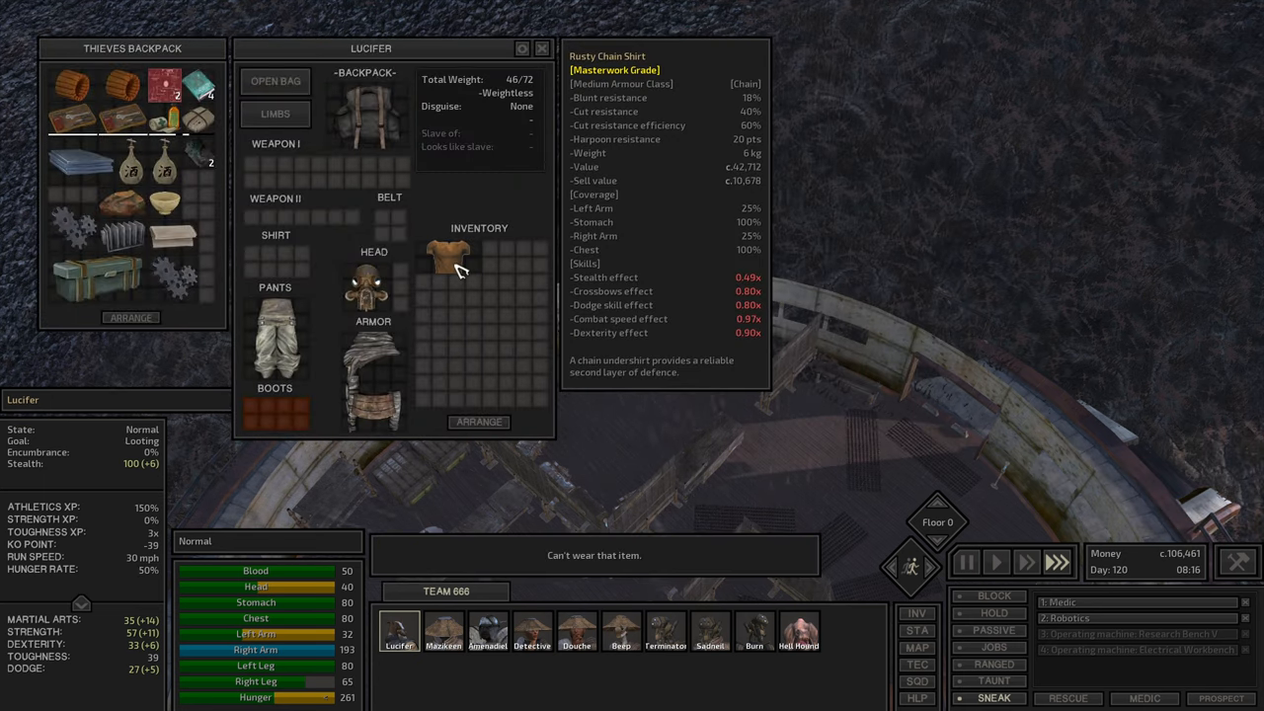
{"action": "mouse_move", "coordinate": [466, 264]}
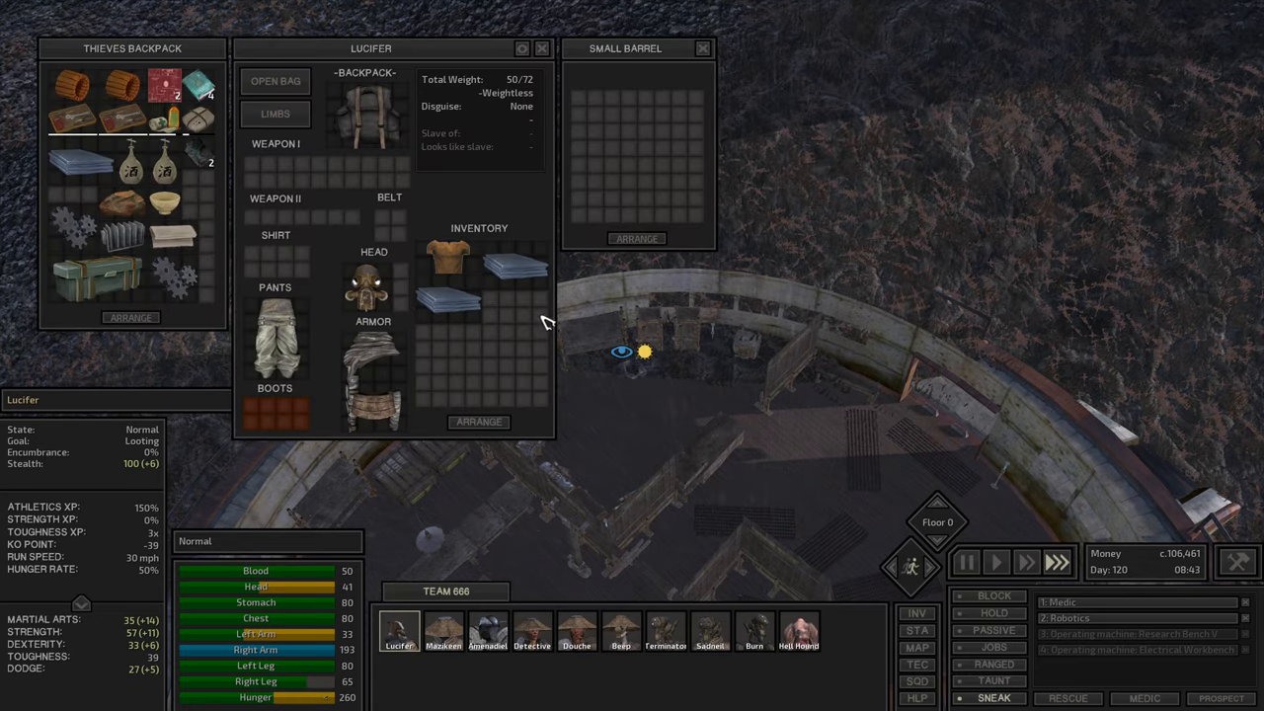
{"action": "left_click", "coordinate": [541, 47]}
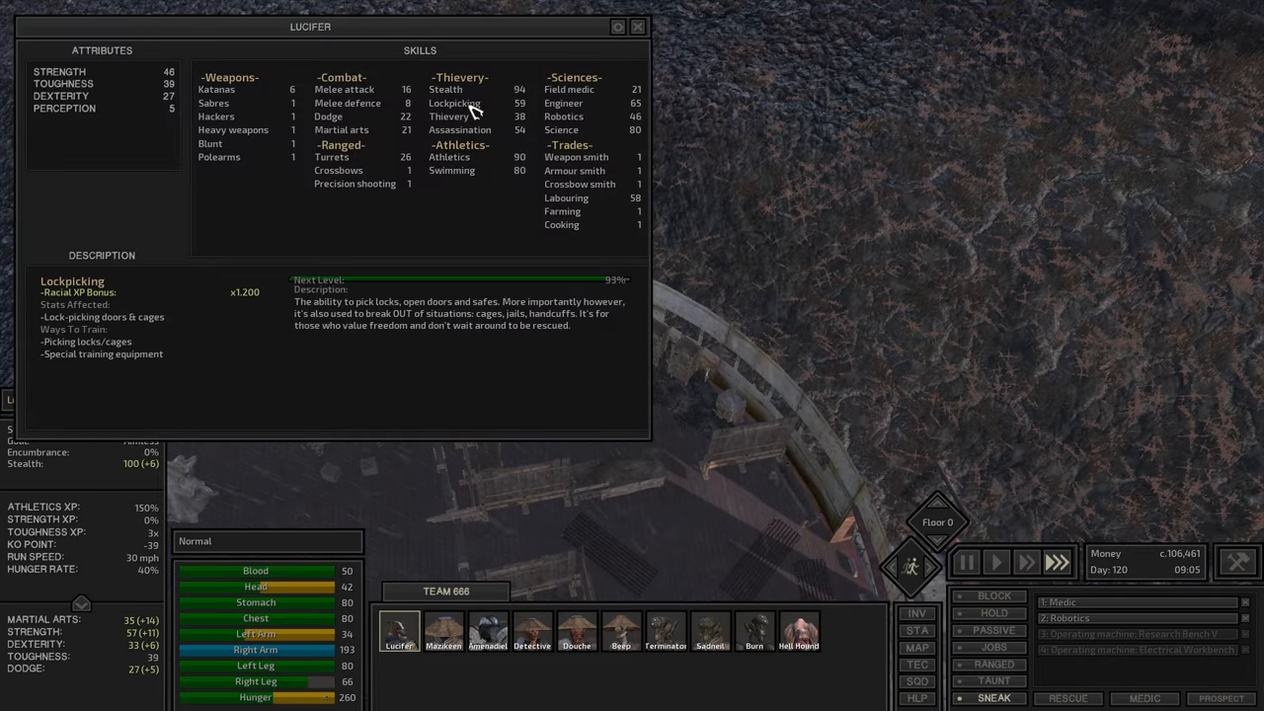
Empty the metal chest, taking the cats and moving the Mercenary Club into Lucifer's inventory
{"action": "left_click", "coordinate": [636, 27]}
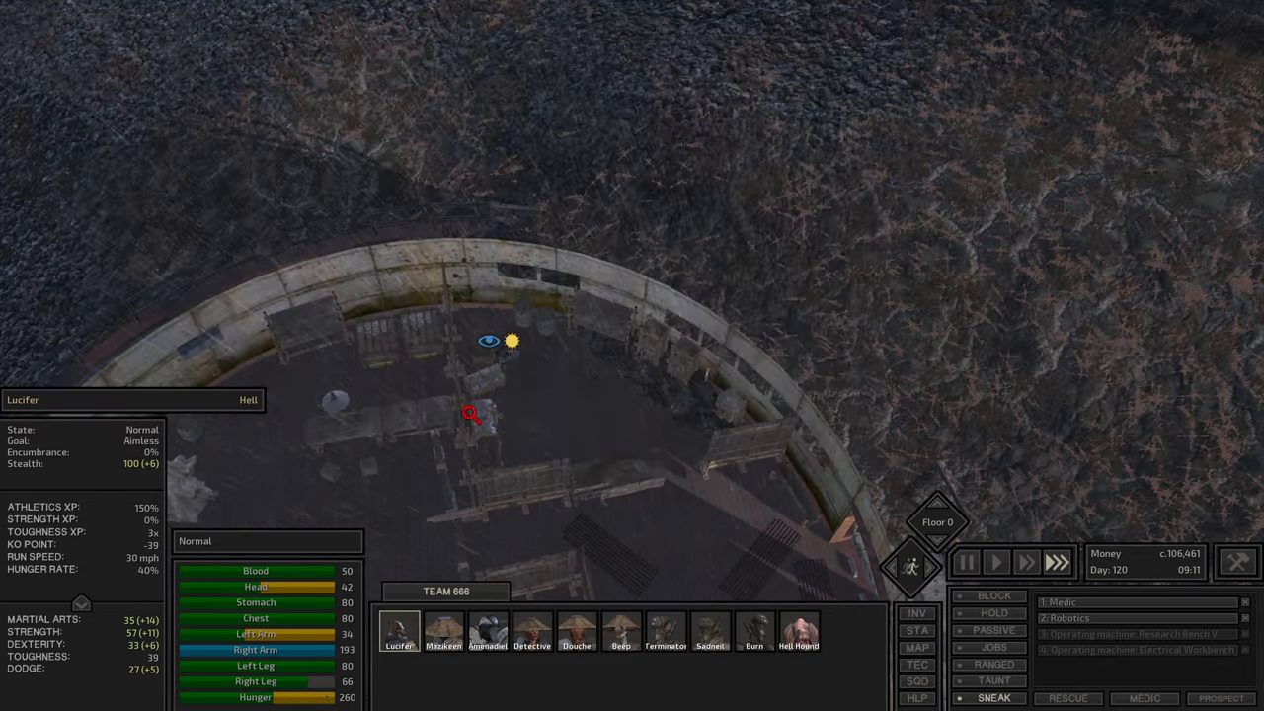
{"action": "left_click", "coordinate": [470, 415]}
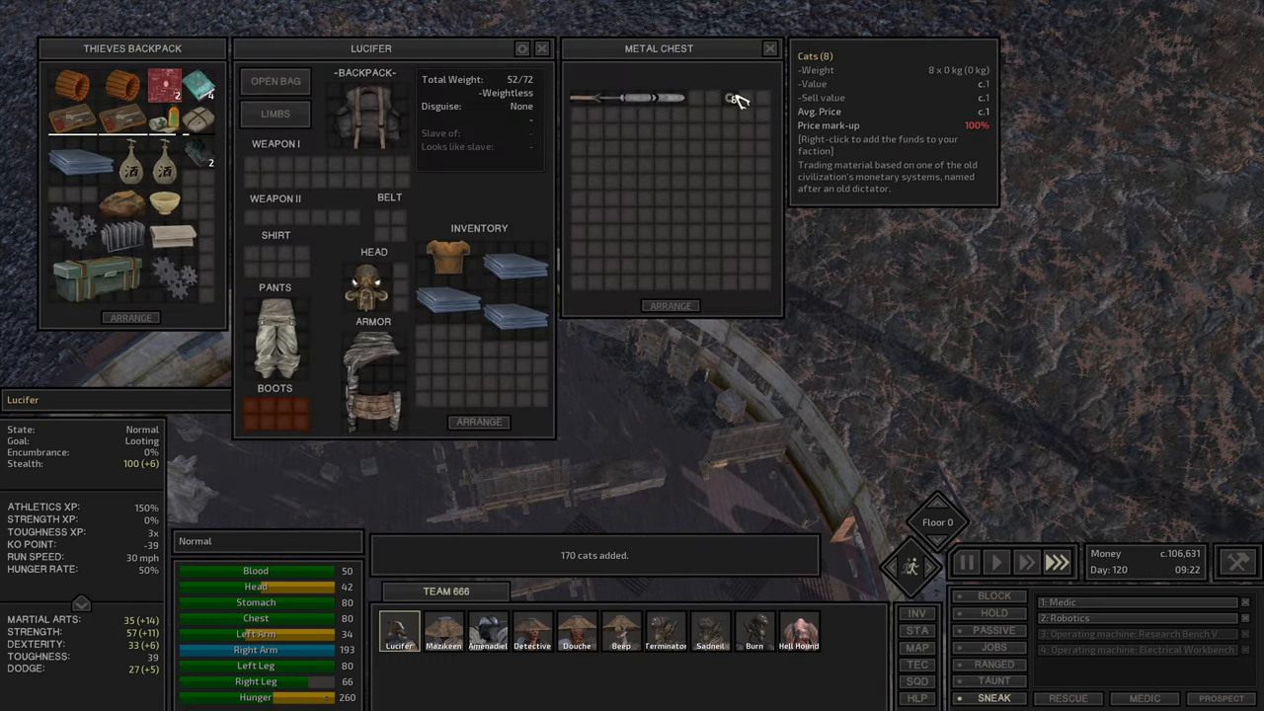
{"action": "mouse_move", "coordinate": [652, 99]}
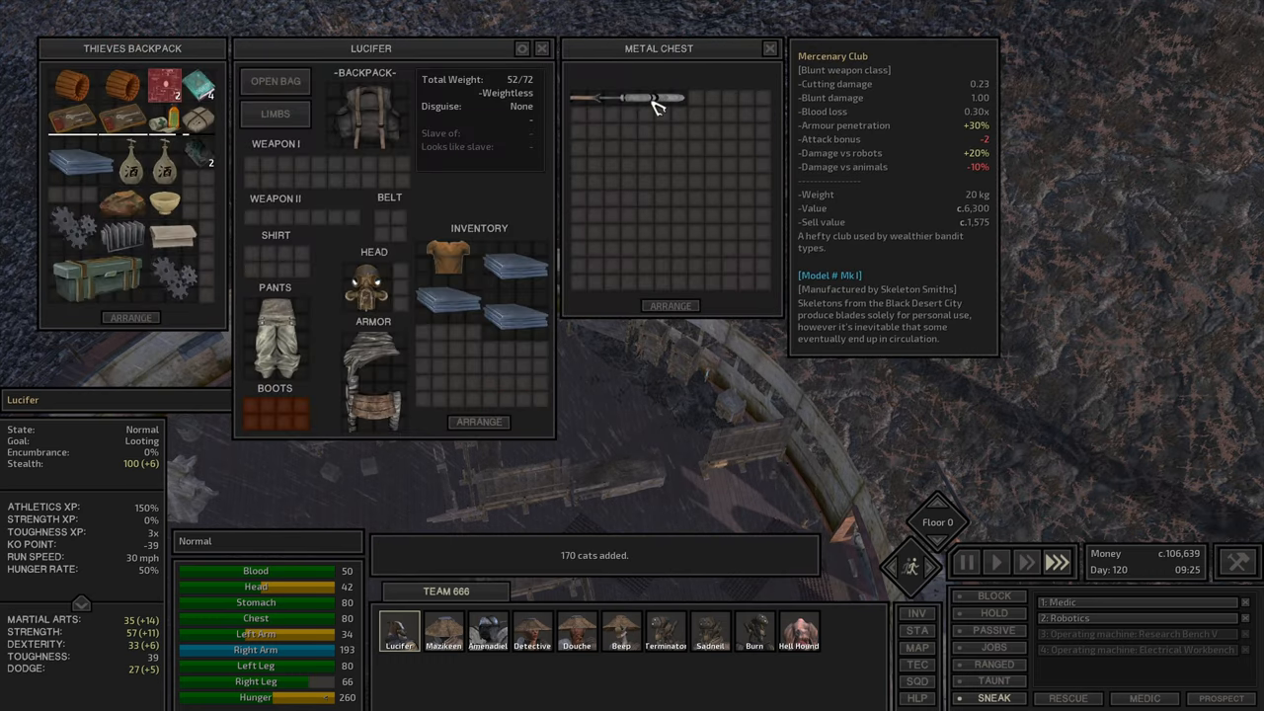
{"action": "left_click_drag", "start_coordinate": [628, 99], "coordinate": [478, 407]}
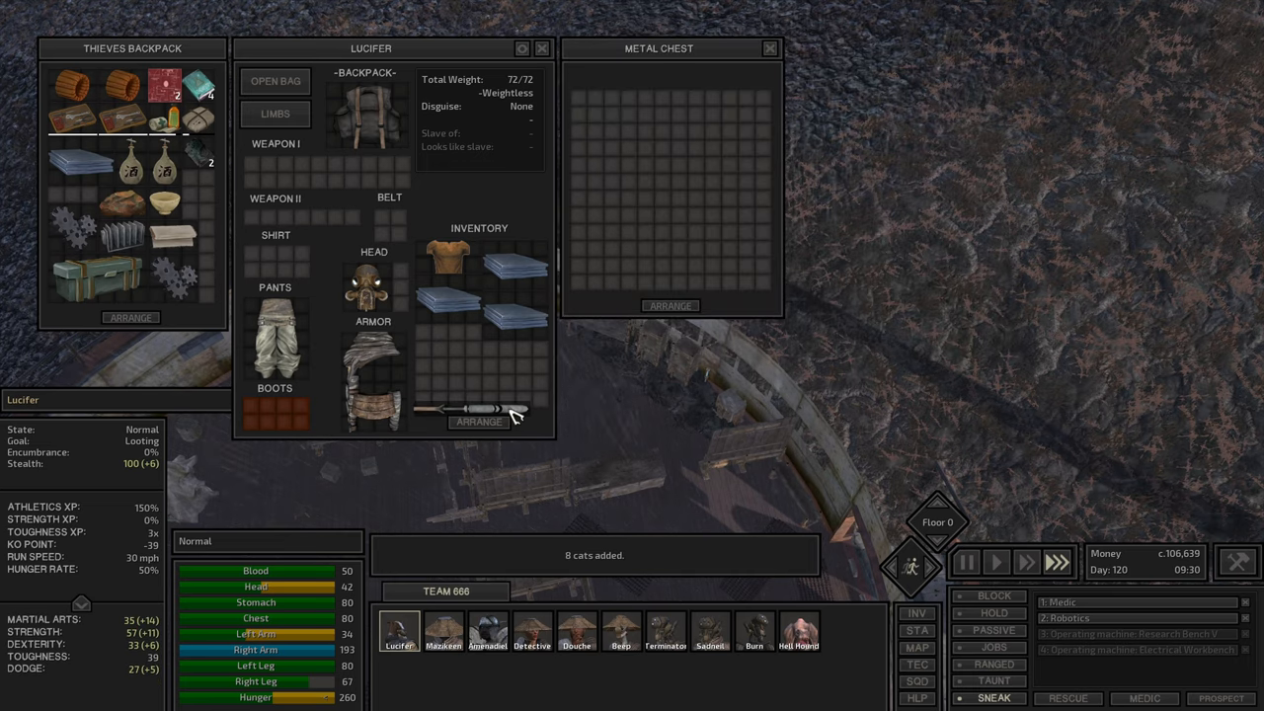
Walk out and give a move order on the world map
{"action": "left_click", "coordinate": [542, 48]}
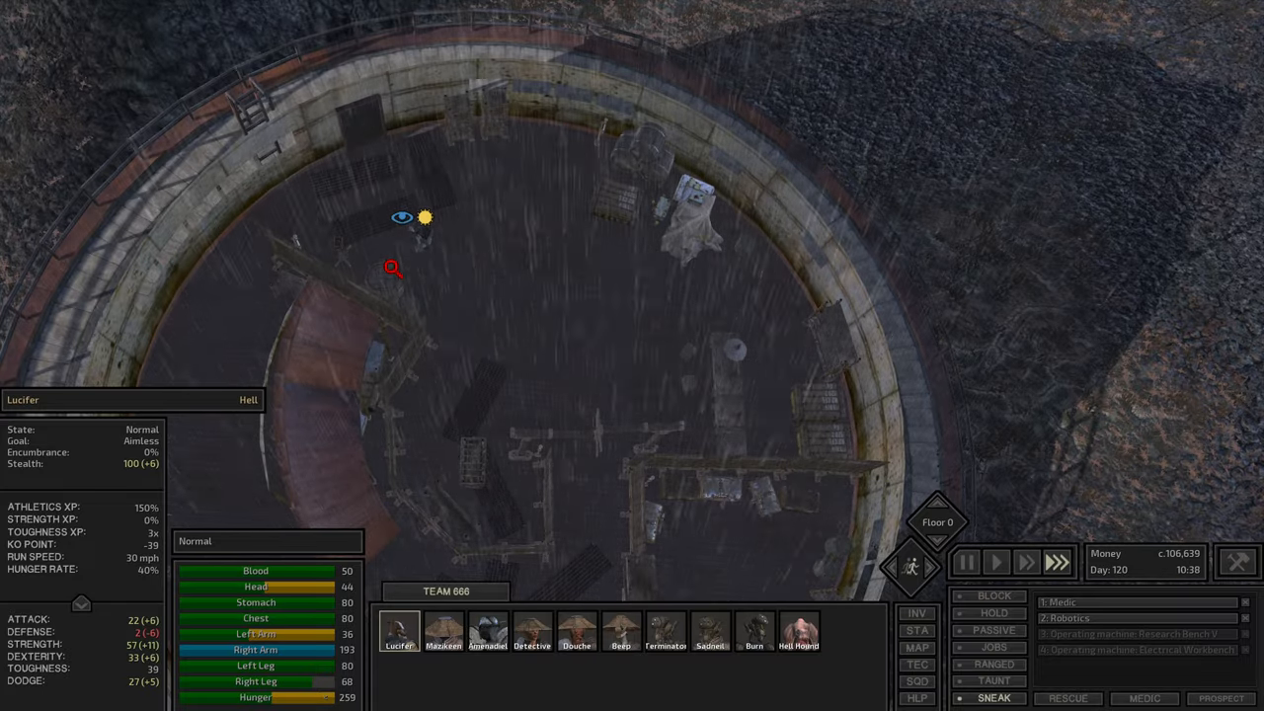
{"action": "left_click", "coordinate": [393, 269]}
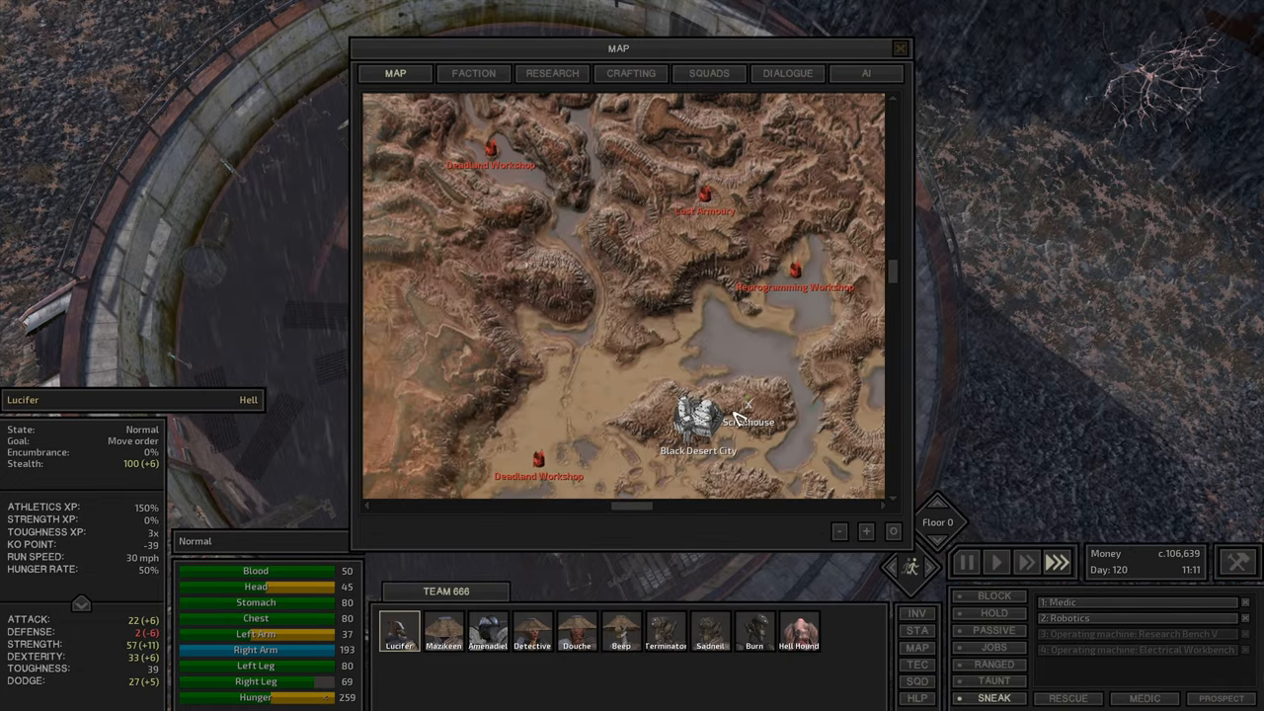
Close the map and check inventory item tooltips while the squad crosses the rainy Badlands
{"action": "left_click", "coordinate": [901, 48]}
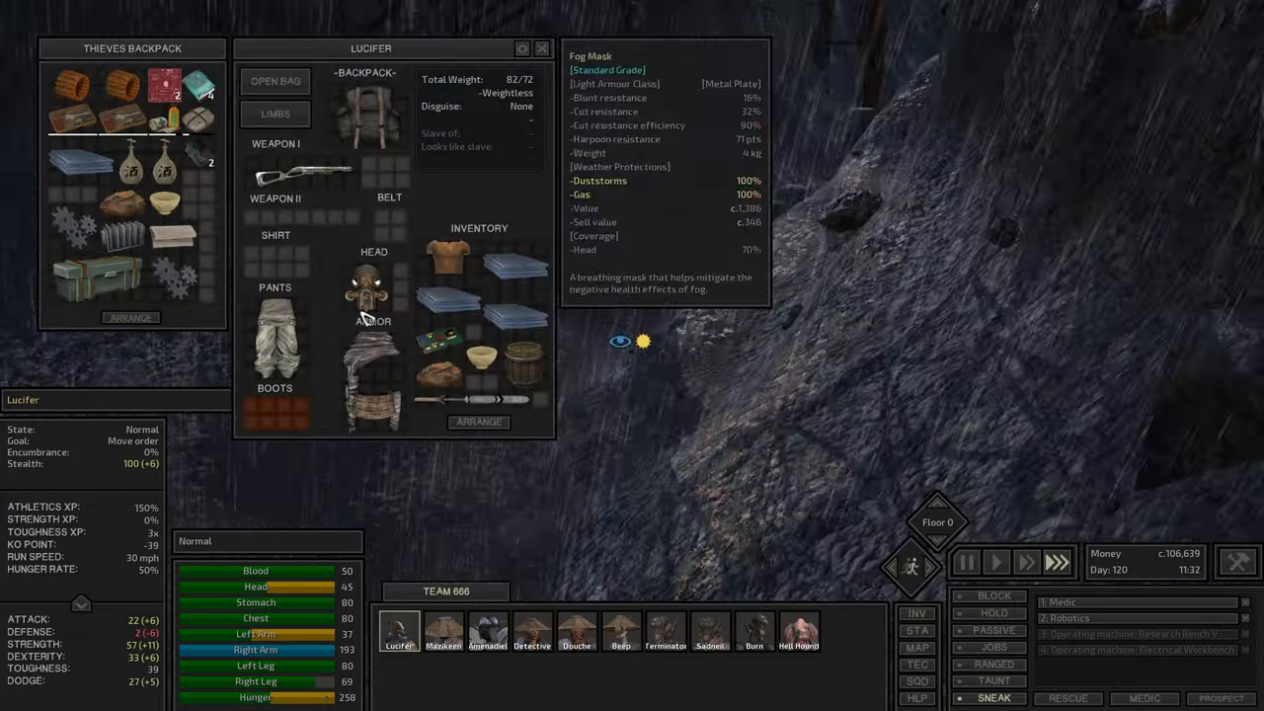
{"action": "mouse_move", "coordinate": [300, 176]}
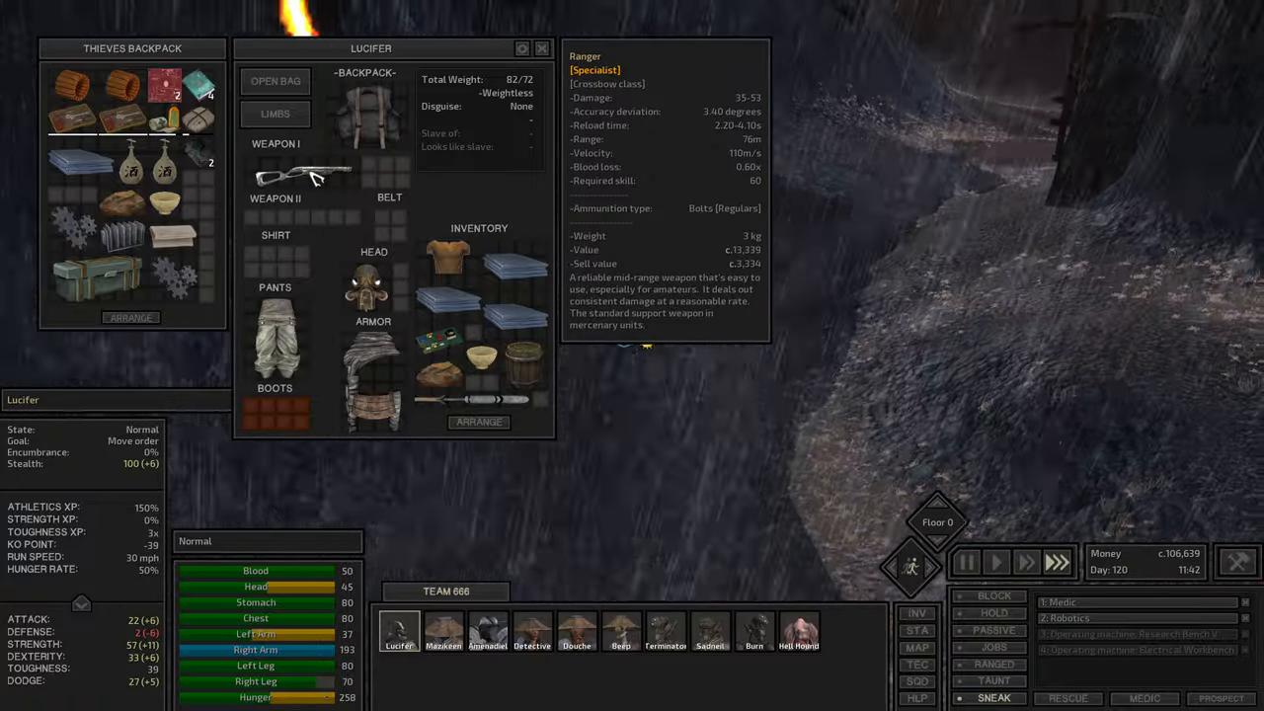
{"action": "left_click", "coordinate": [964, 561]}
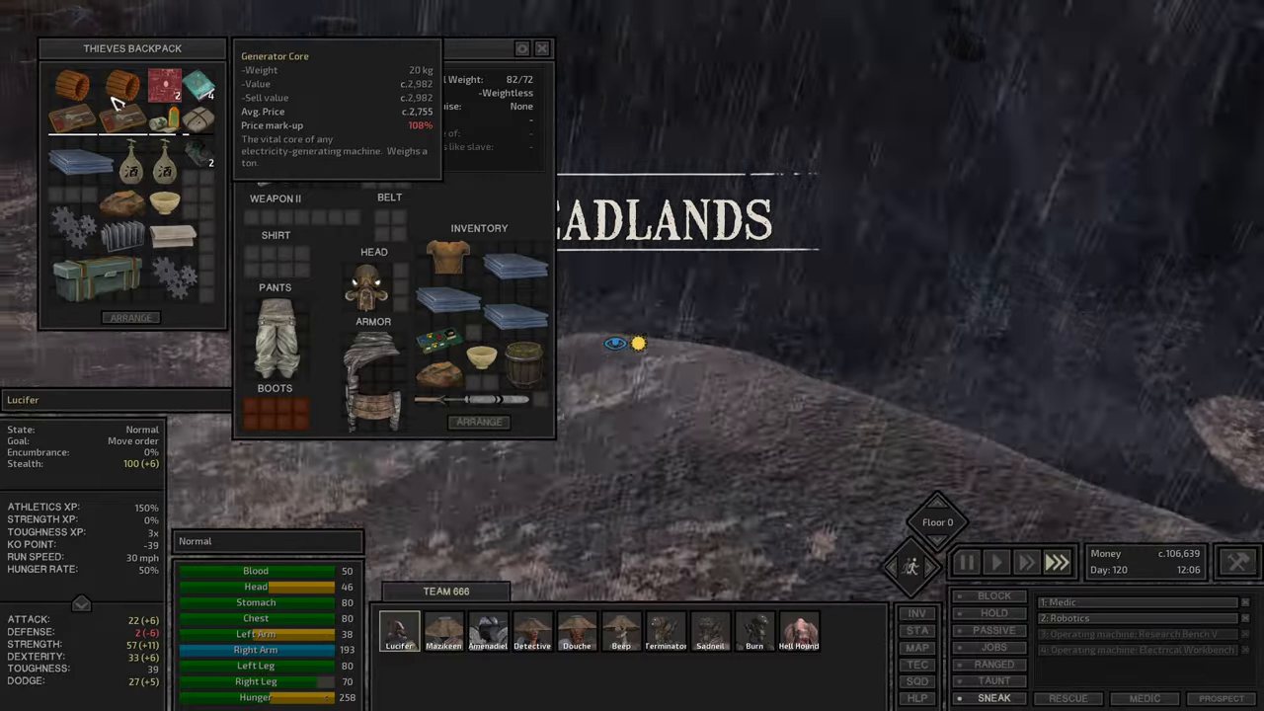
{"action": "mouse_move", "coordinate": [113, 123]}
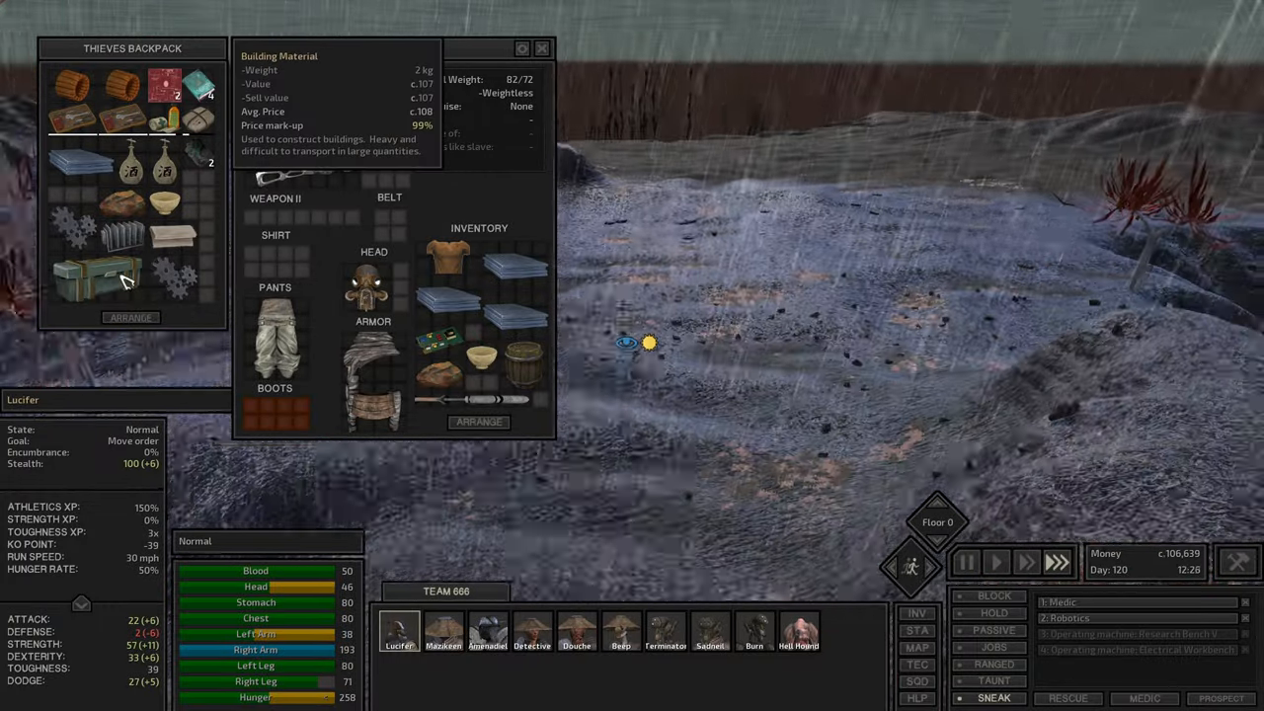
{"action": "left_click", "coordinate": [541, 48]}
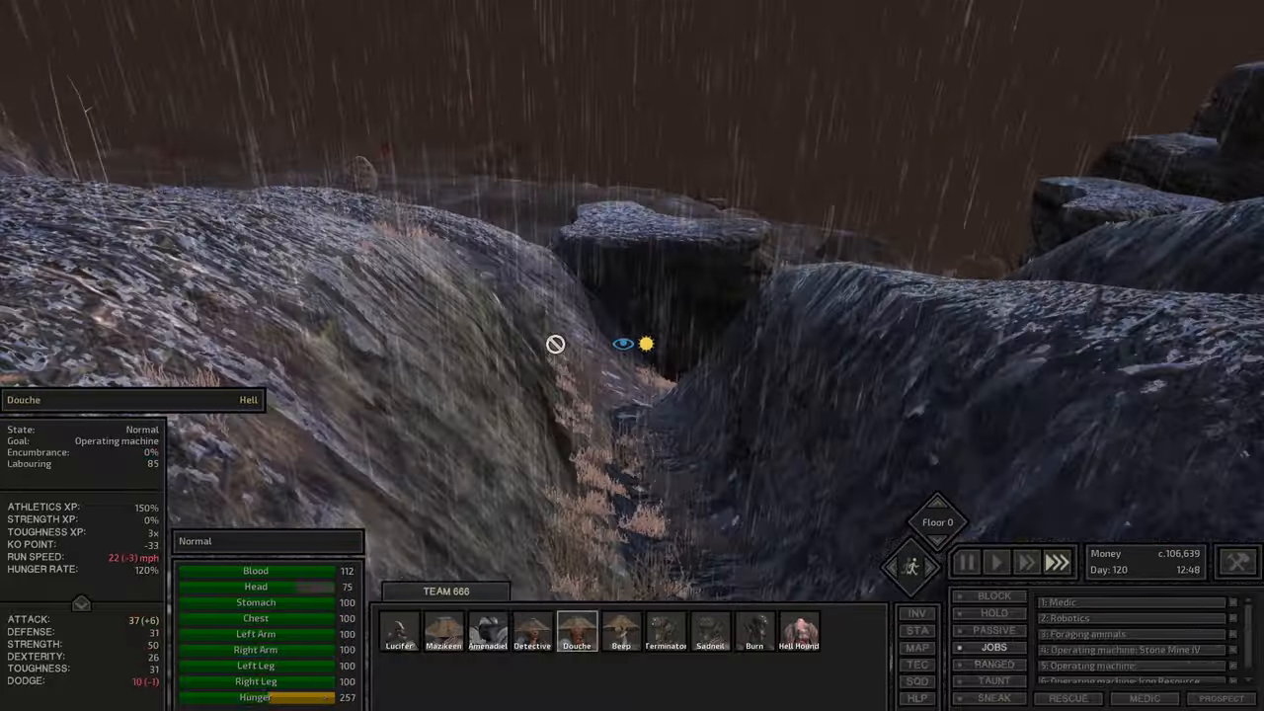
Select the Detective and view their skills sheet, hovering over Labouring
{"action": "left_click", "coordinate": [531, 632]}
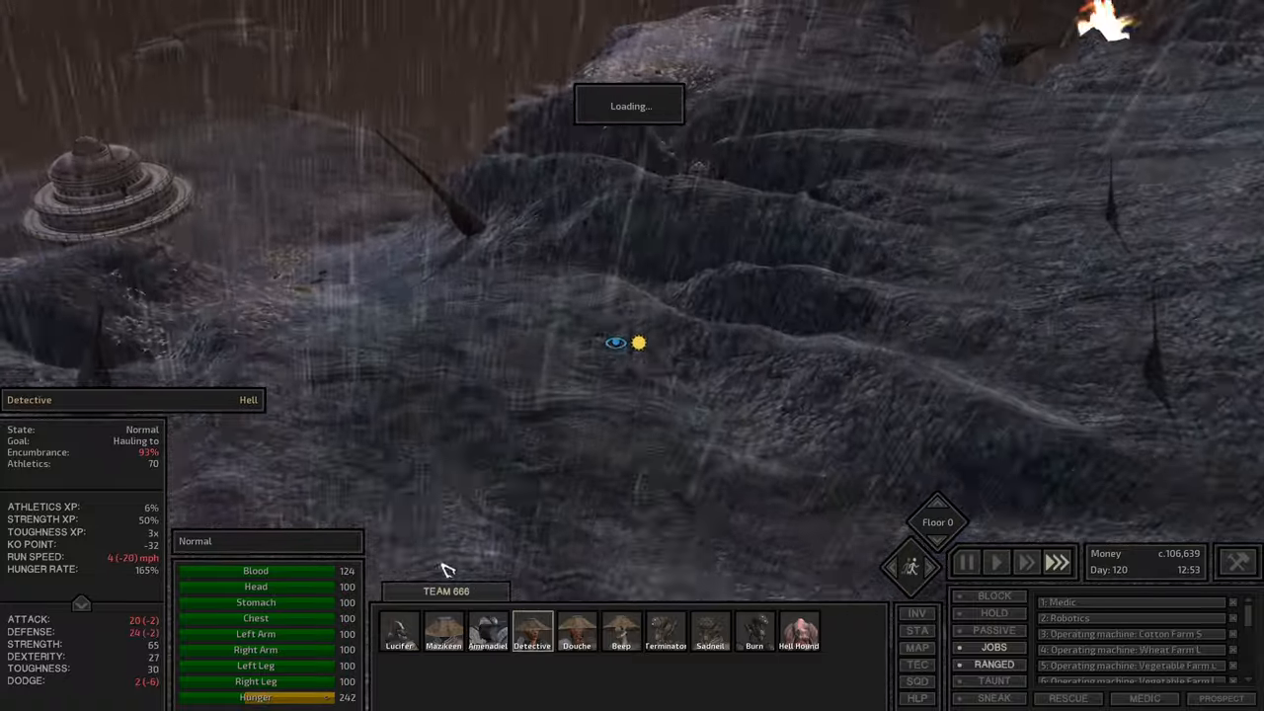
{"action": "left_click", "coordinate": [533, 632]}
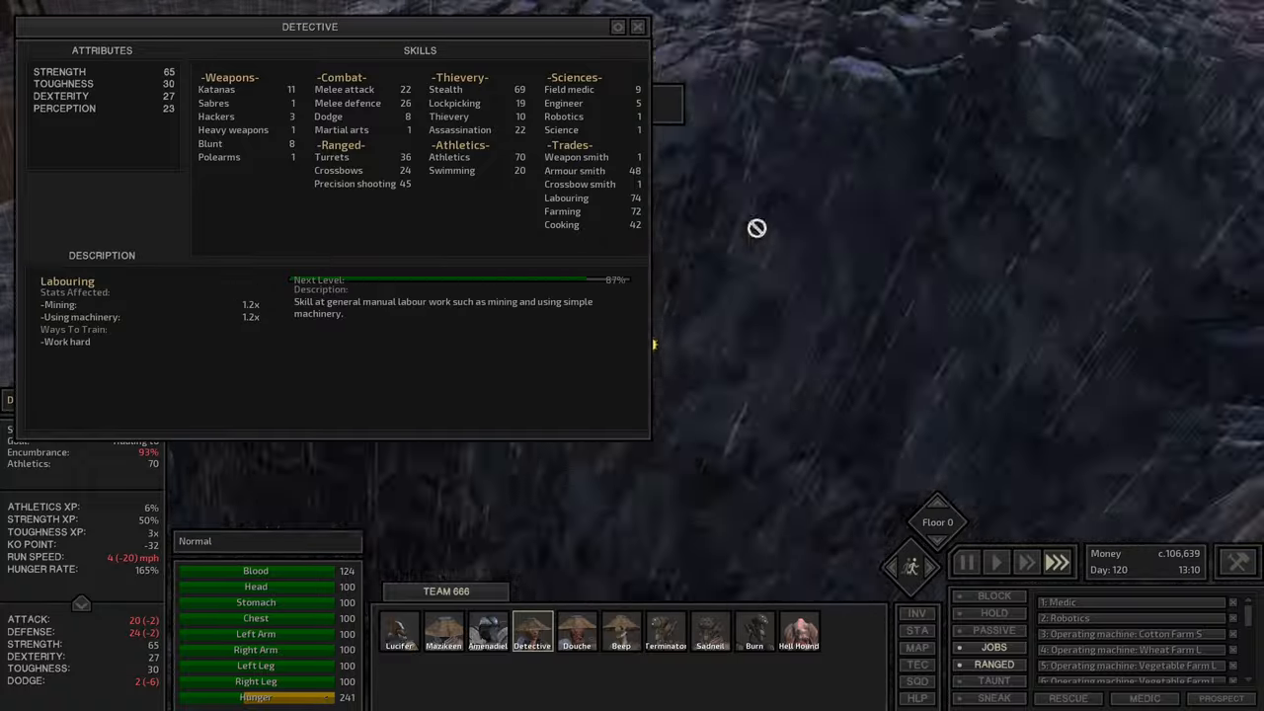
{"action": "left_click", "coordinate": [638, 28]}
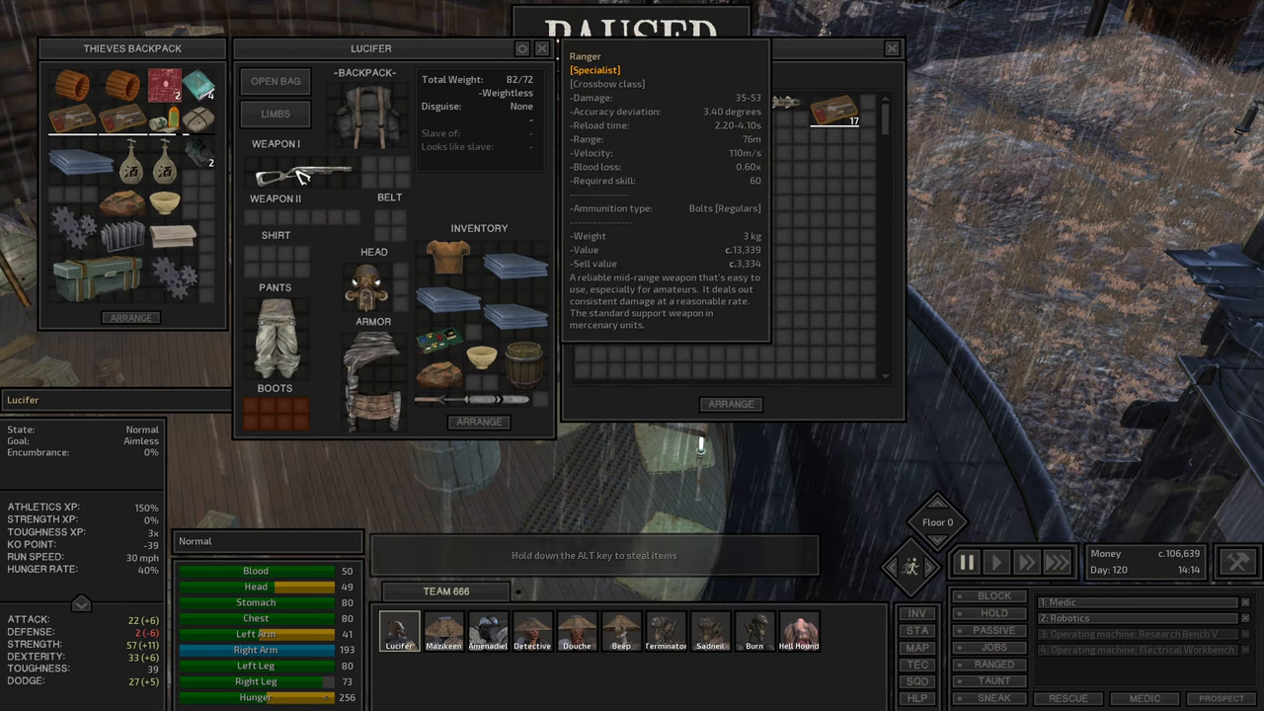
Sell backpack loot to the Skeleton Barman, raising funds to about 109,524, then talk to the Skeleton Civilian
{"action": "left_click", "coordinate": [531, 632]}
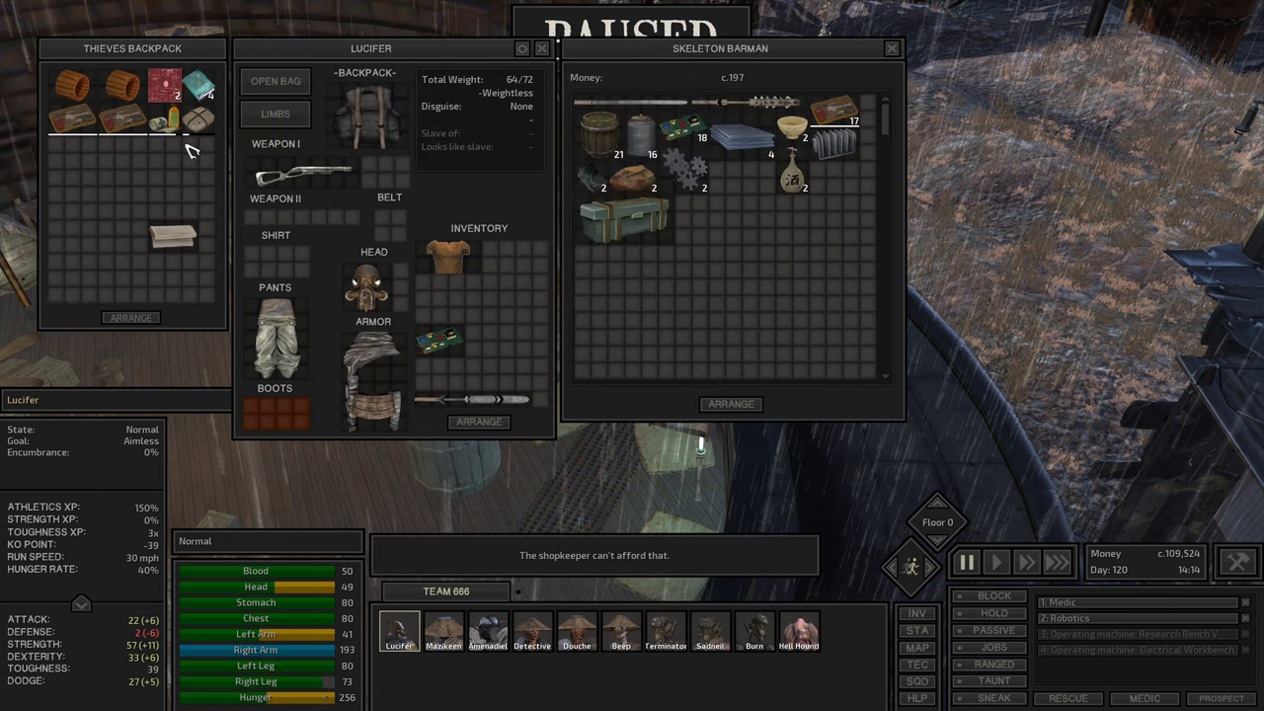
{"action": "mouse_move", "coordinate": [176, 237]}
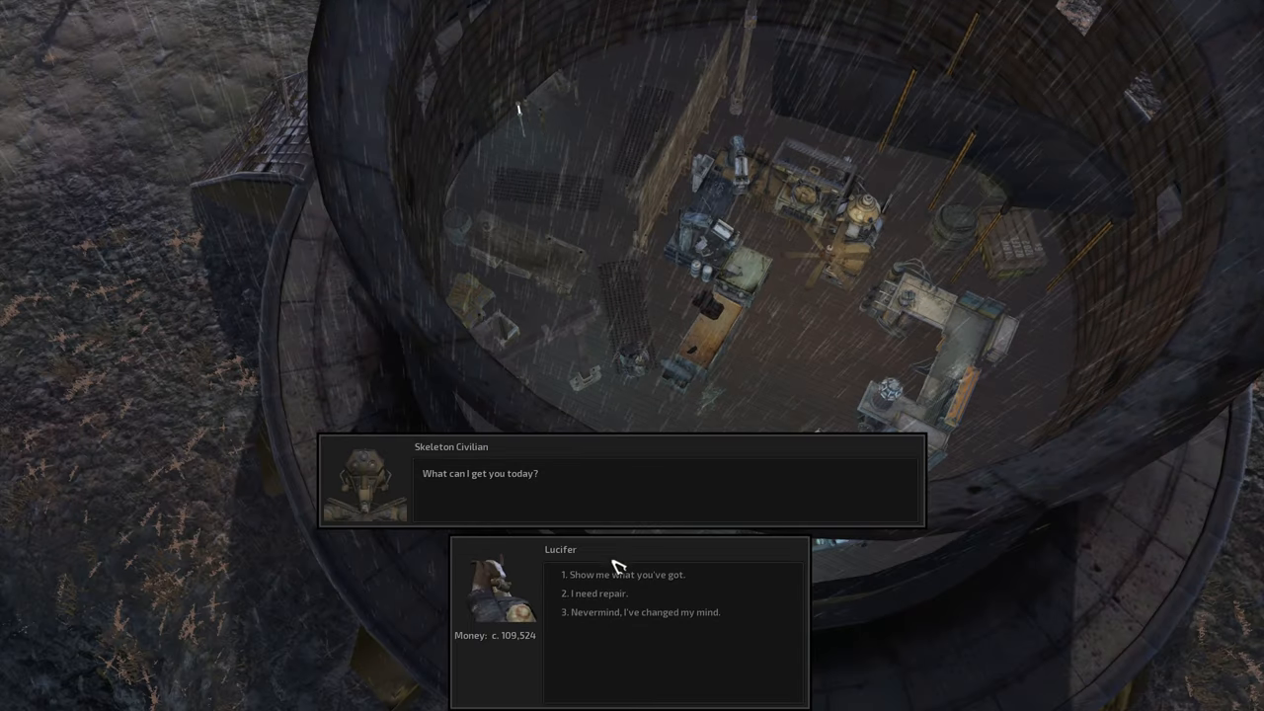
Ask the Skeleton Civilian trader to show their stock of robotic limbs
{"action": "left_click", "coordinate": [628, 573]}
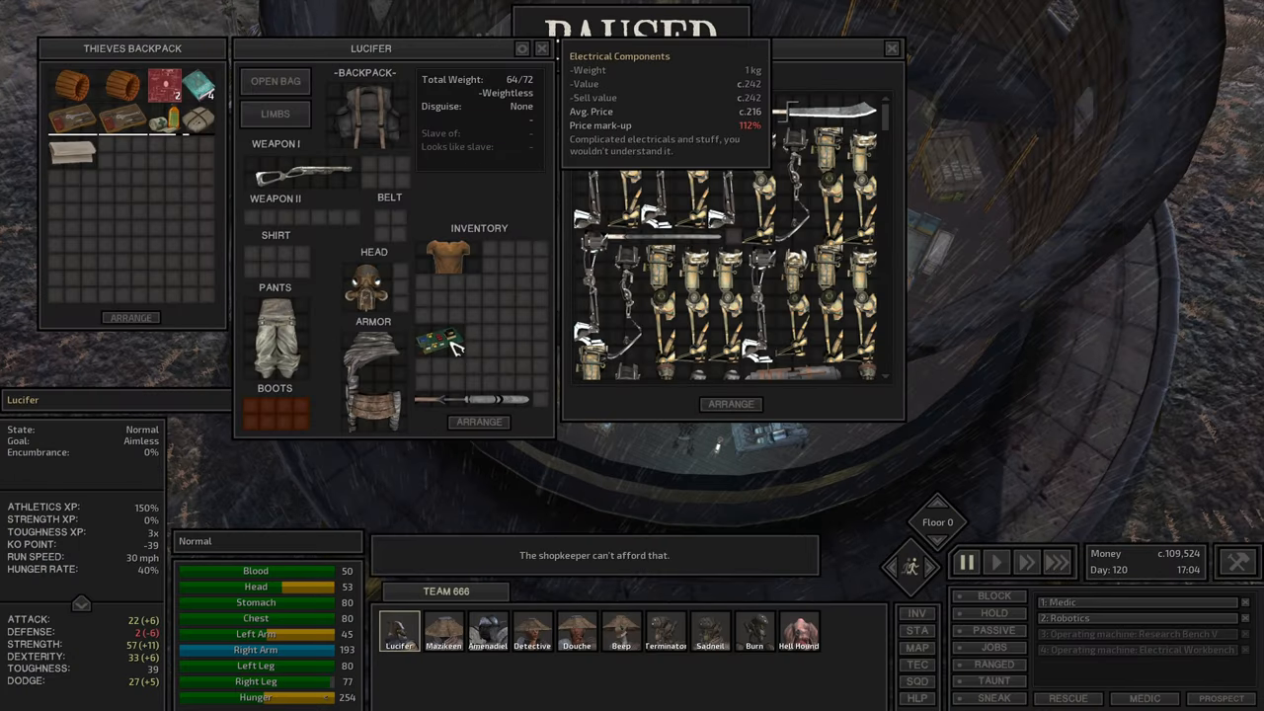
{"action": "mouse_move", "coordinate": [451, 357]}
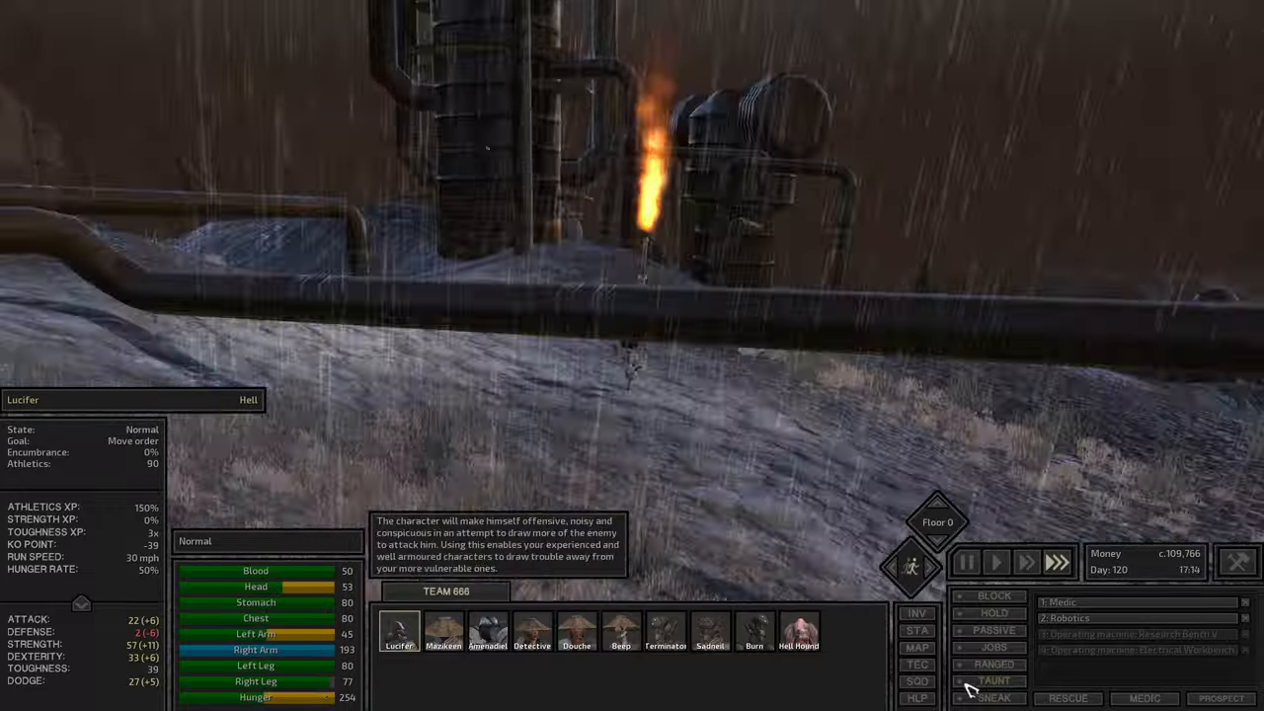
Talk to Quin and ask to see his swords and blades for trading loot
{"action": "left_click", "coordinate": [996, 700]}
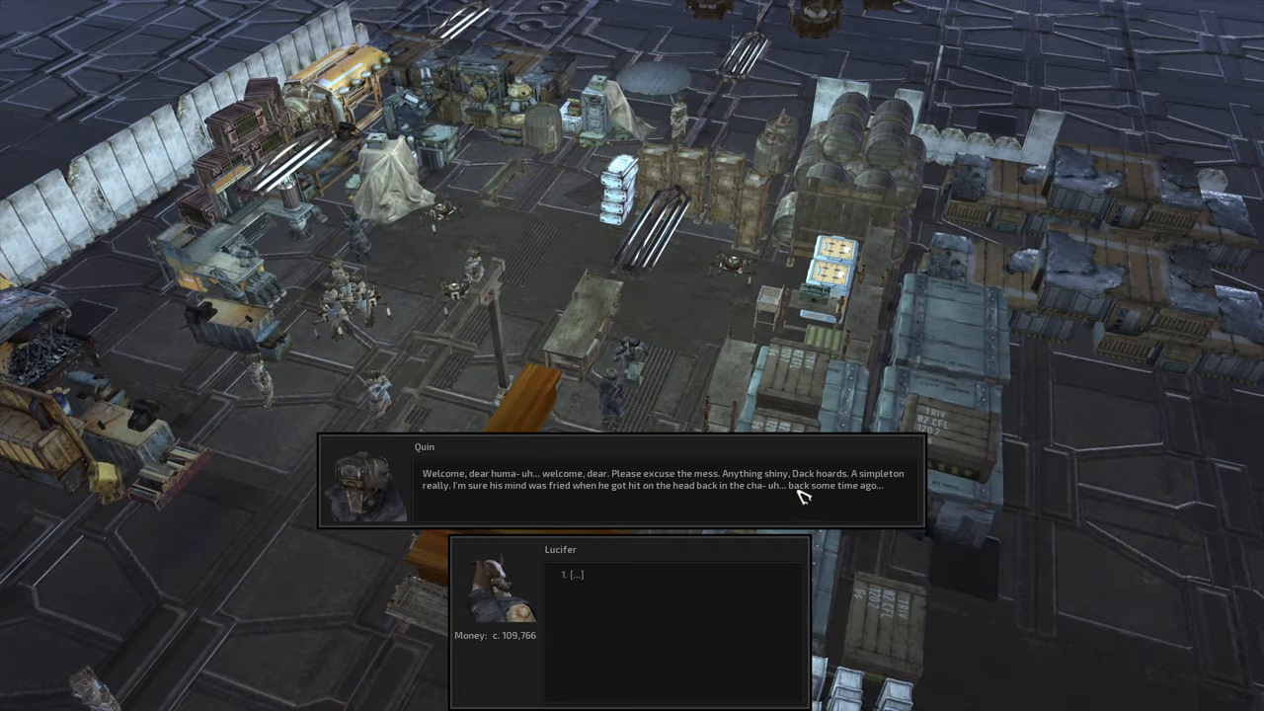
{"action": "left_click", "coordinate": [573, 573]}
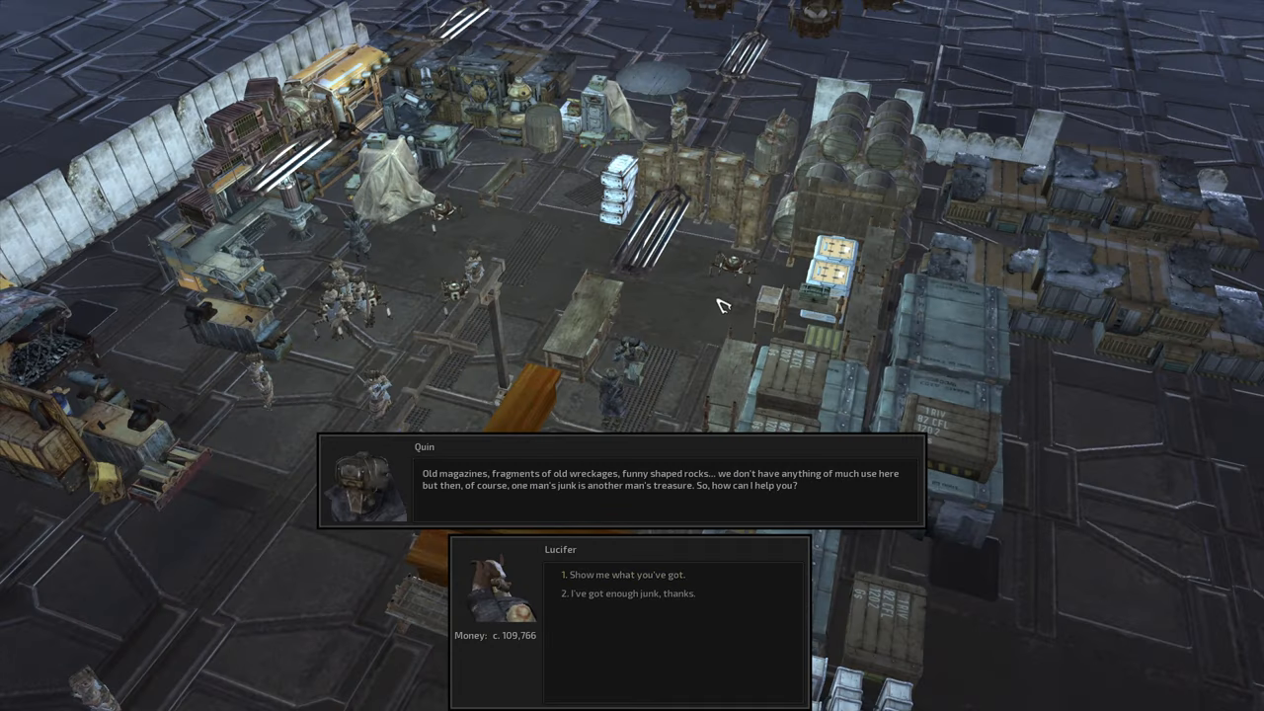
{"action": "left_click", "coordinate": [631, 573]}
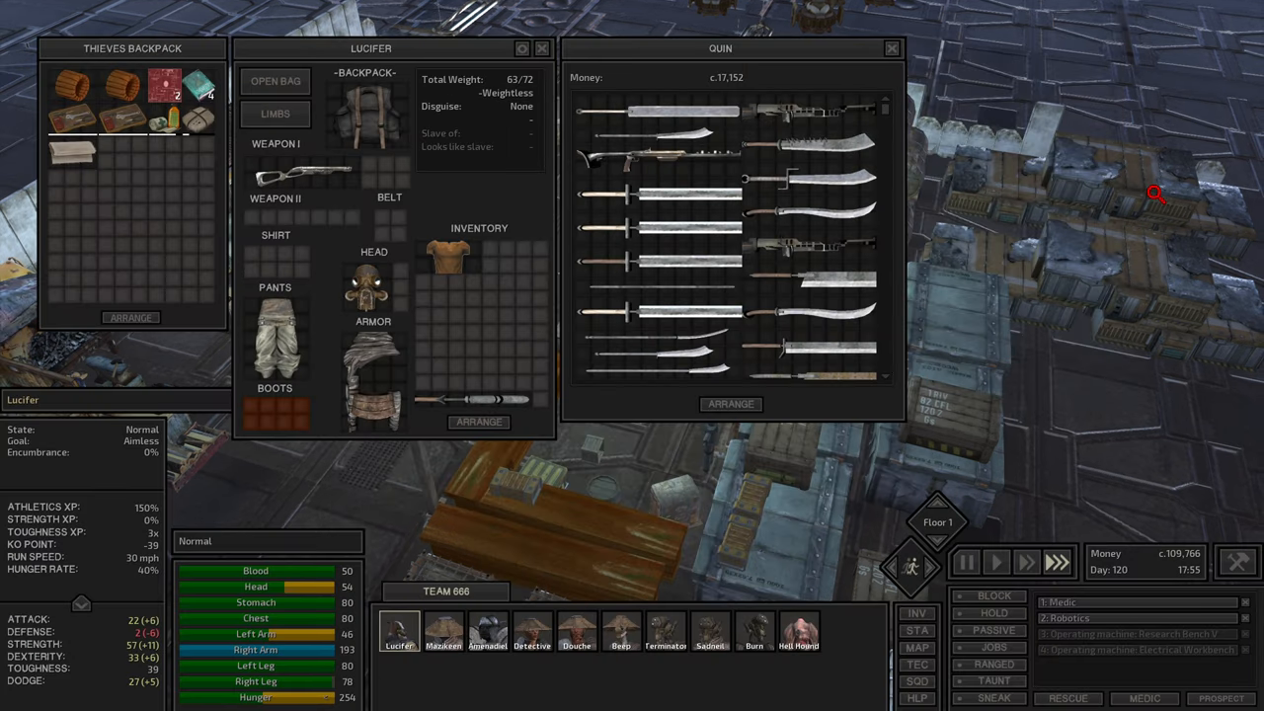
{"action": "mouse_move", "coordinate": [510, 395]}
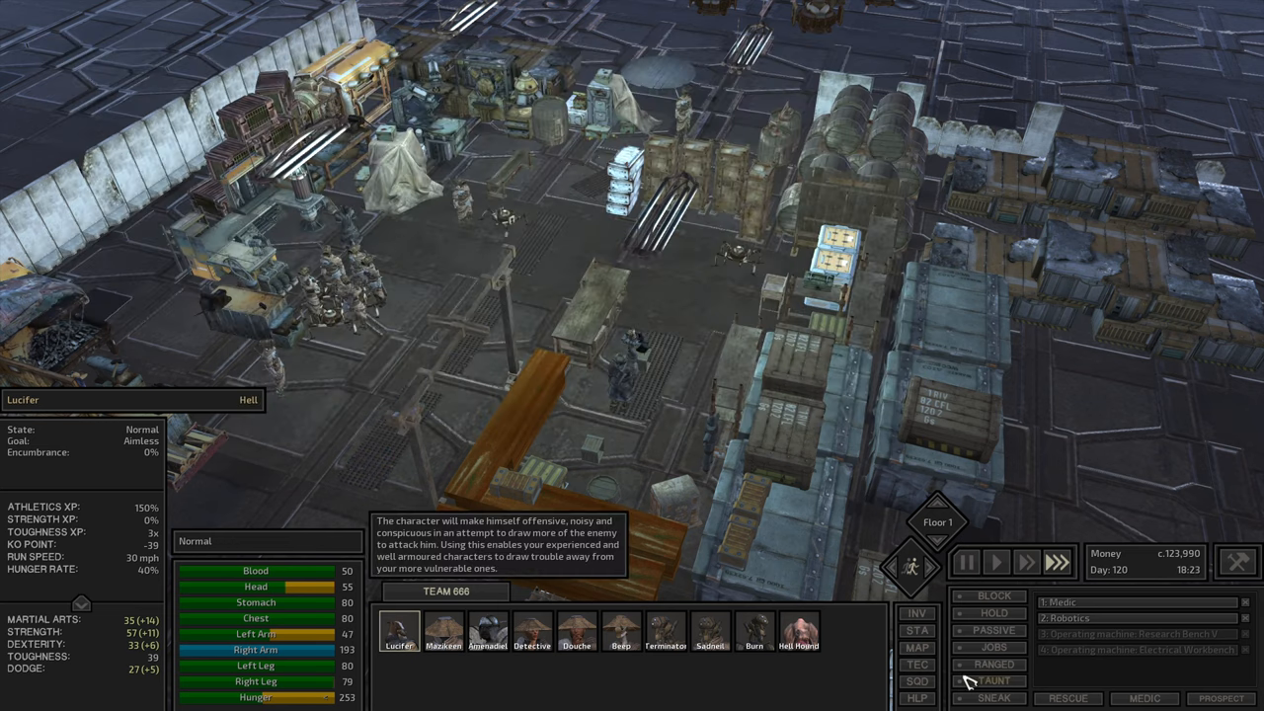
Review Lucifer's, Beep's and Amenadiel's skill sheets, reading Lockpicking, then bring up the world map
{"action": "left_click", "coordinate": [916, 648]}
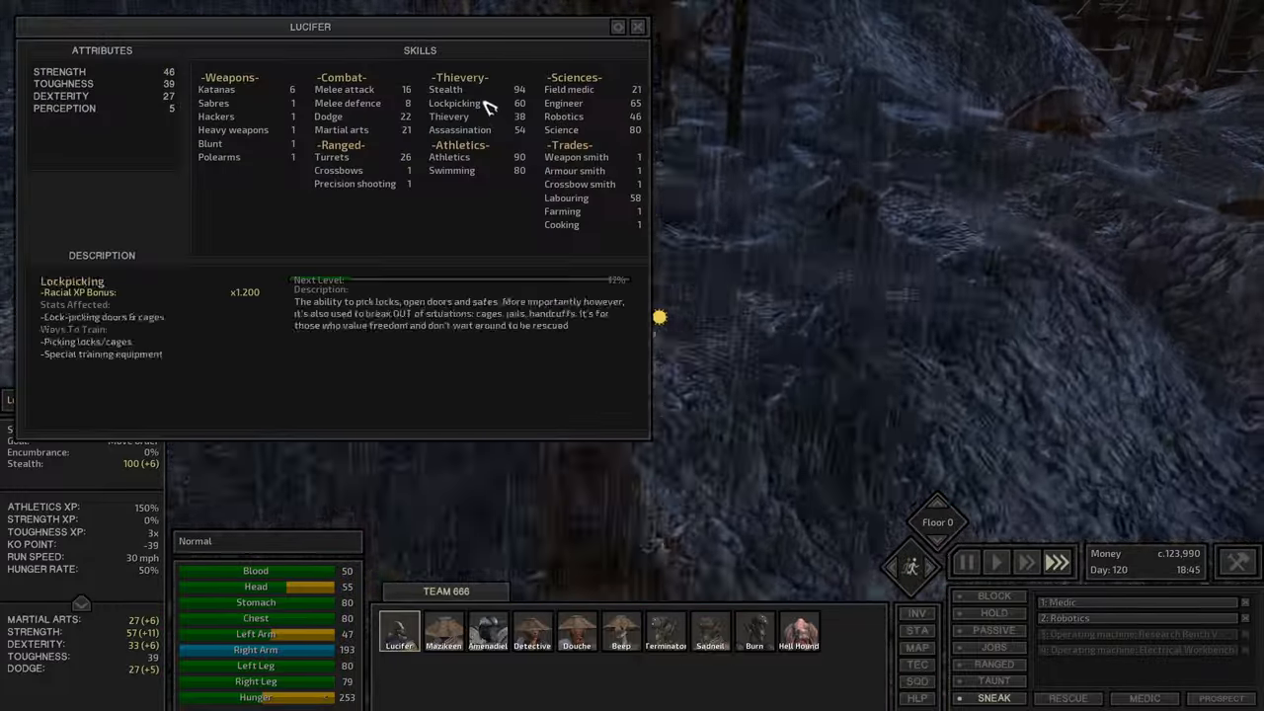
{"action": "left_click", "coordinate": [446, 89]}
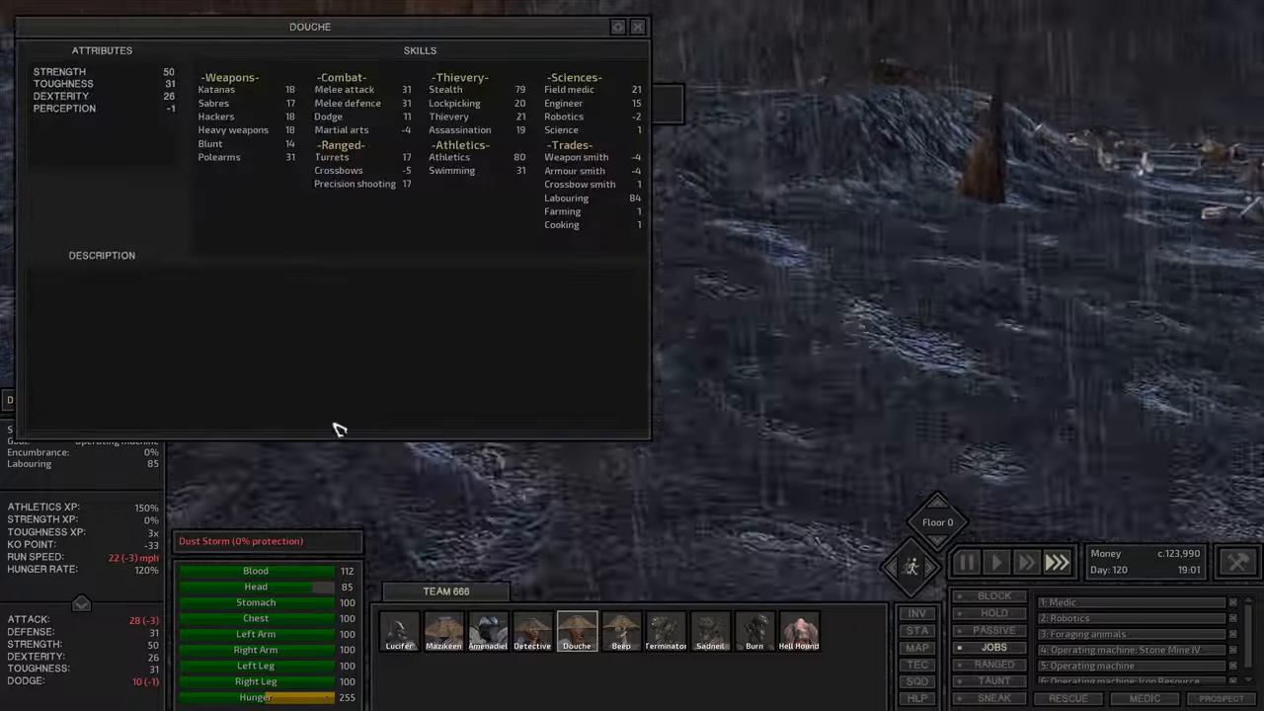
{"action": "left_click", "coordinate": [636, 27]}
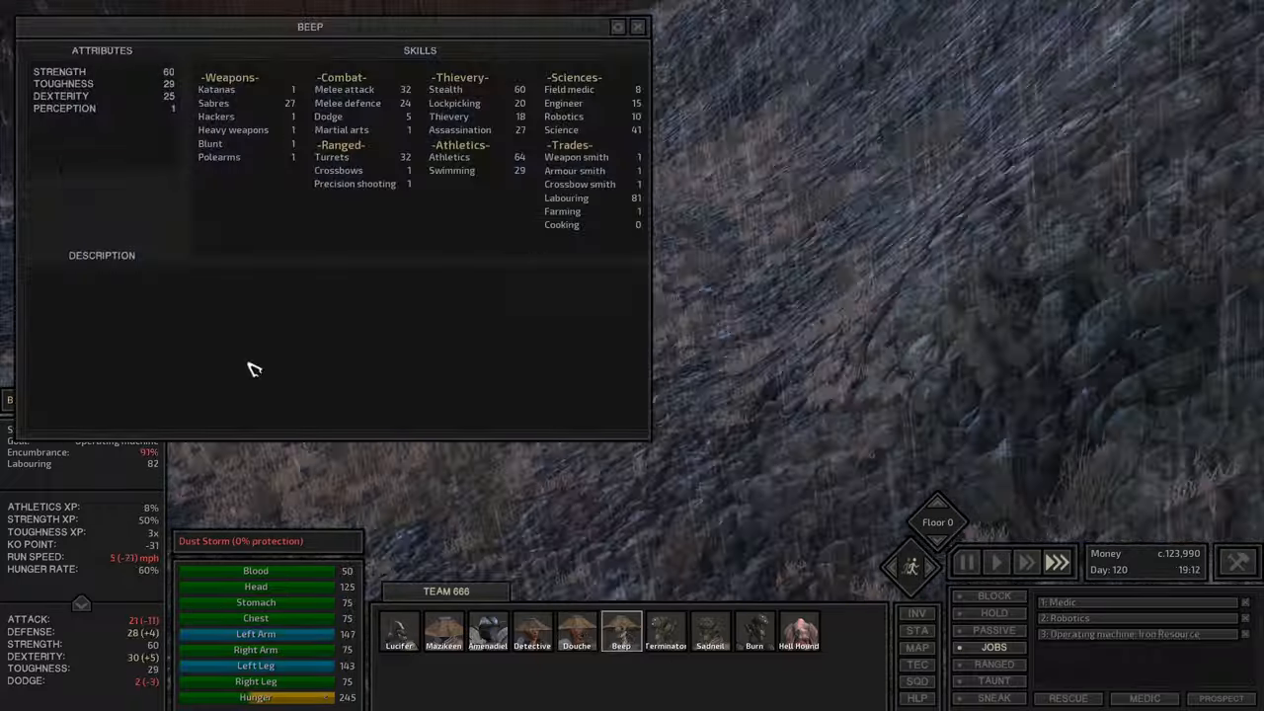
{"action": "left_click", "coordinate": [486, 632]}
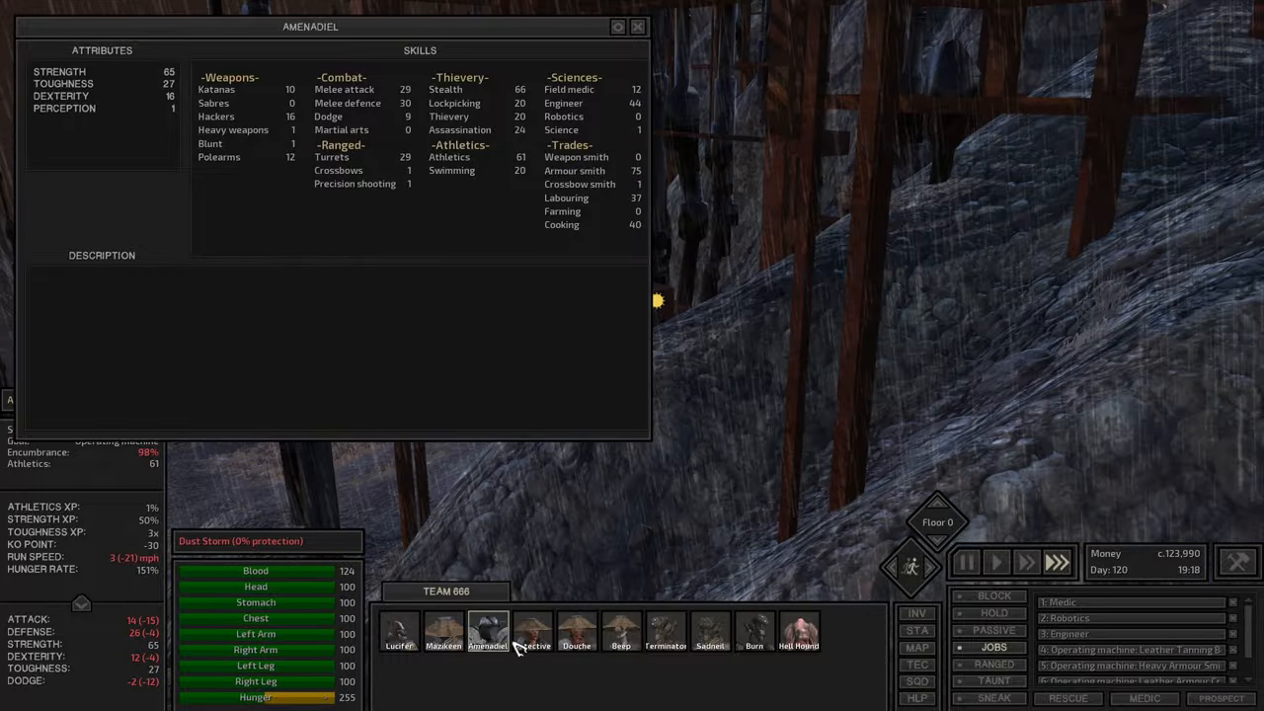
{"action": "left_click", "coordinate": [399, 632]}
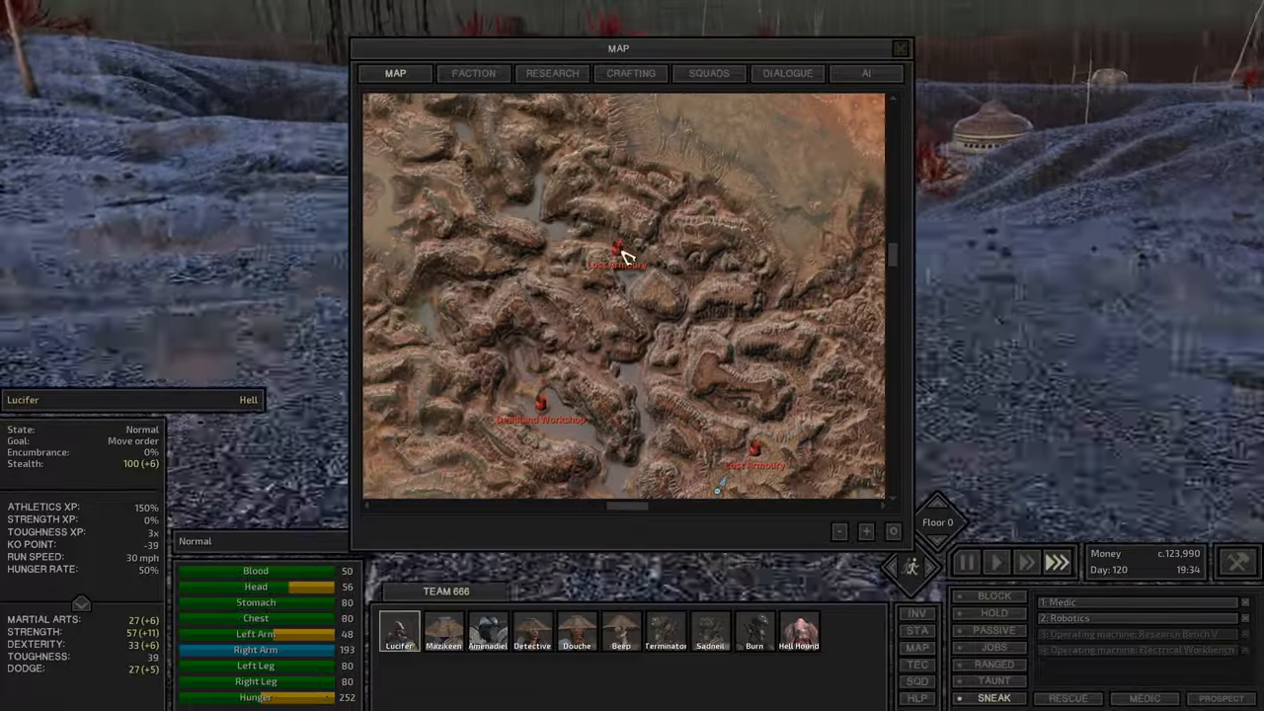
Send Lucifer toward the chosen map location and keep him moving there
{"action": "left_click", "coordinate": [900, 48]}
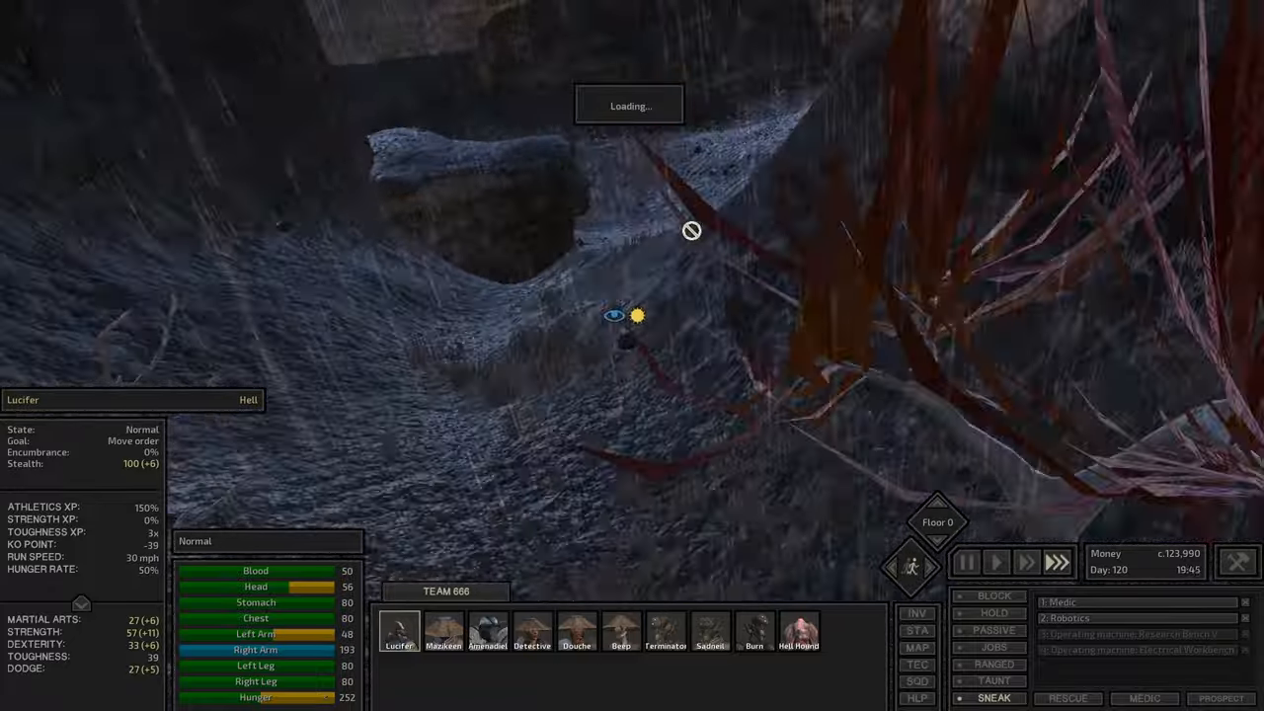
{"action": "left_click", "coordinate": [916, 648]}
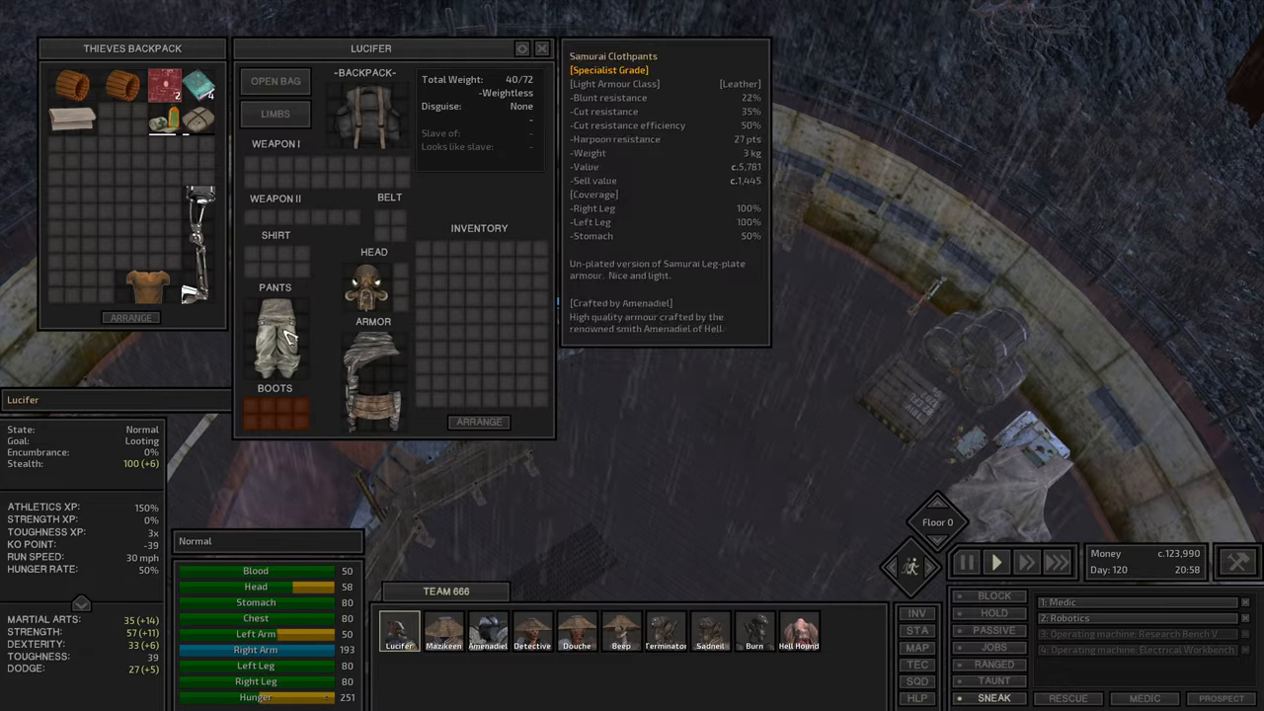
Take loot from the dome's containers into Lucifer's inventory
{"action": "left_click", "coordinate": [542, 48]}
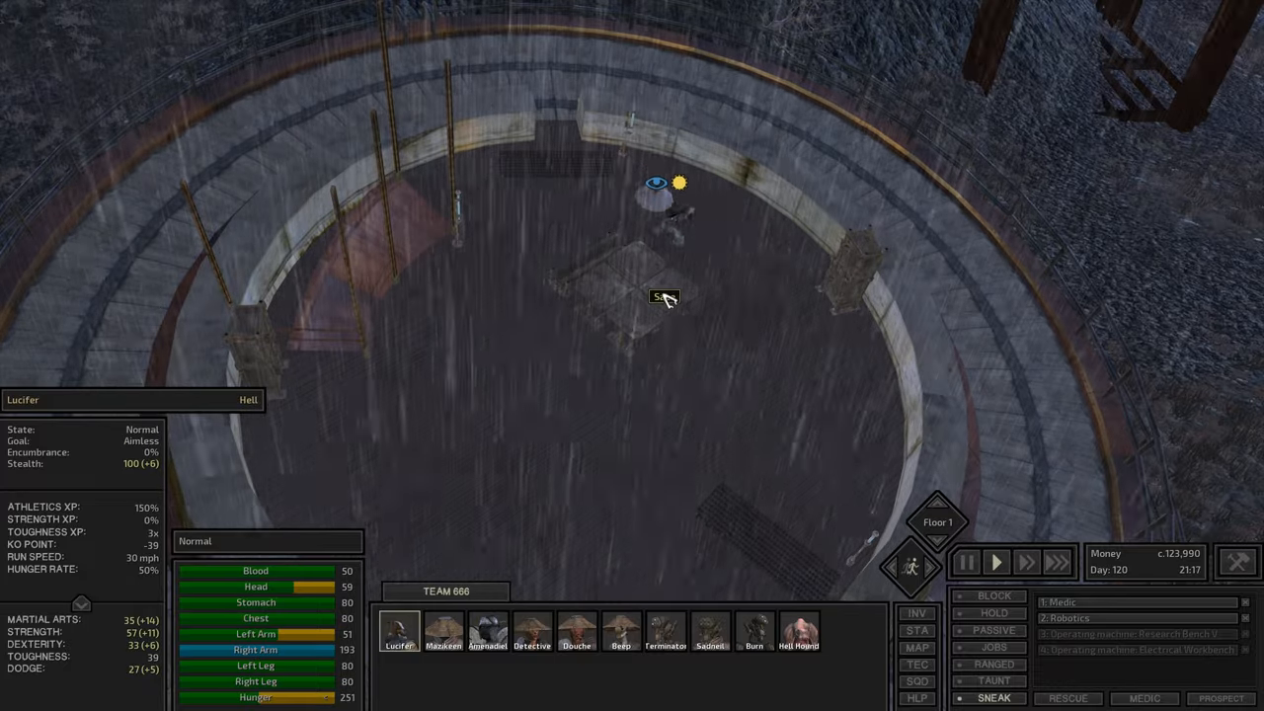
Finish looting the dome, check its upper floor, and send Lucifer off toward the canyon
{"action": "left_click", "coordinate": [656, 296]}
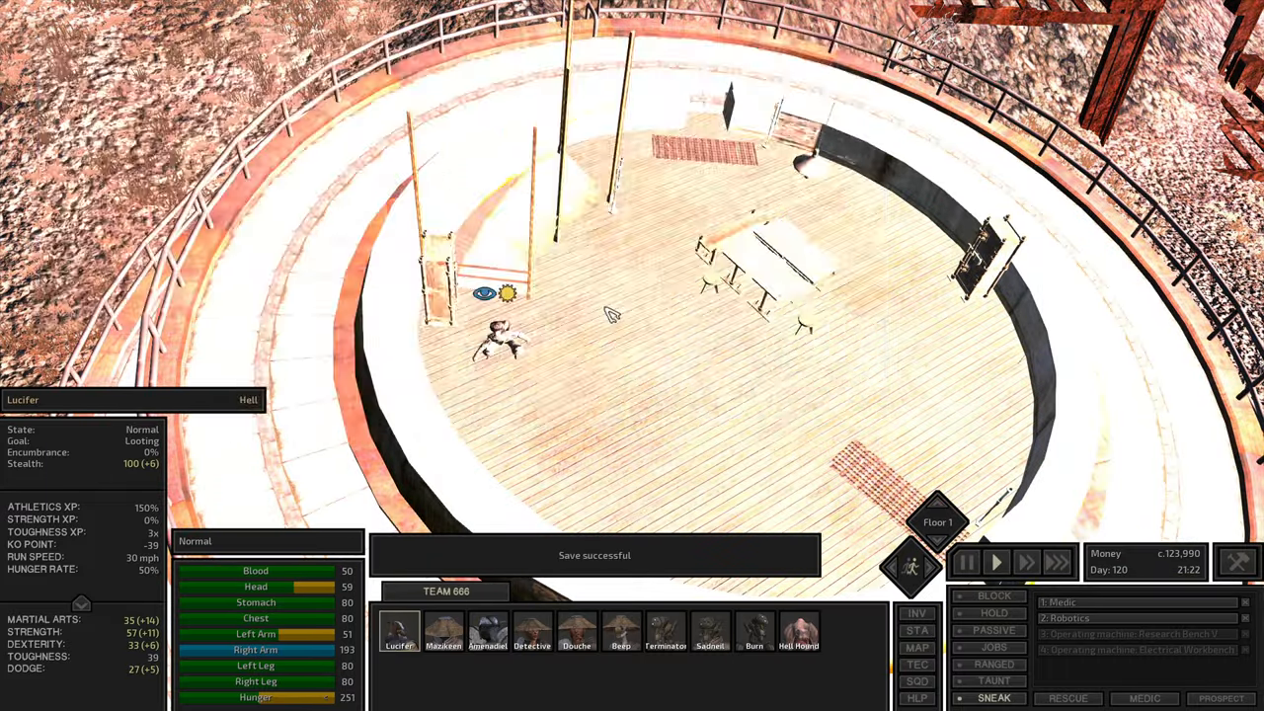
{"action": "left_click", "coordinate": [936, 502]}
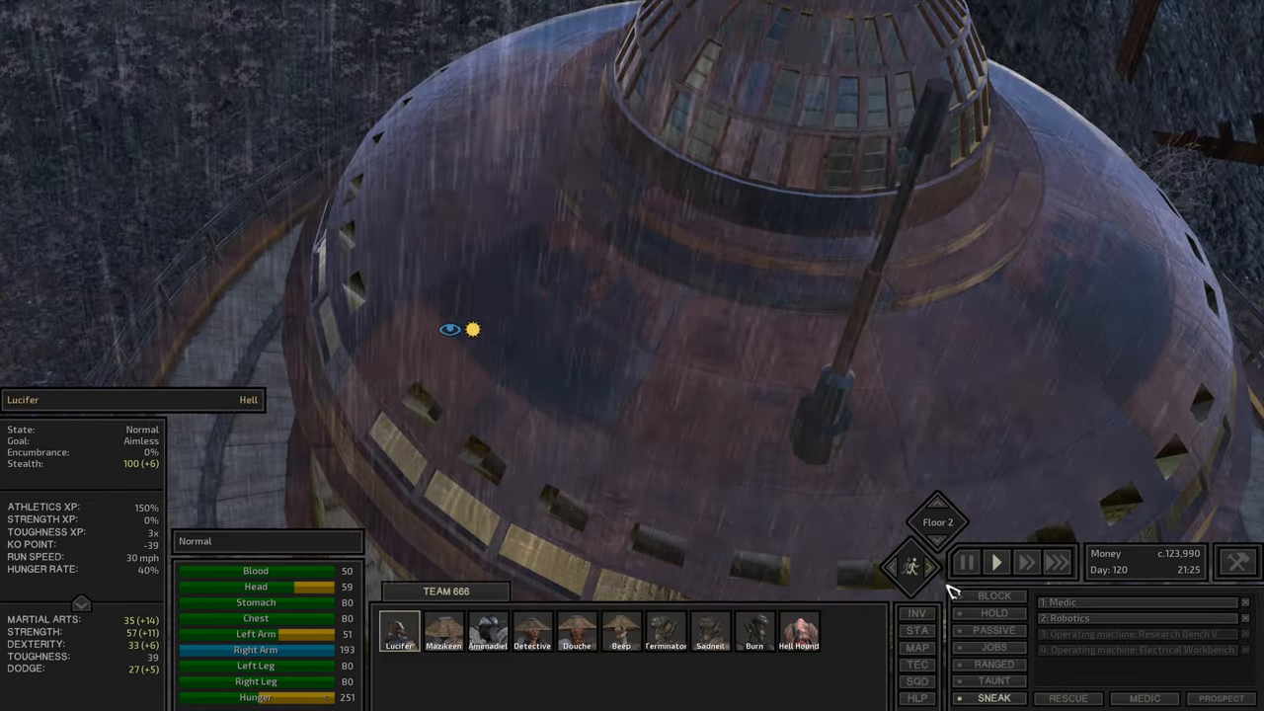
{"action": "left_click", "coordinate": [917, 648]}
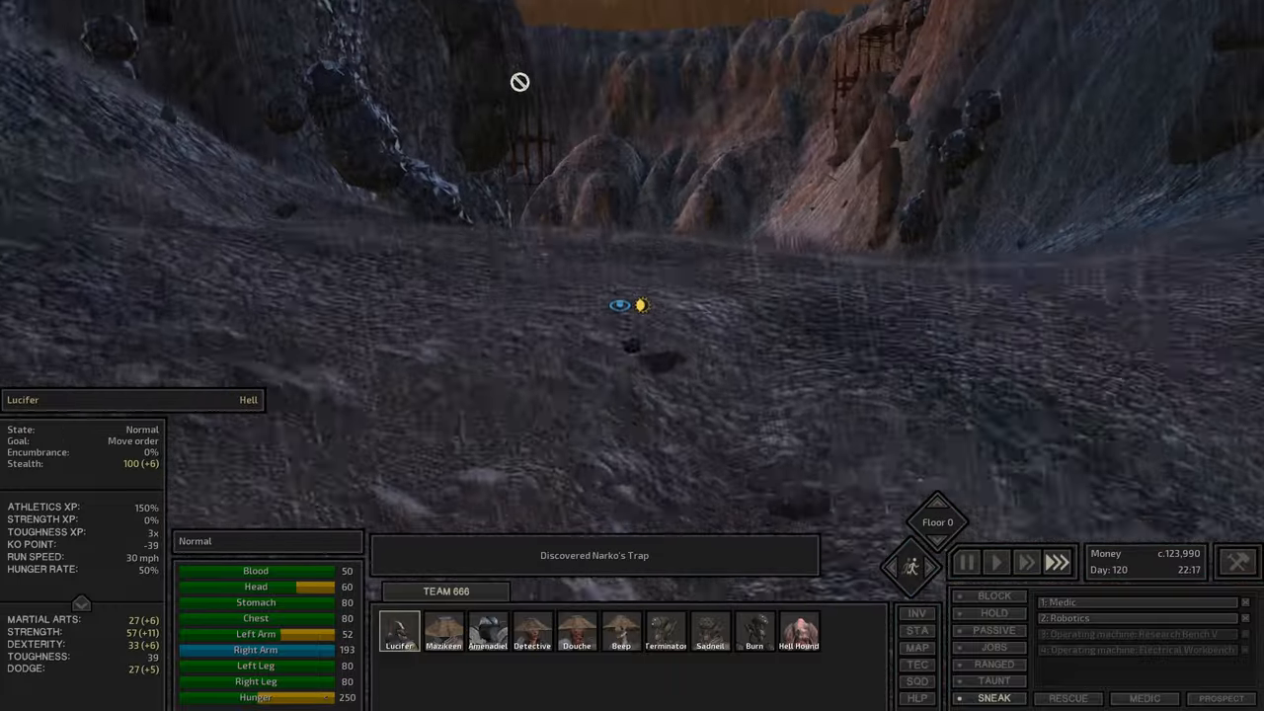
Keep Lucifer moving through the dark canyon until Narko's Trap is discovered
{"action": "left_click", "coordinate": [916, 648]}
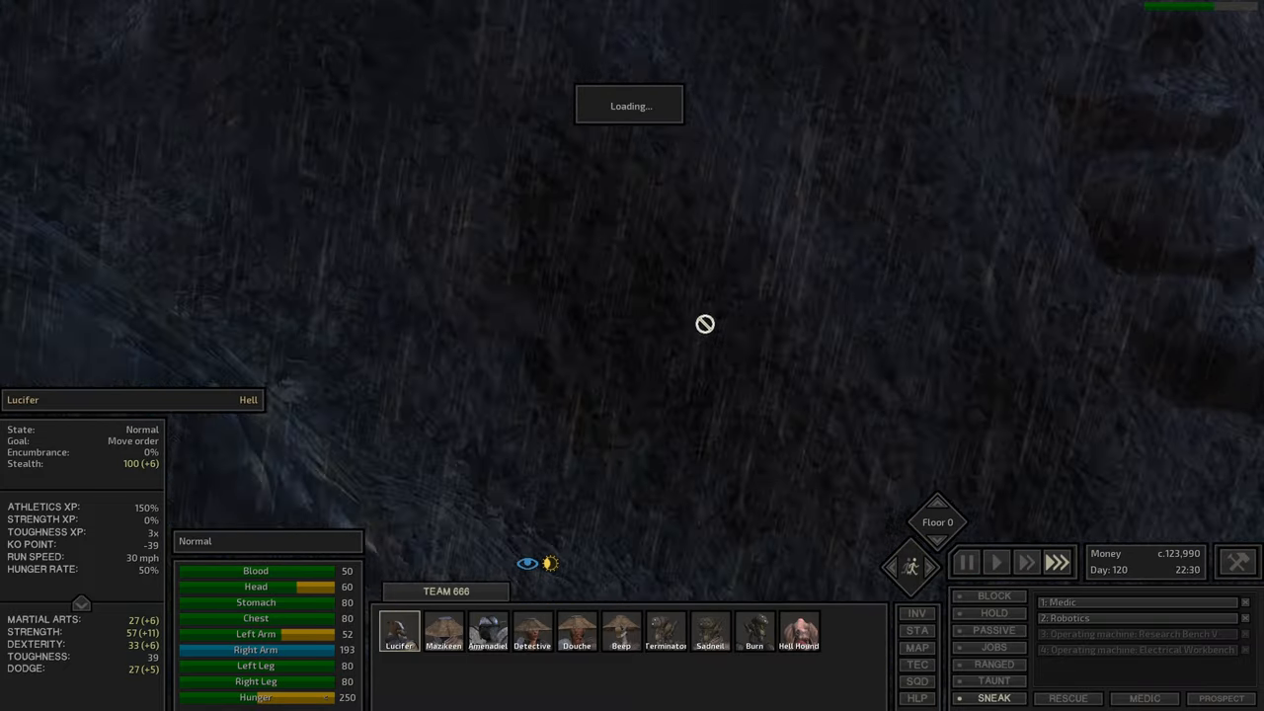
{"action": "left_click", "coordinate": [966, 561]}
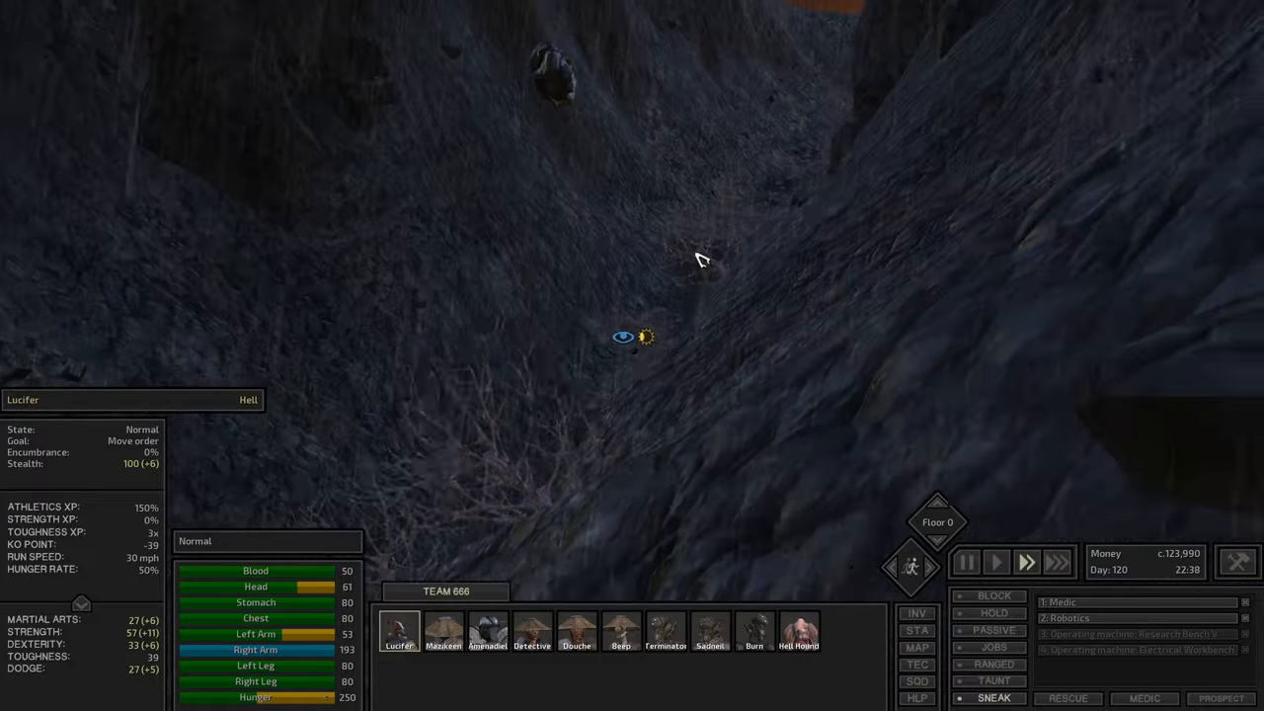
Keep Lucifer travelling along the canyon east of Narko's Trap
{"action": "left_click", "coordinate": [917, 648]}
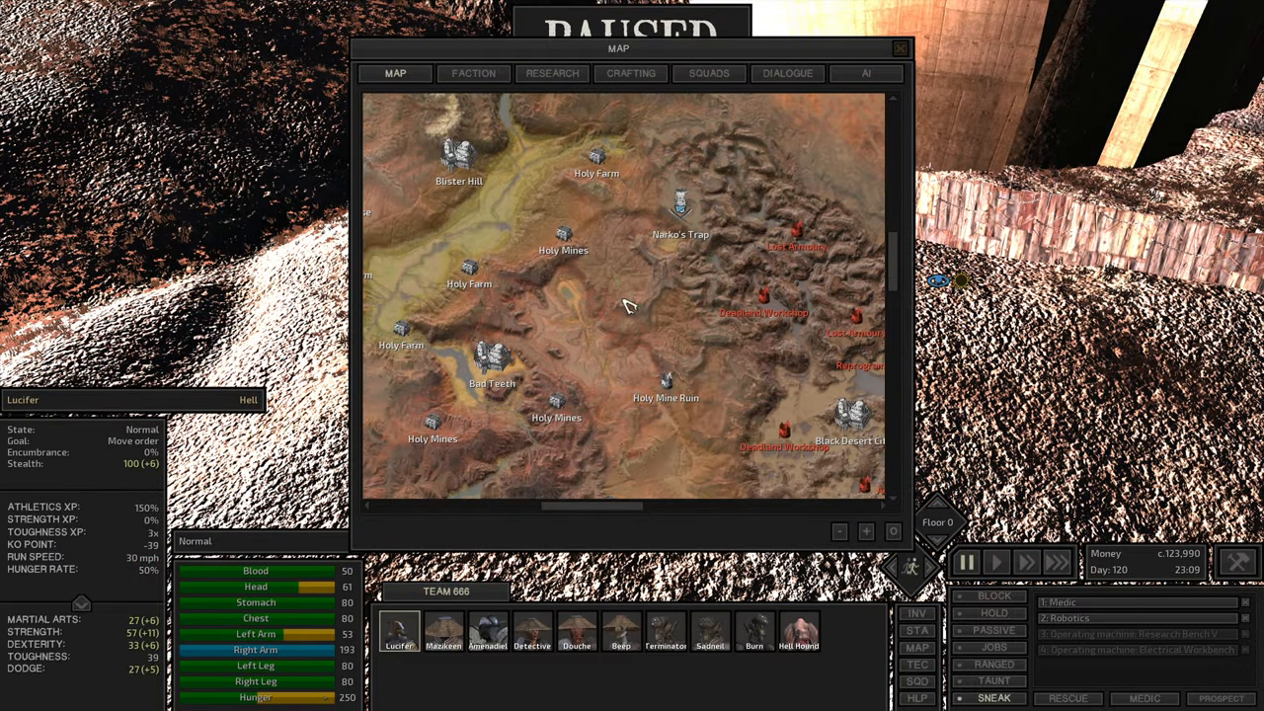
Send Lucifer toward Skinner's Roam, check the map, and jump to the Earth home base
{"action": "left_click", "coordinate": [901, 48]}
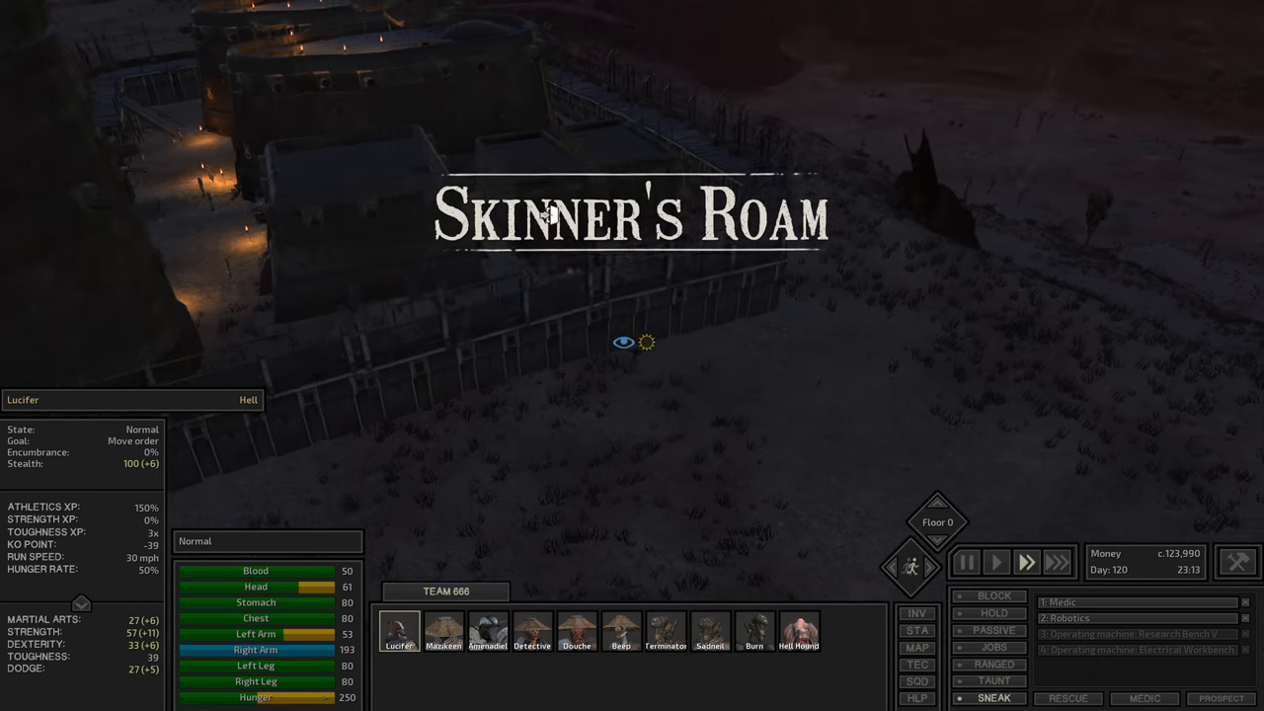
{"action": "left_click", "coordinate": [917, 648]}
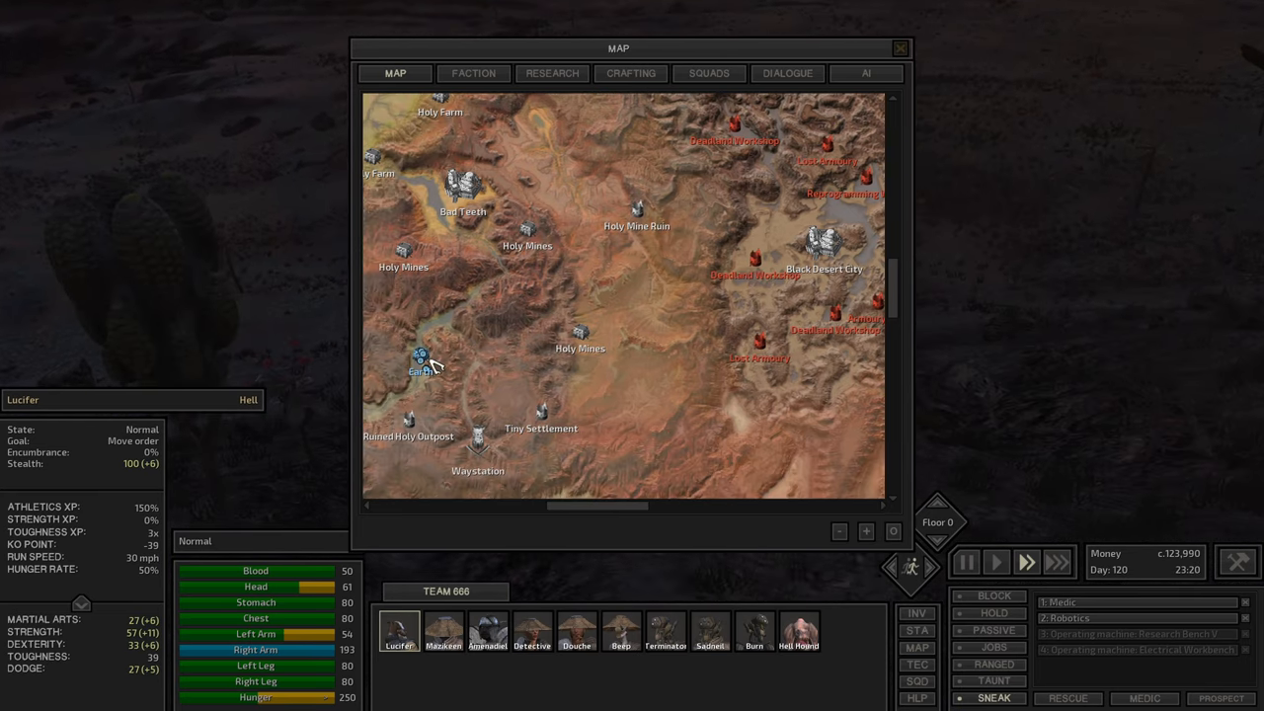
{"action": "left_click", "coordinate": [901, 48]}
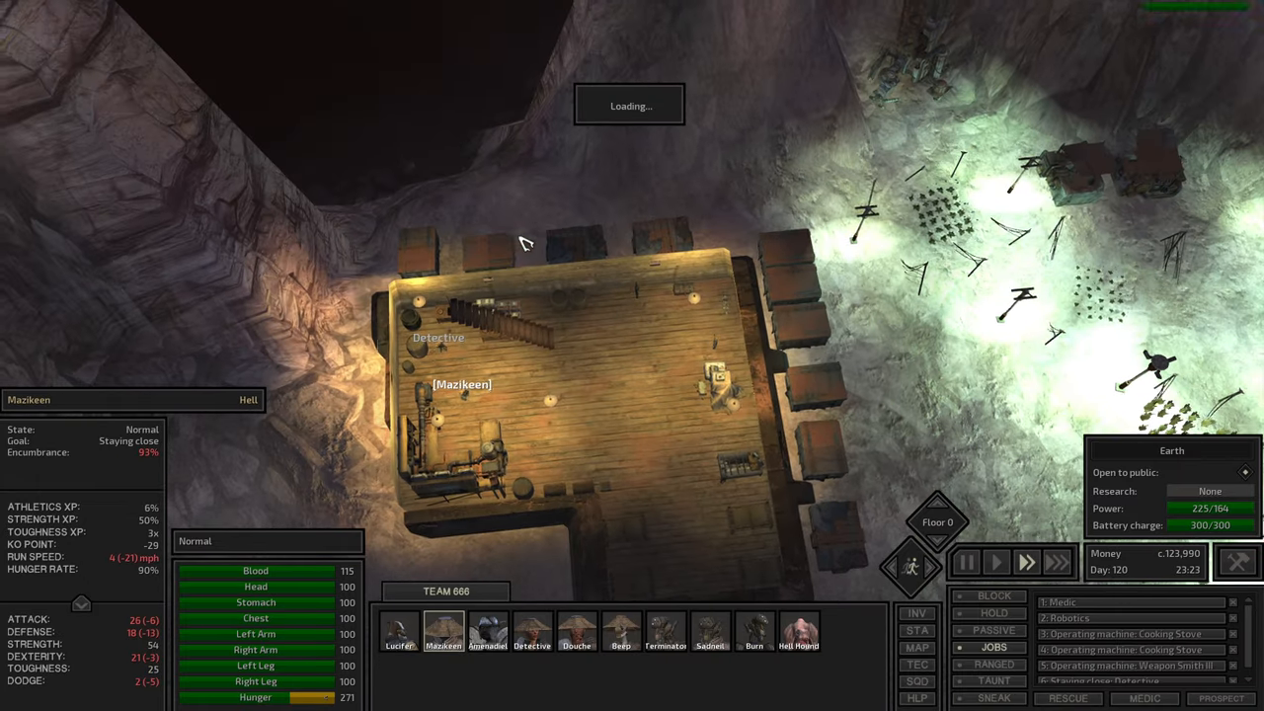
Check Detective's inventory by the cotton storage, switch back to Lucifer, and upgrade the cotton farm
{"action": "left_click", "coordinate": [533, 632]}
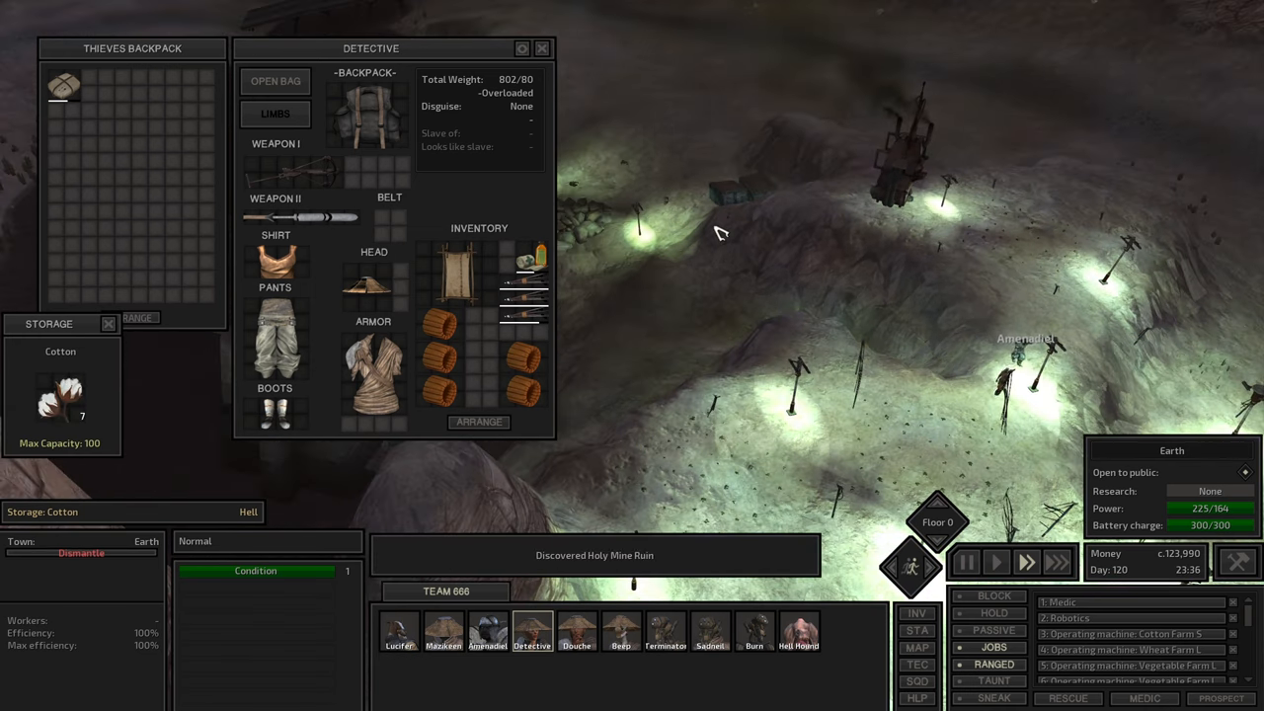
{"action": "left_click", "coordinate": [916, 628]}
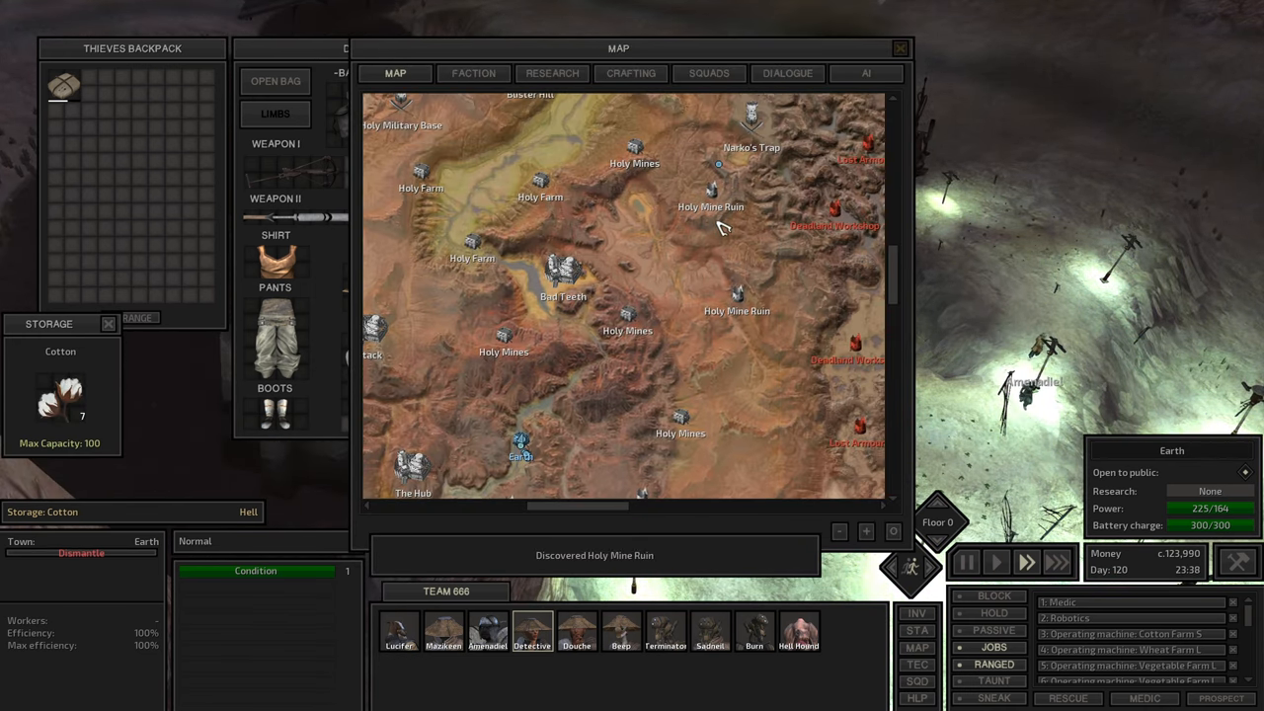
{"action": "left_click", "coordinate": [399, 632]}
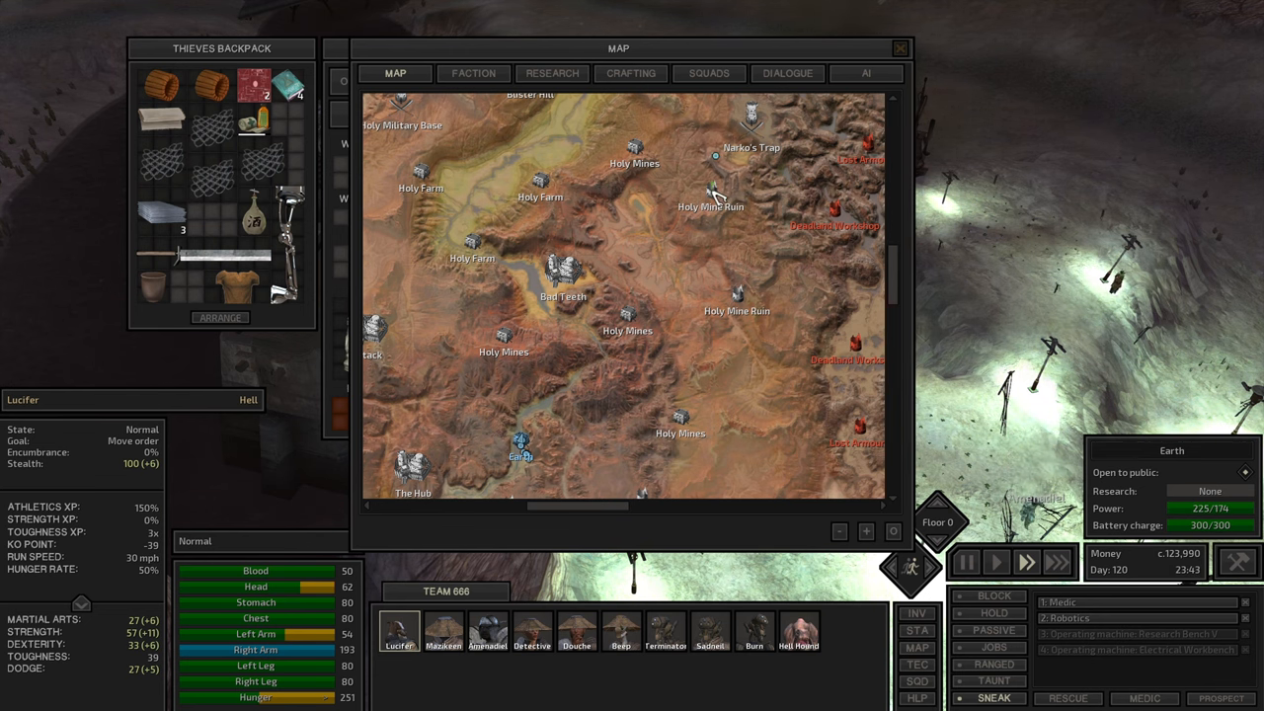
{"action": "left_click", "coordinate": [900, 48]}
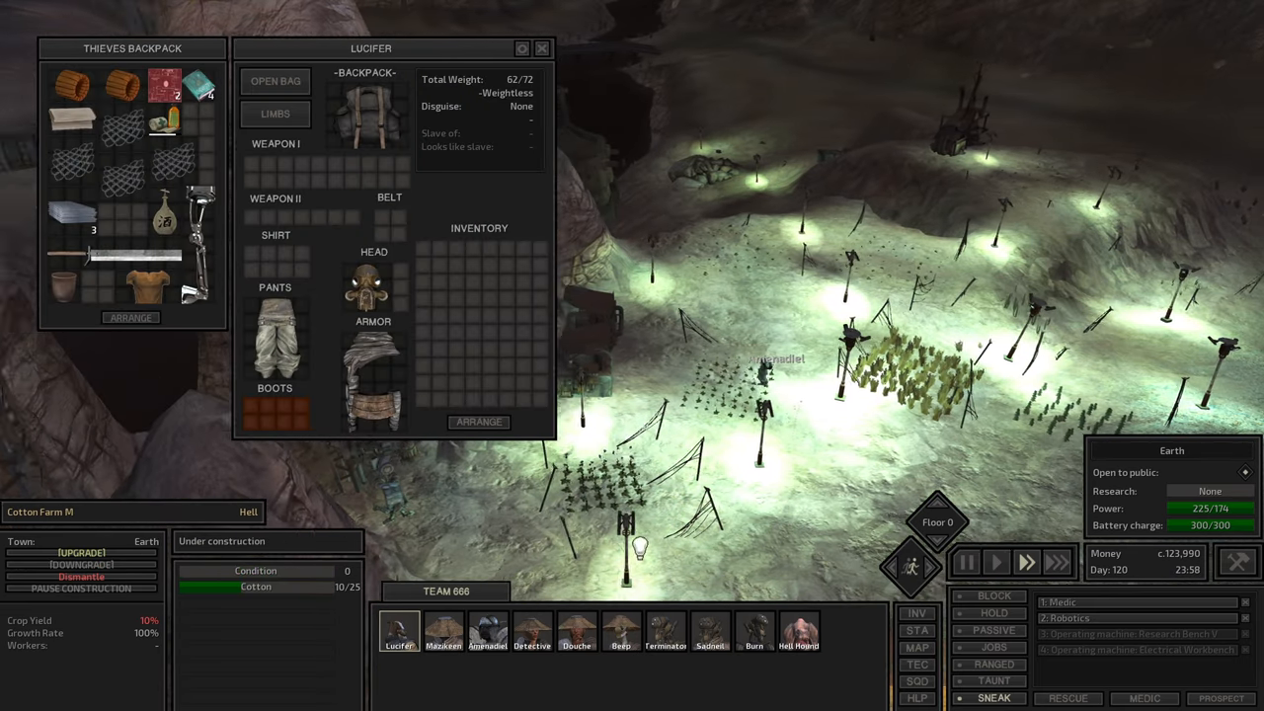
Use the world map to send Lucifer toward the chosen town
{"action": "left_click", "coordinate": [488, 632]}
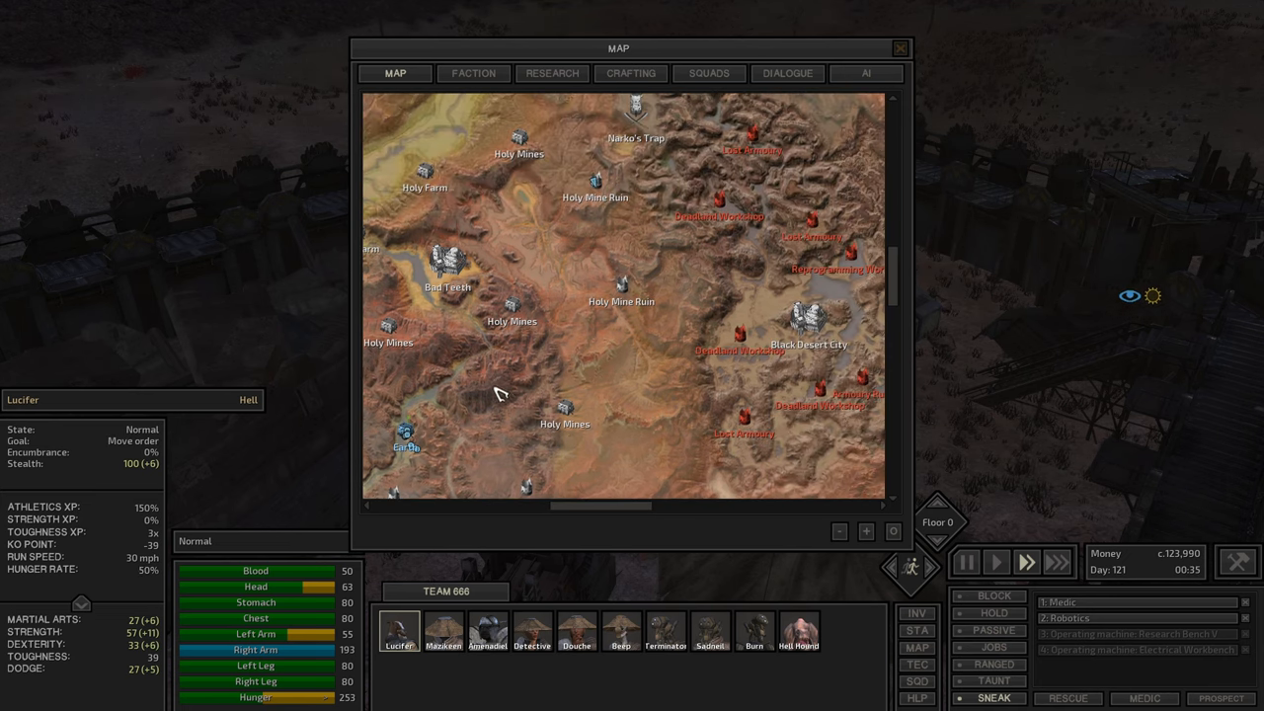
{"action": "left_click", "coordinate": [900, 48]}
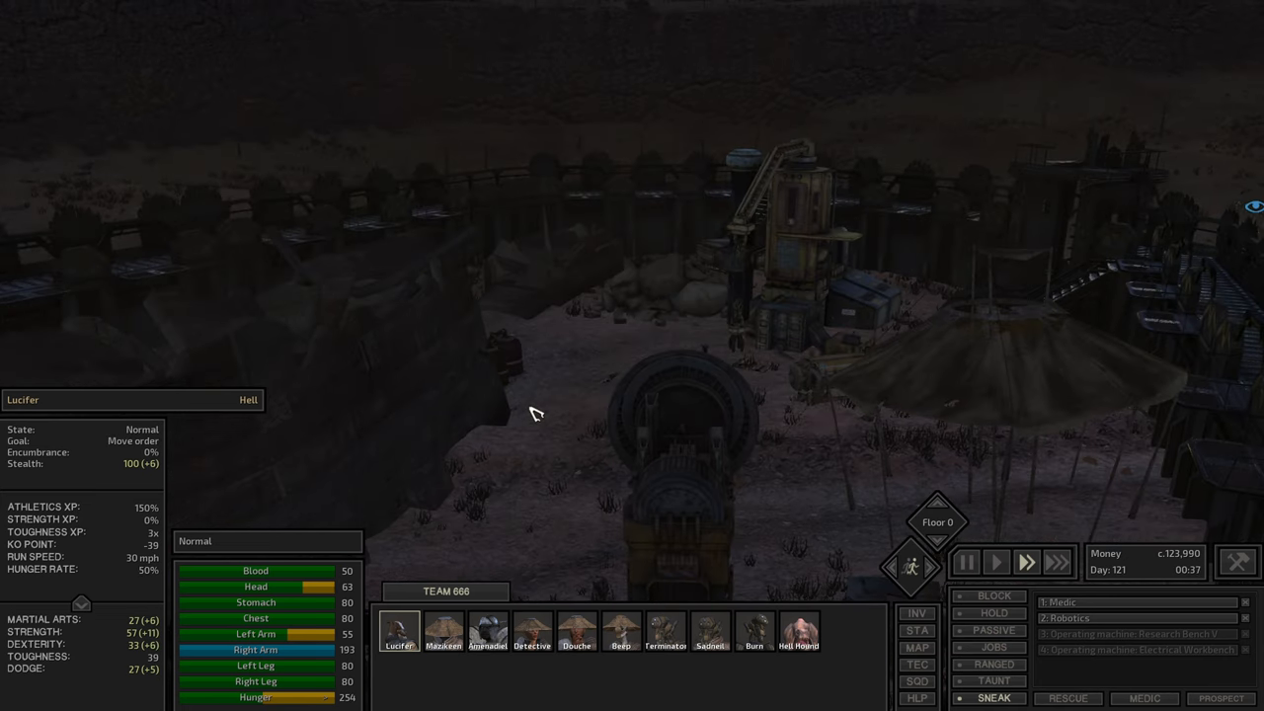
{"action": "left_click", "coordinate": [916, 648]}
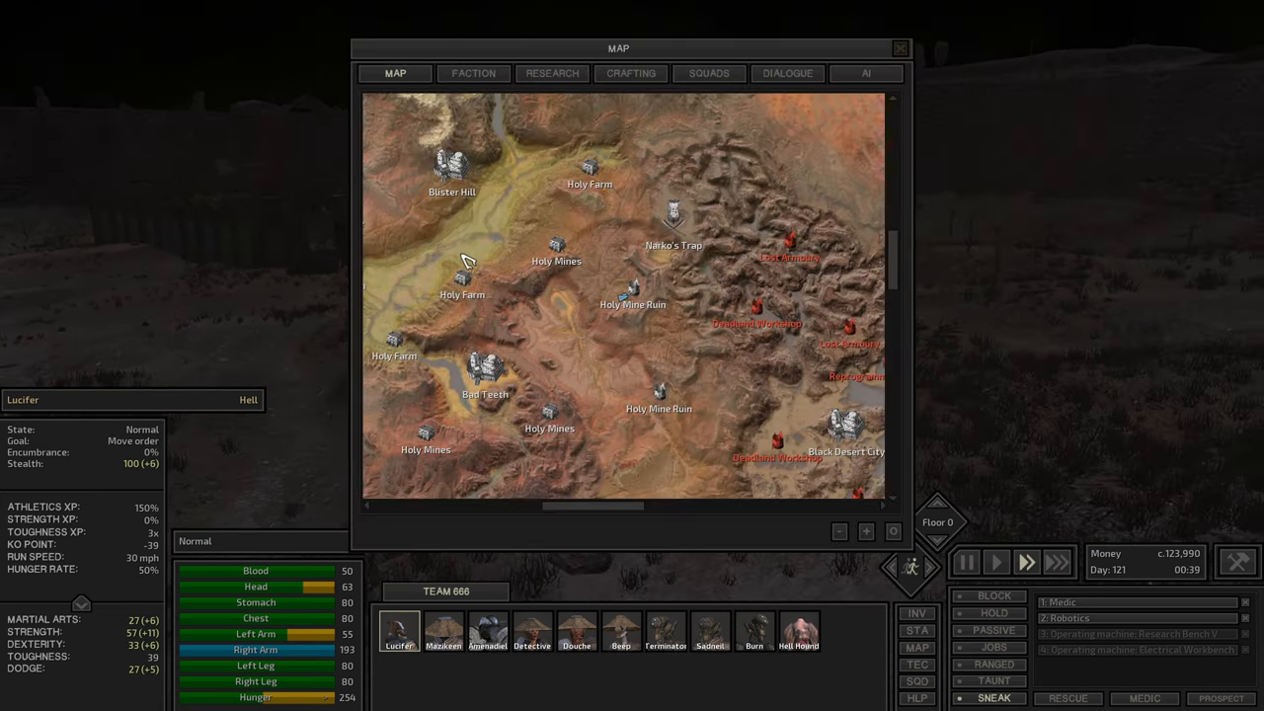
{"action": "left_click", "coordinate": [901, 48]}
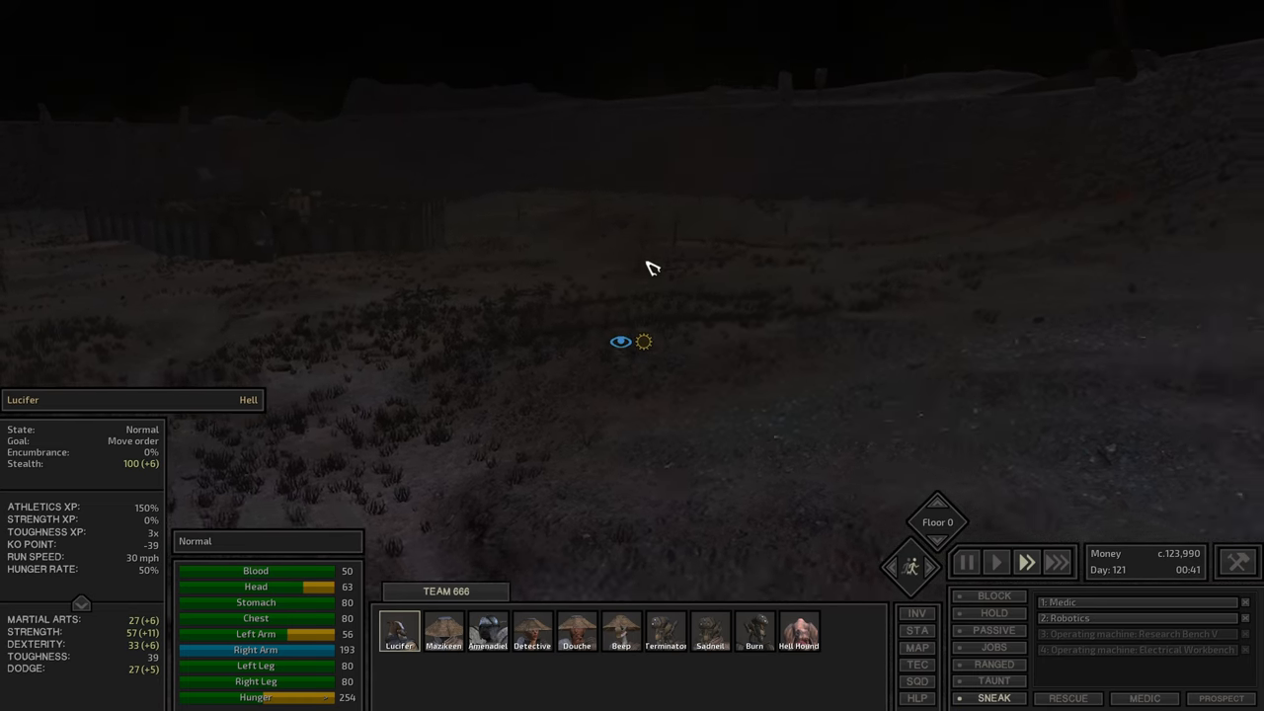
Jump the camera from the wasteland back to the squad's base via the world map
{"action": "left_click", "coordinate": [917, 648]}
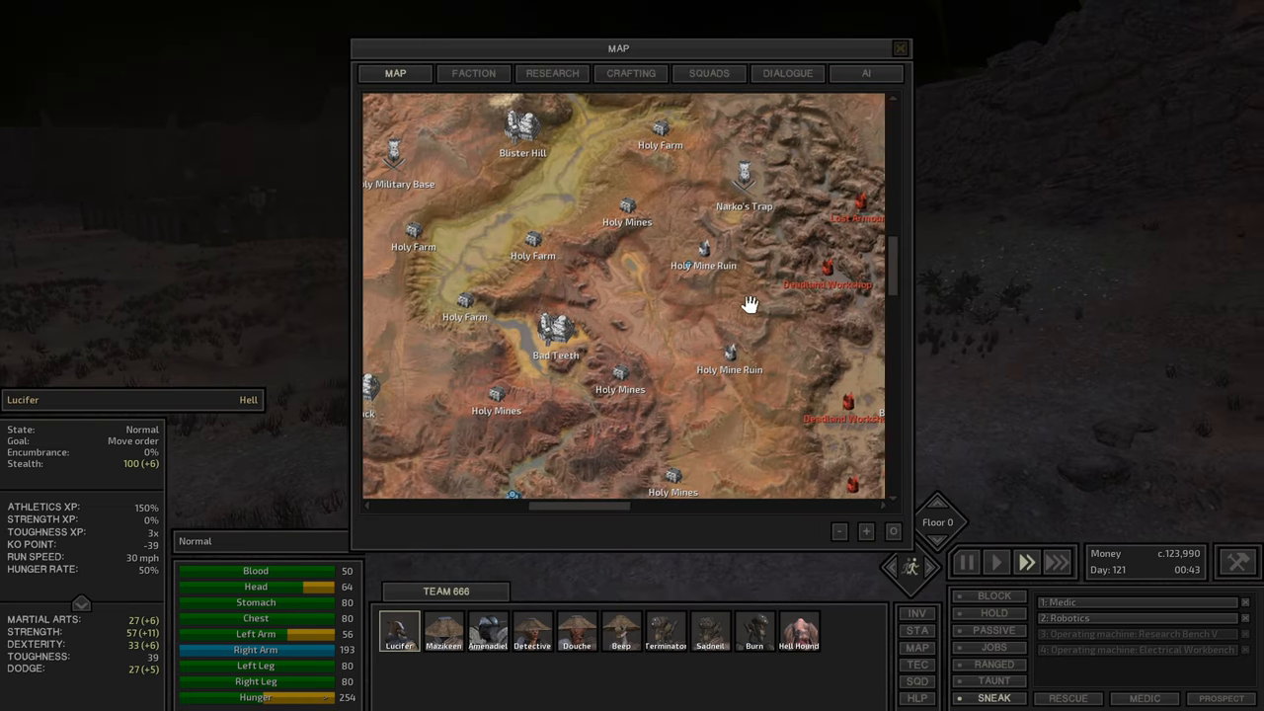
{"action": "left_click", "coordinate": [901, 48]}
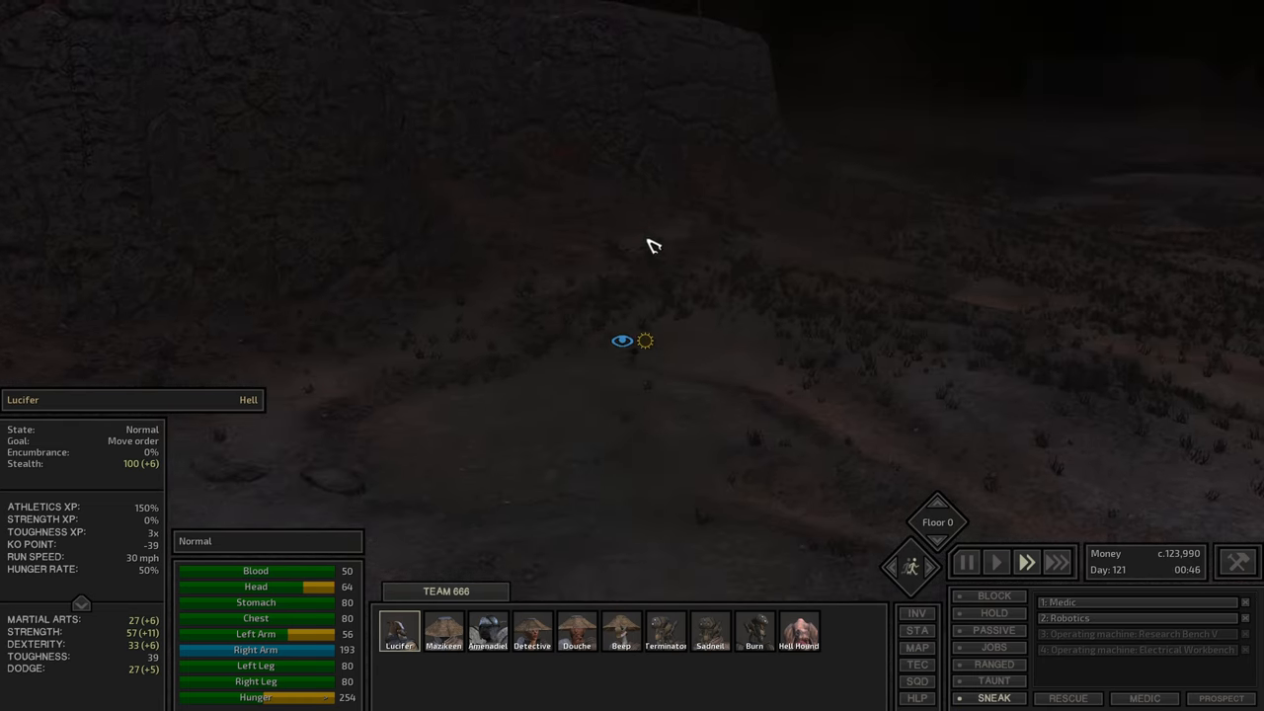
{"action": "left_click", "coordinate": [917, 648]}
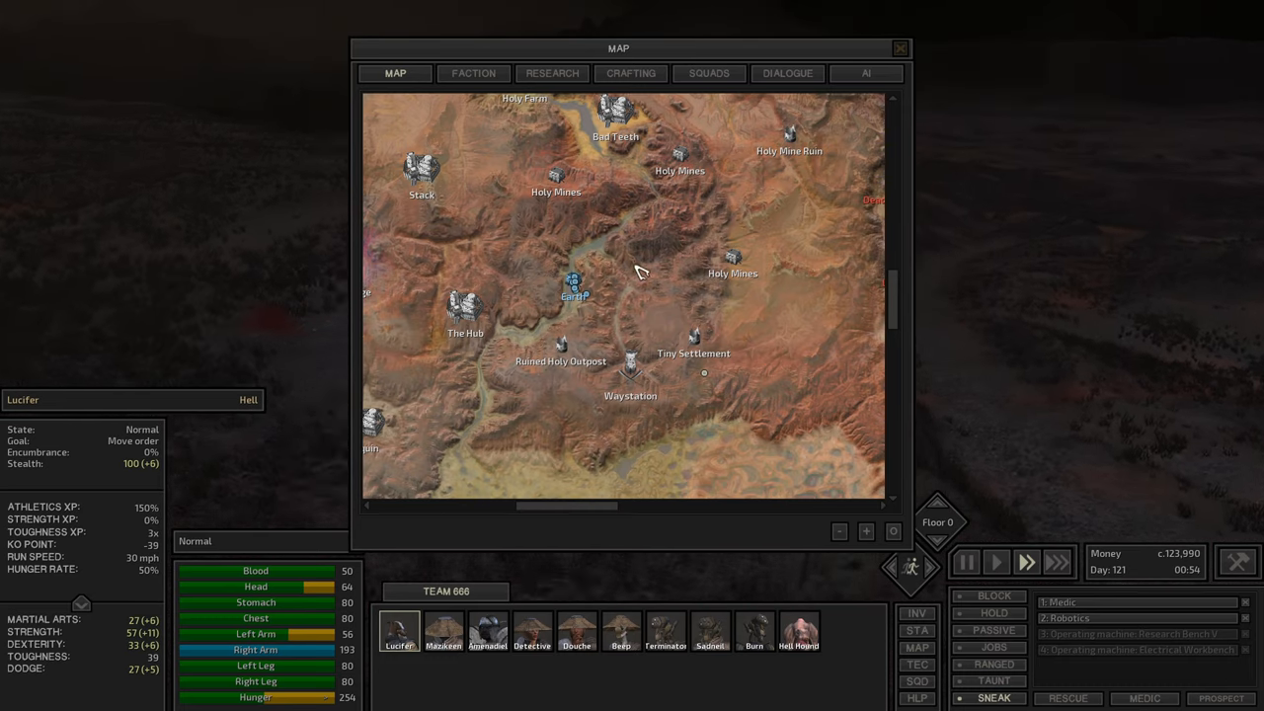
{"action": "left_click", "coordinate": [901, 47]}
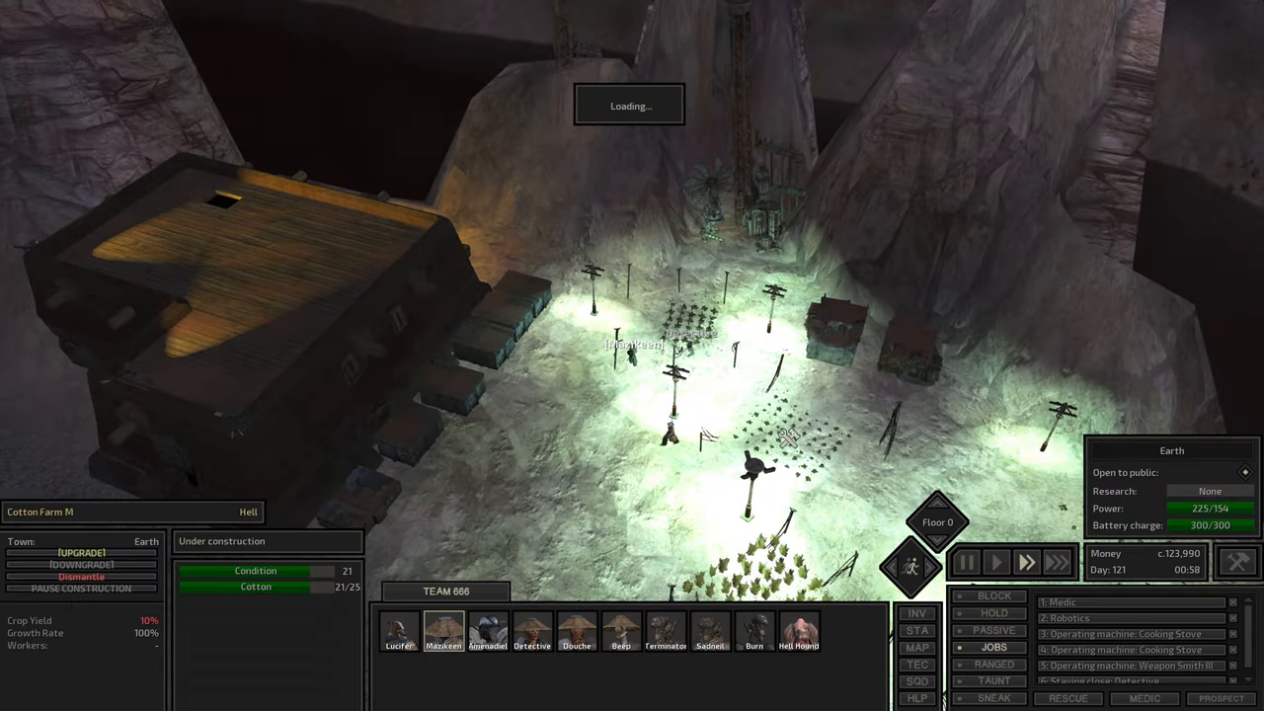
Review Amenadiel's inventory, checking the blackened chain shirt beside his empty thieves backpack
{"action": "left_click", "coordinate": [488, 632]}
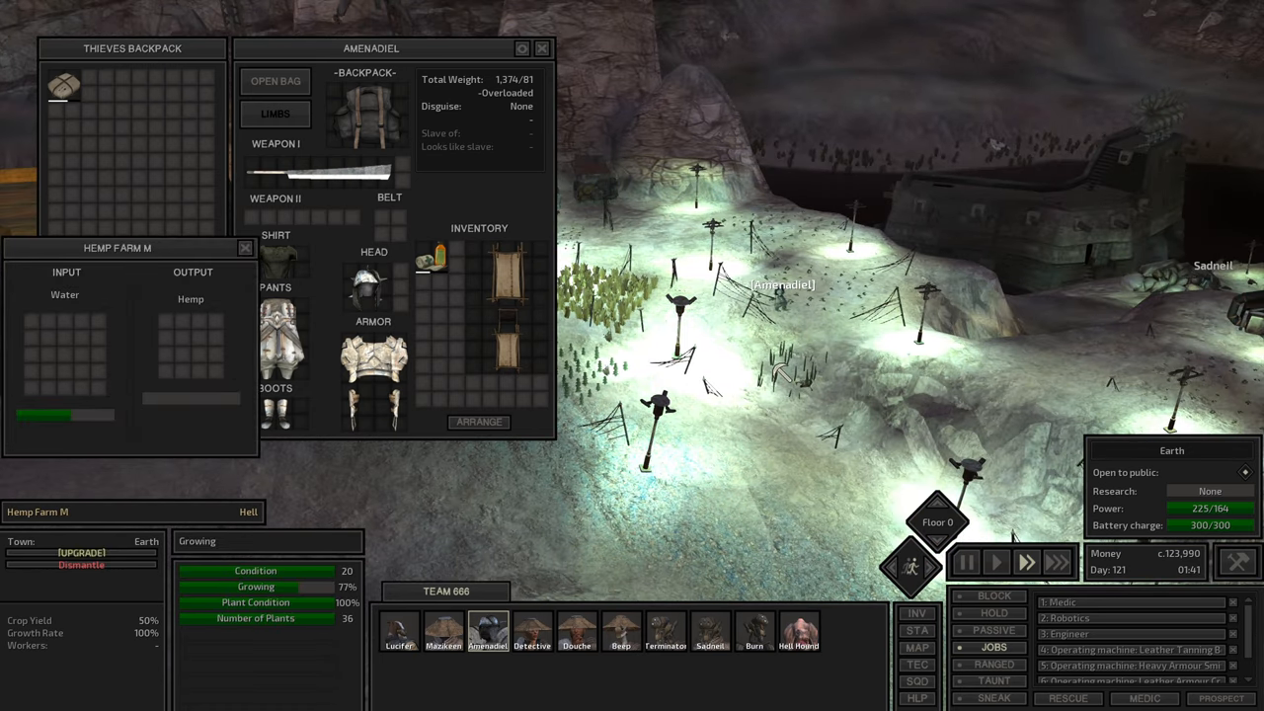
{"action": "left_click", "coordinate": [399, 632]}
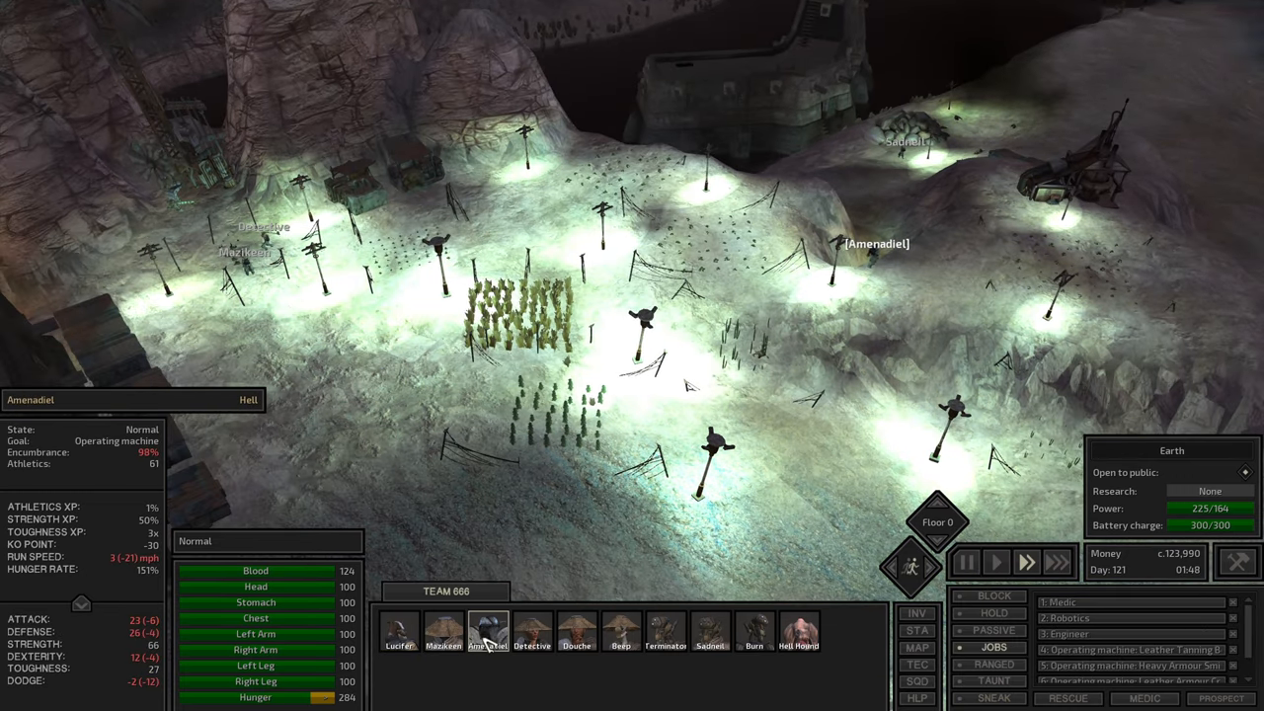
{"action": "left_click", "coordinate": [488, 632]}
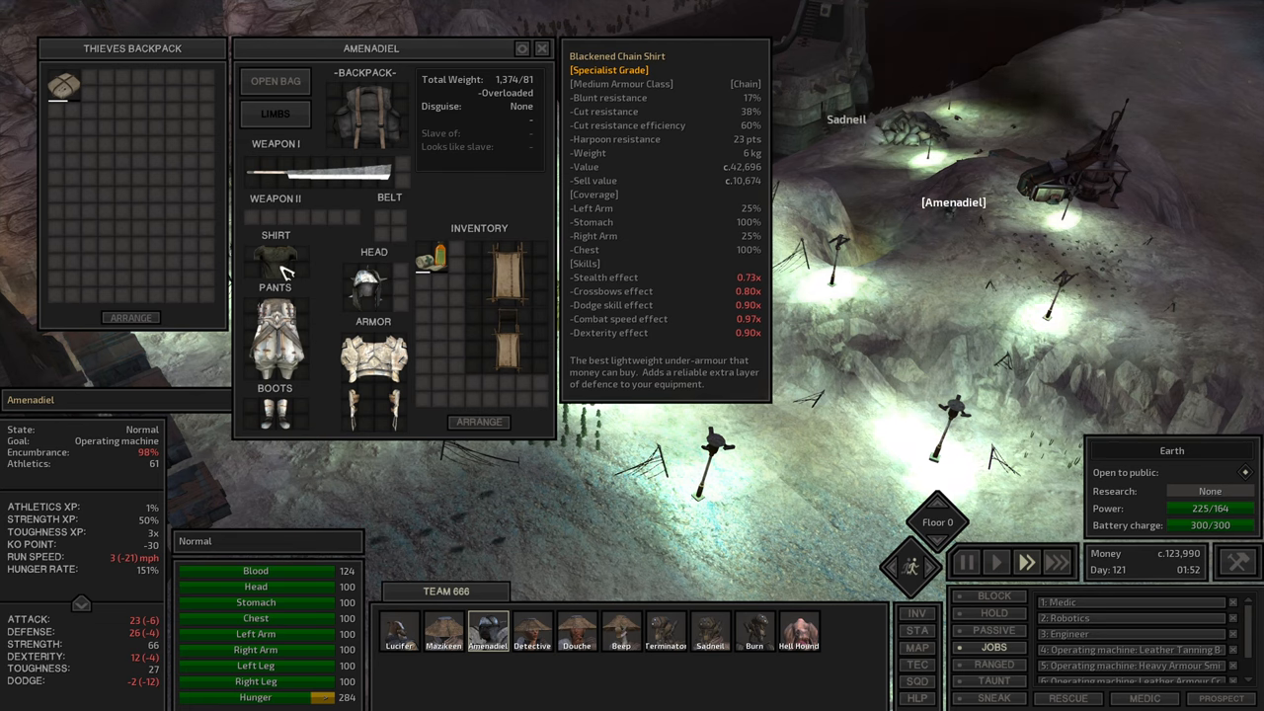
{"action": "left_click", "coordinate": [399, 630]}
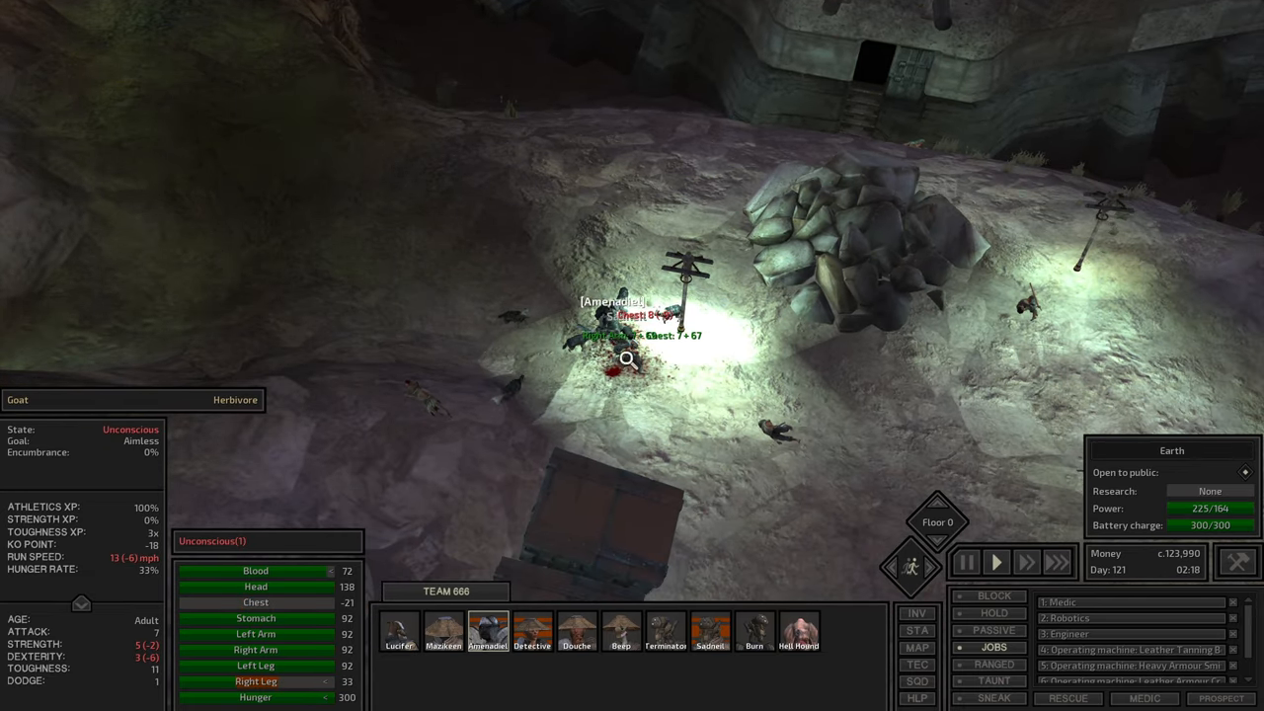
Have Sadneil pick up the downed hungry bandit outside the base
{"action": "left_click", "coordinate": [711, 633]}
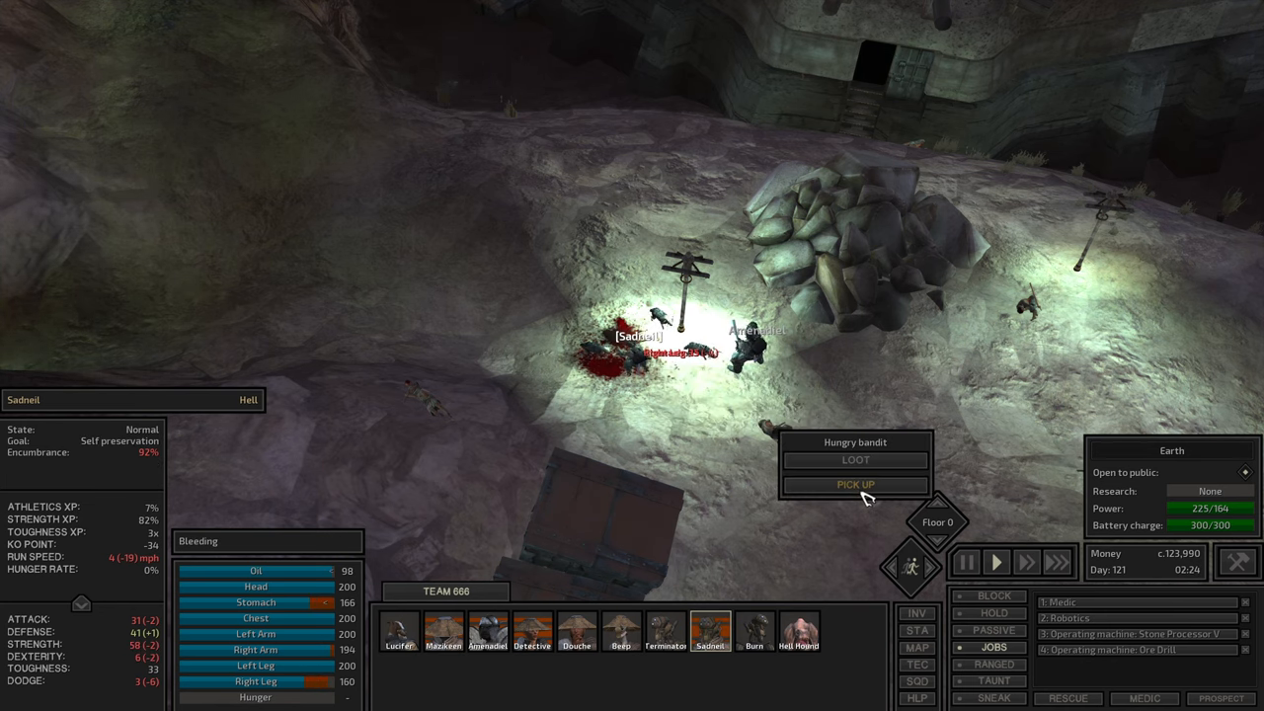
{"action": "left_click", "coordinate": [856, 486]}
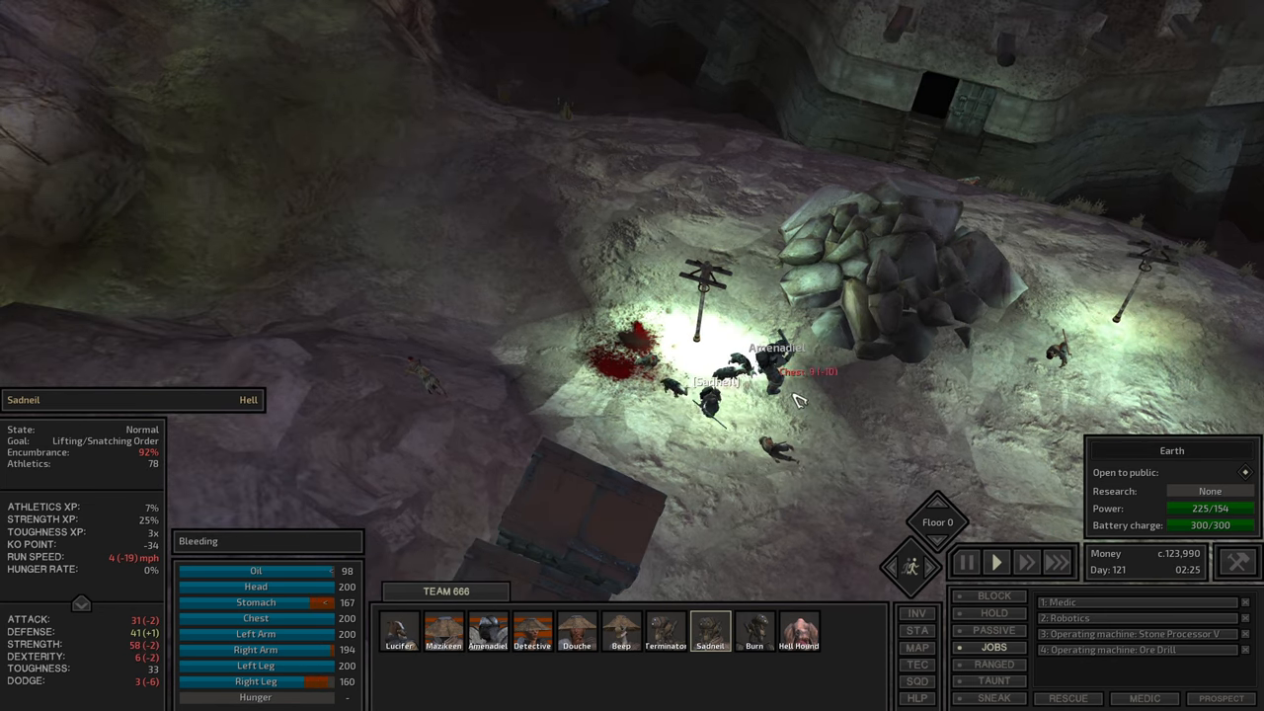
{"action": "left_click", "coordinate": [486, 630]}
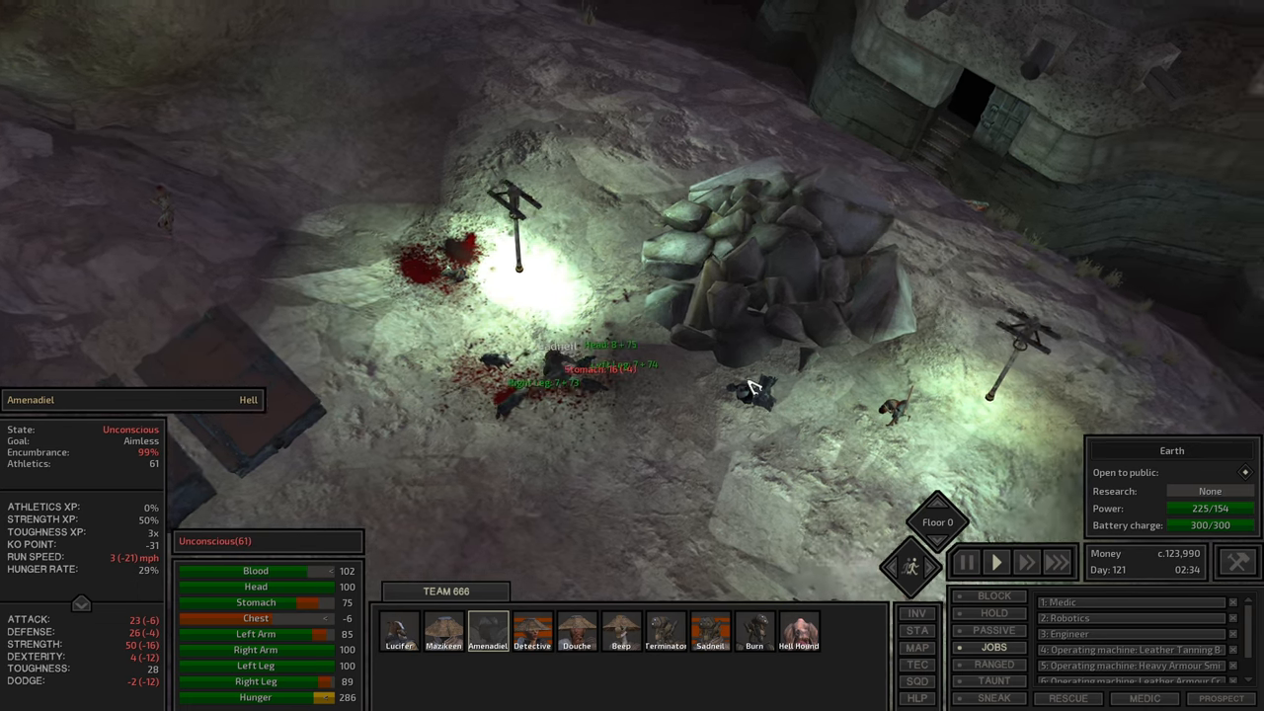
Cycle through Sadneil, Amenadiel and Mazikeen to check each member's condition
{"action": "left_click", "coordinate": [711, 632]}
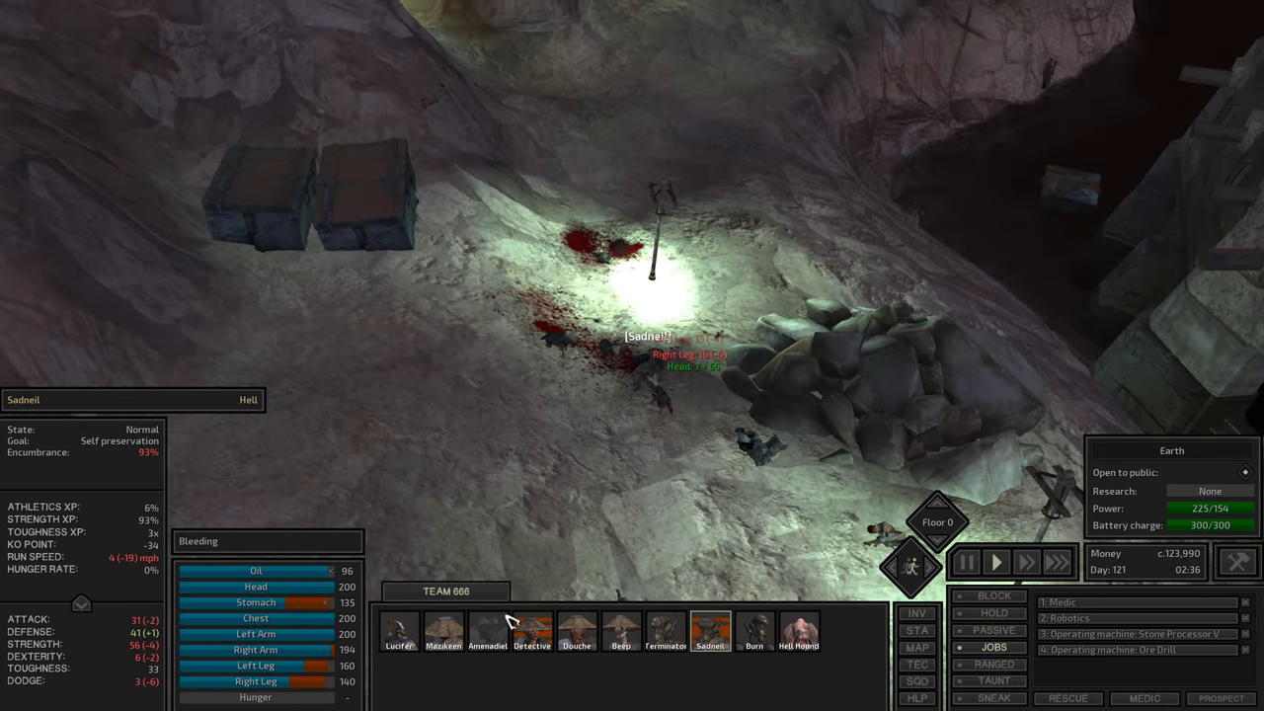
{"action": "left_click", "coordinate": [486, 632]}
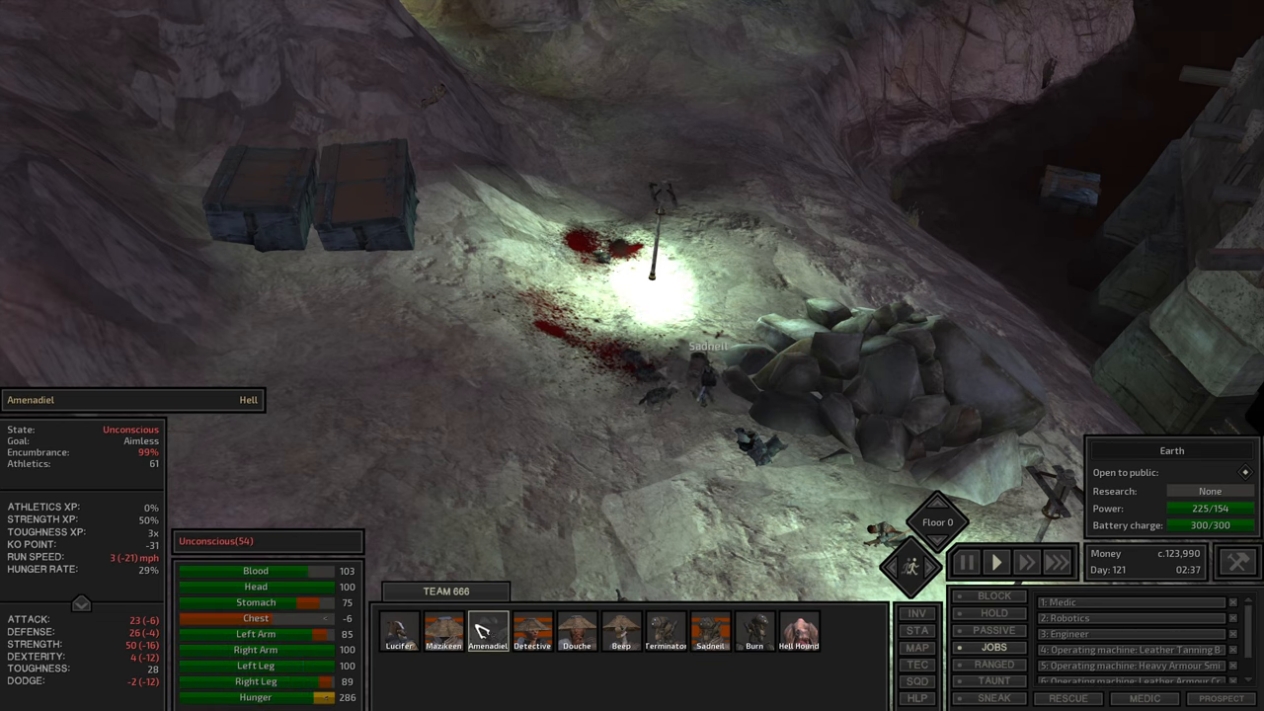
{"action": "left_click", "coordinate": [443, 632]}
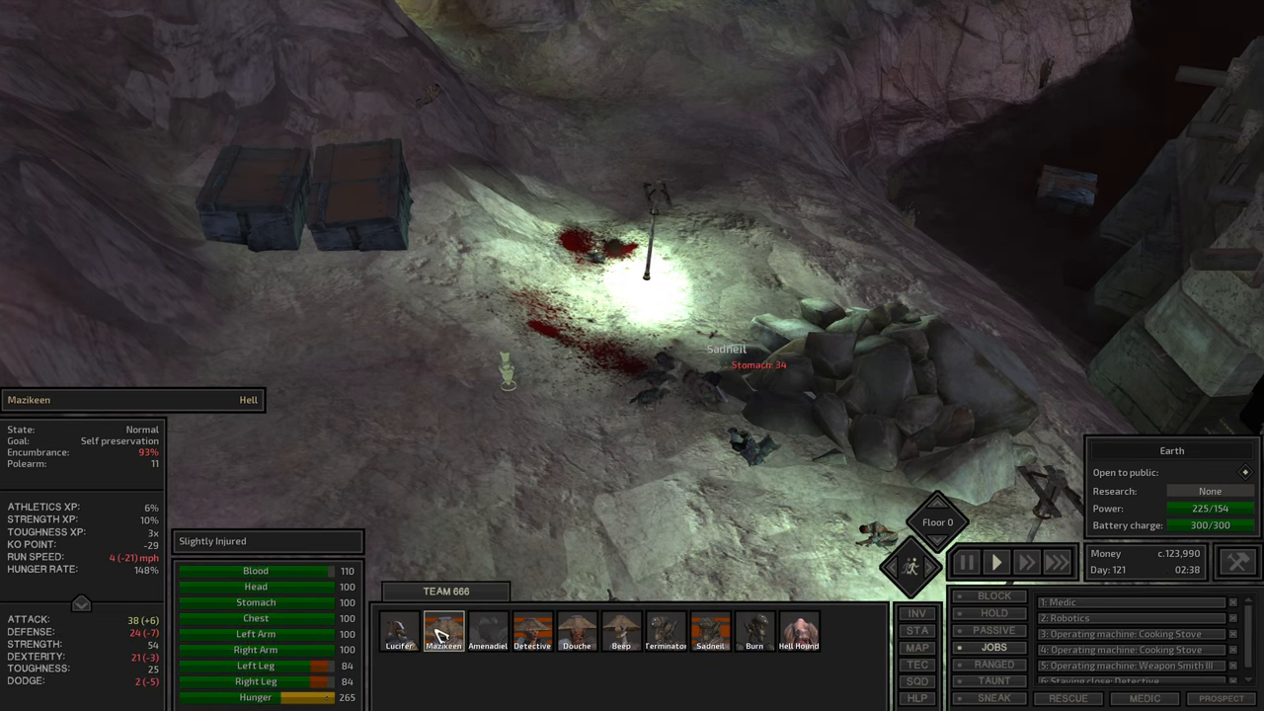
{"action": "left_click", "coordinate": [486, 630]}
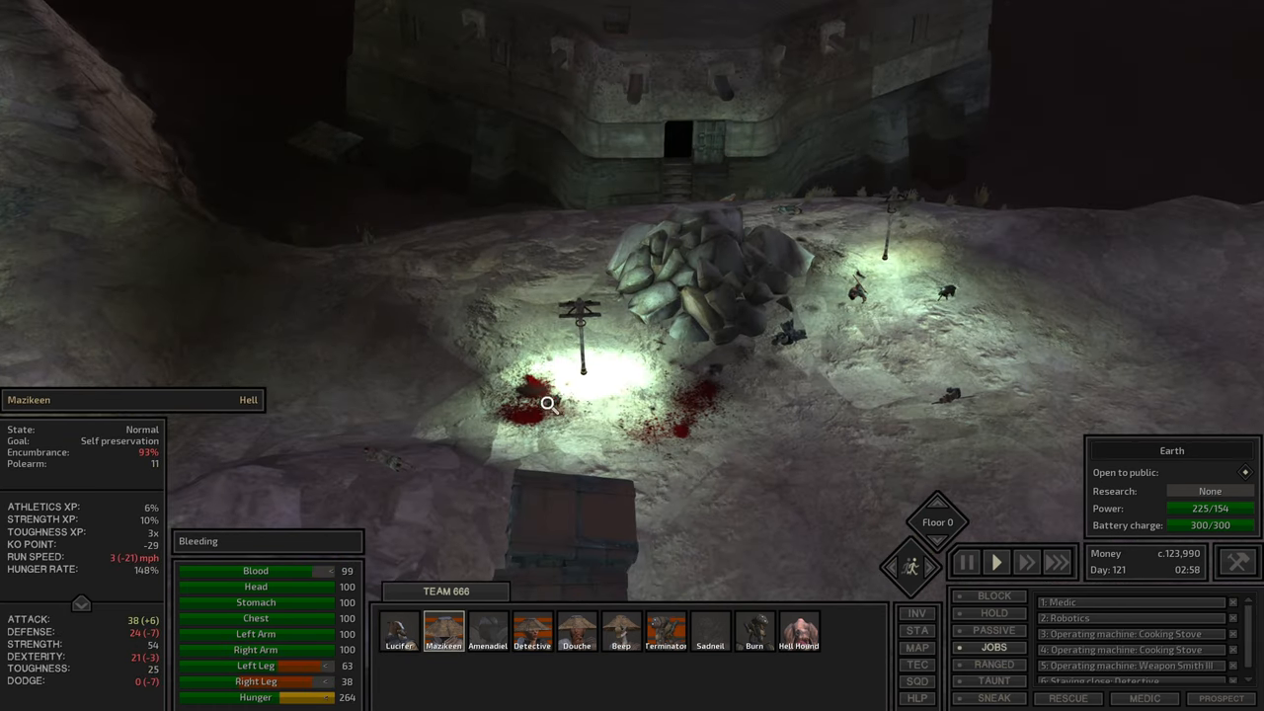
Check Douche's carried gear and the other members hauling bandits back
{"action": "left_click", "coordinate": [711, 632]}
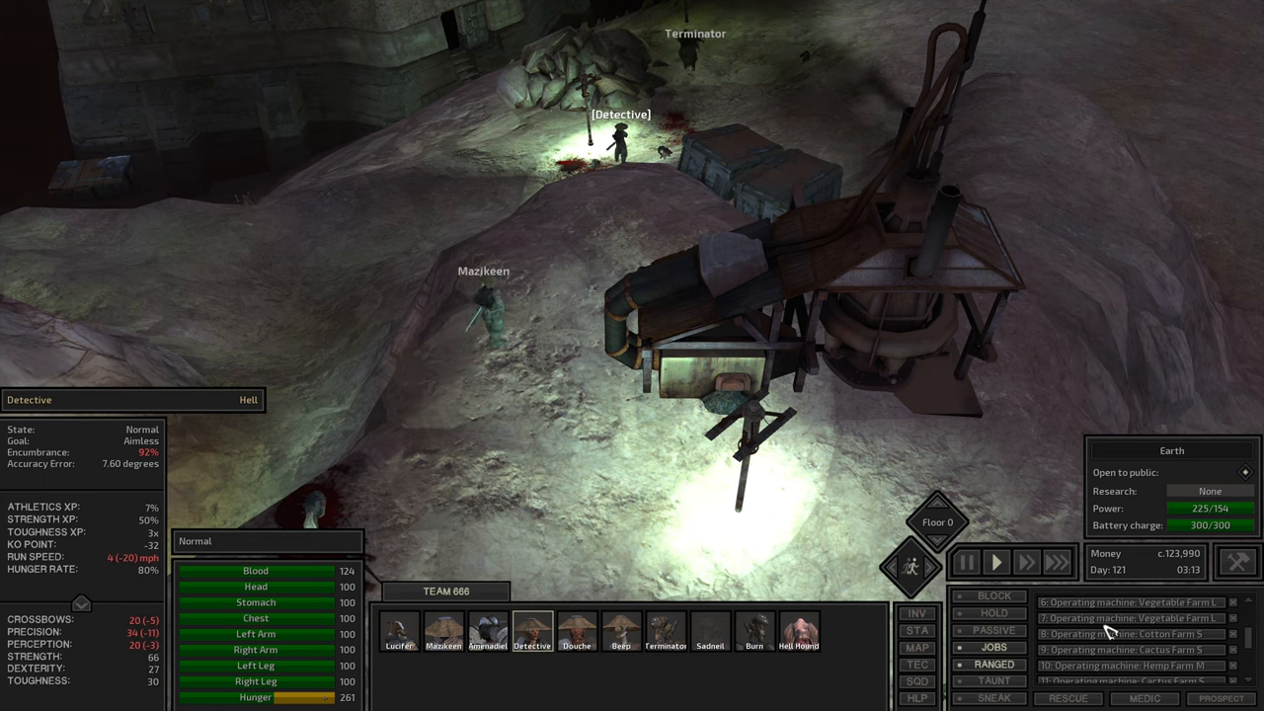
{"action": "left_click", "coordinate": [577, 632]}
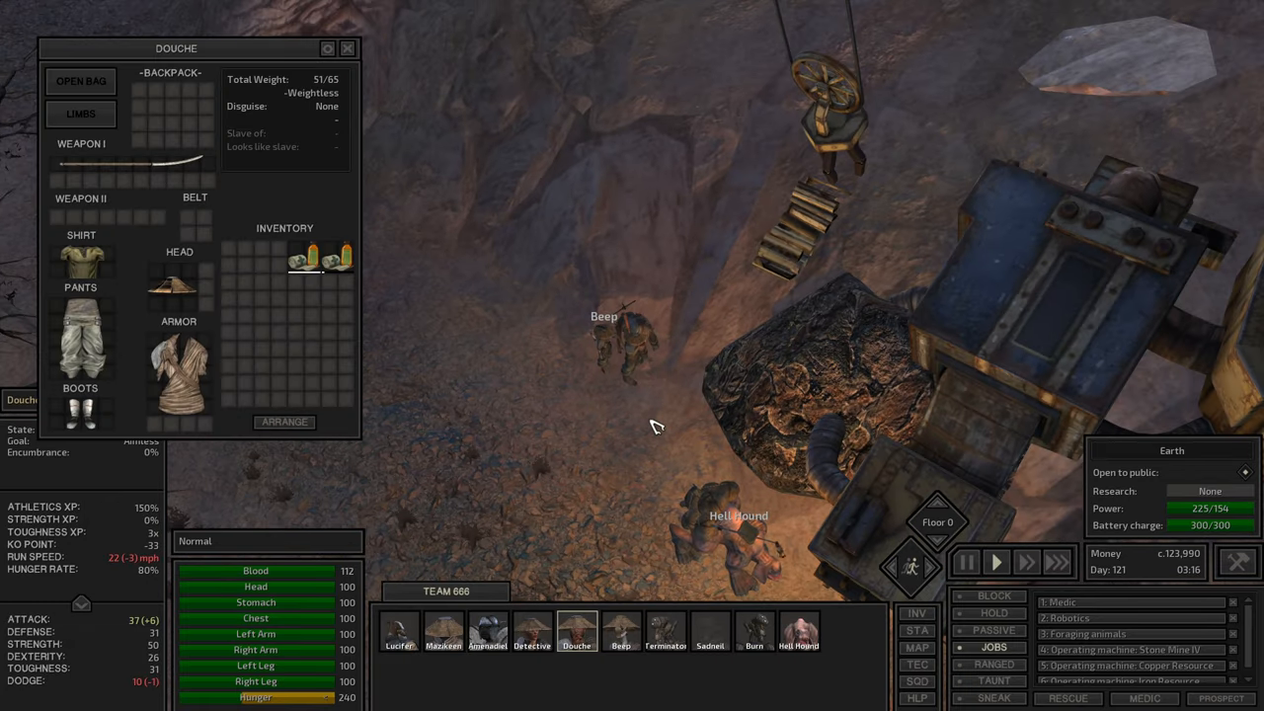
{"action": "left_click", "coordinate": [348, 47]}
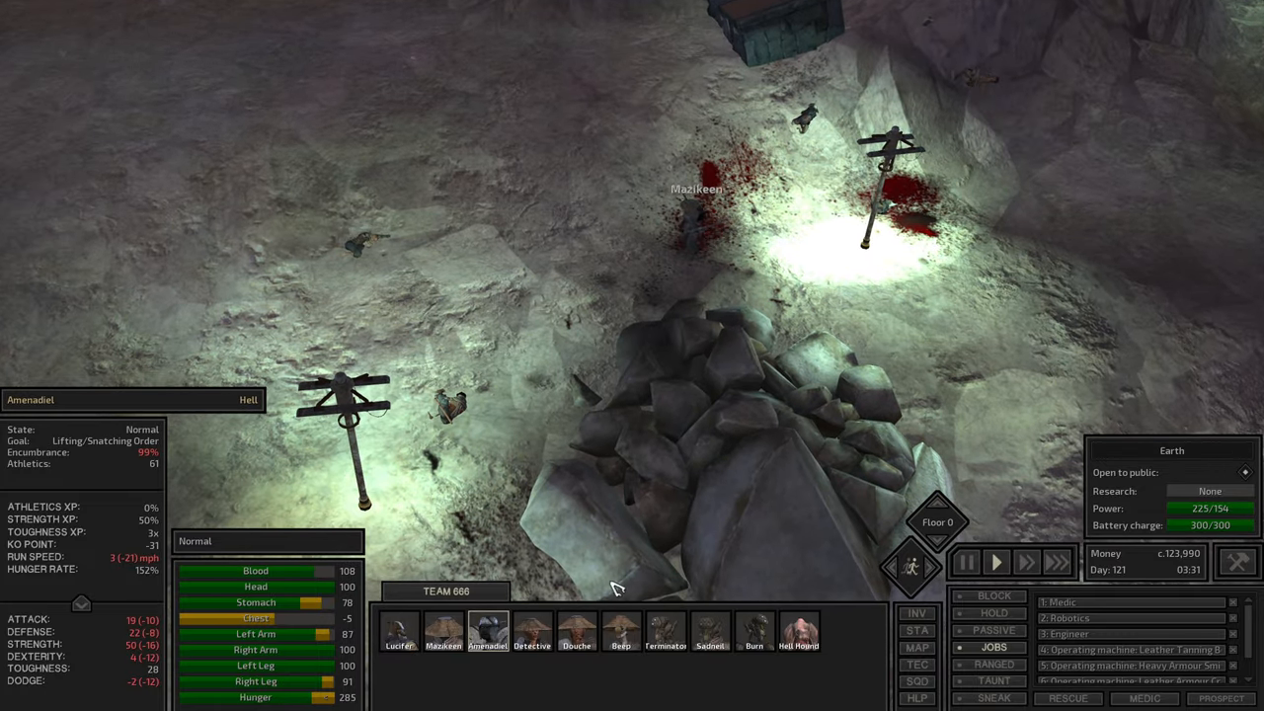
{"action": "left_click", "coordinate": [534, 632]}
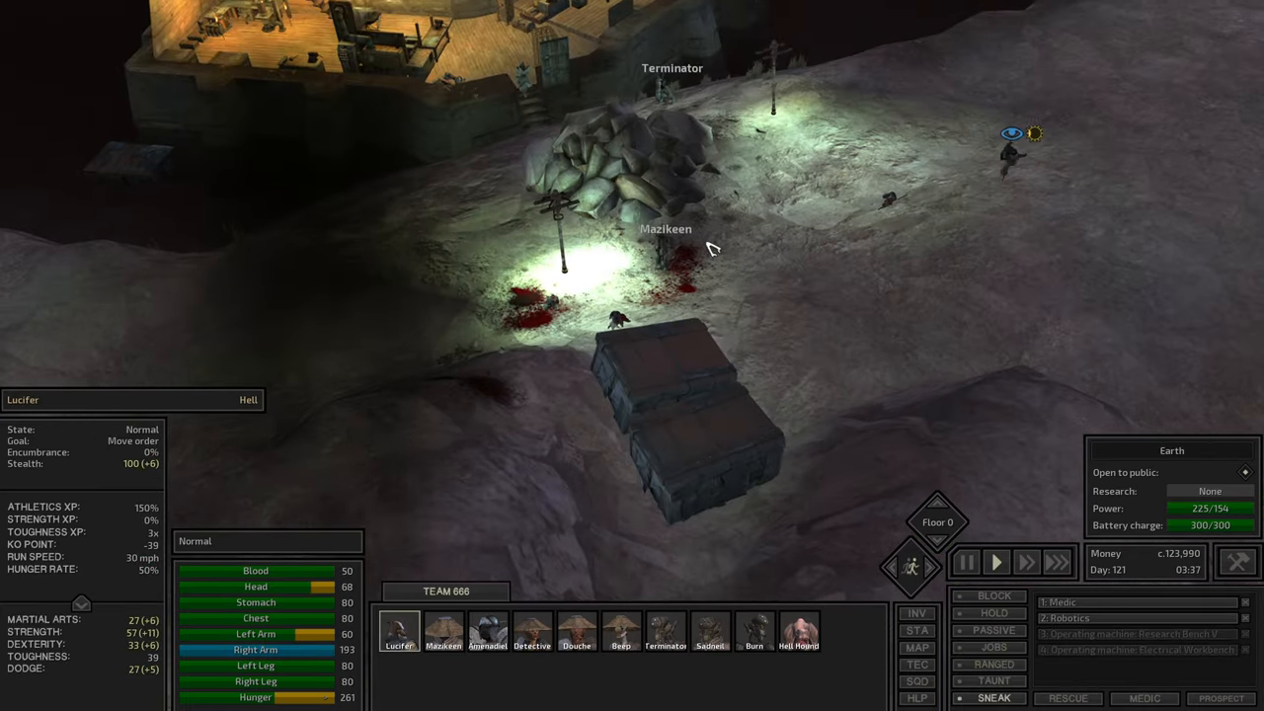
{"action": "mouse_move", "coordinate": [996, 648]}
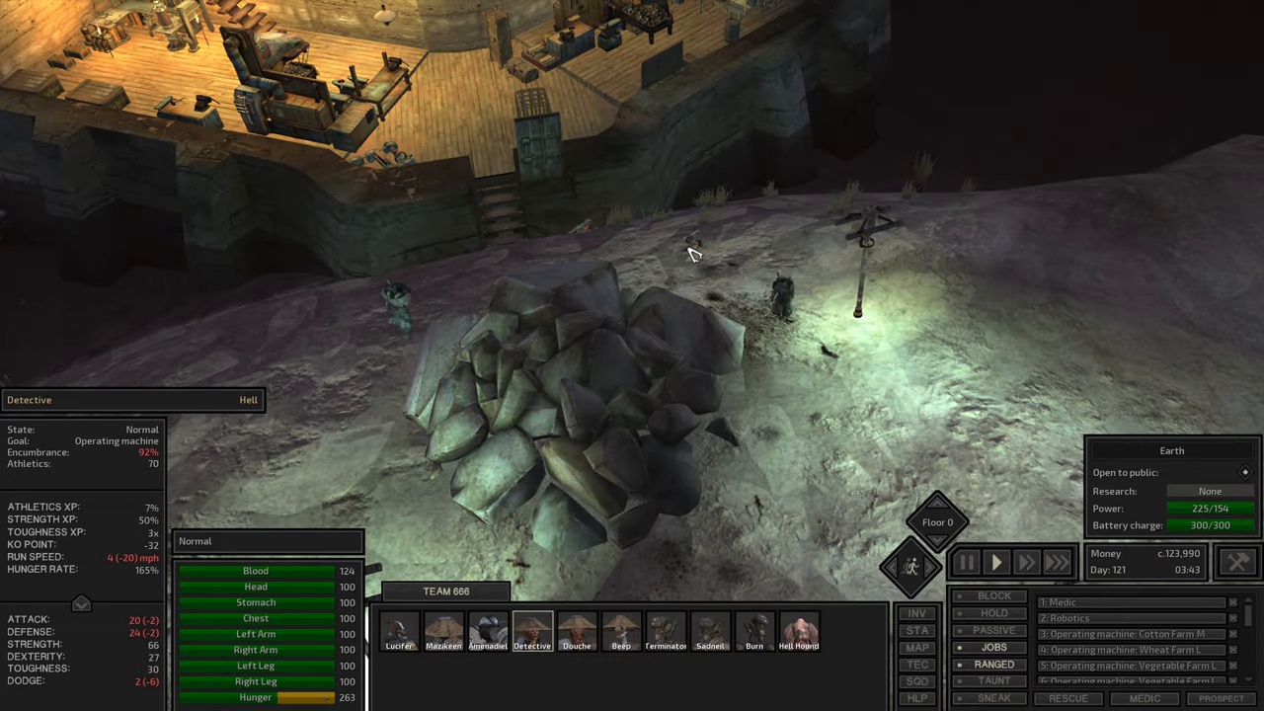
Have Beep pick up the hungry bandit leader and carry him to base
{"action": "left_click", "coordinate": [577, 632]}
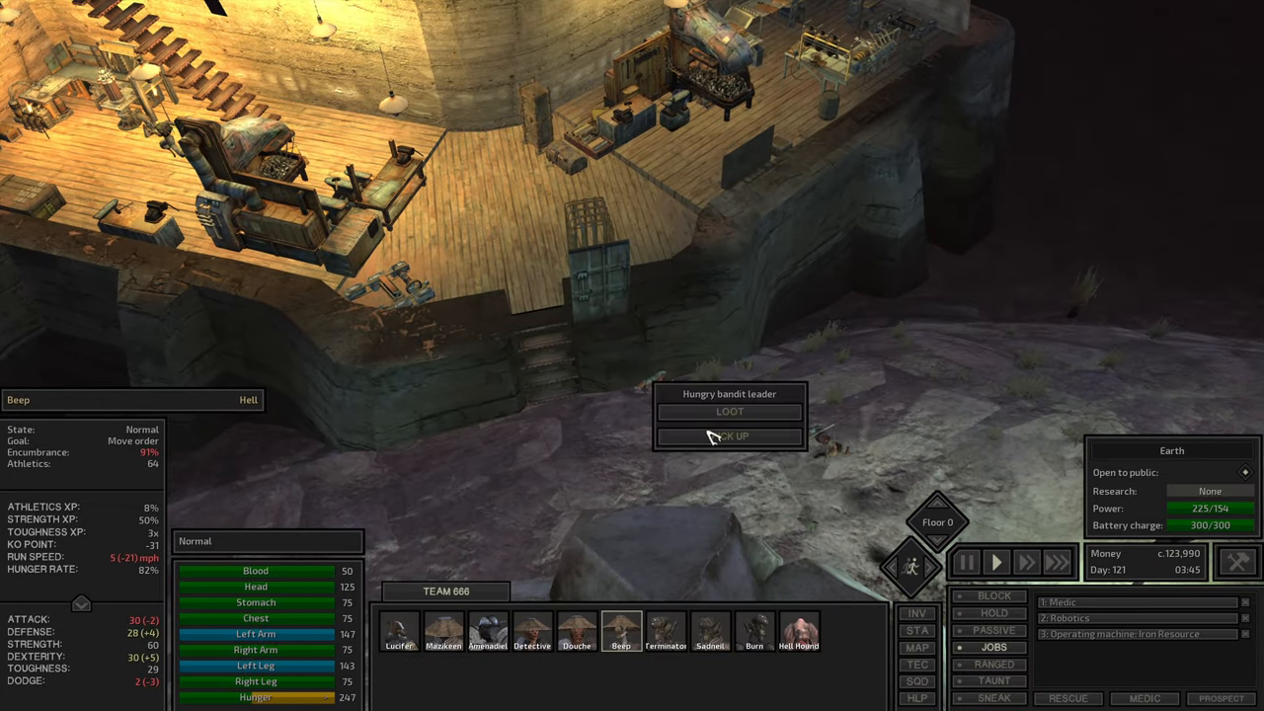
{"action": "left_click", "coordinate": [711, 630]}
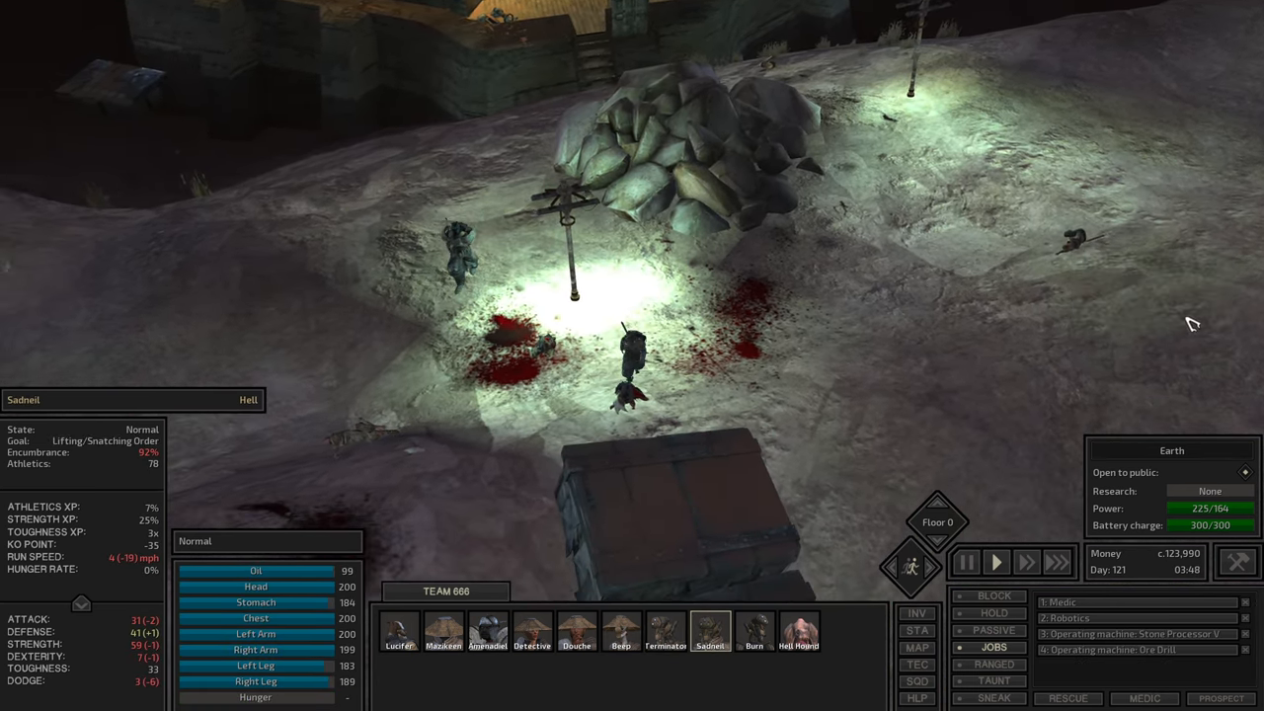
{"action": "left_click", "coordinate": [754, 630]}
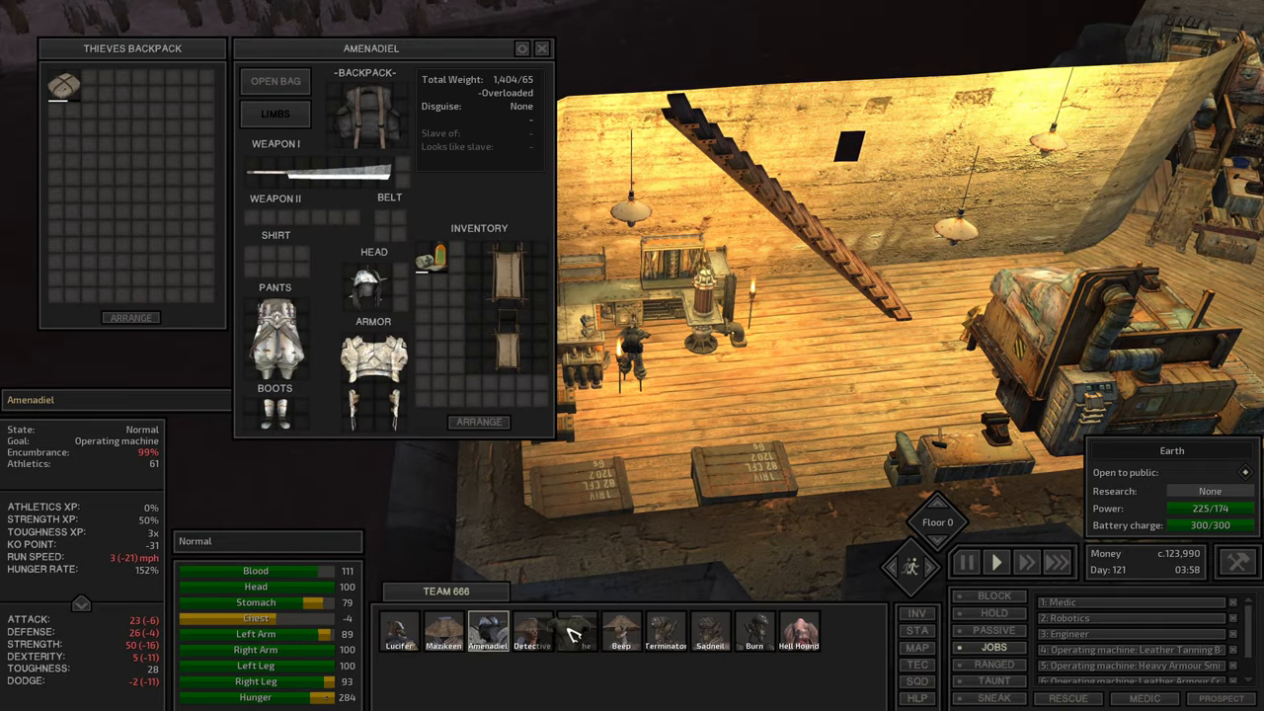
Review Douche's and Lucifer's inventories and looted gear
{"action": "left_click", "coordinate": [577, 632]}
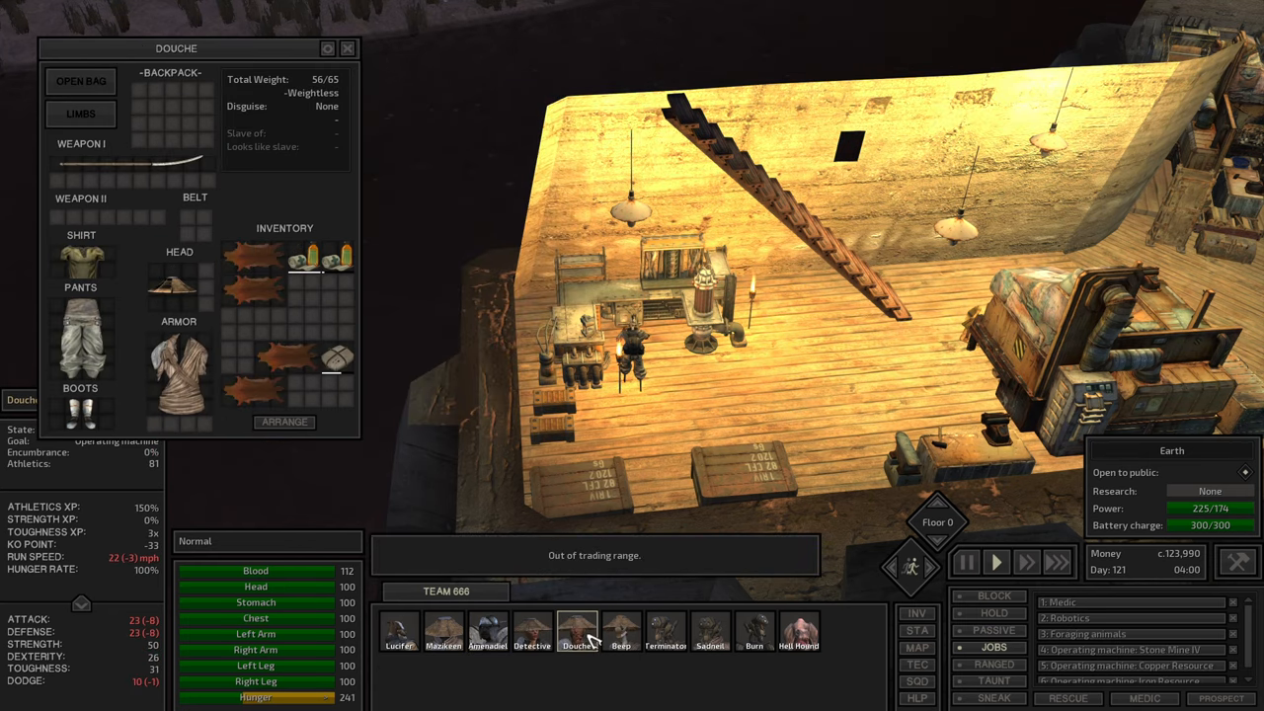
{"action": "left_click", "coordinate": [486, 632]}
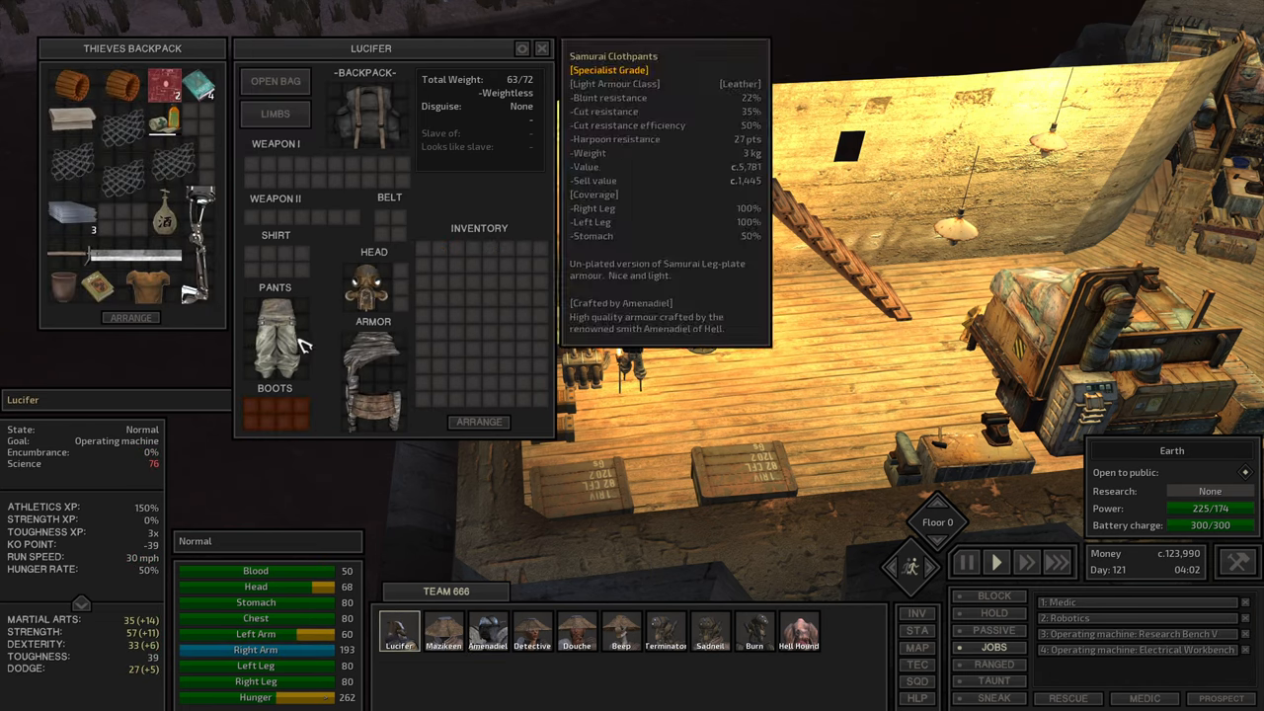
{"action": "left_click", "coordinate": [488, 630]}
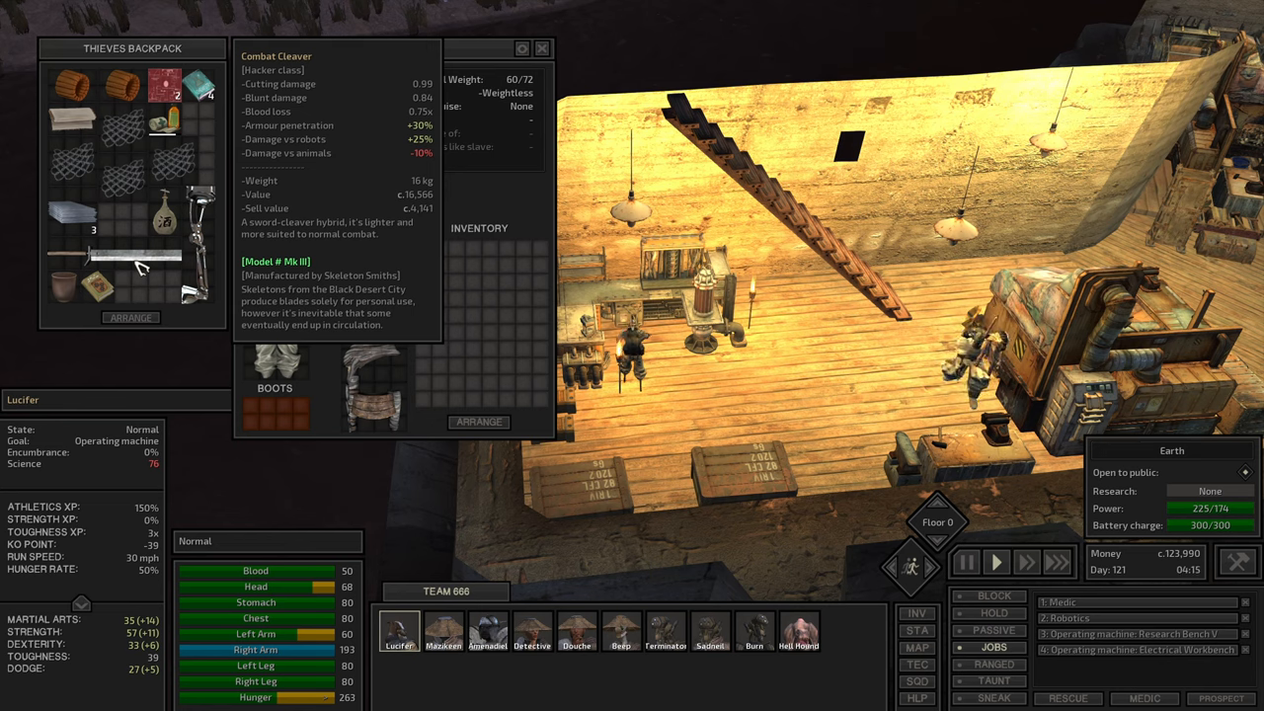
Move the Combat Cleaver from Lucifer's backpack into Amenadiel's thieves backpack
{"action": "left_click", "coordinate": [486, 630]}
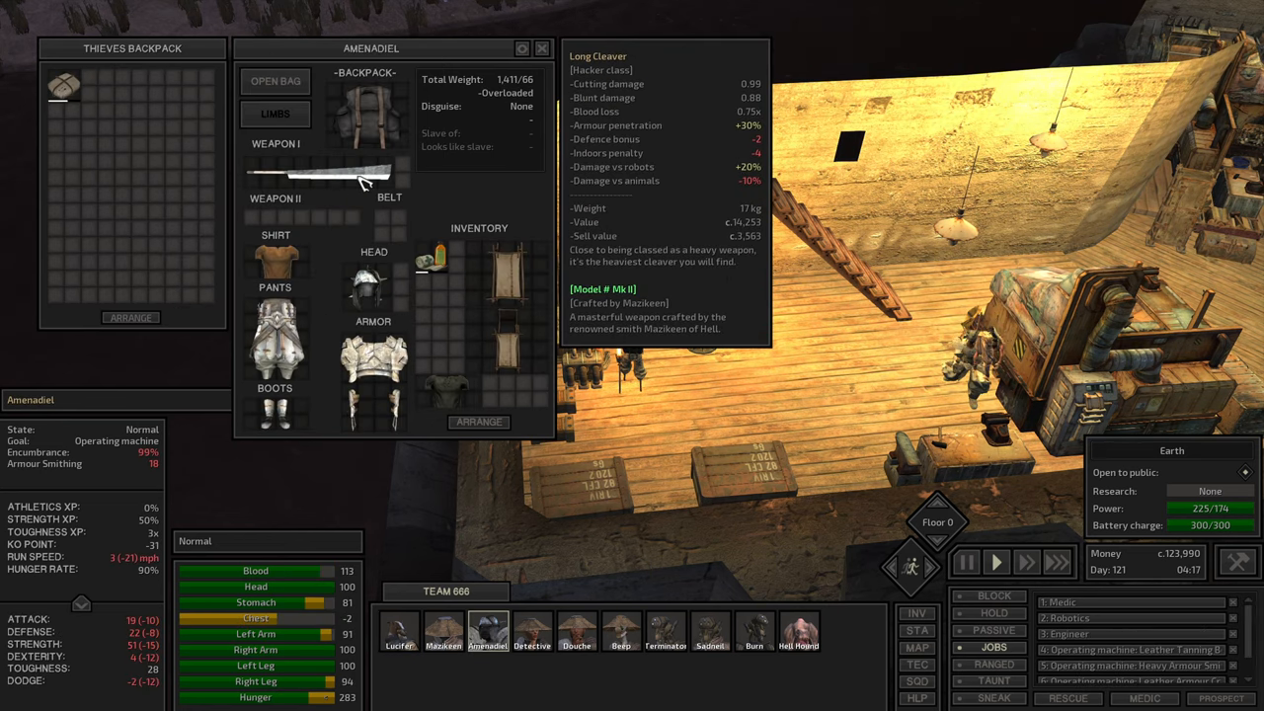
{"action": "left_click", "coordinate": [400, 630]}
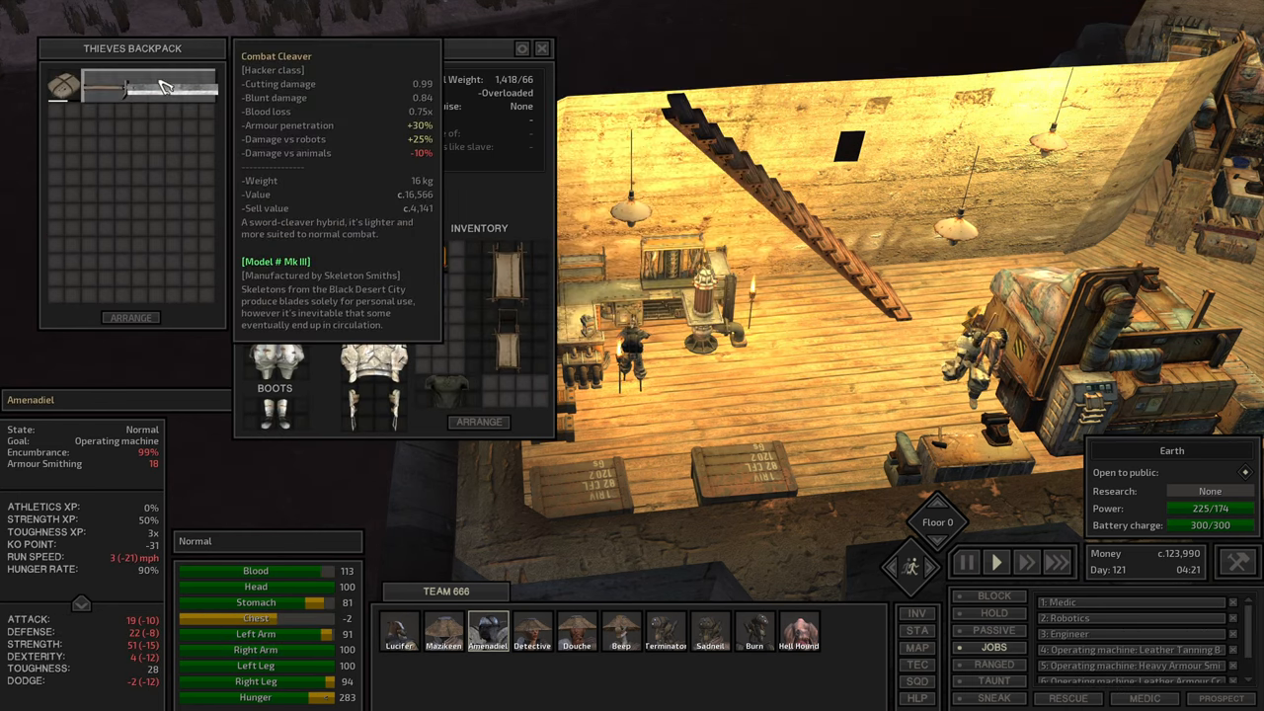
{"action": "left_click_drag", "start_coordinate": [148, 87], "coordinate": [138, 255]}
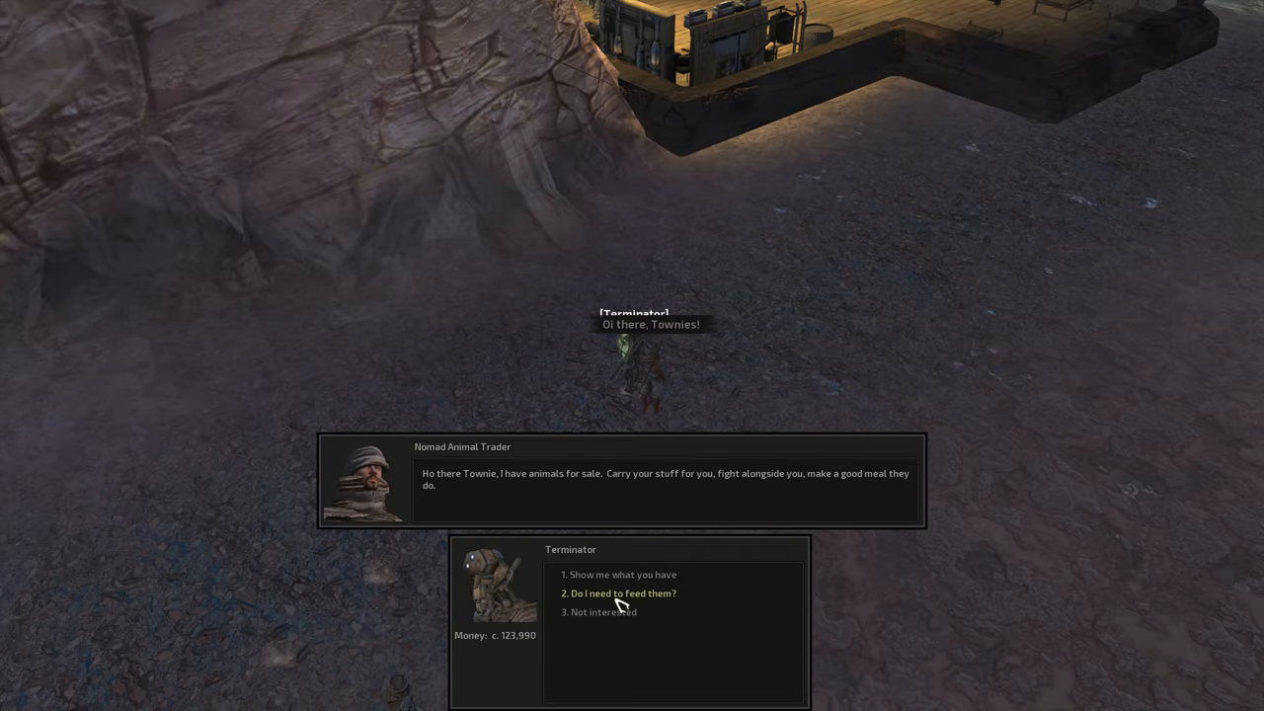
Close the animal trader's list and bring up Lucifer's inventory with his thieves backpack
{"action": "left_click", "coordinate": [624, 573]}
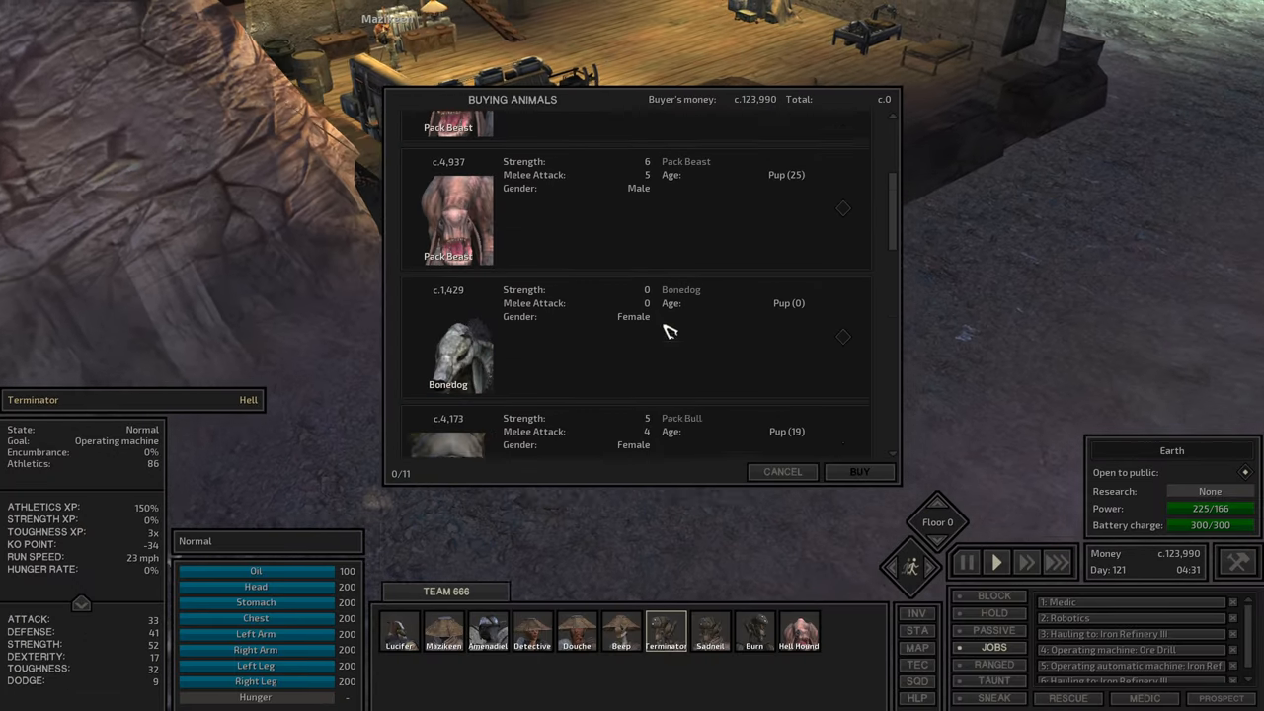
{"action": "left_click", "coordinate": [783, 470]}
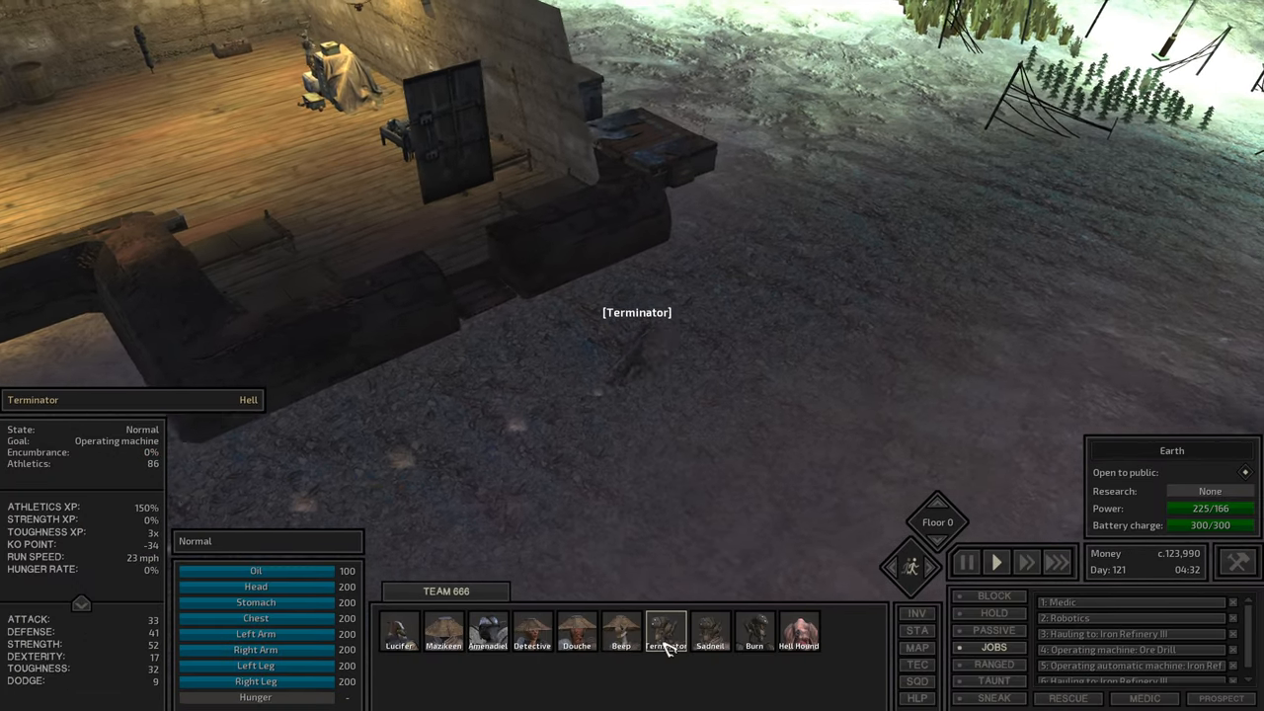
{"action": "left_click", "coordinate": [399, 632]}
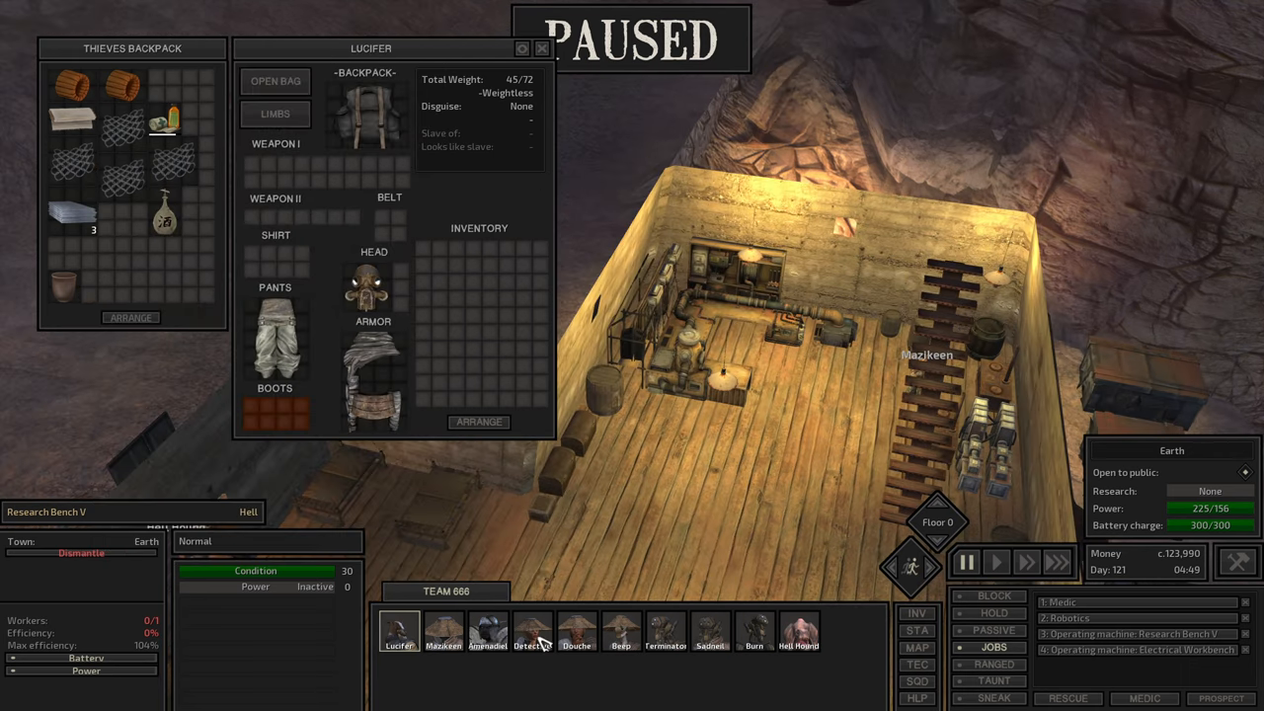
Move the bolts from Detective's thieves backpack into his inventory, then return to Lucifer's gear
{"action": "left_click", "coordinate": [533, 630]}
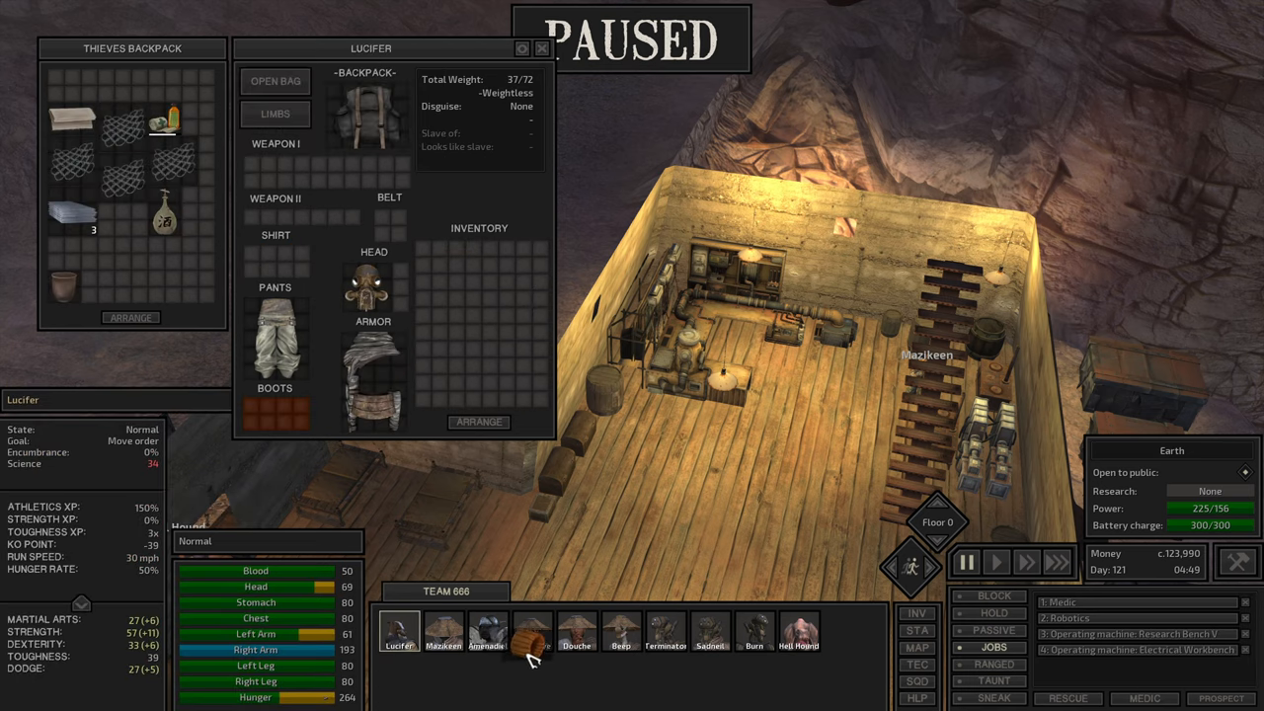
{"action": "left_click", "coordinate": [533, 630]}
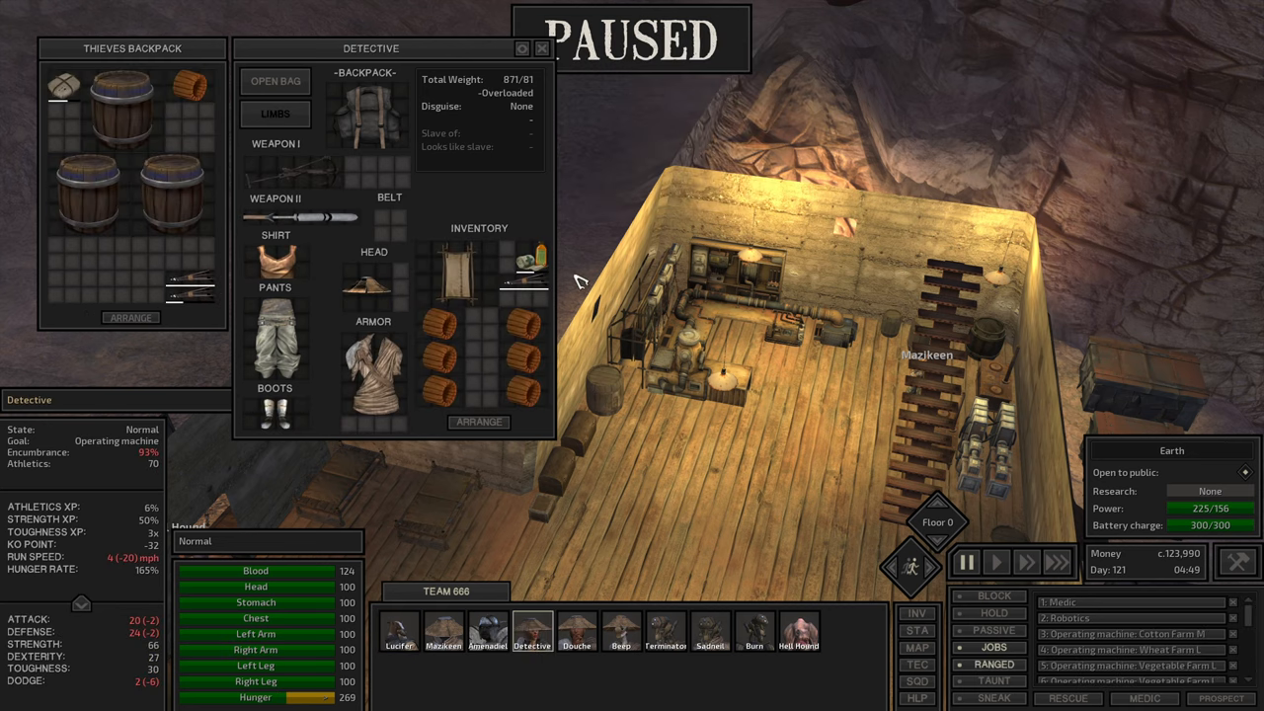
{"action": "left_click_drag", "start_coordinate": [524, 267], "coordinate": [188, 260]}
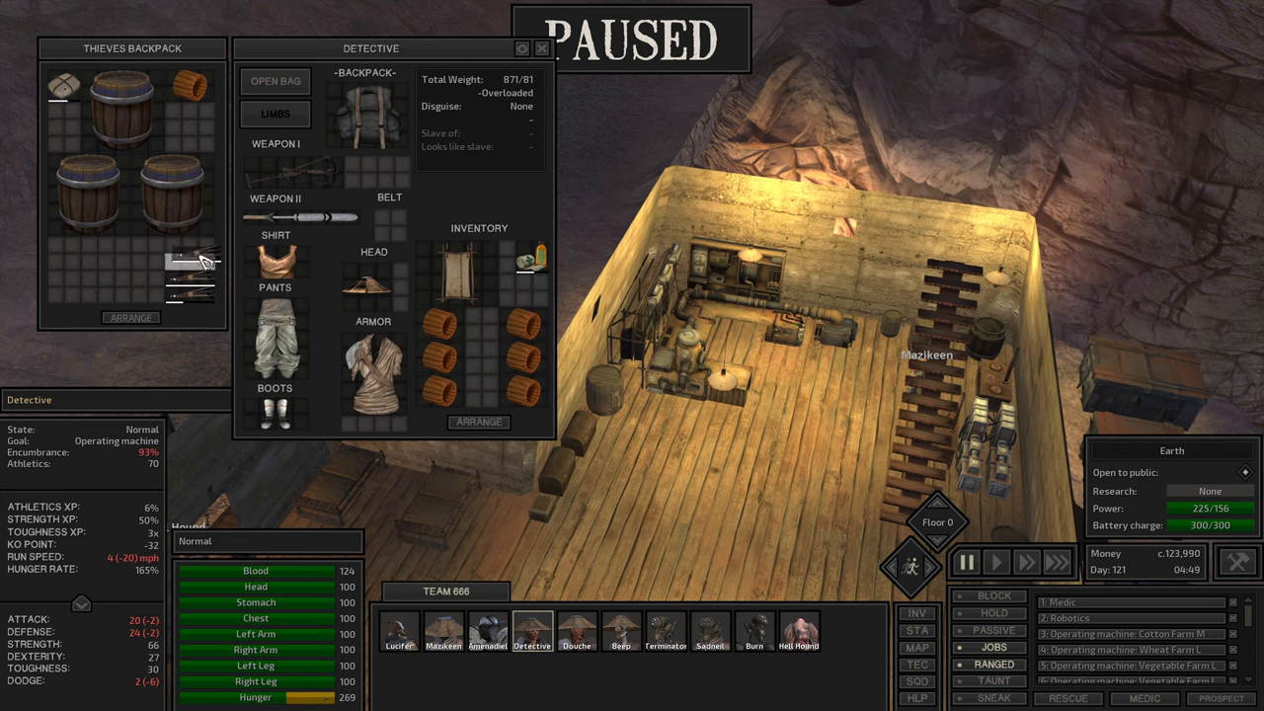
{"action": "left_click_drag", "start_coordinate": [533, 258], "coordinate": [130, 289]}
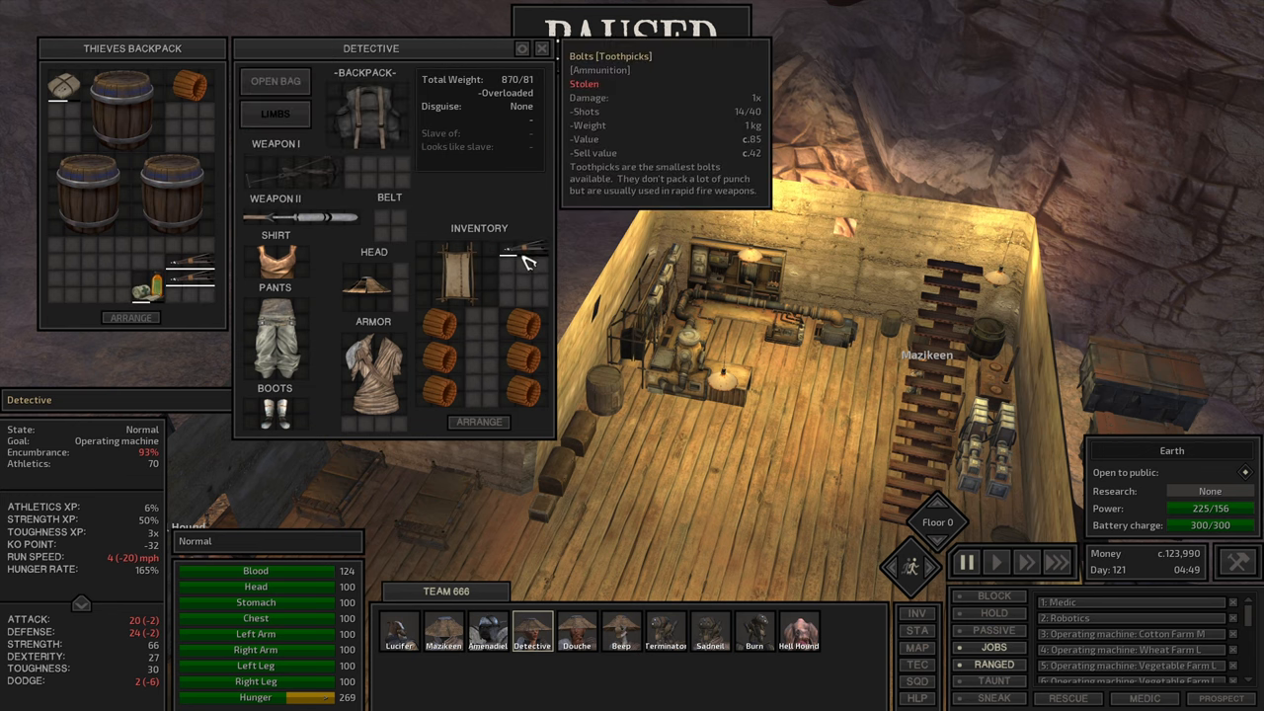
{"action": "left_click", "coordinate": [541, 47]}
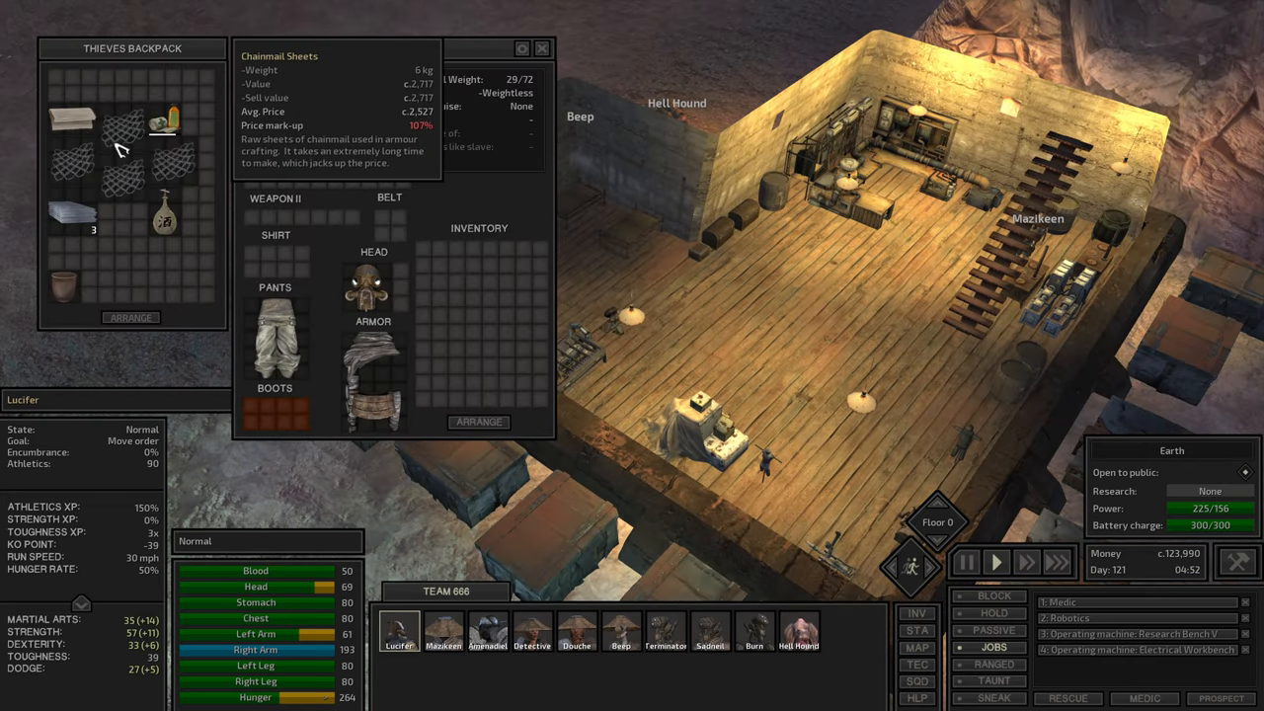
{"action": "left_click", "coordinate": [996, 561]}
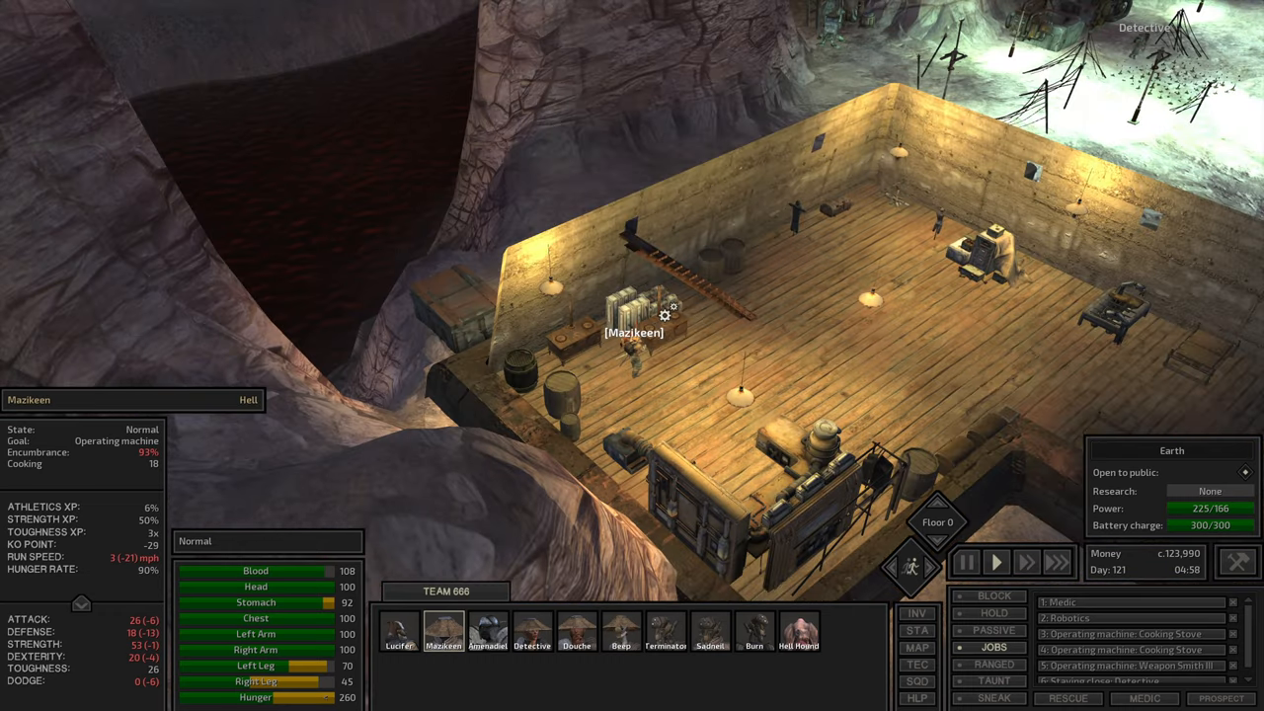
Close the inventories and inspect Hemp Farm M's water and harvest status
{"action": "left_click", "coordinate": [664, 313]}
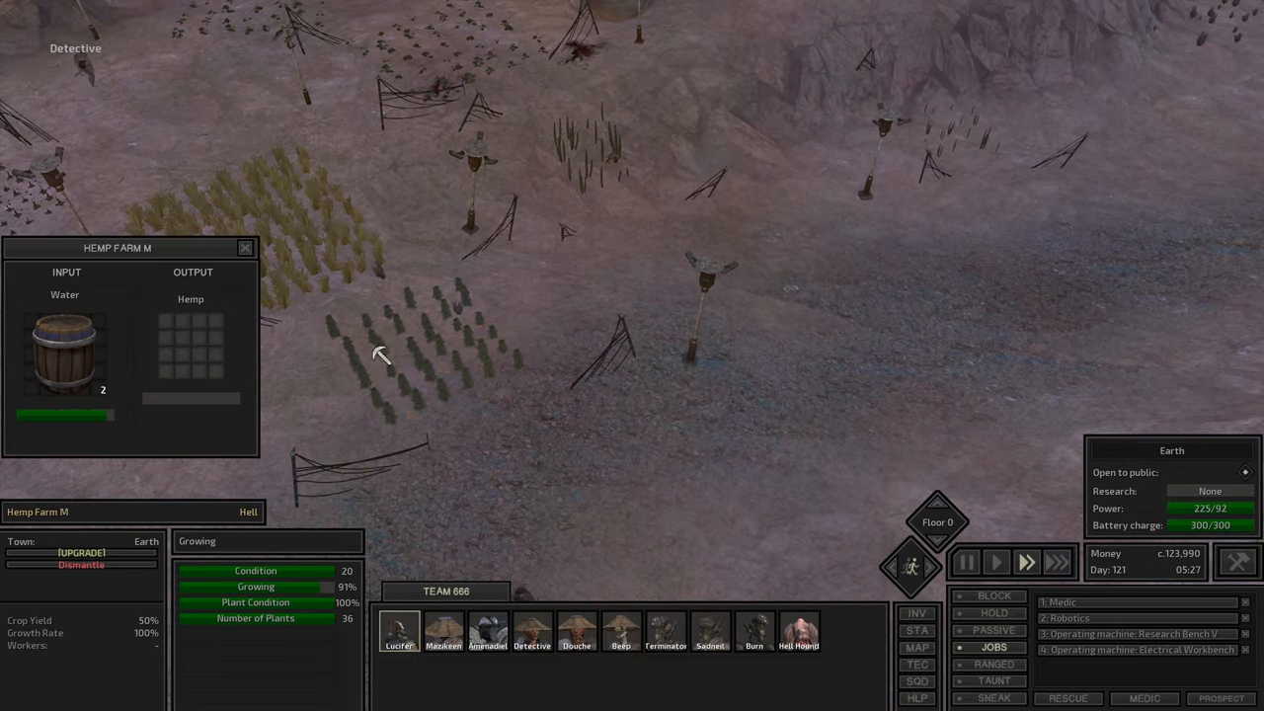
{"action": "left_click", "coordinate": [81, 553]}
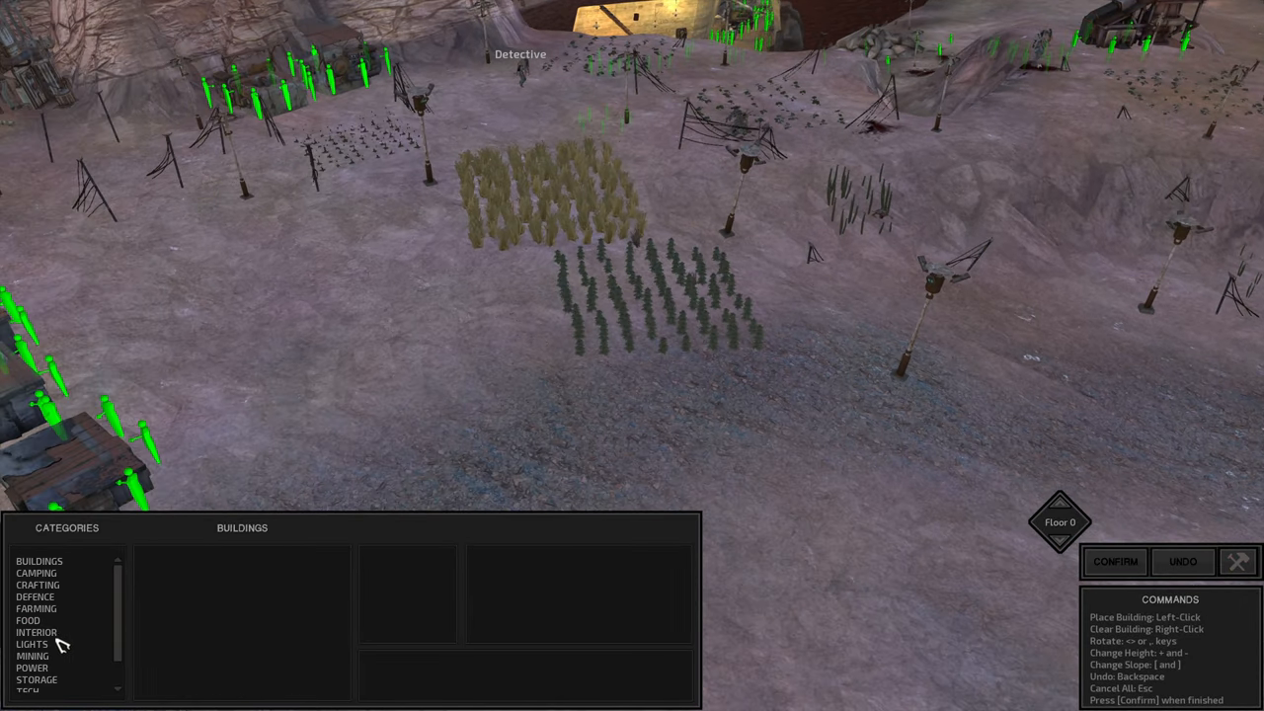
Place a Hemp Farm S left of the crops and choose a Searchlight to build next
{"action": "left_click", "coordinate": [36, 608]}
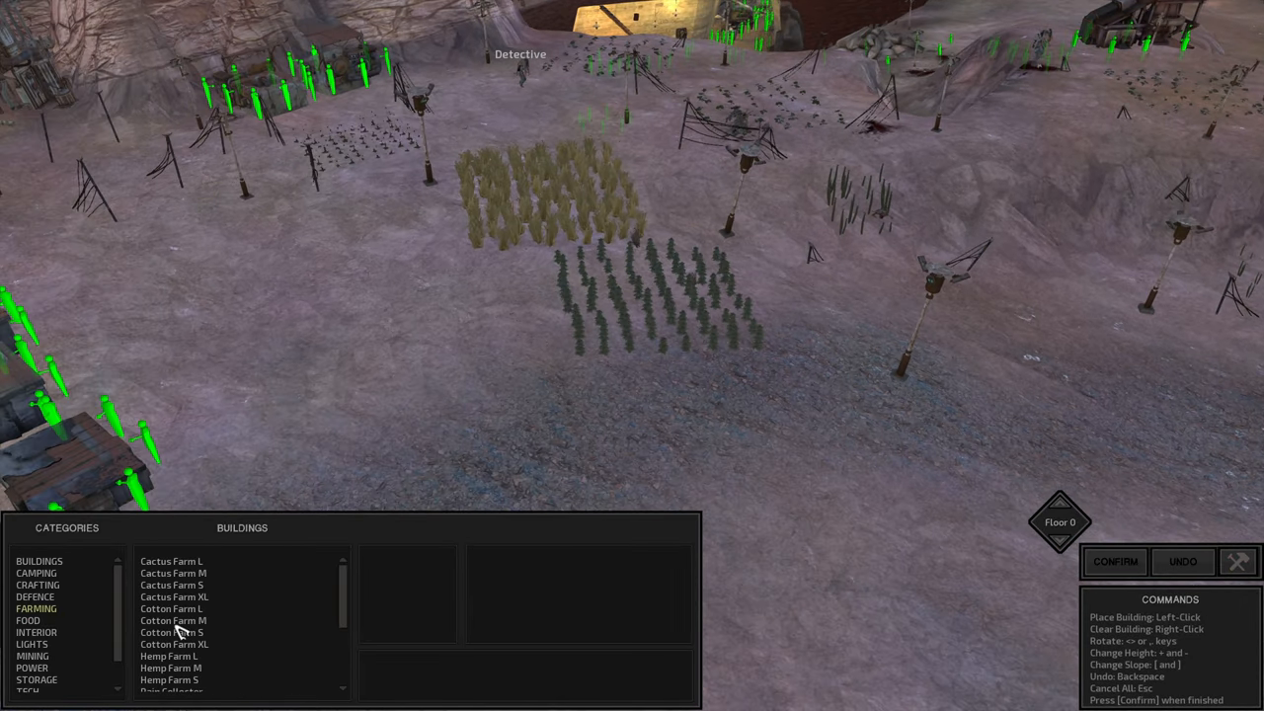
{"action": "left_click", "coordinate": [170, 668]}
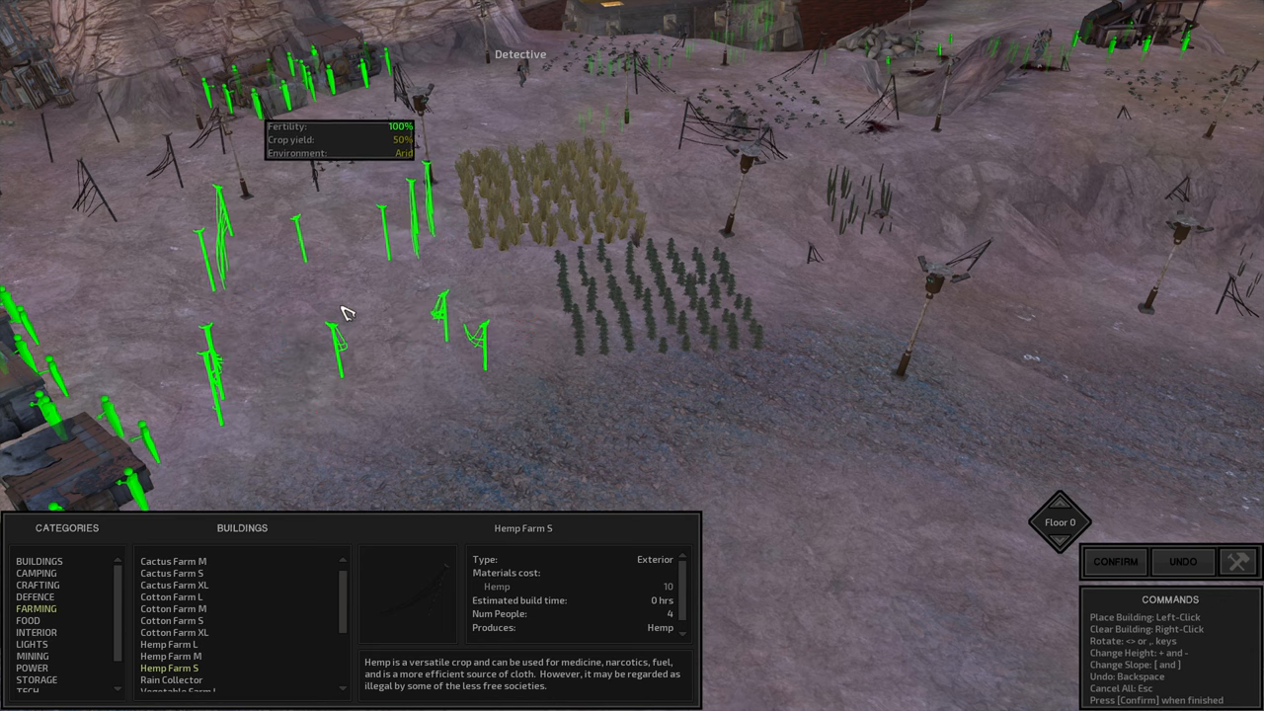
{"action": "left_click", "coordinate": [35, 632]}
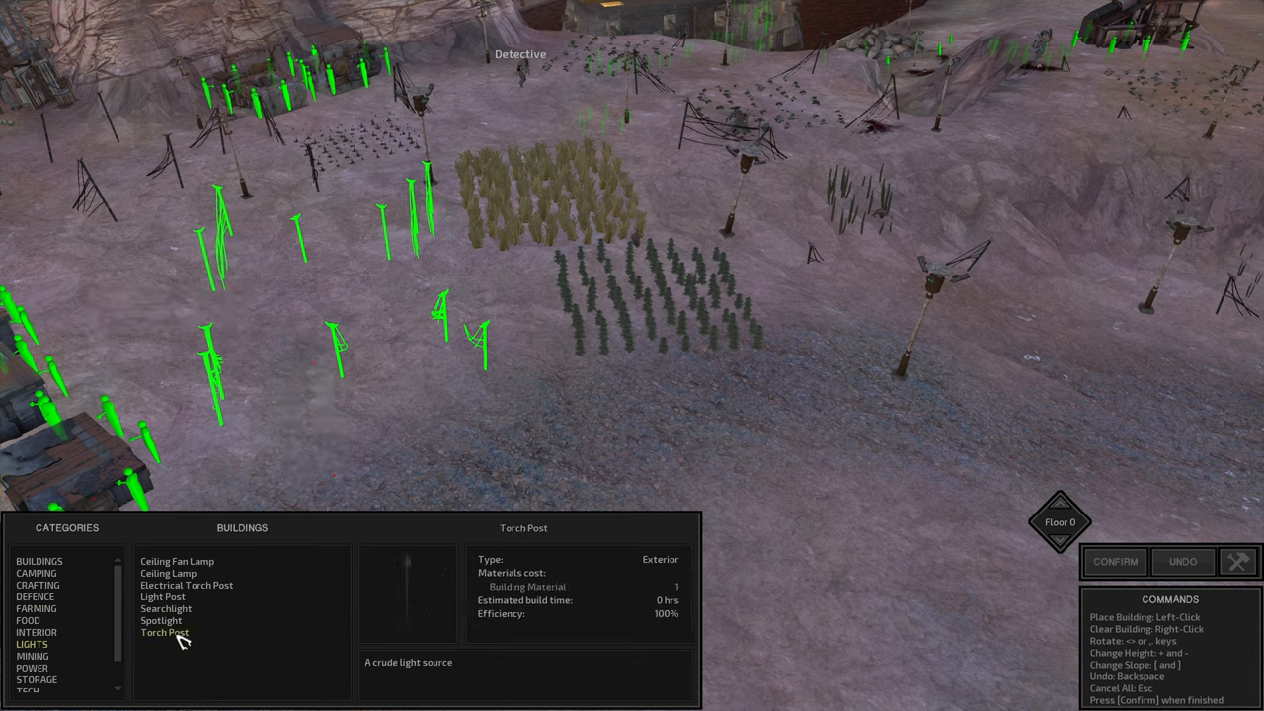
{"action": "left_click", "coordinate": [166, 609]}
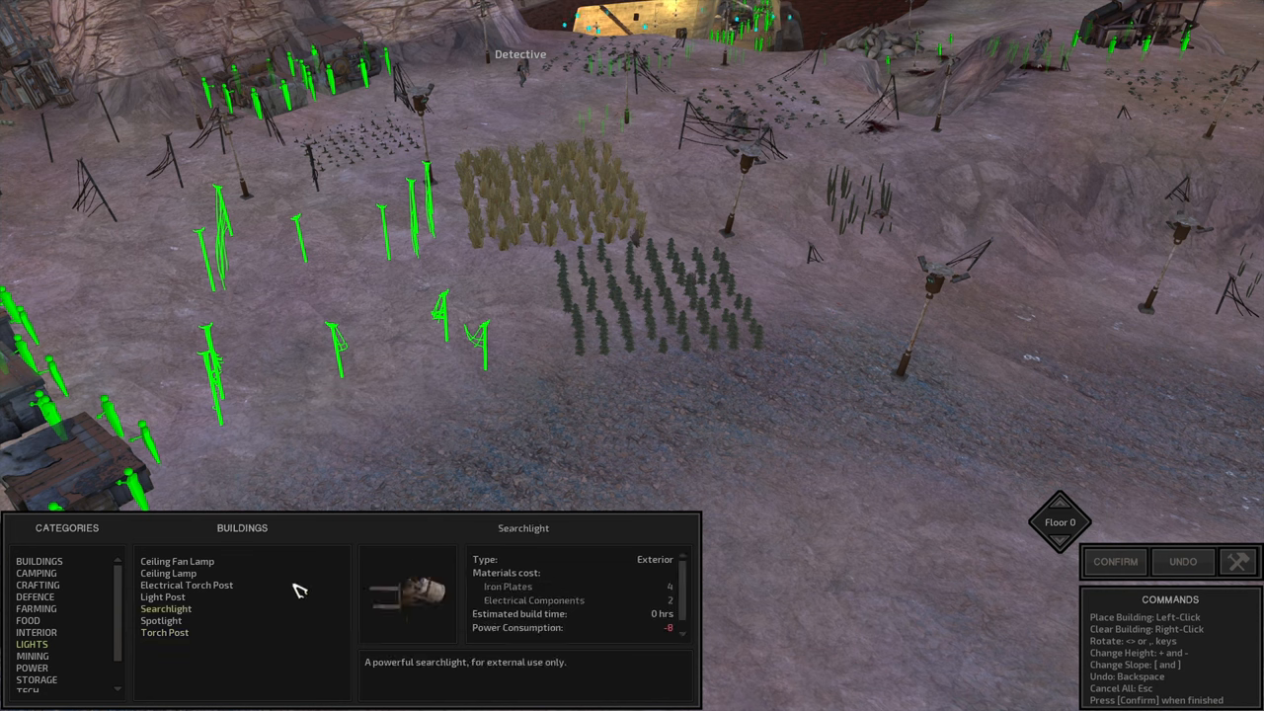
{"action": "left_click", "coordinate": [185, 585]}
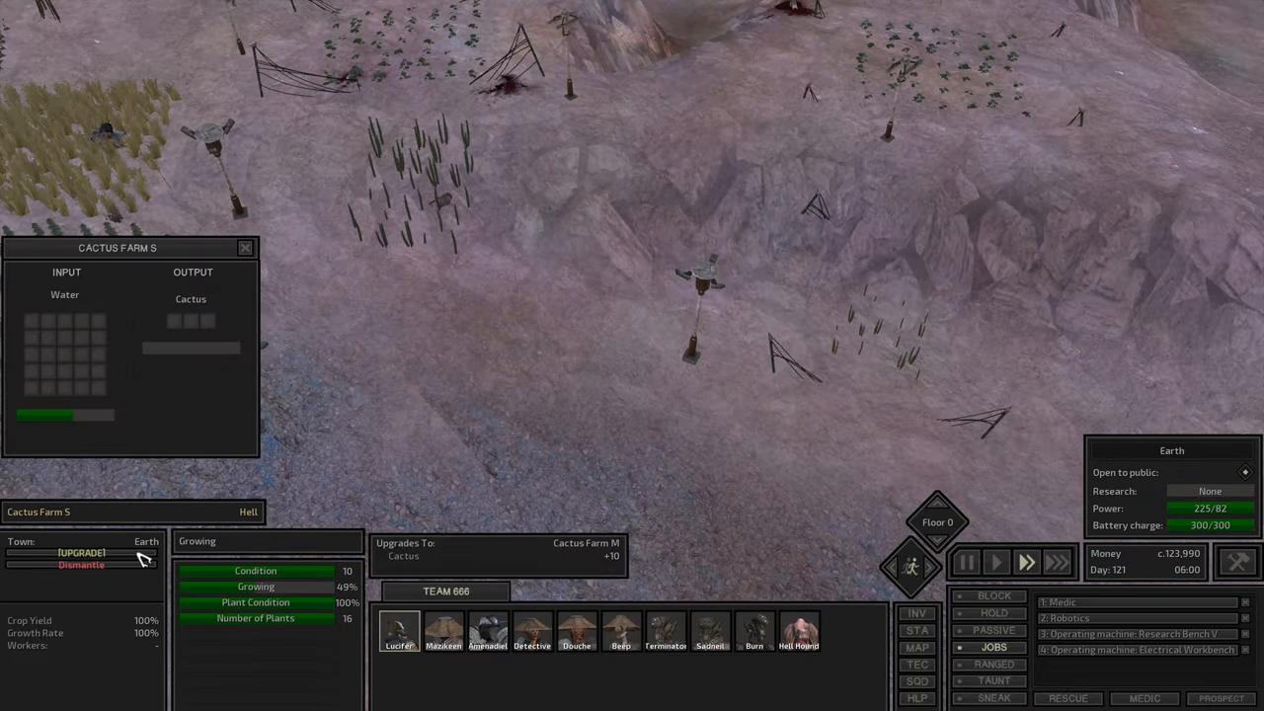
Upgrade Cactus Farm S to Cactus Farm M and select Amenadiel
{"action": "left_click", "coordinate": [81, 553]}
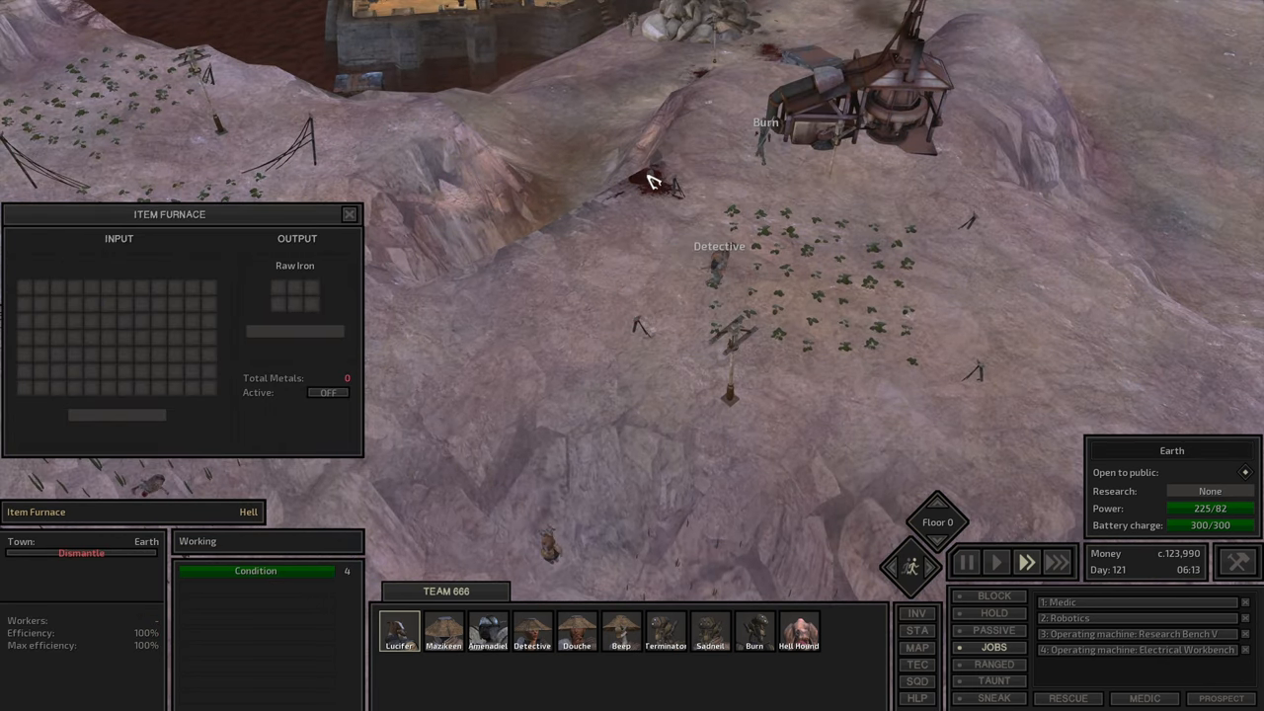
{"action": "left_click", "coordinate": [399, 632]}
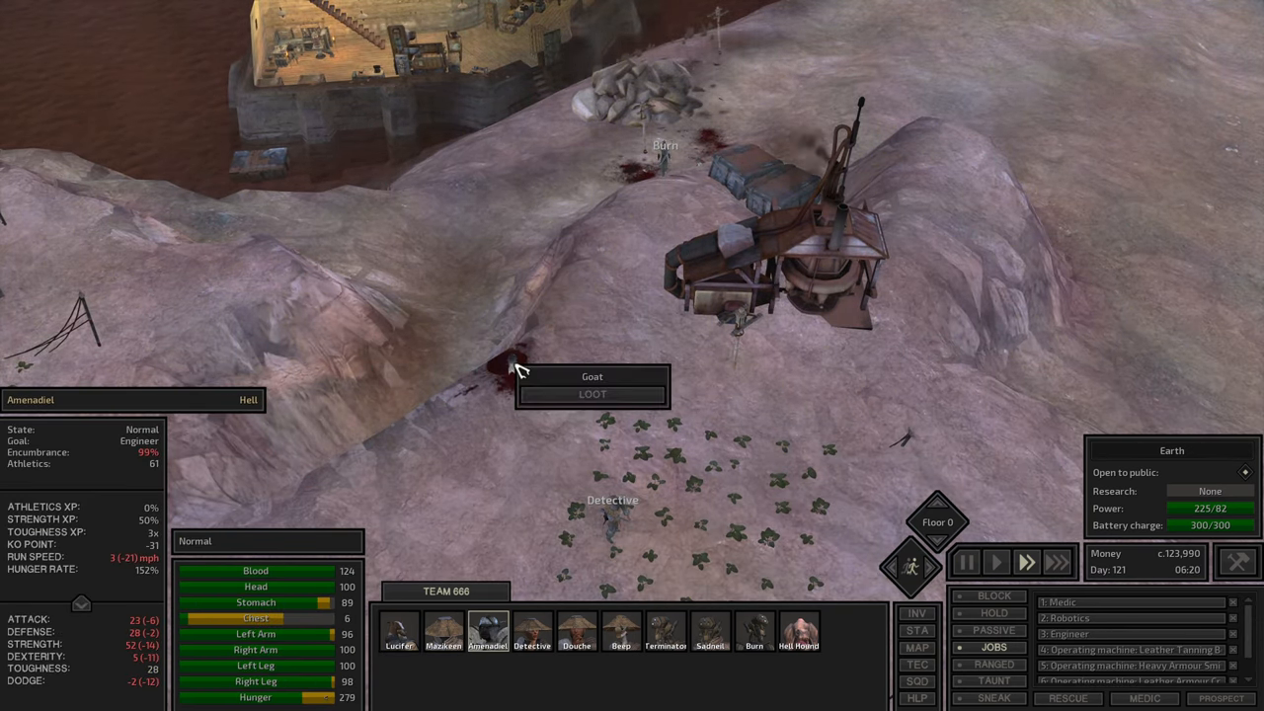
Send each squad member in turn to loot the goat carcass on the slope
{"action": "left_click", "coordinate": [534, 630]}
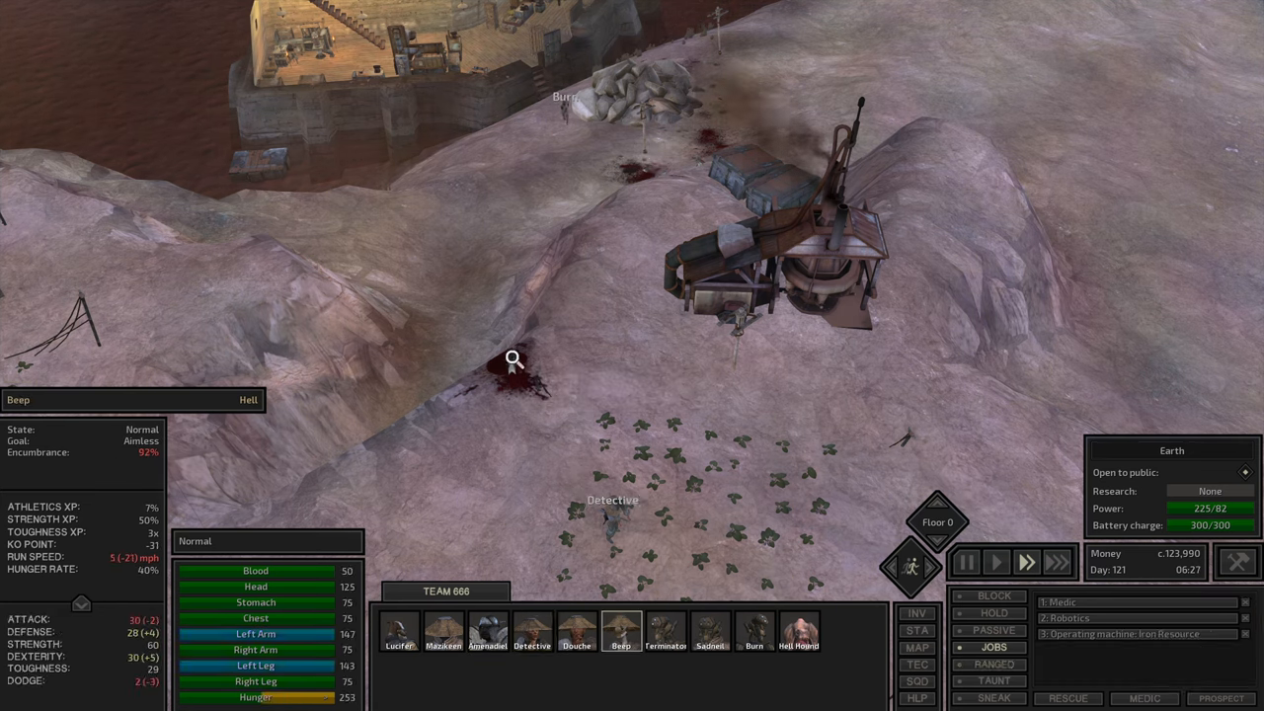
{"action": "left_click", "coordinate": [664, 630]}
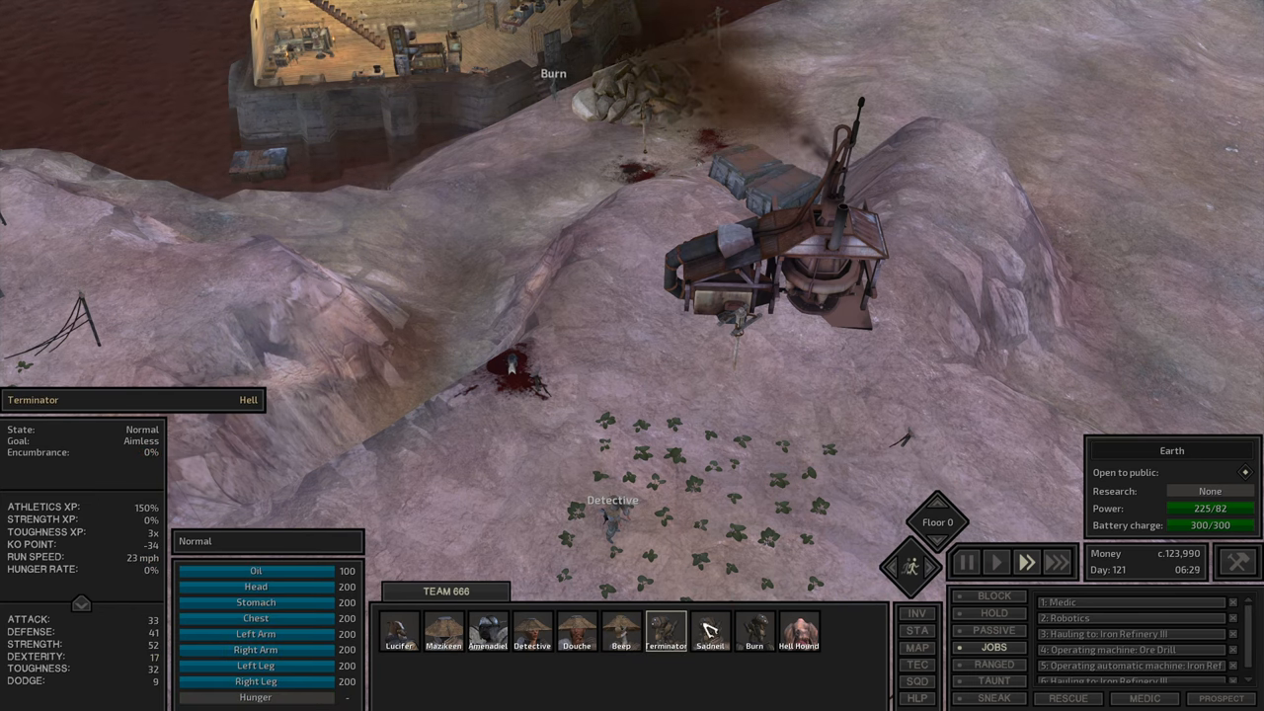
{"action": "left_click", "coordinate": [709, 632]}
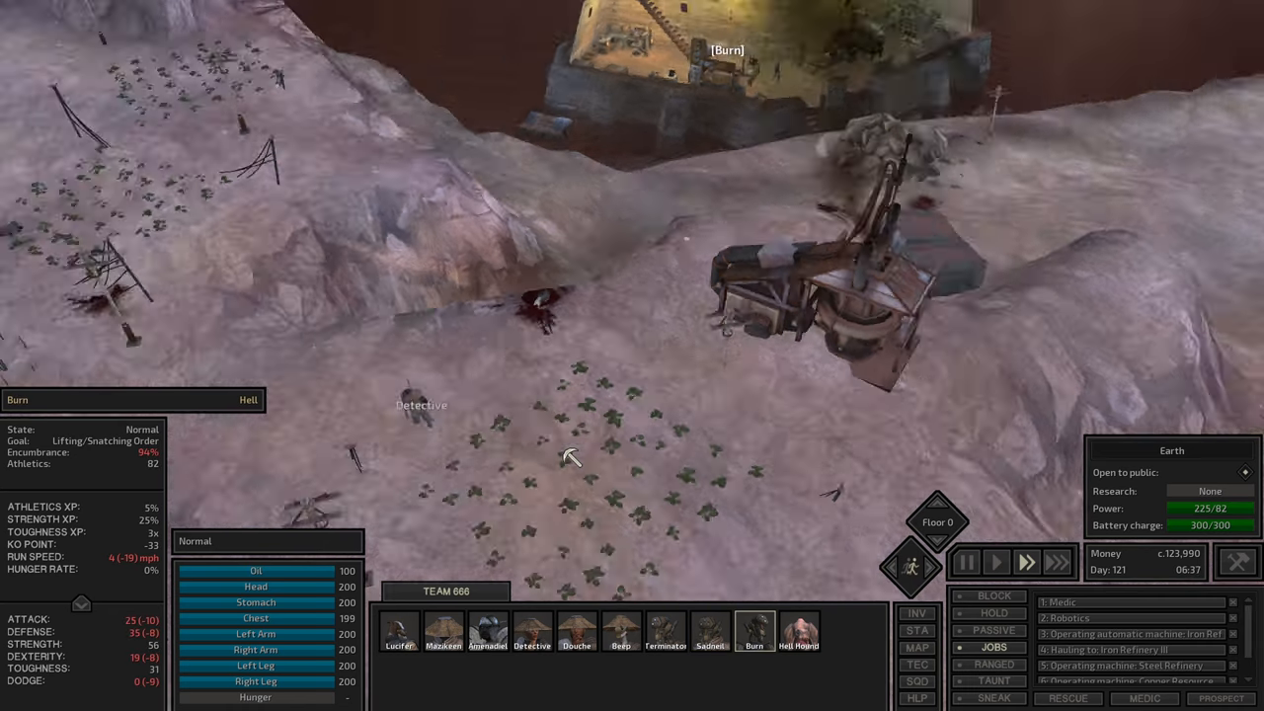
{"action": "left_click", "coordinate": [534, 632]}
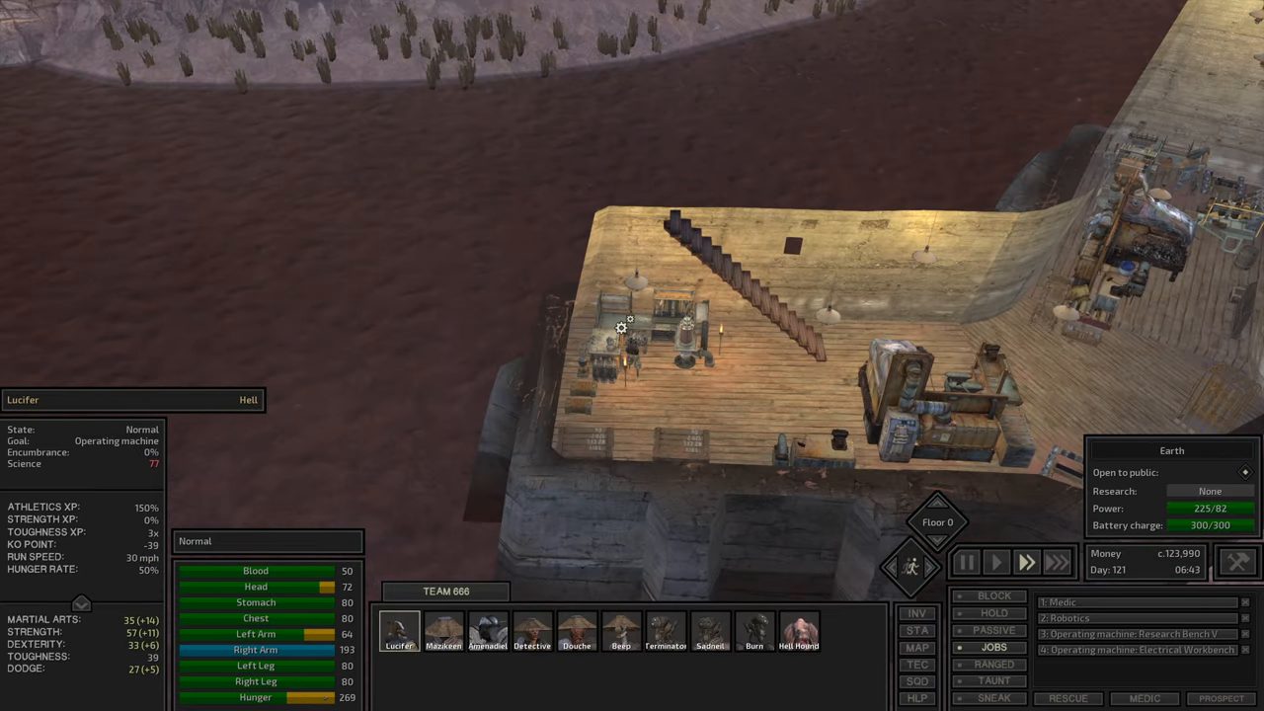
{"action": "left_click", "coordinate": [917, 648]}
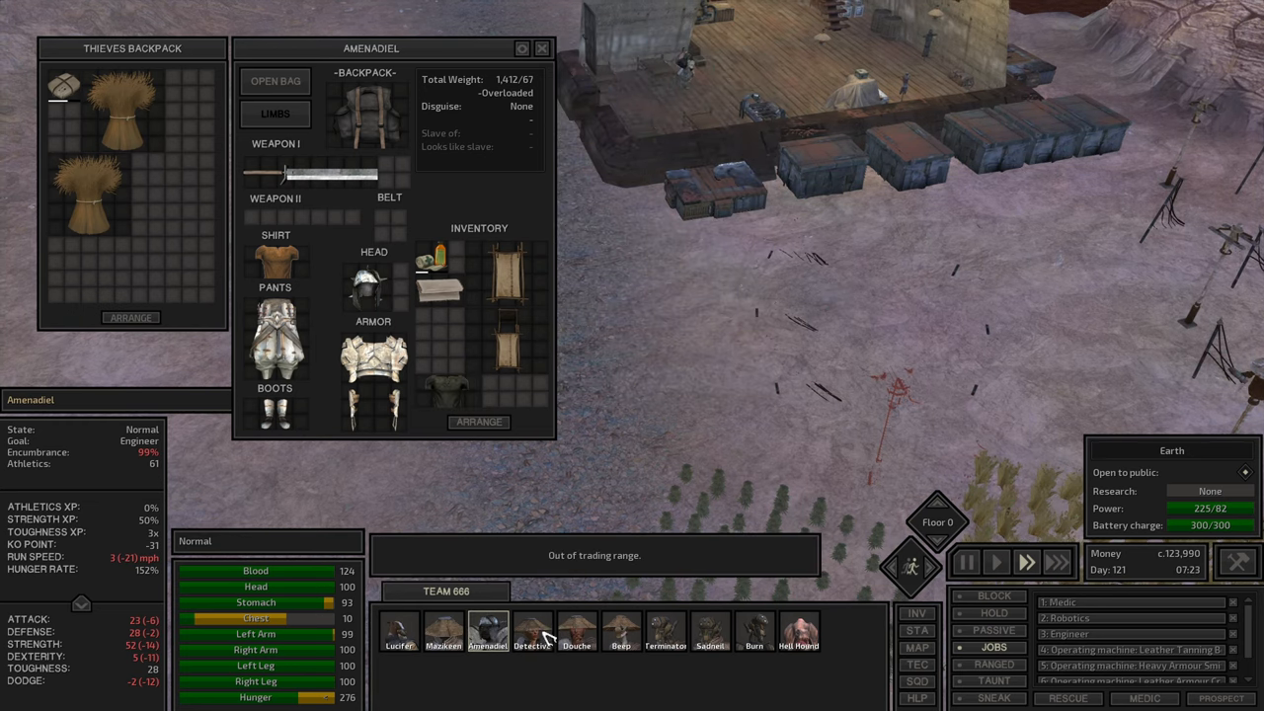
Review the Research Bench V blueprint list and close the research window
{"action": "left_click", "coordinate": [541, 47]}
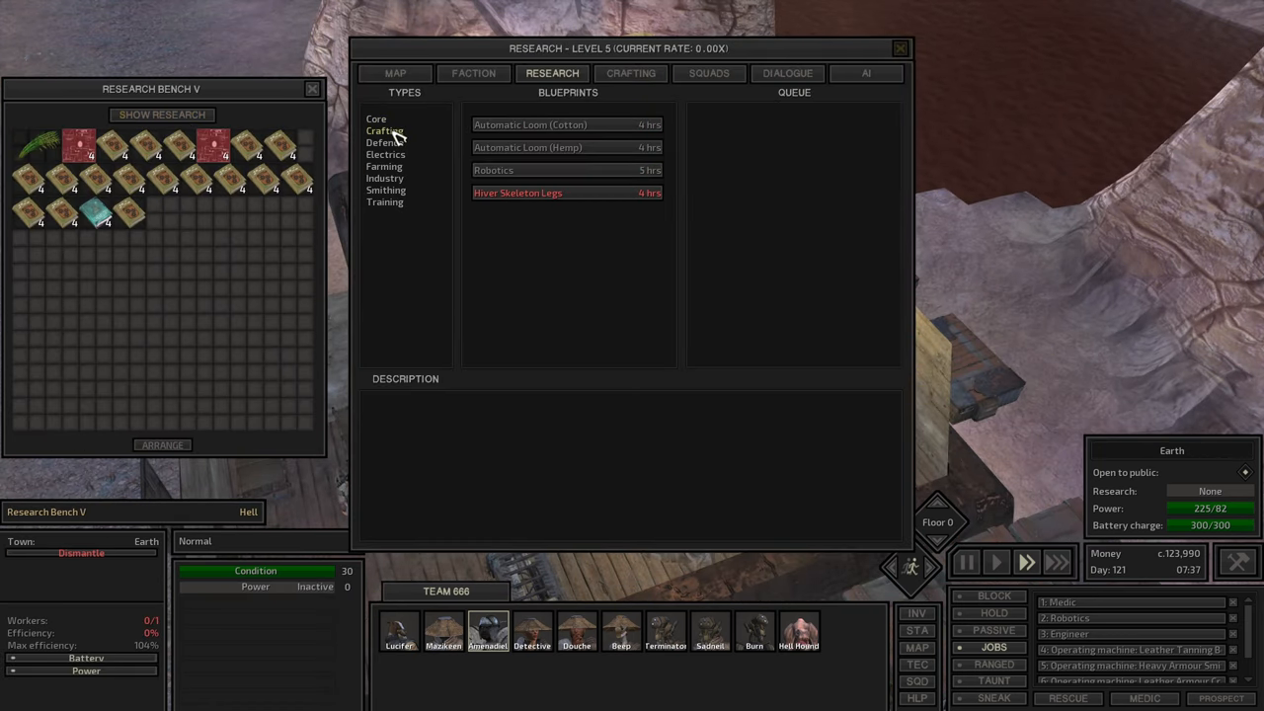
{"action": "left_click", "coordinate": [901, 48]}
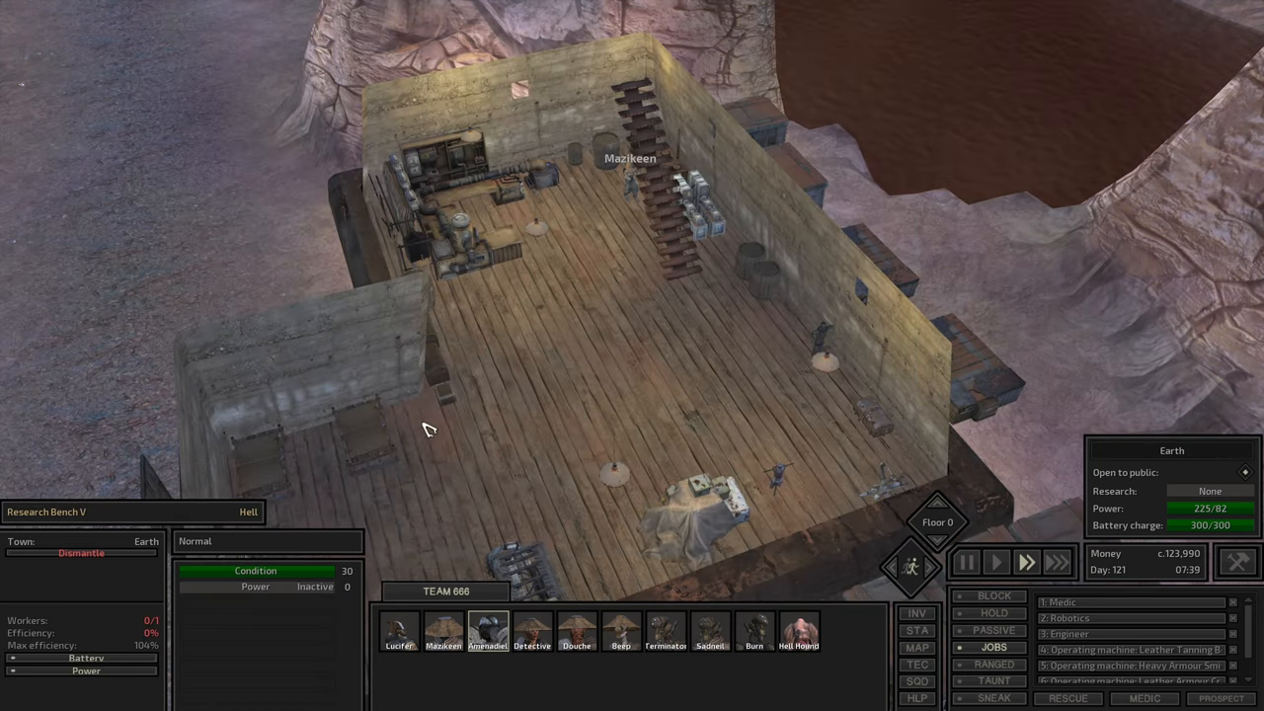